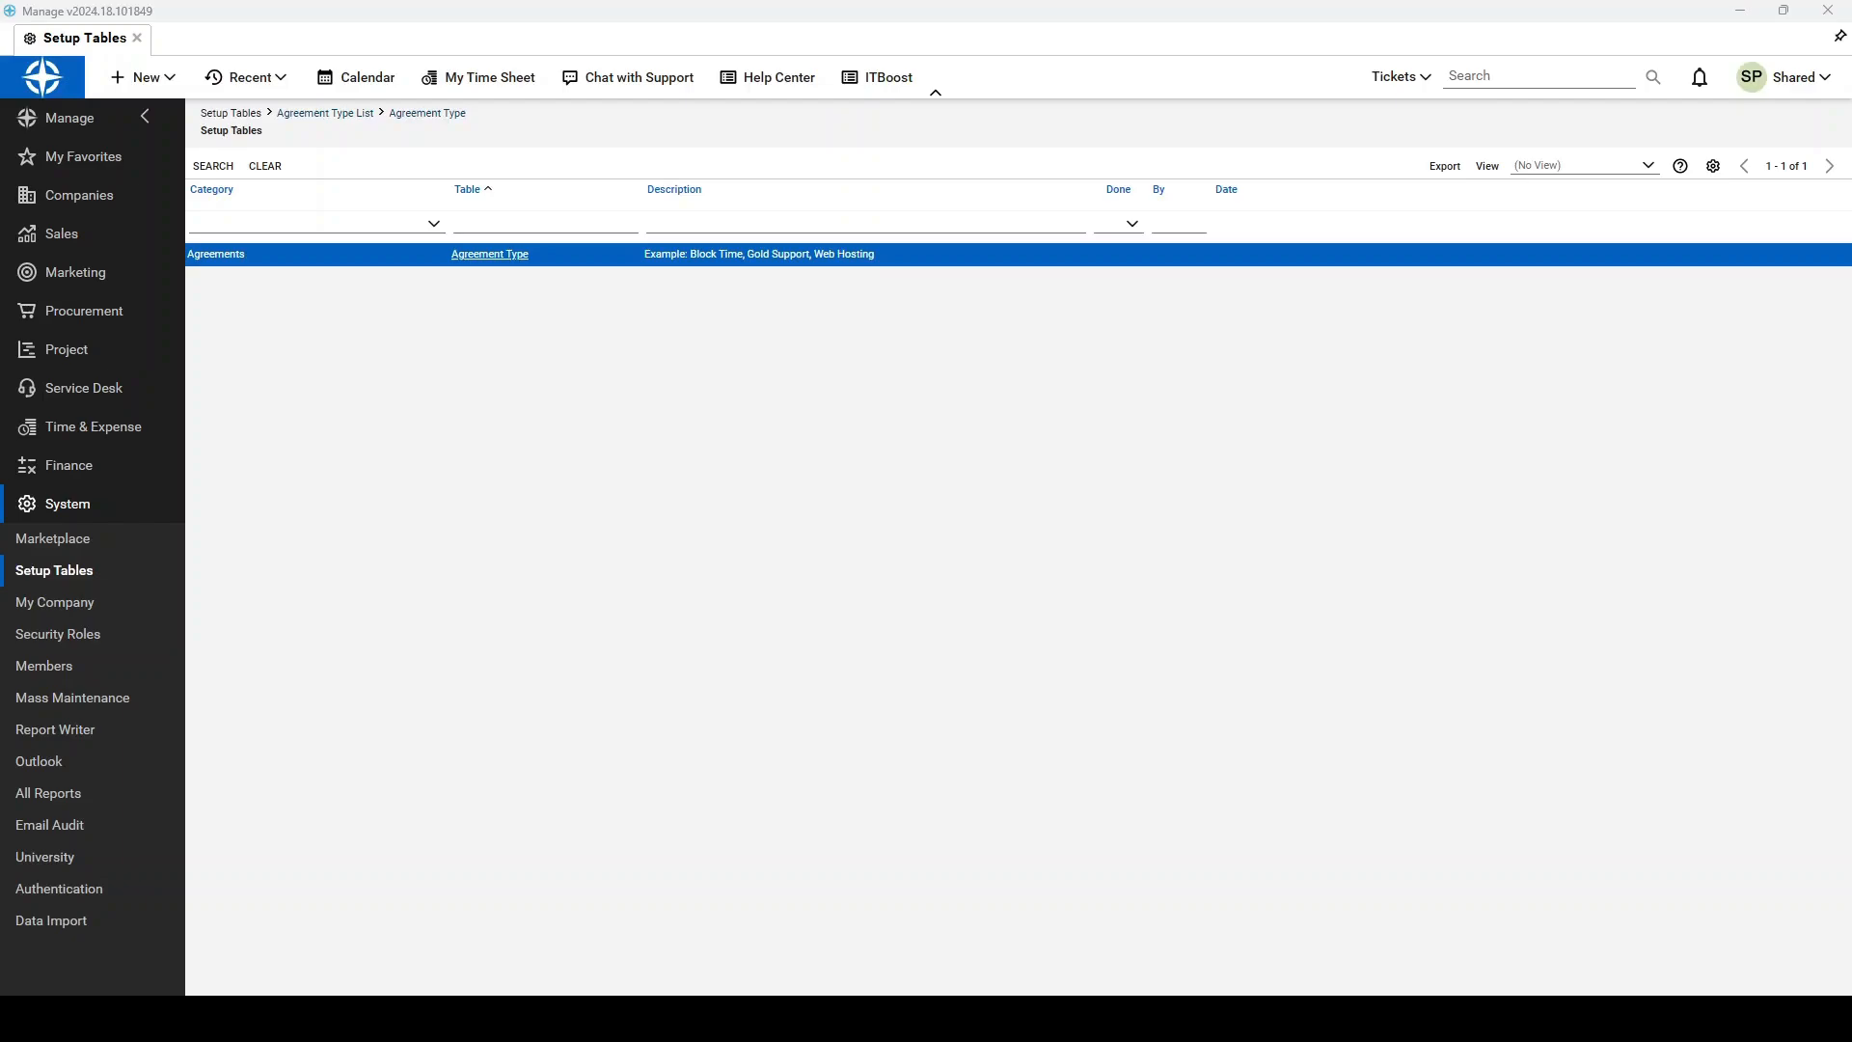
mouse_move(961, 685)
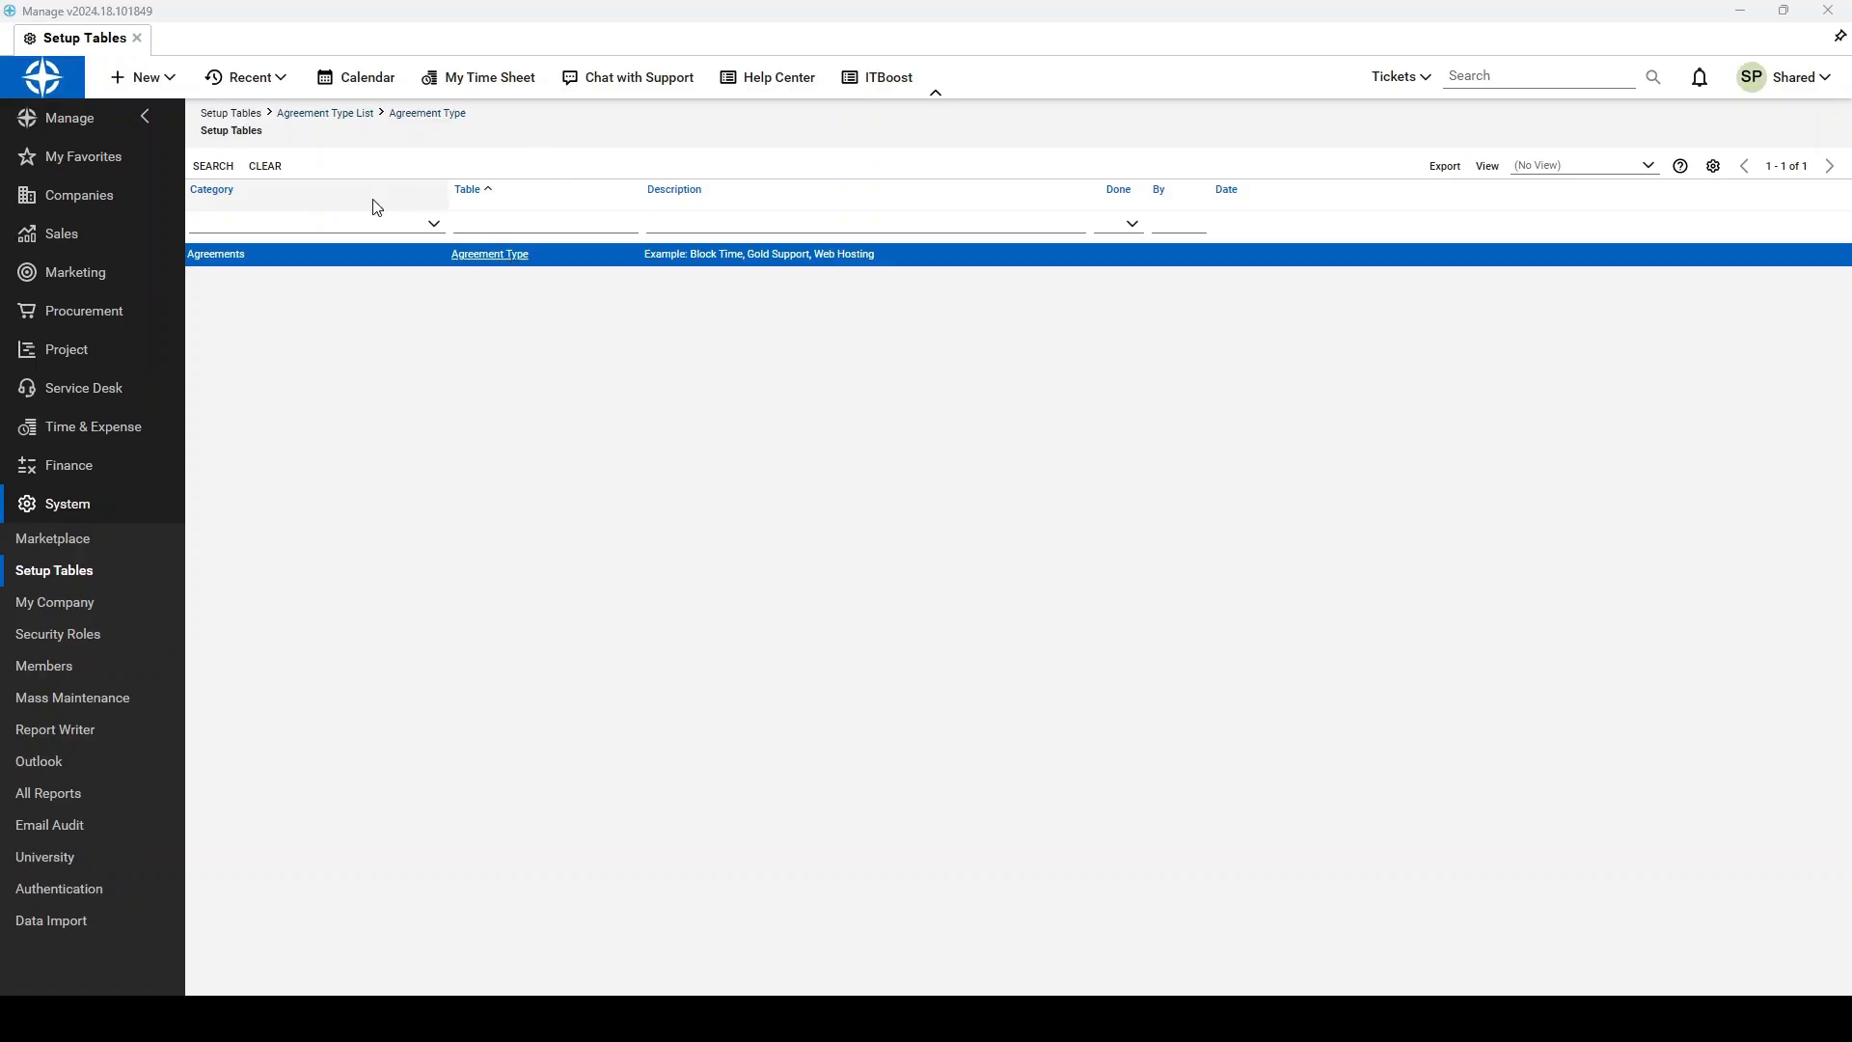
Step: Filter Setup Tables by 'agr' and open the Agreement Type table
click(543, 222)
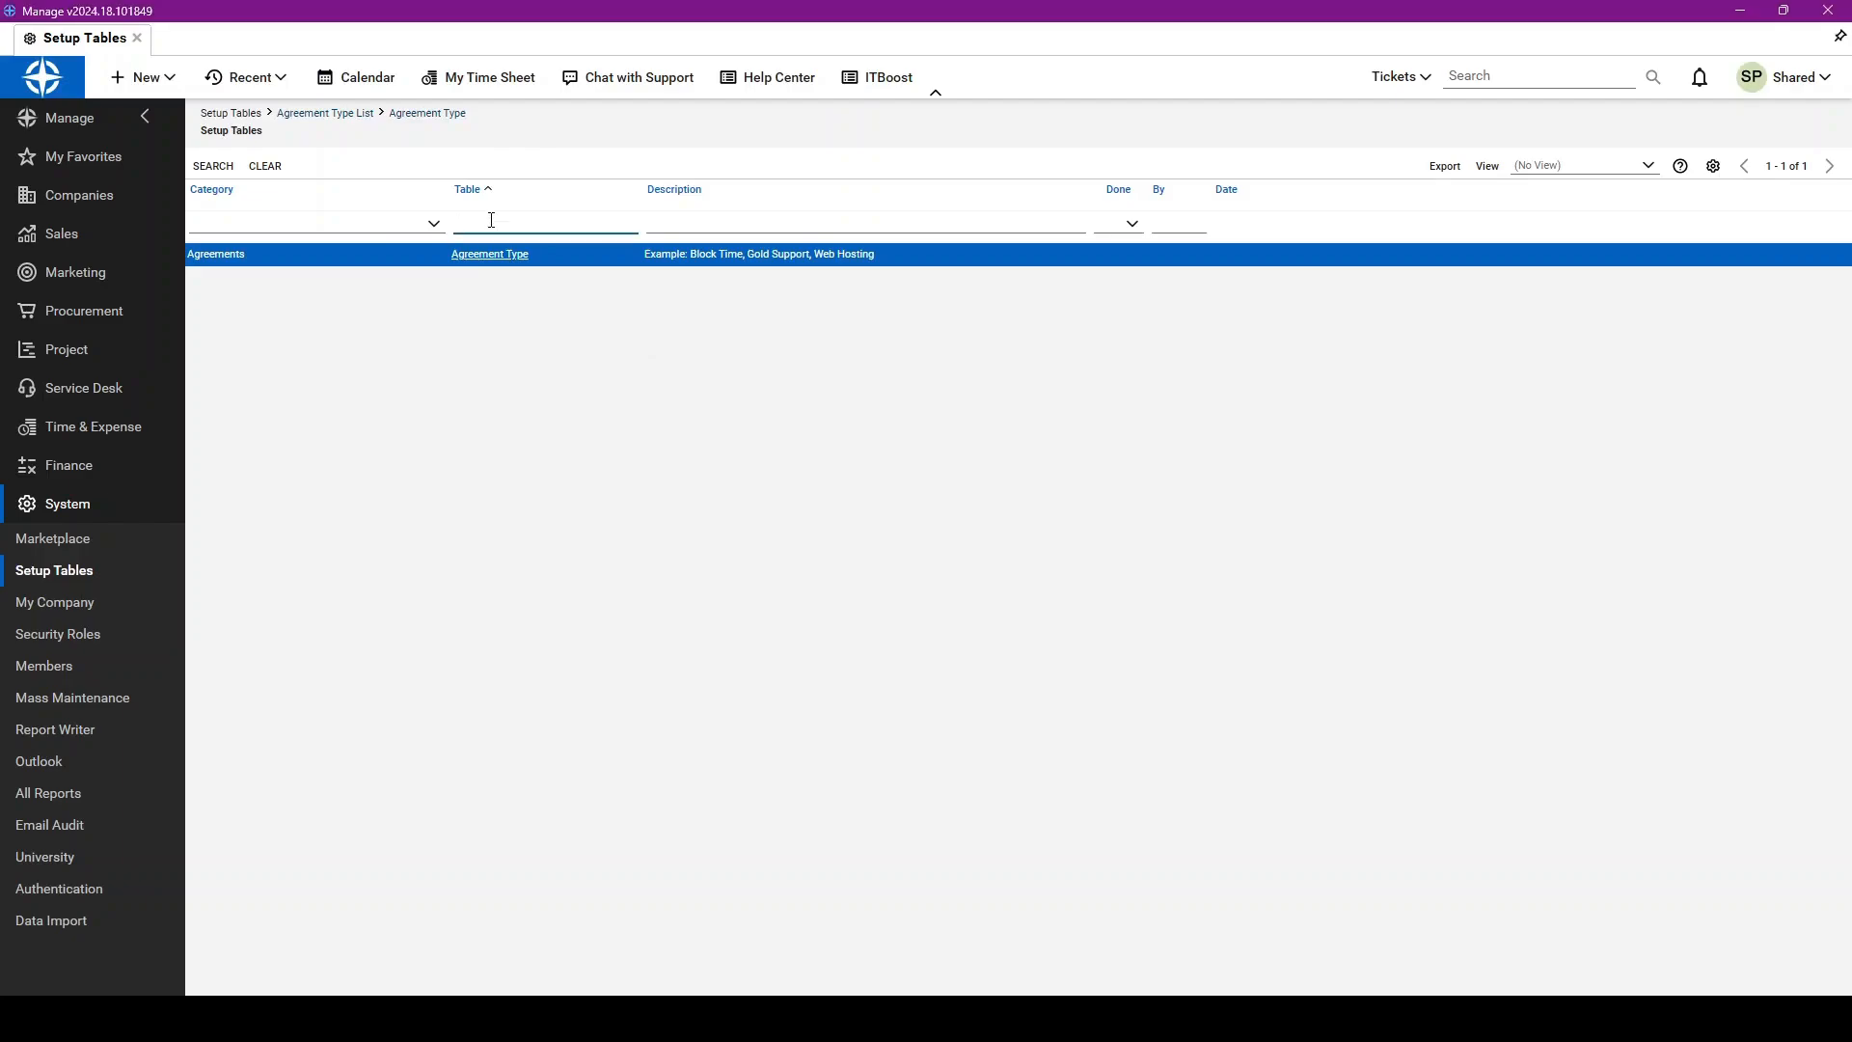
text(agr)
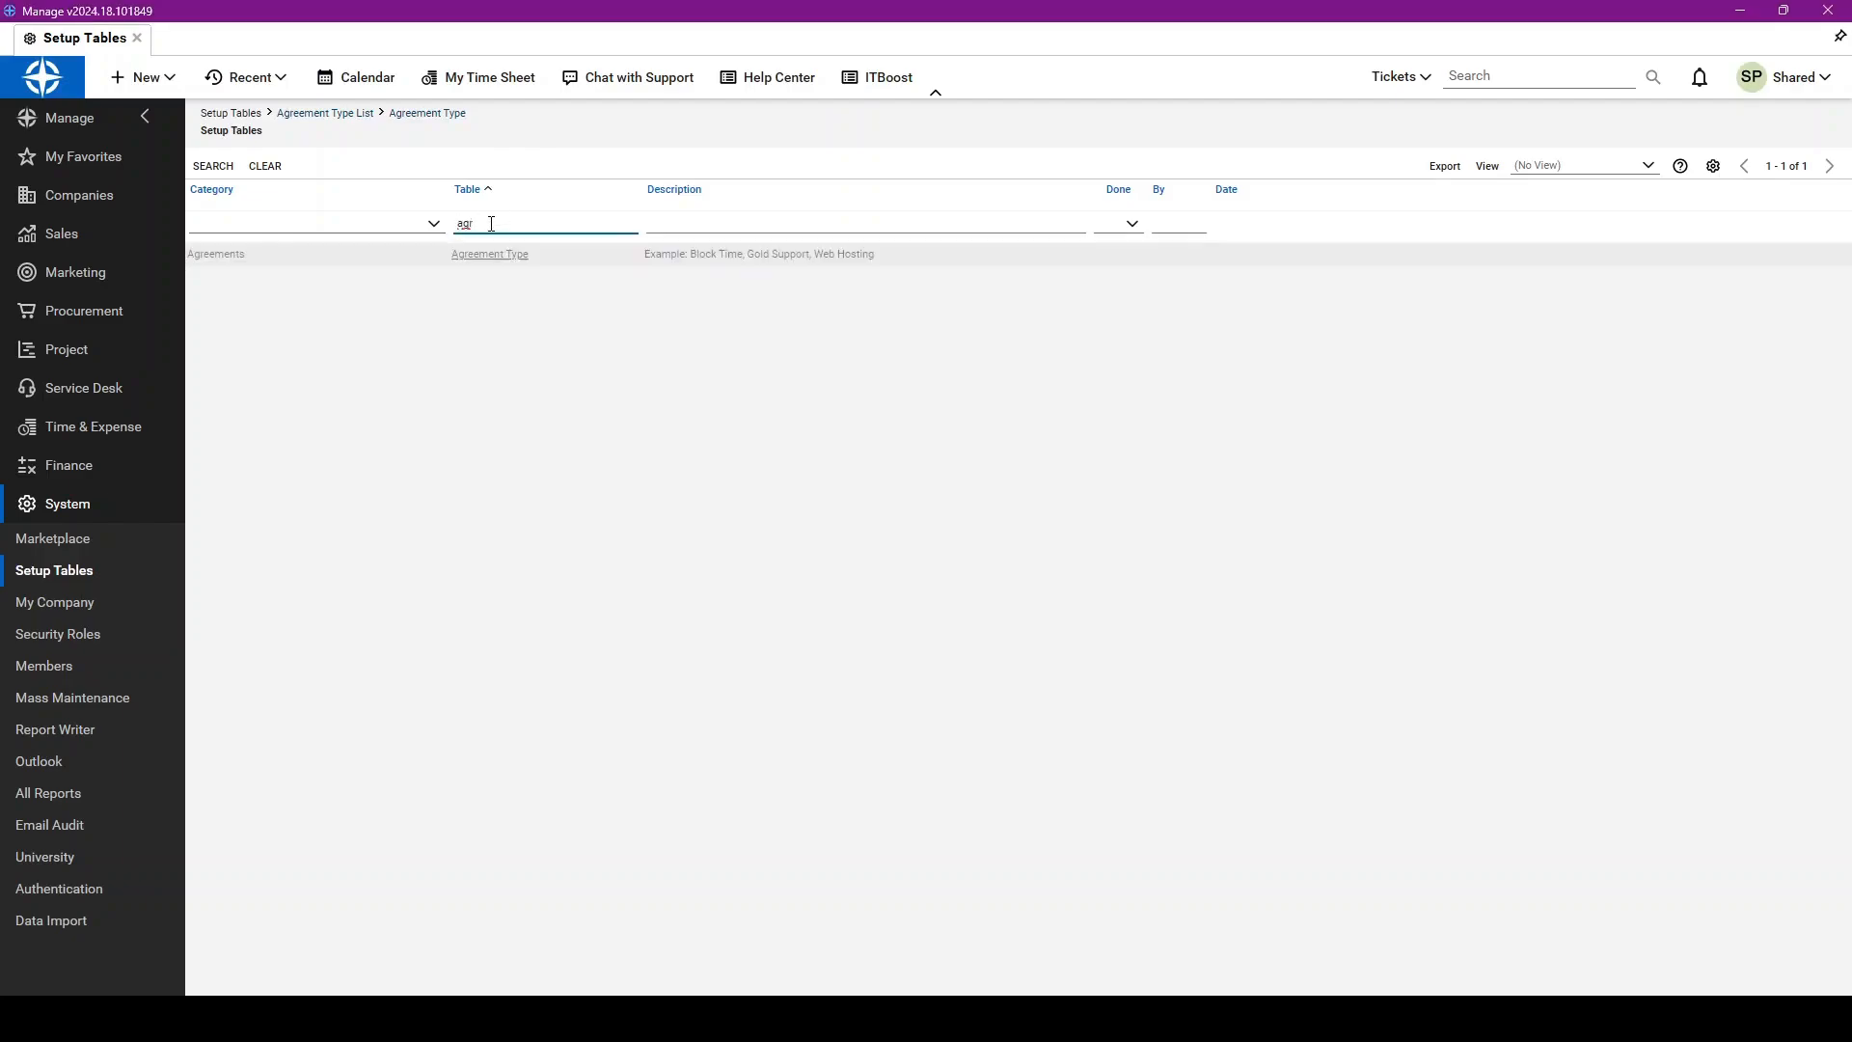
click(489, 253)
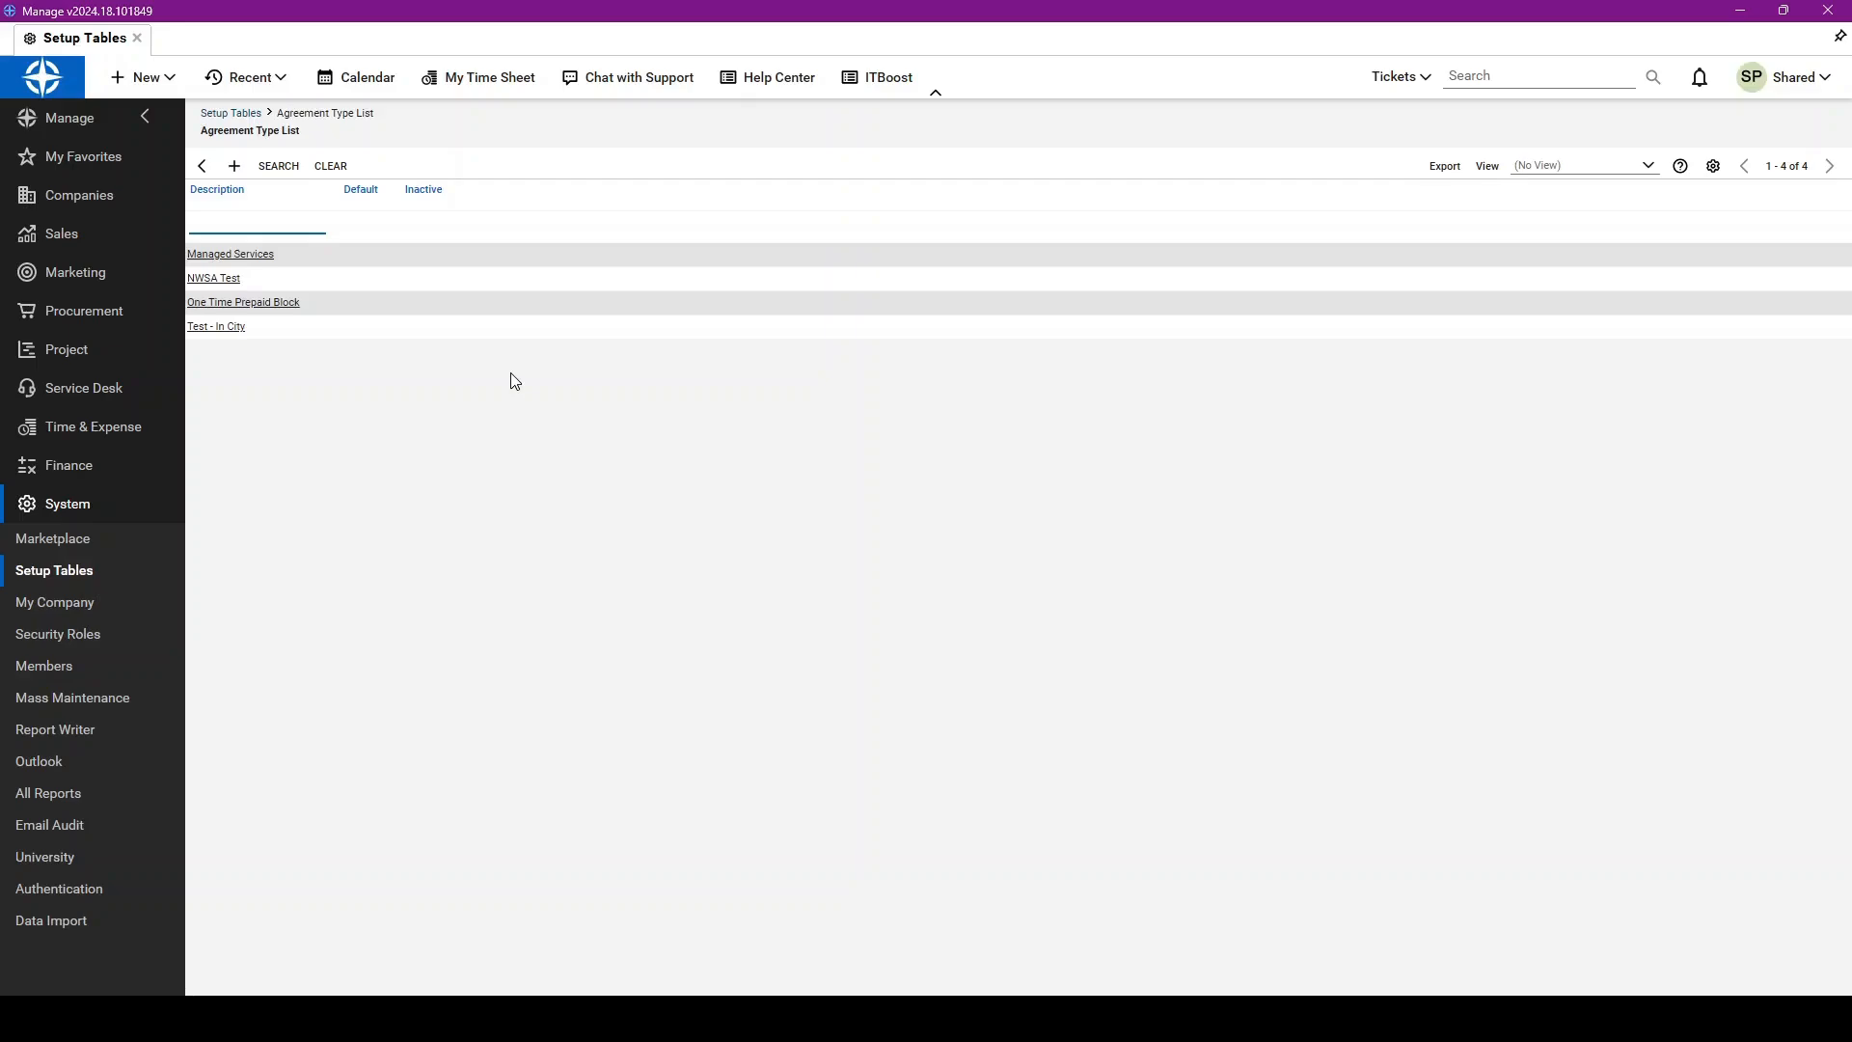
click(256, 222)
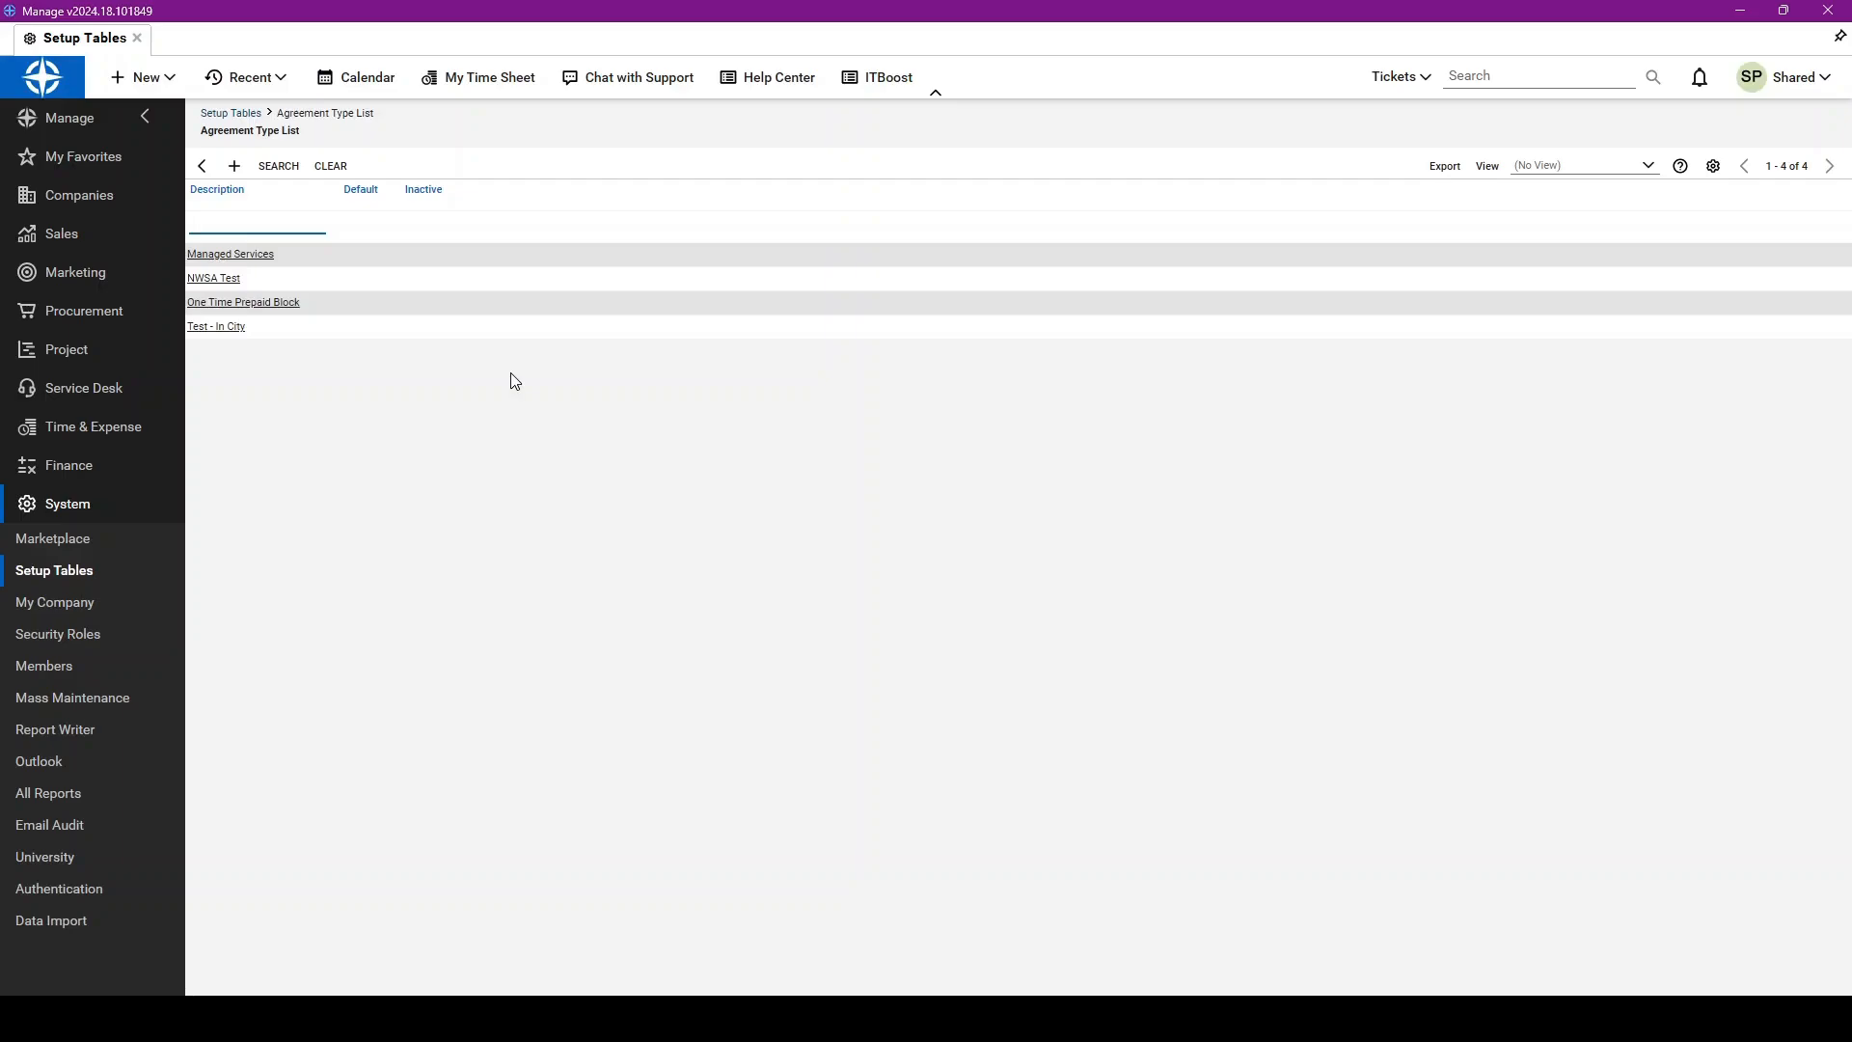
click(253, 223)
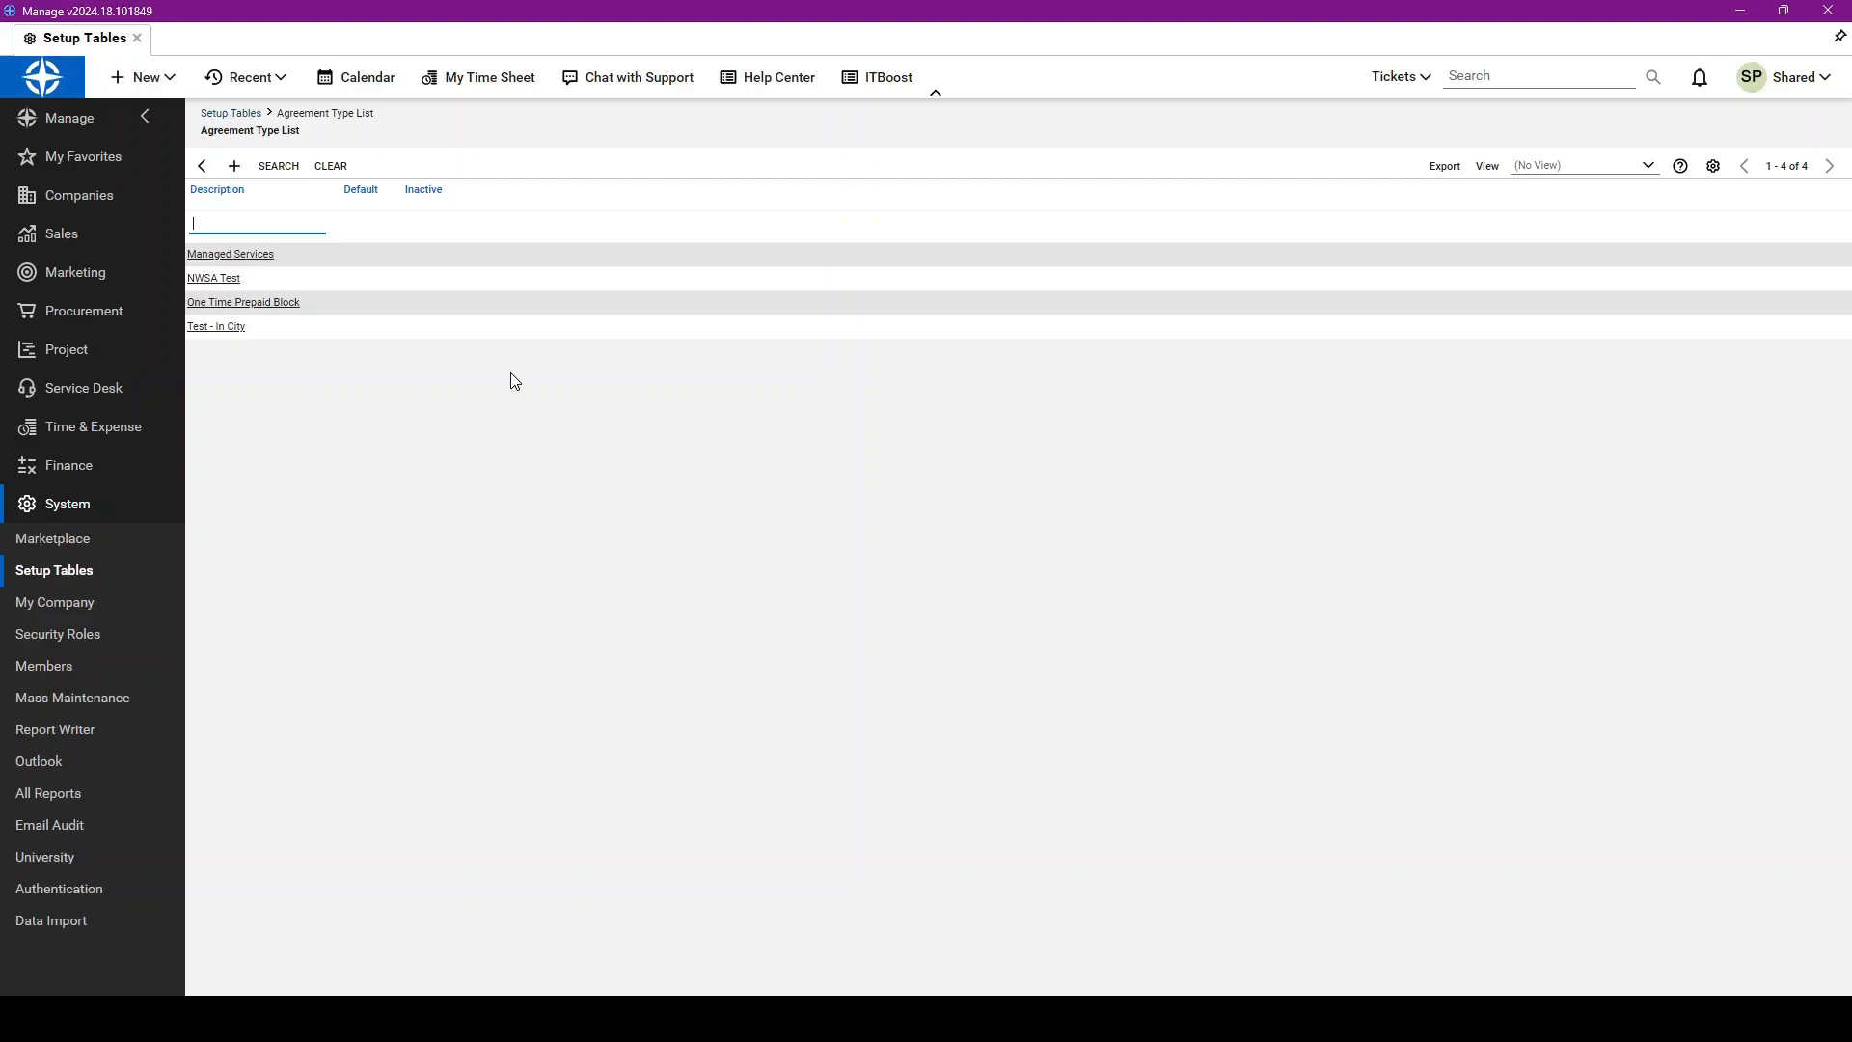
click(214, 278)
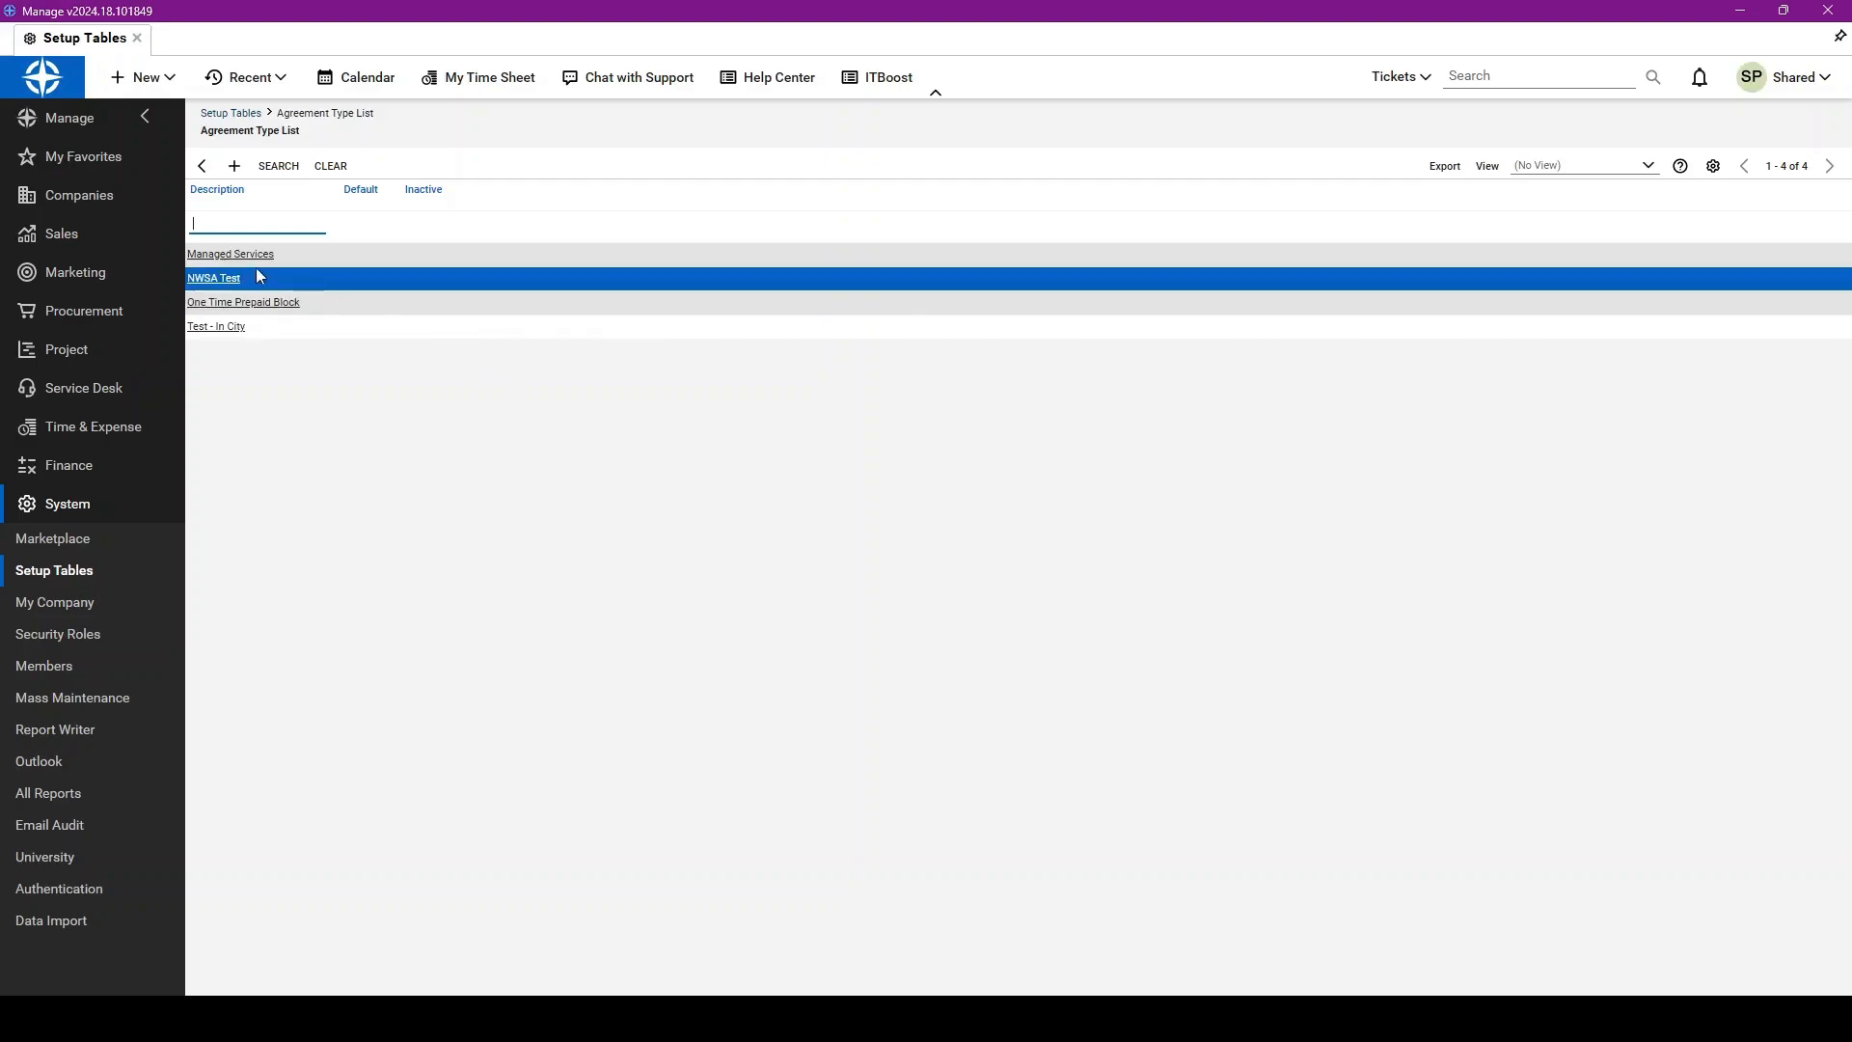
Step: Open the Managed Services agreement type and review its SLA choices (Premium 24 hr, Standard)
click(233, 165)
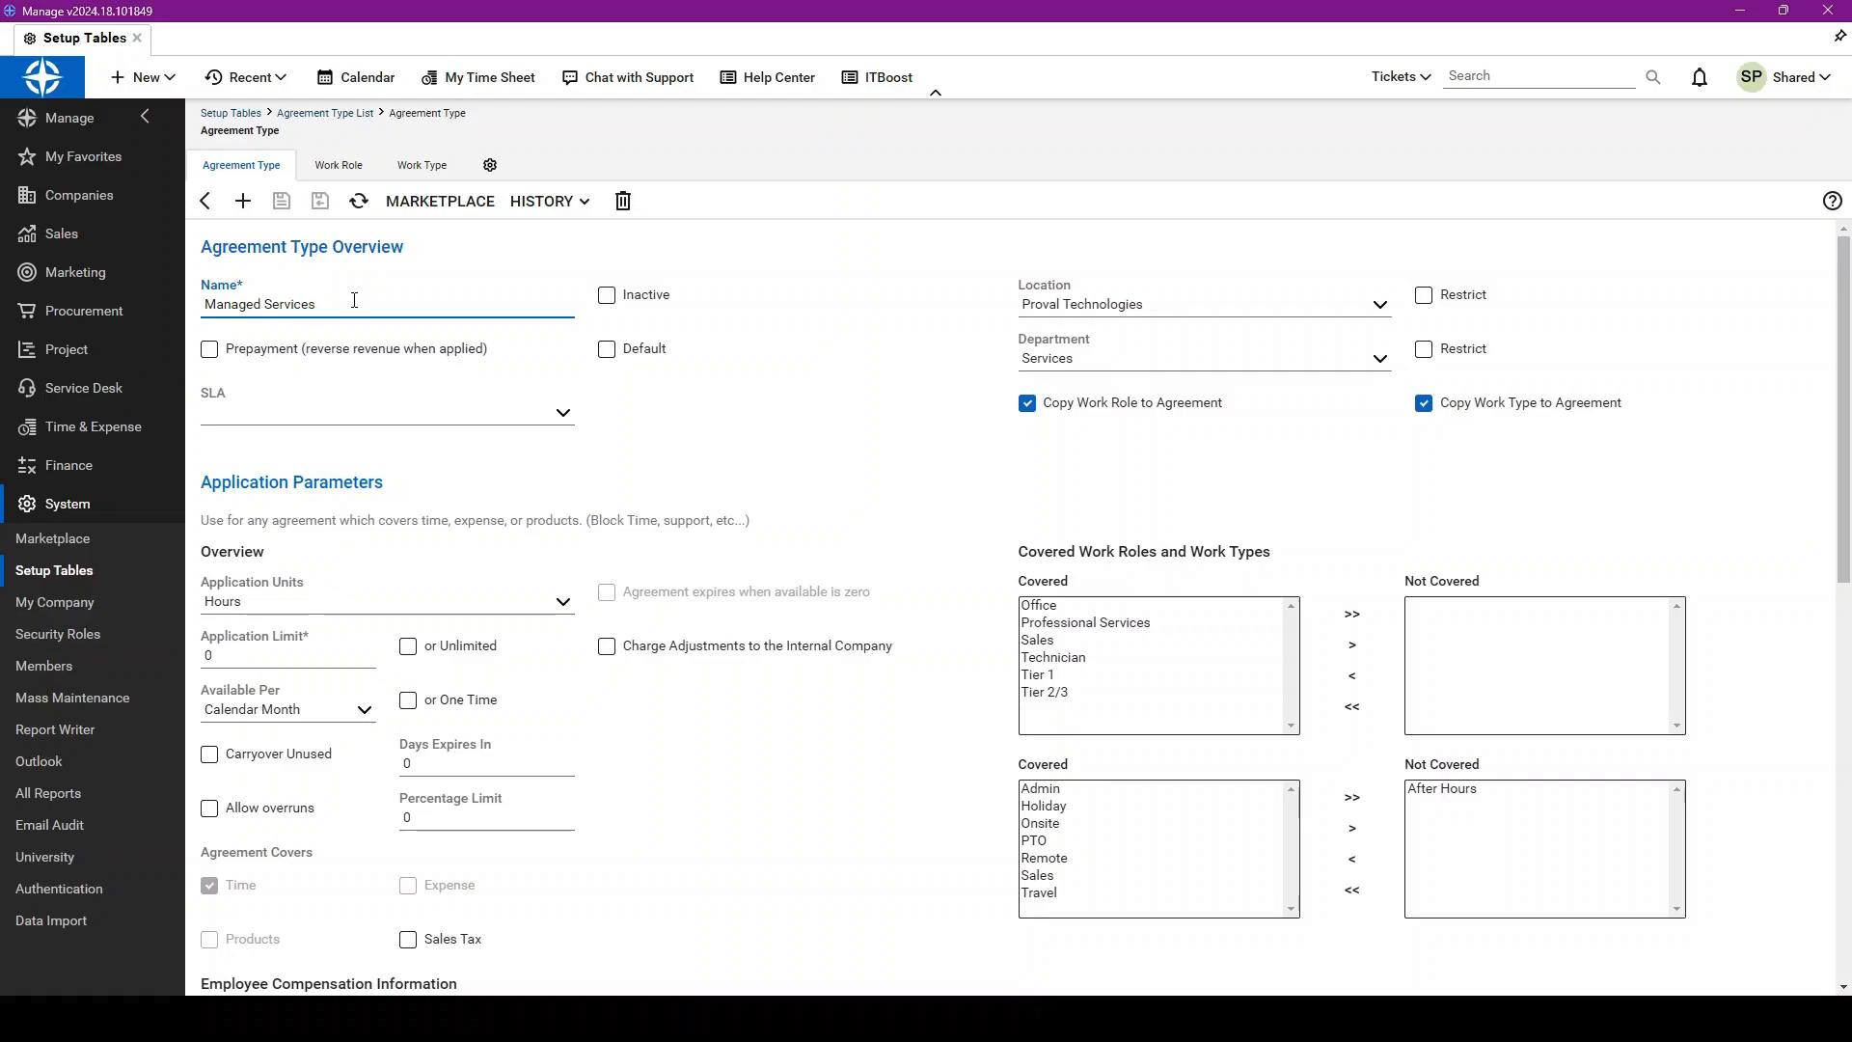
mouse_move(420, 422)
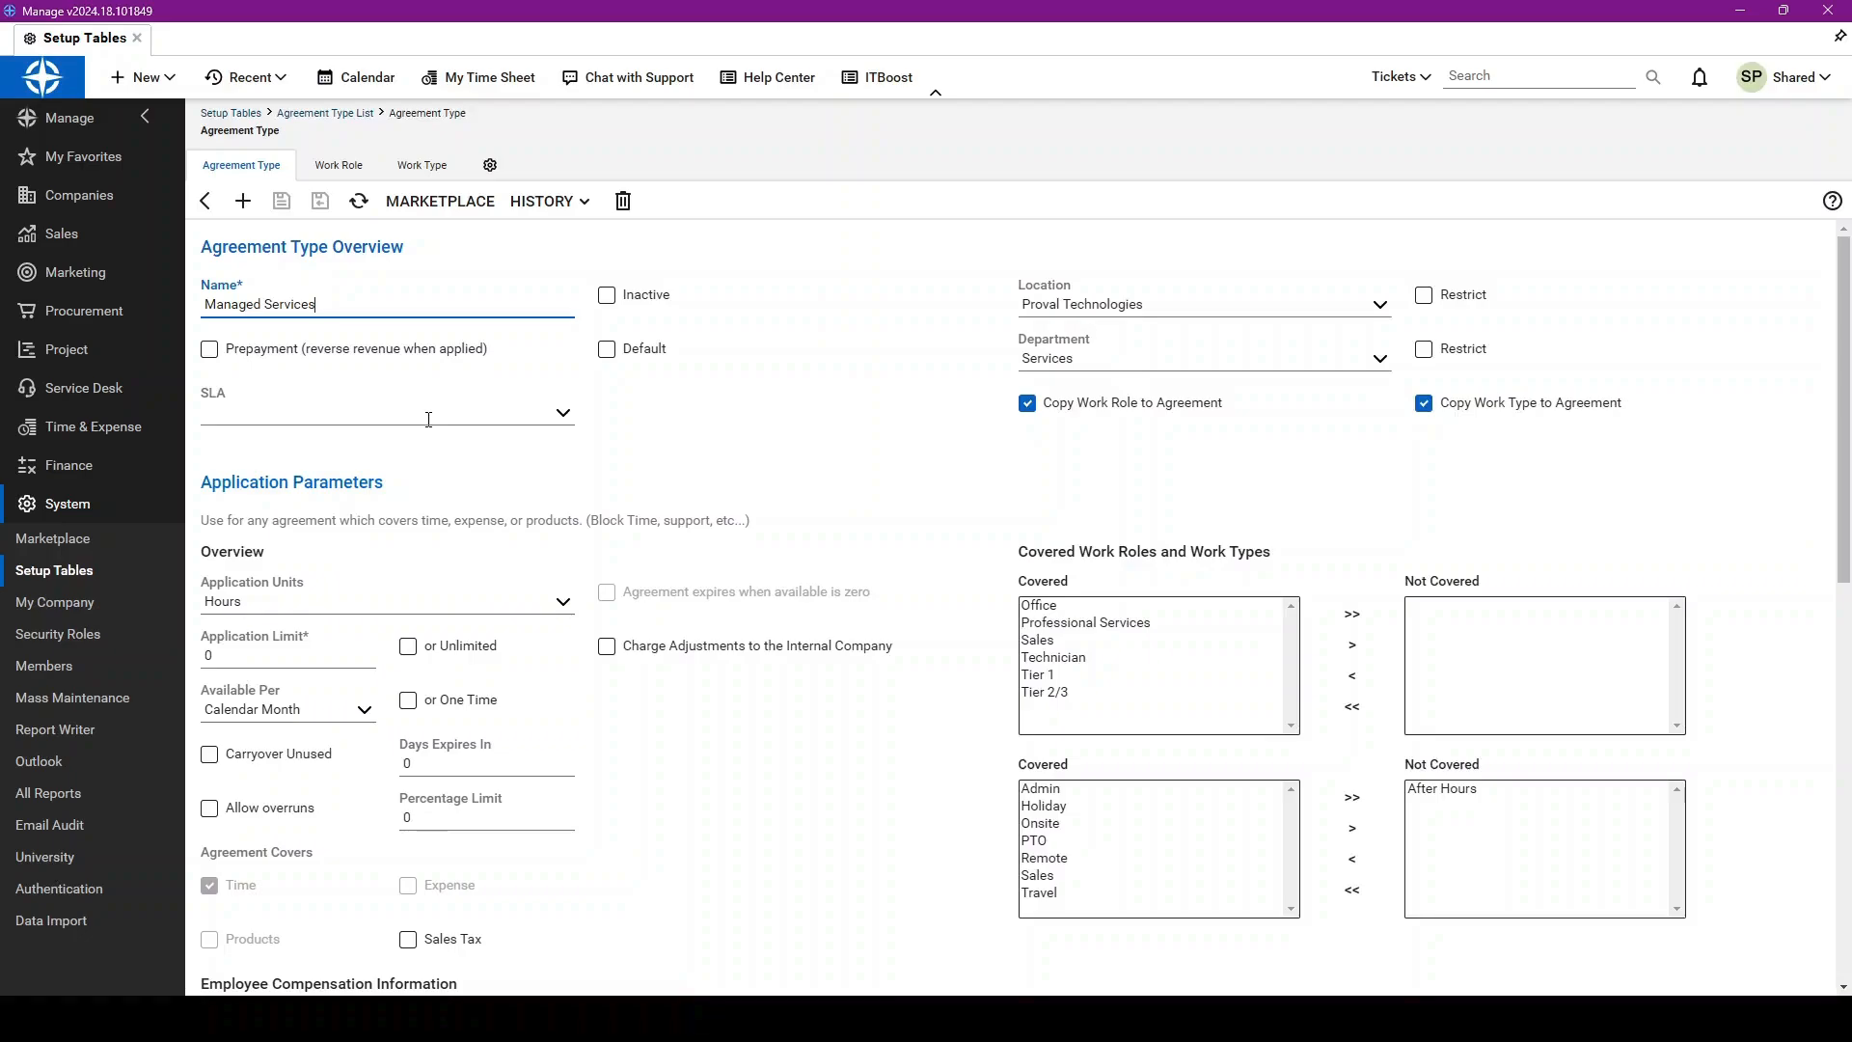
mouse_move(602, 448)
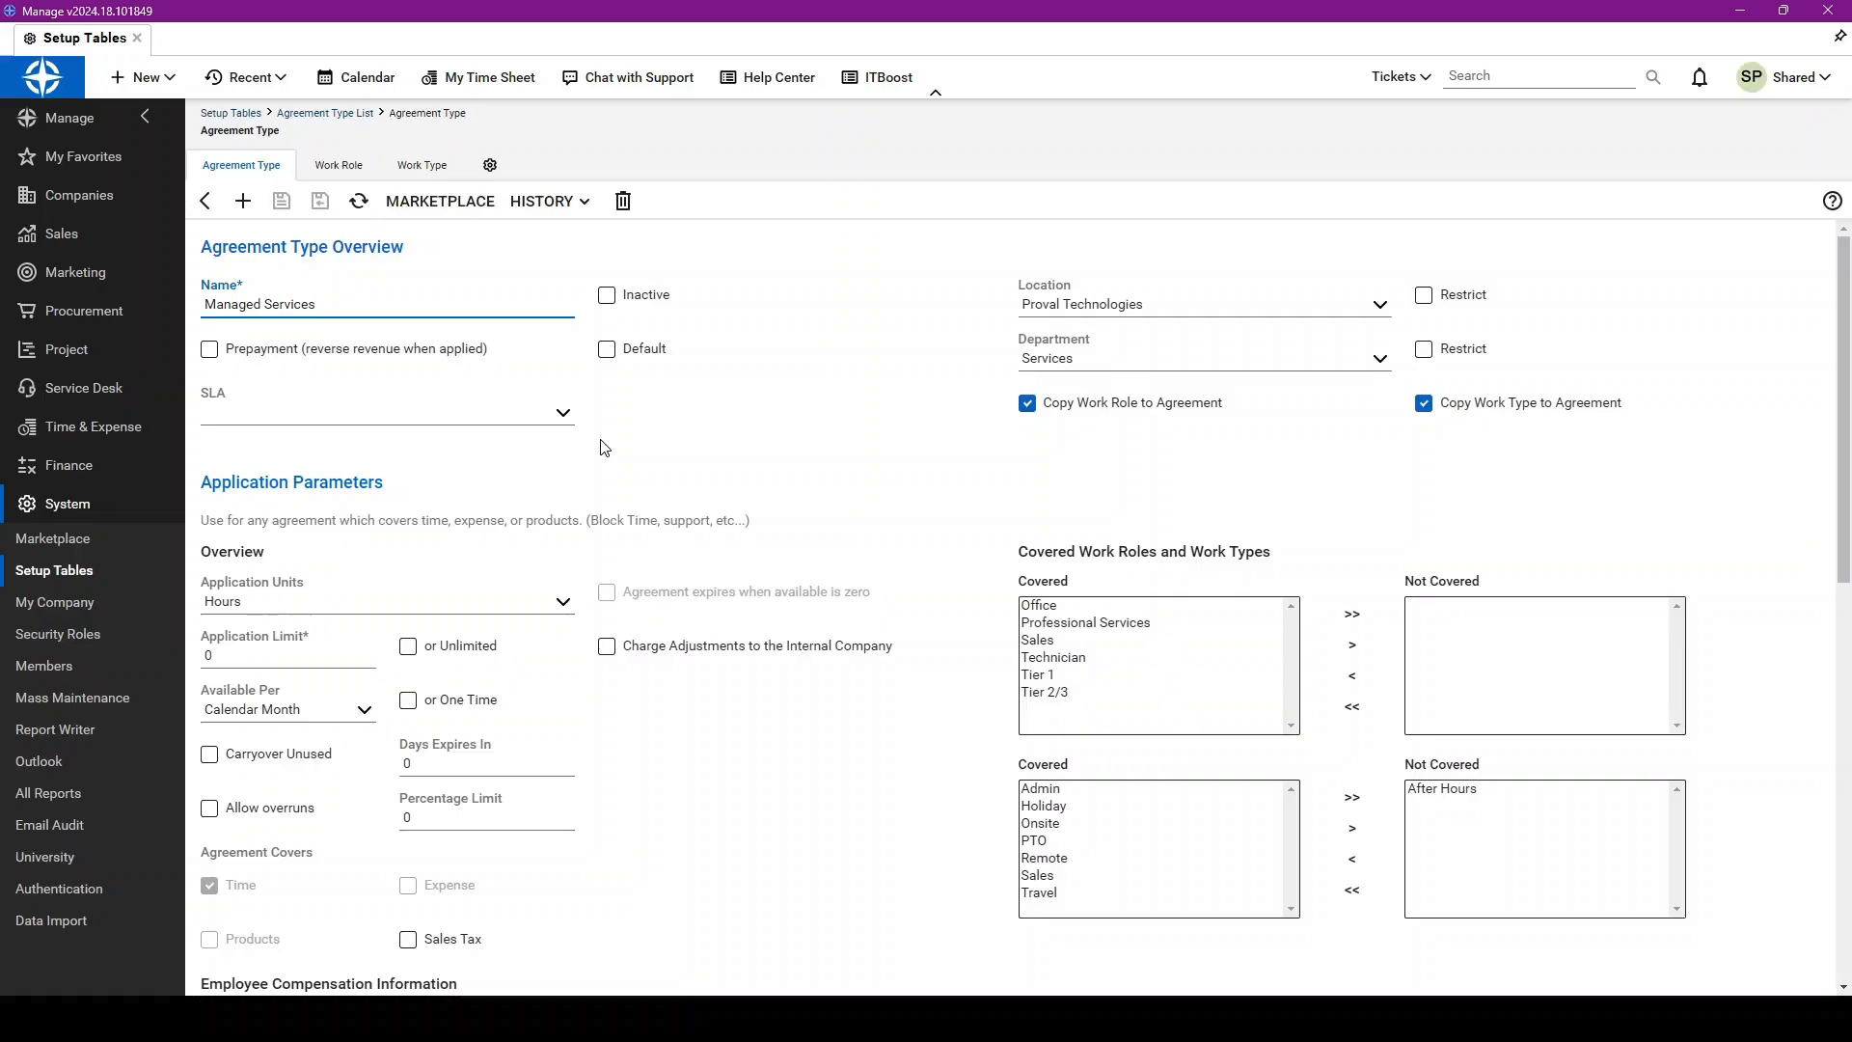
click(563, 411)
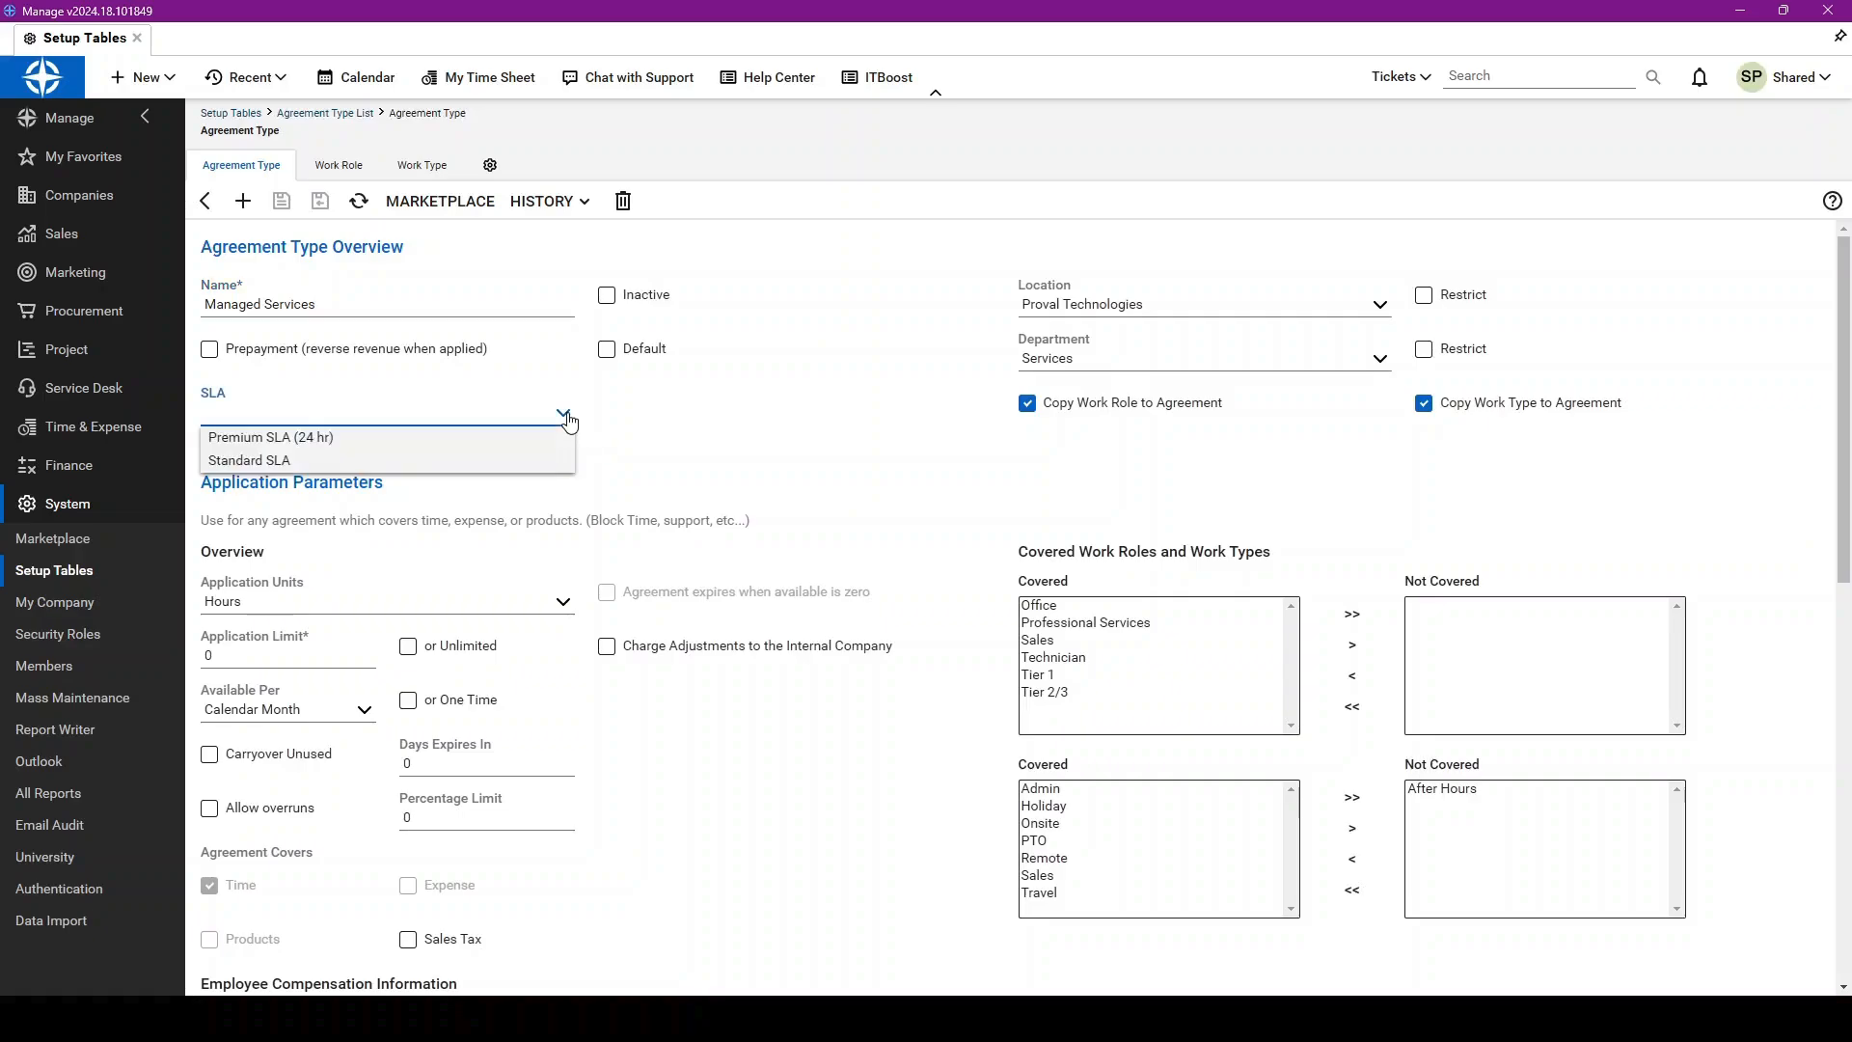
mouse_move(715, 437)
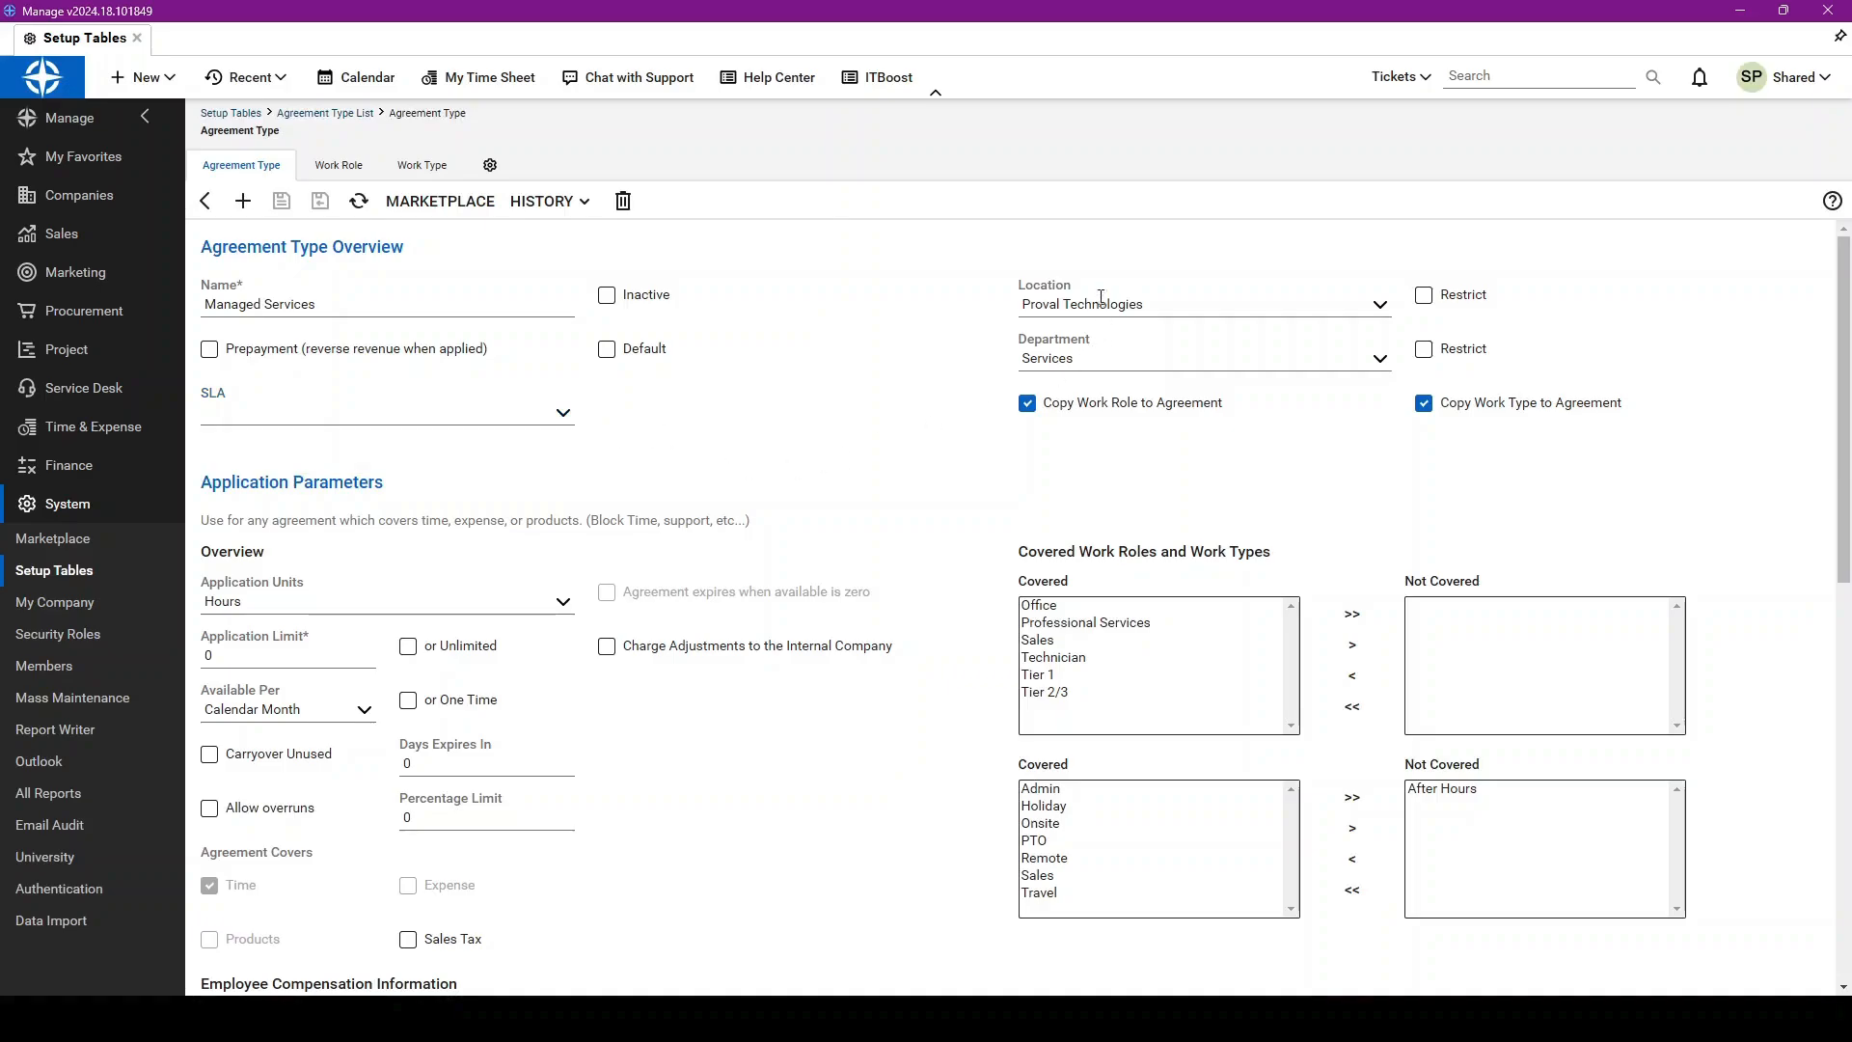
mouse_move(1084, 362)
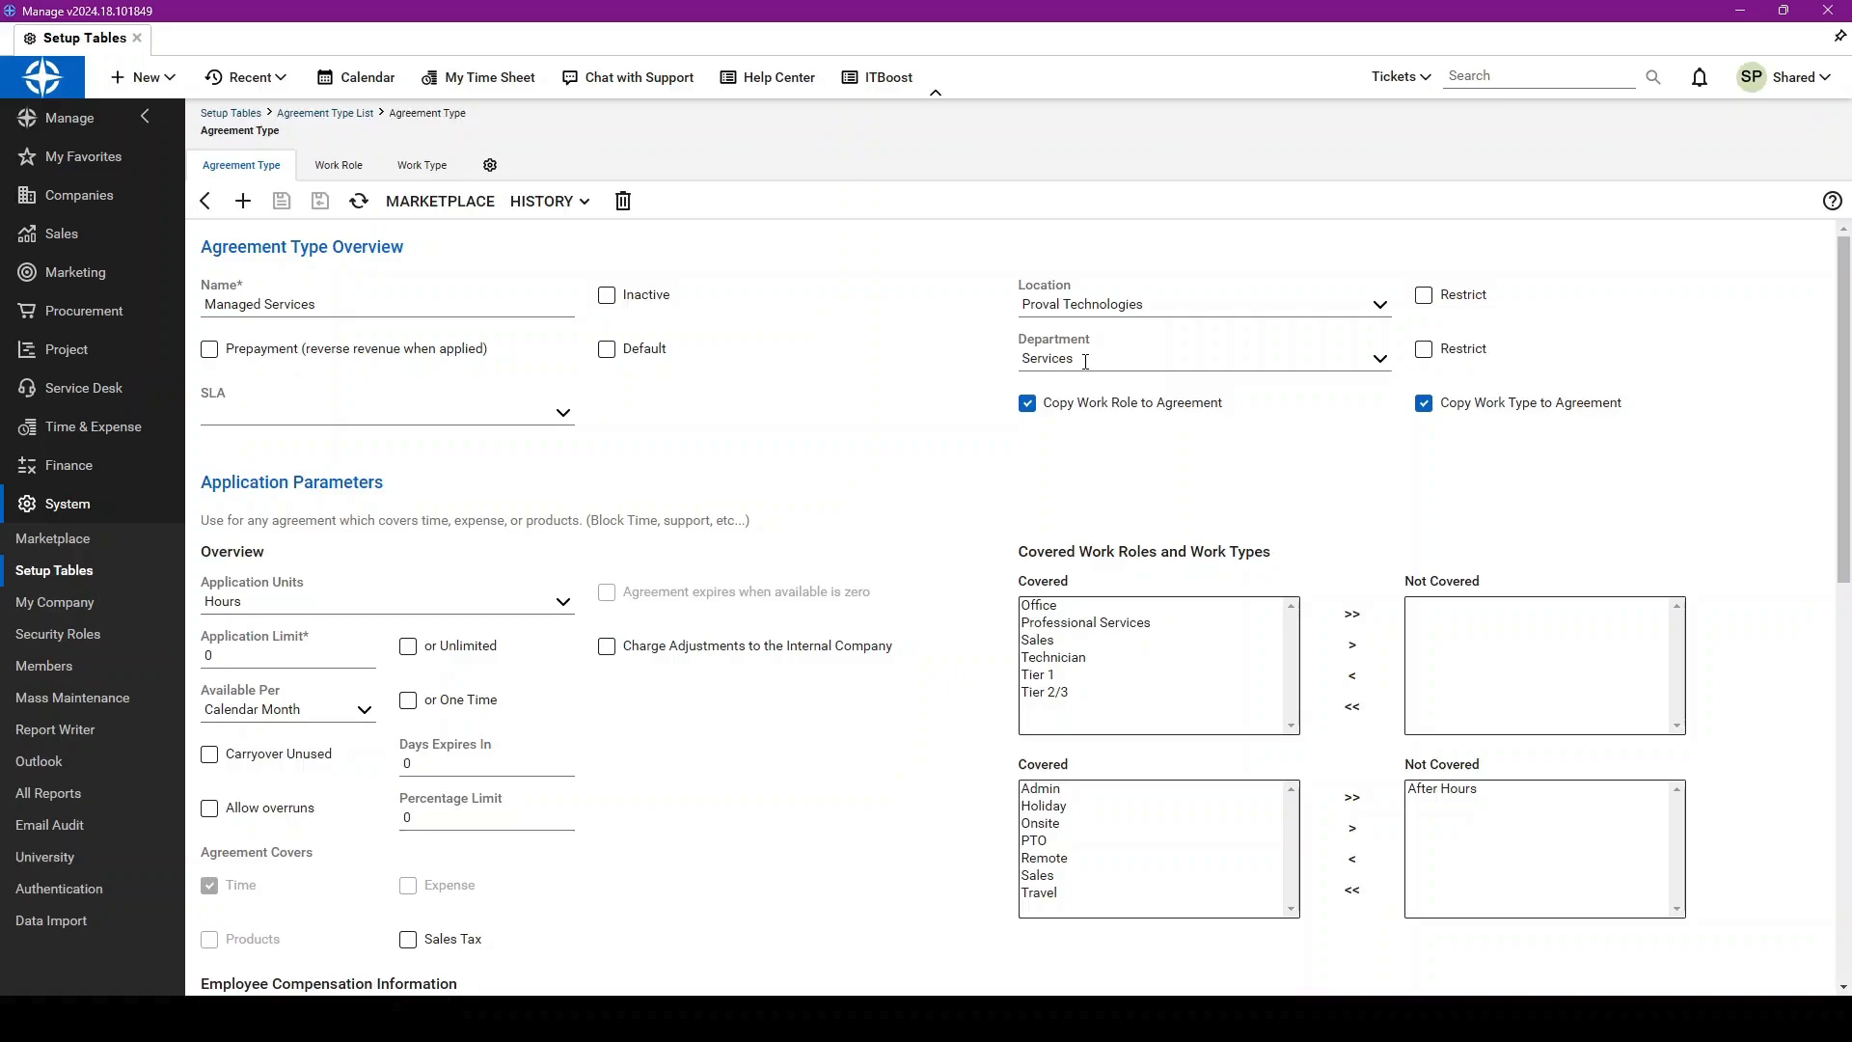
mouse_move(1083, 432)
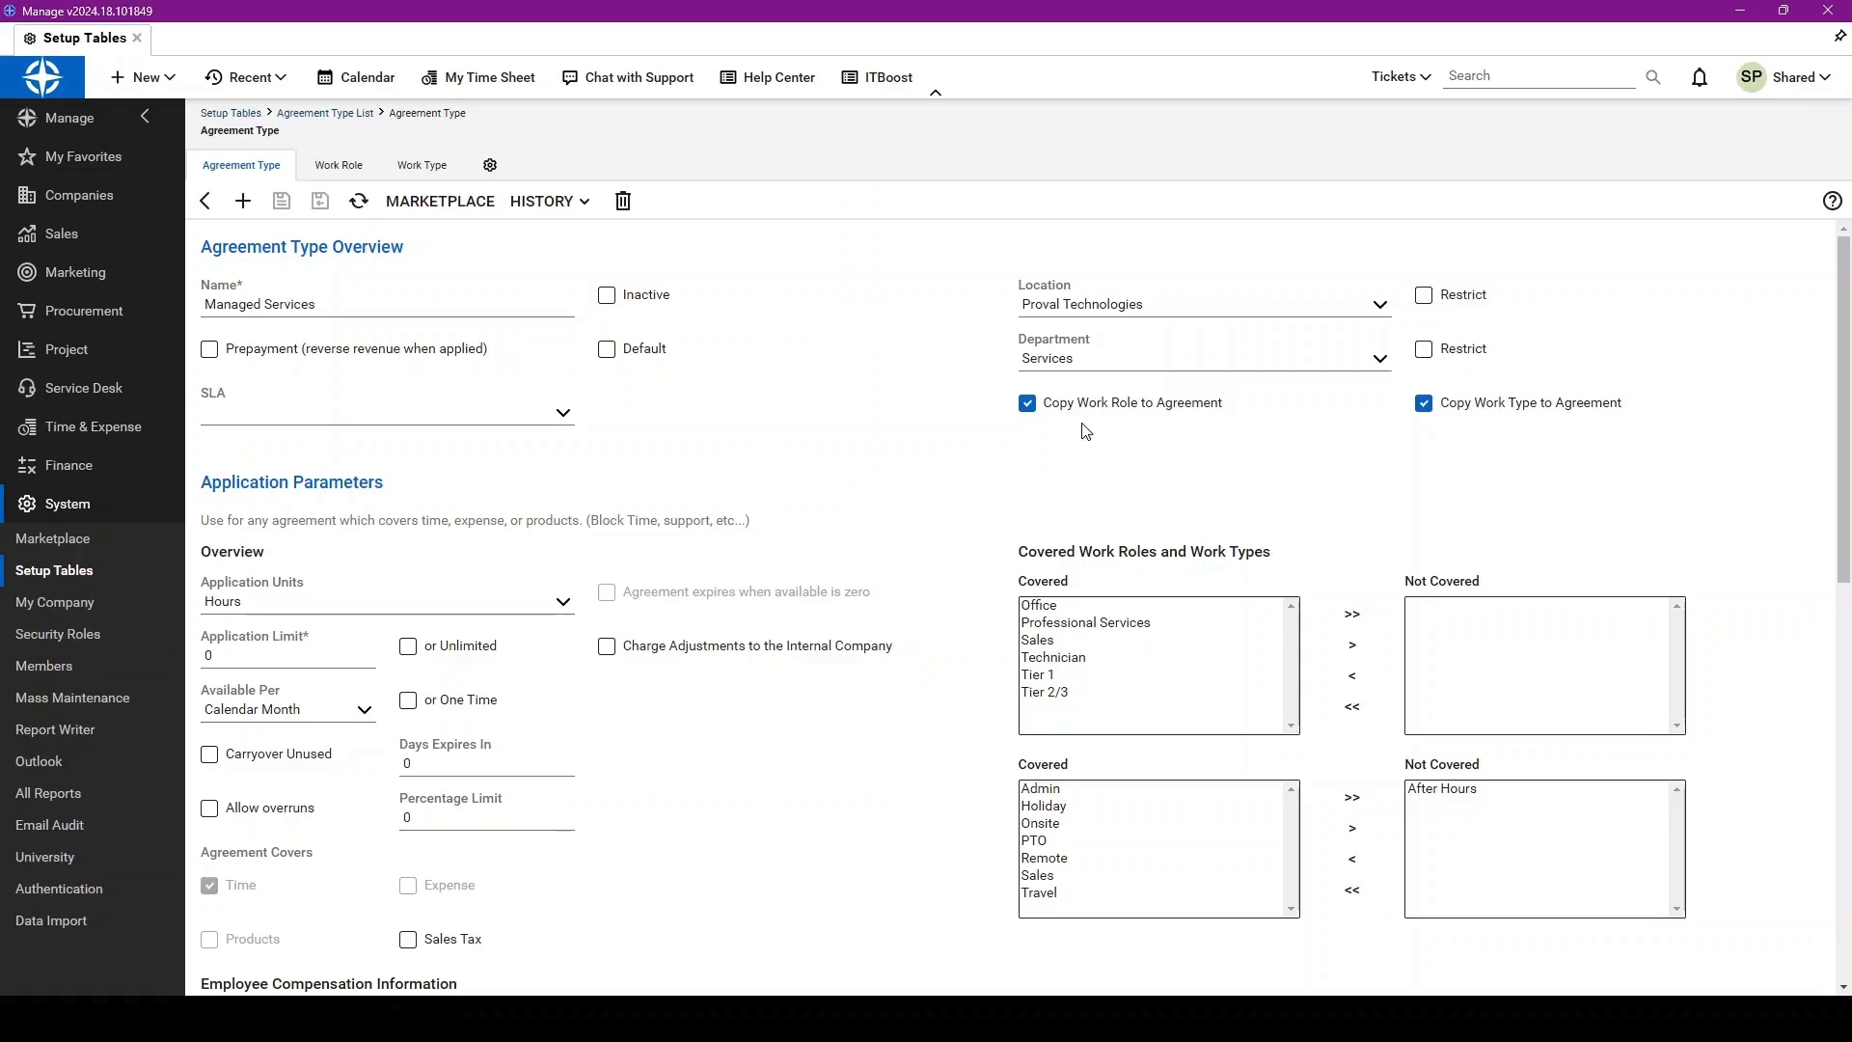
mouse_move(837, 326)
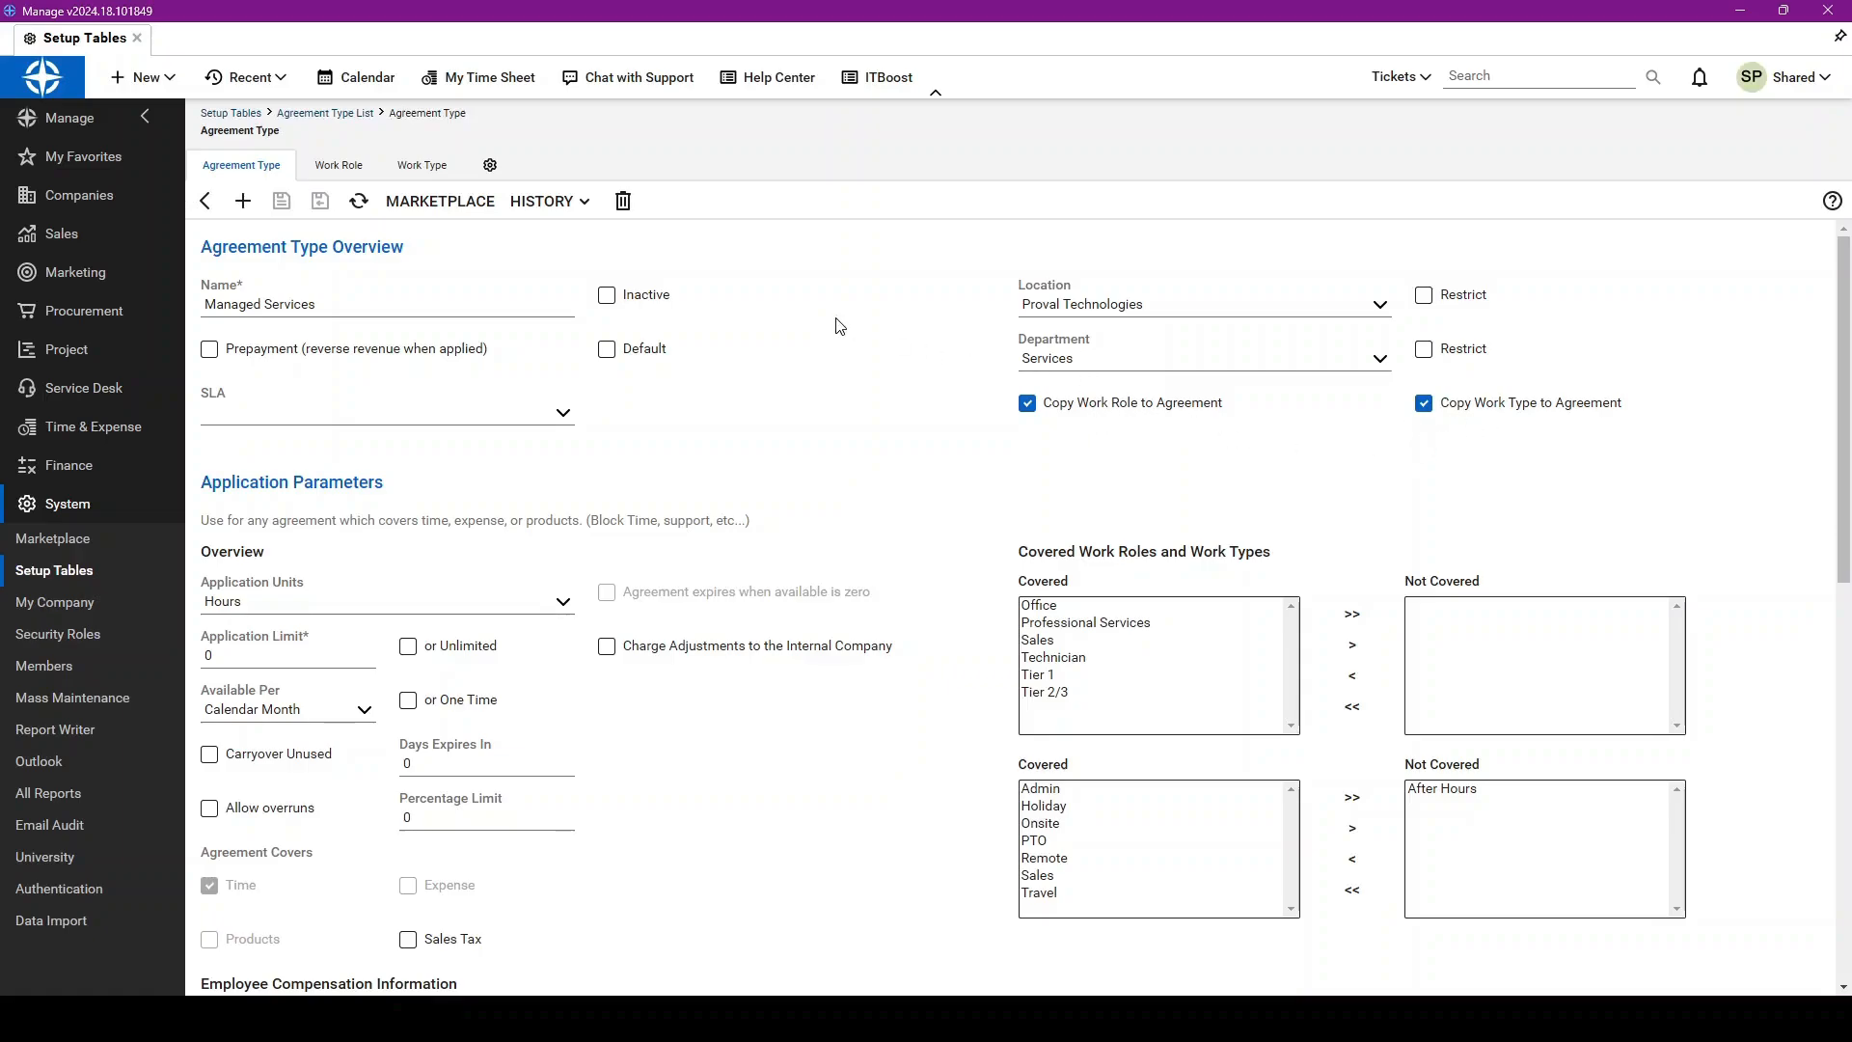
Step: Make the hours-per-calendar-month application limit unlimited, leaving After Hours not covered
scroll(down, 3)
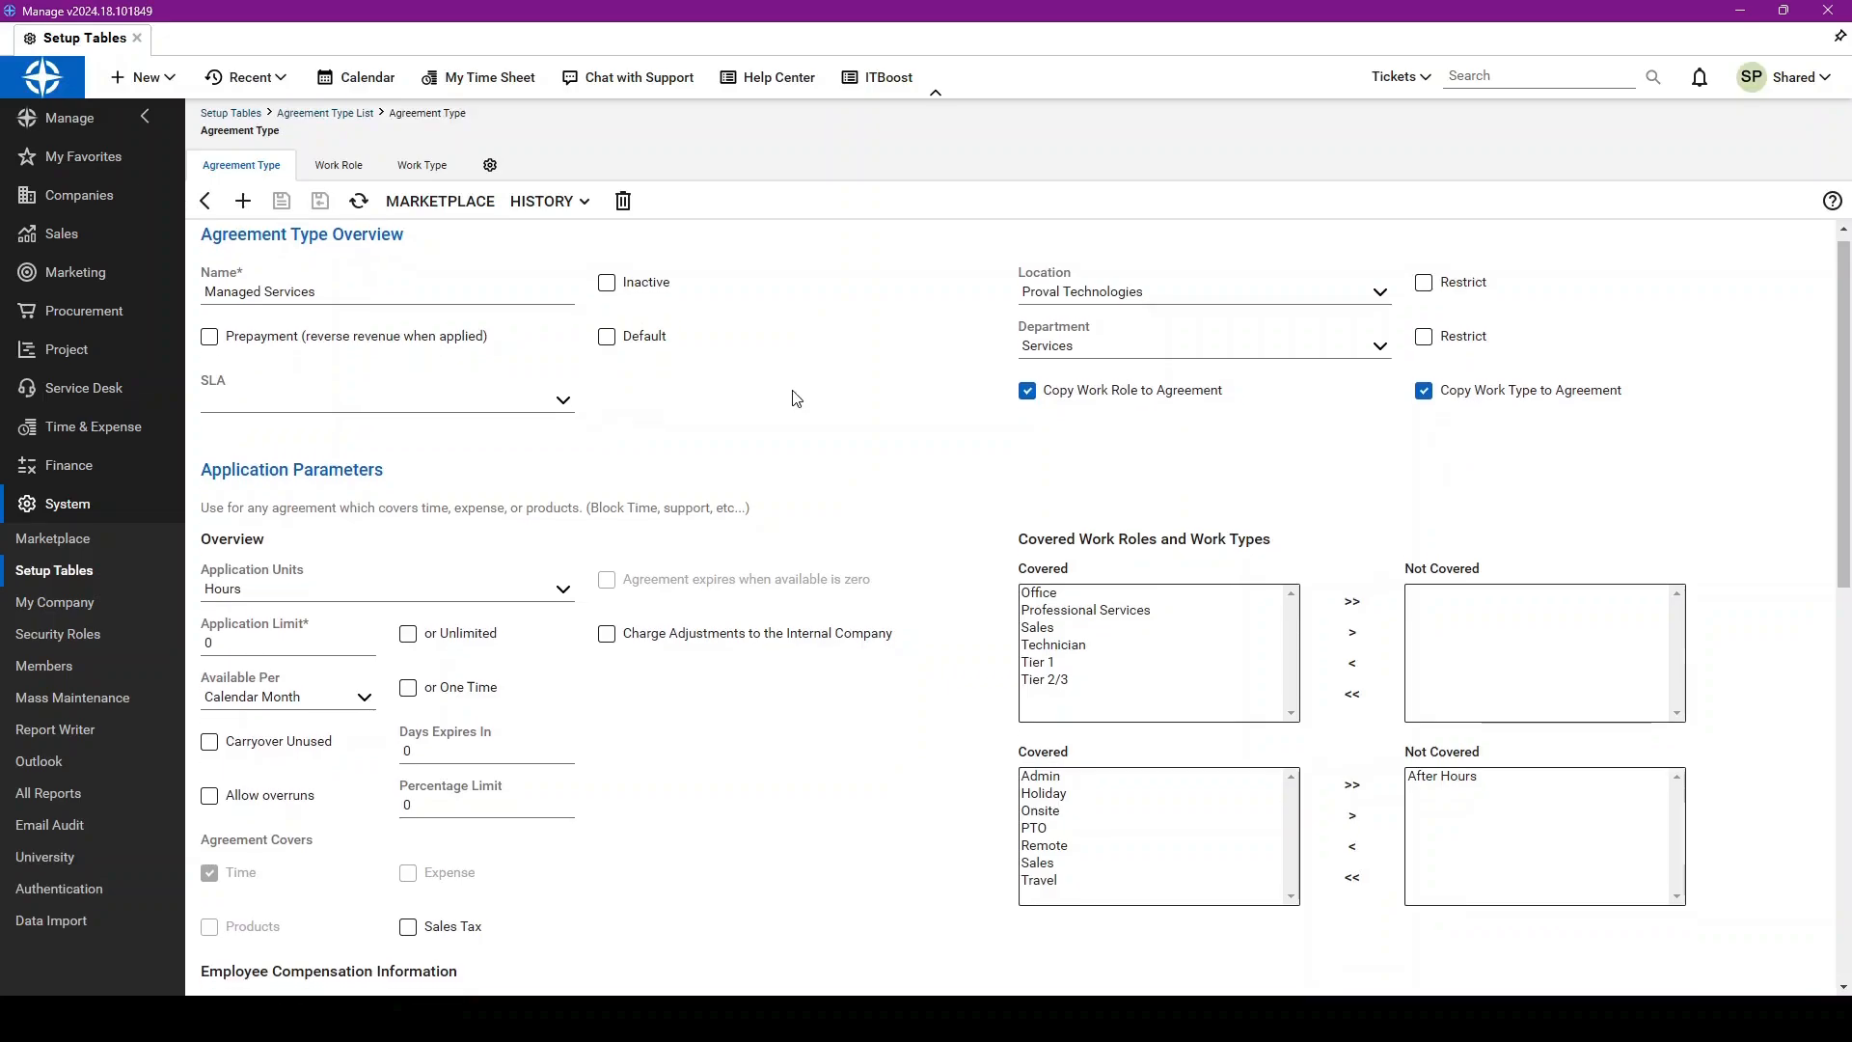
scroll(down, 3)
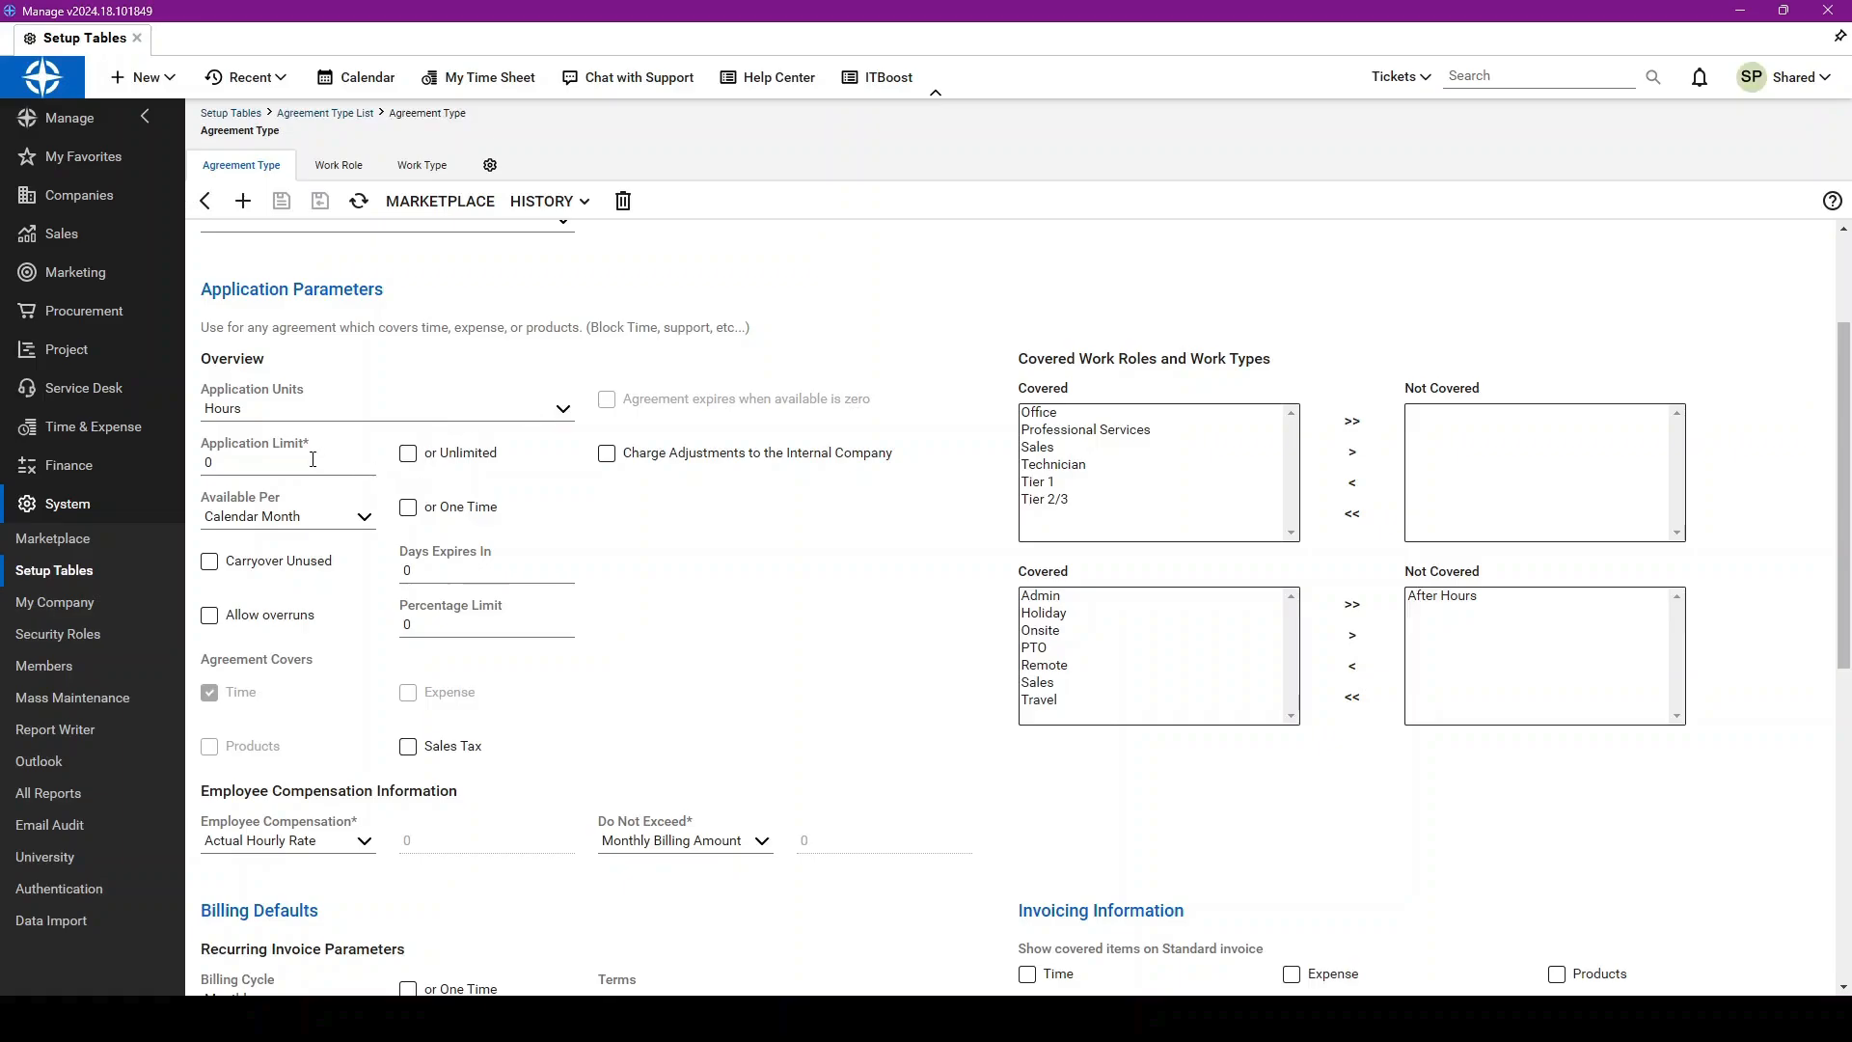
mouse_move(409, 456)
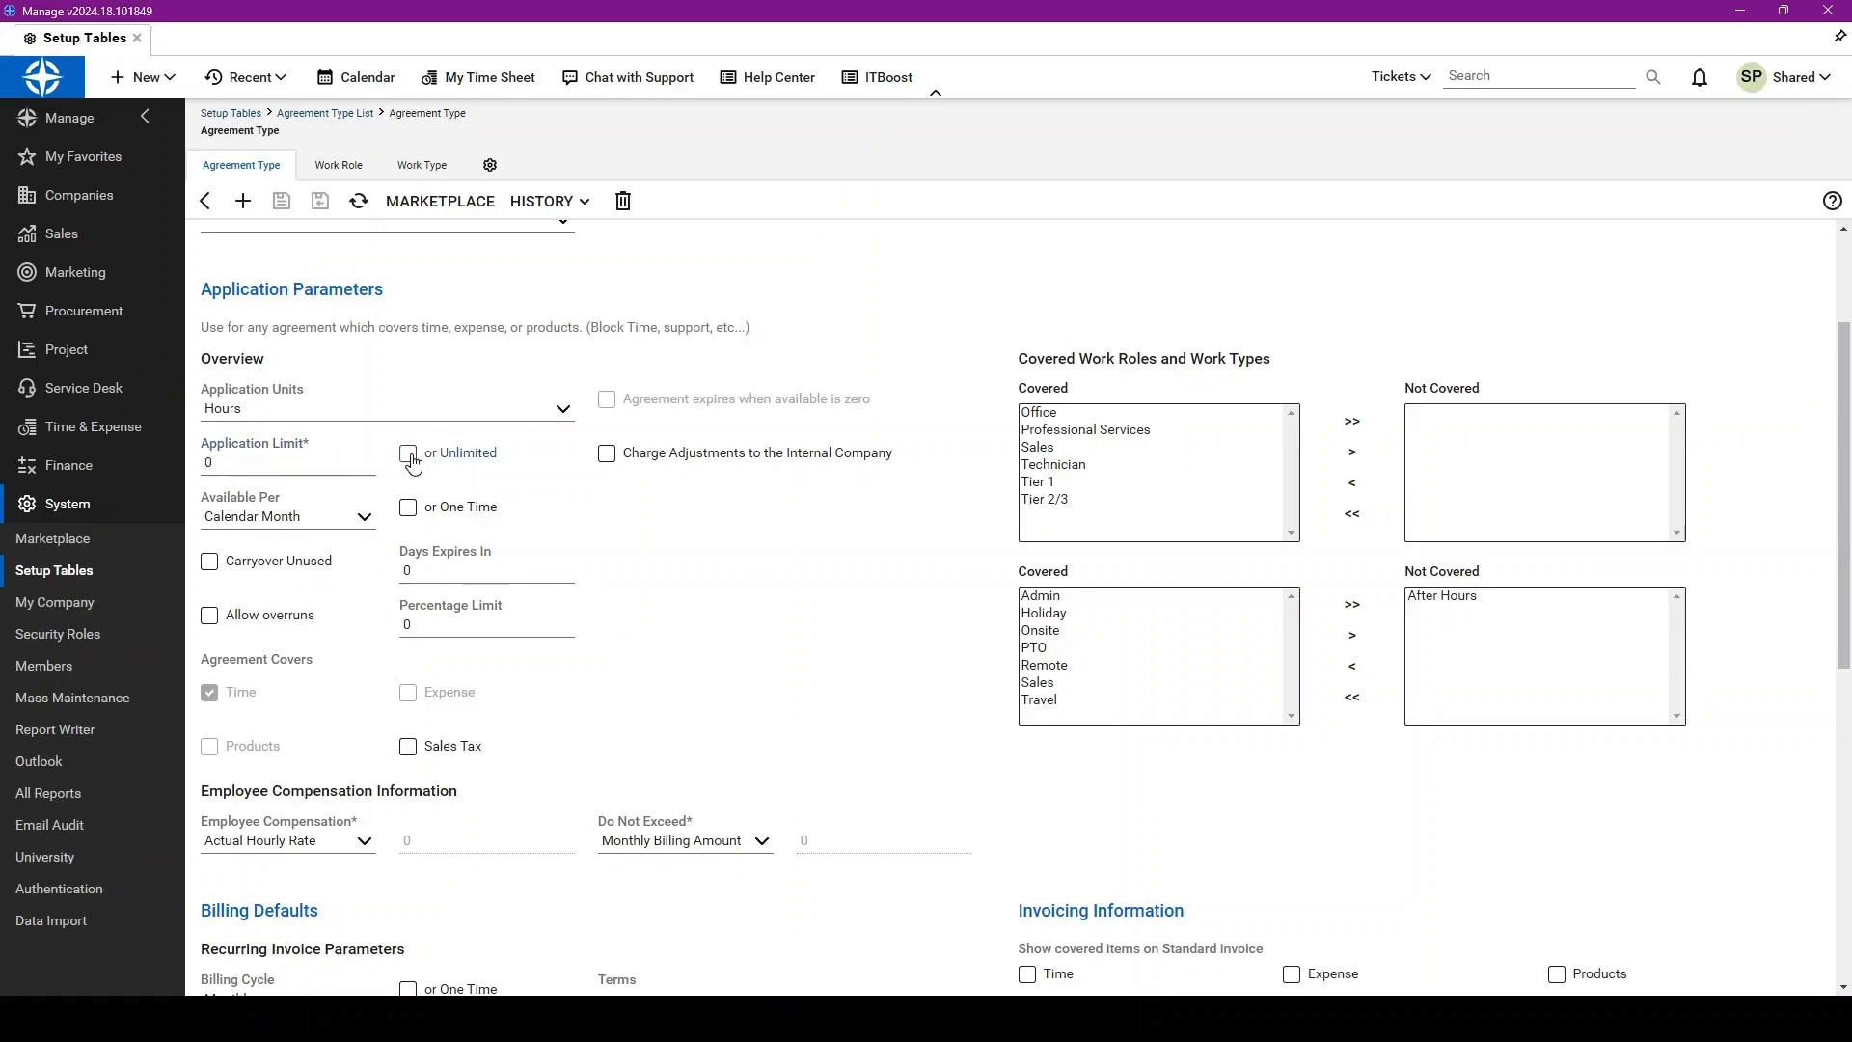
click(409, 454)
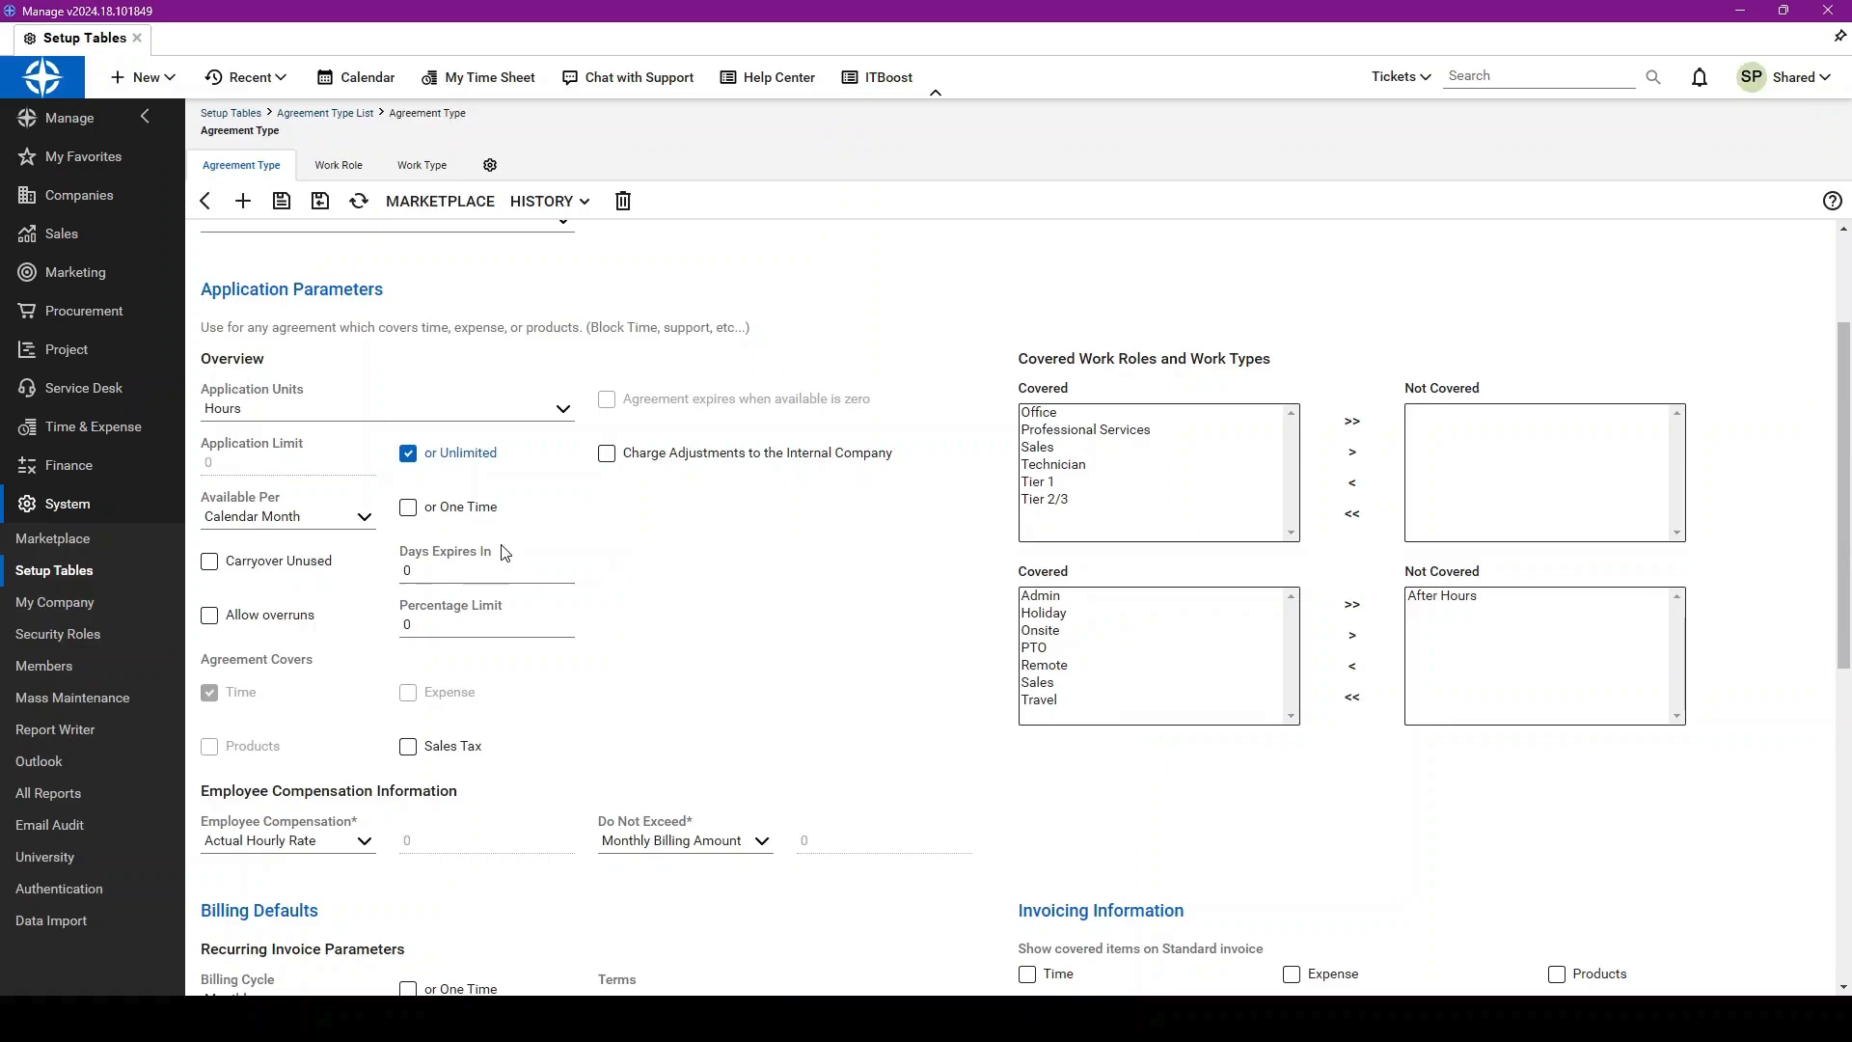
mouse_move(1492, 431)
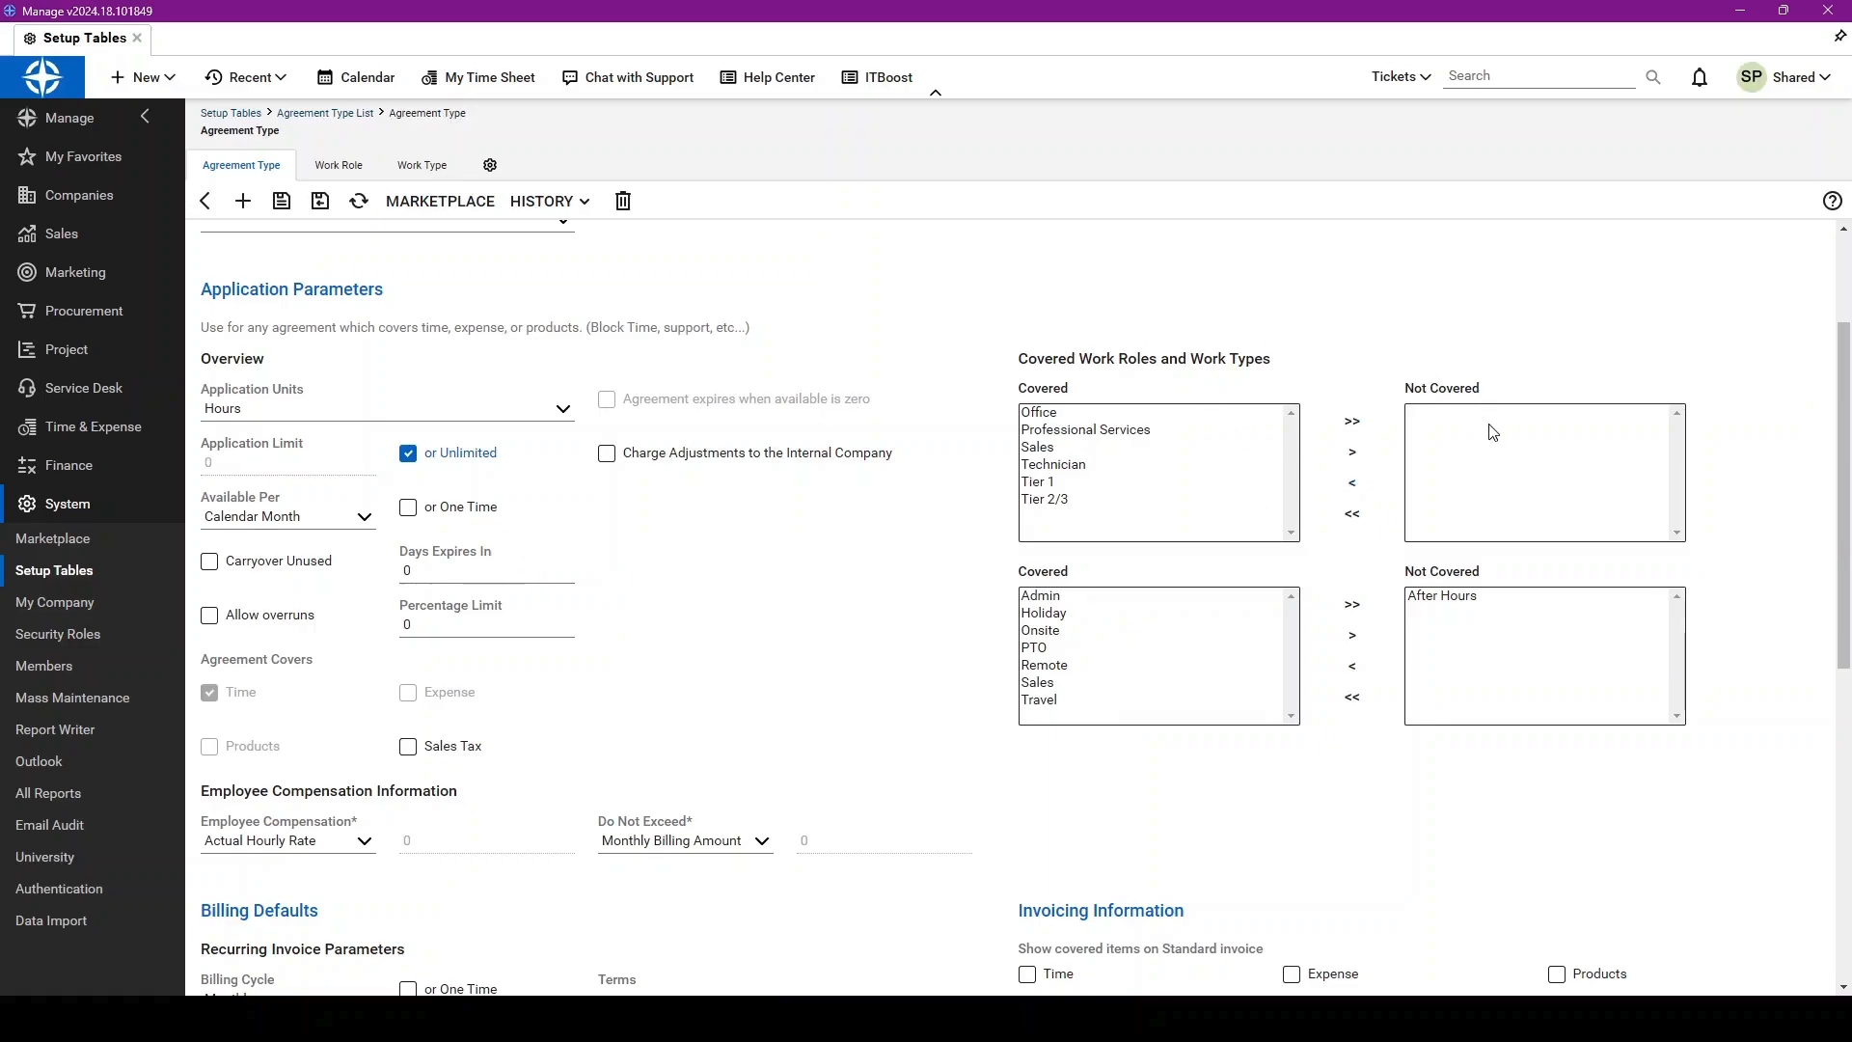
mouse_move(494, 382)
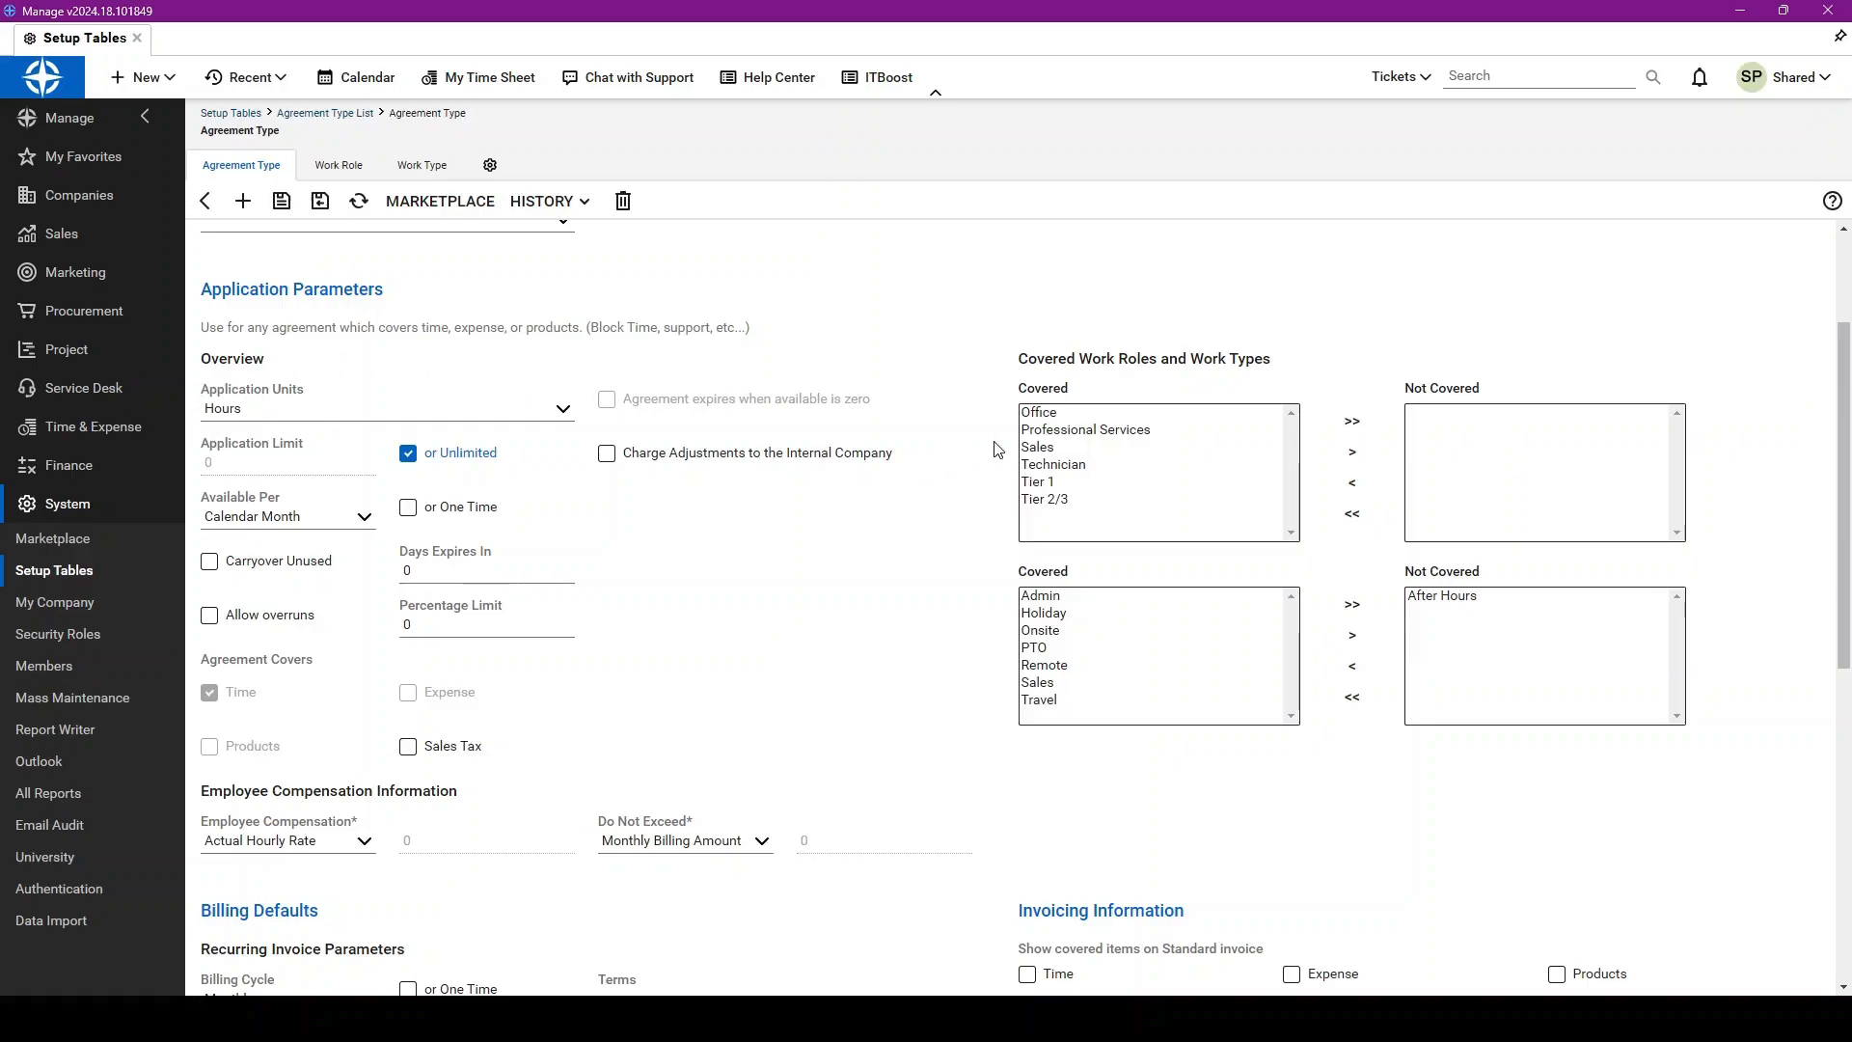
mouse_move(1119, 582)
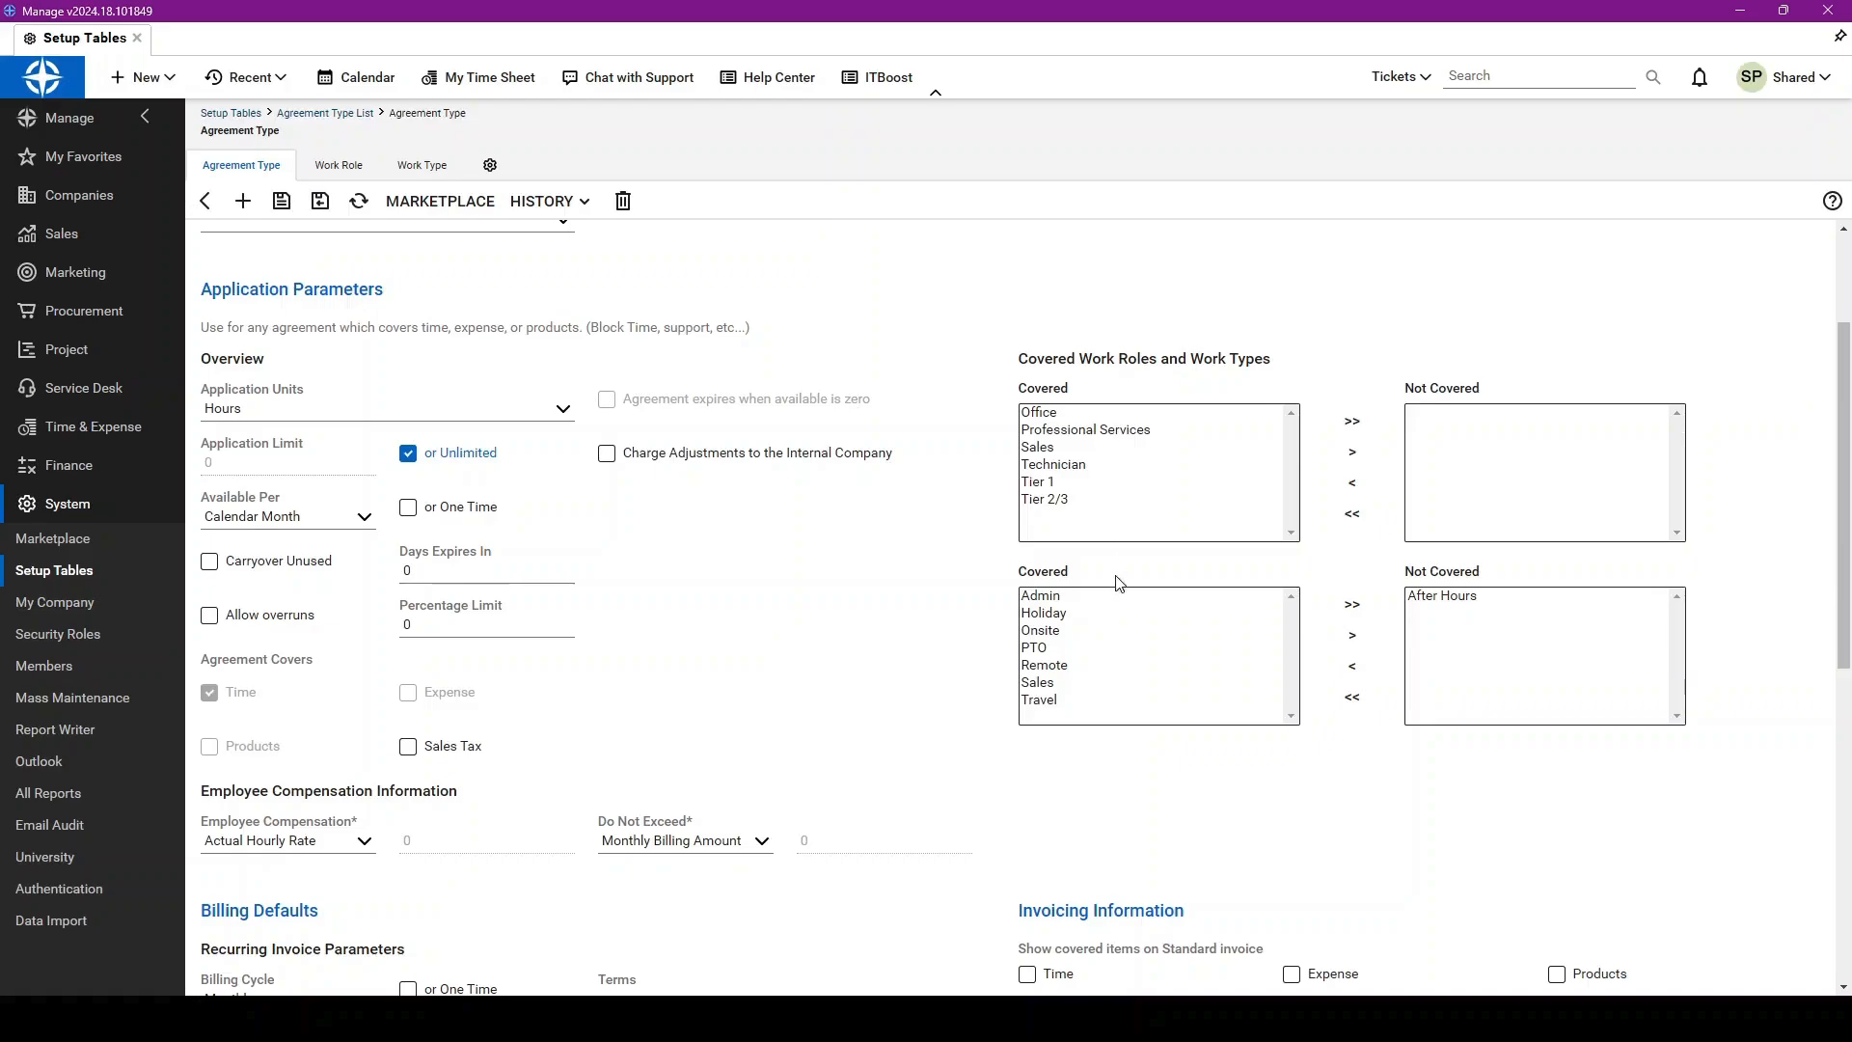
mouse_move(1058, 639)
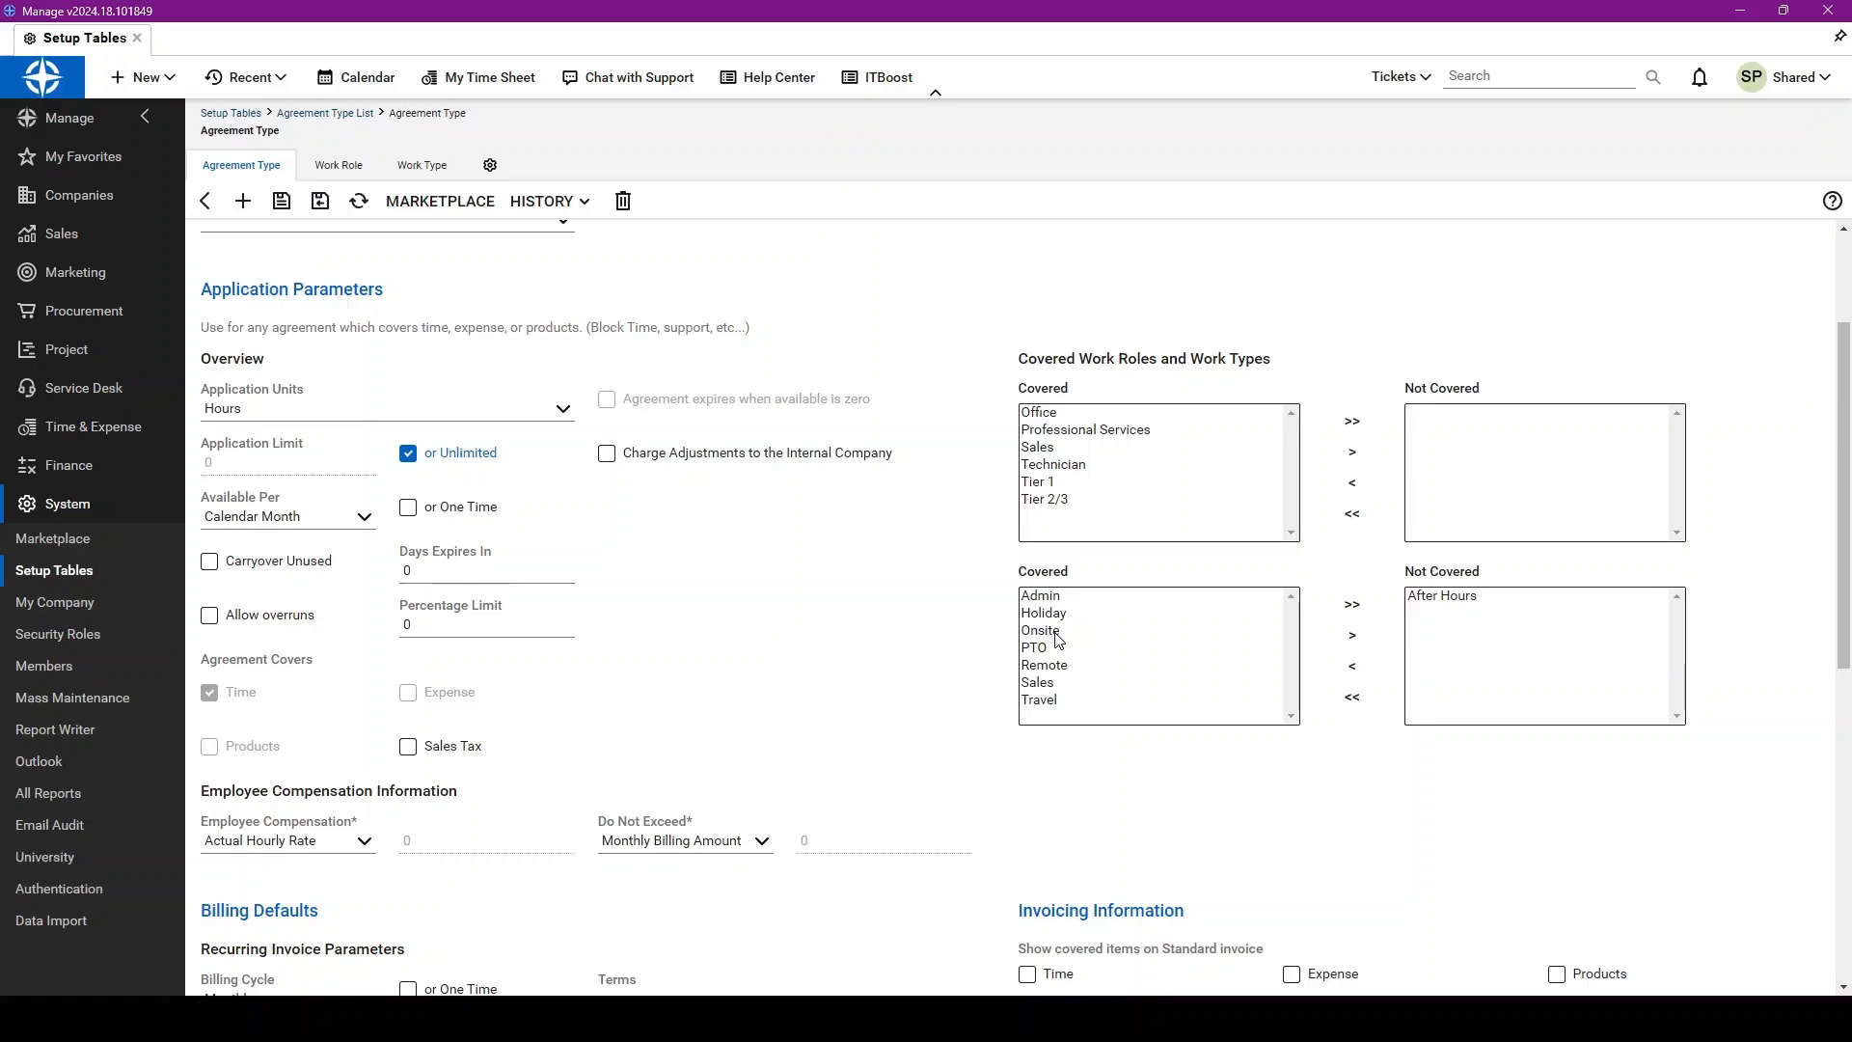
mouse_move(1414, 614)
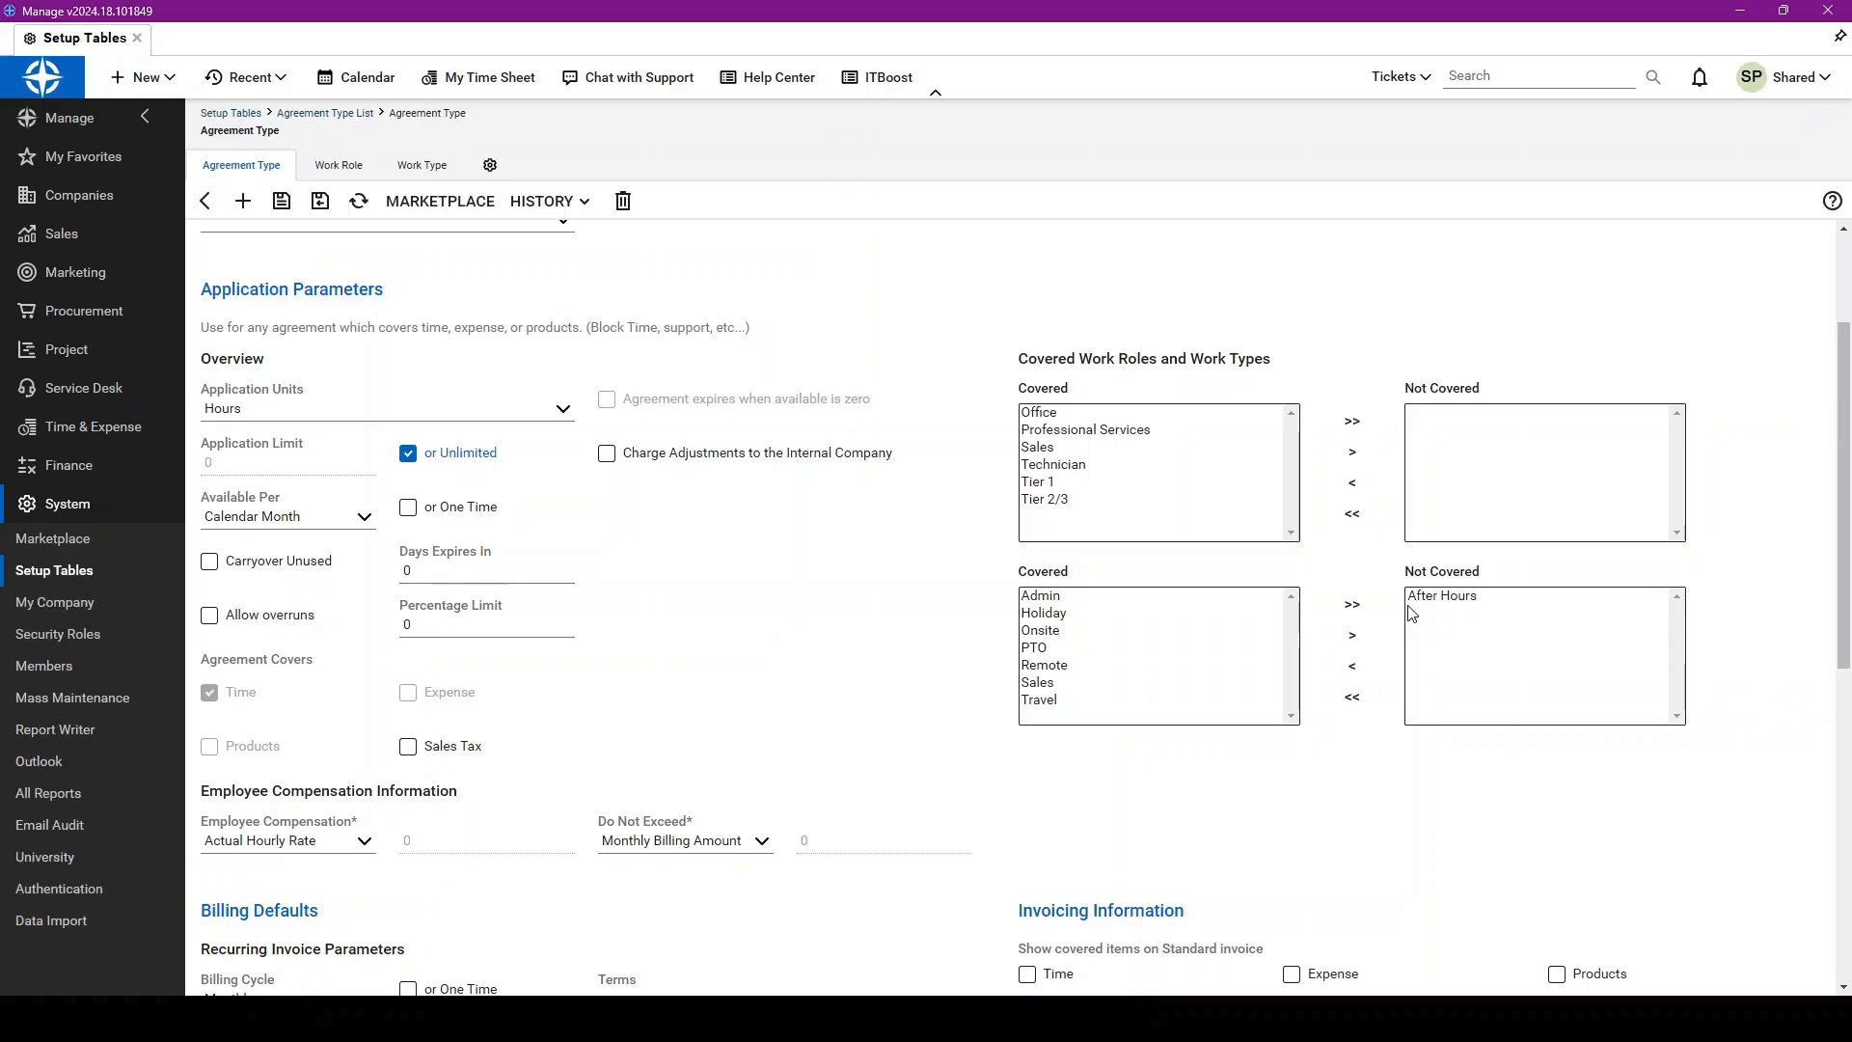
mouse_move(1506, 579)
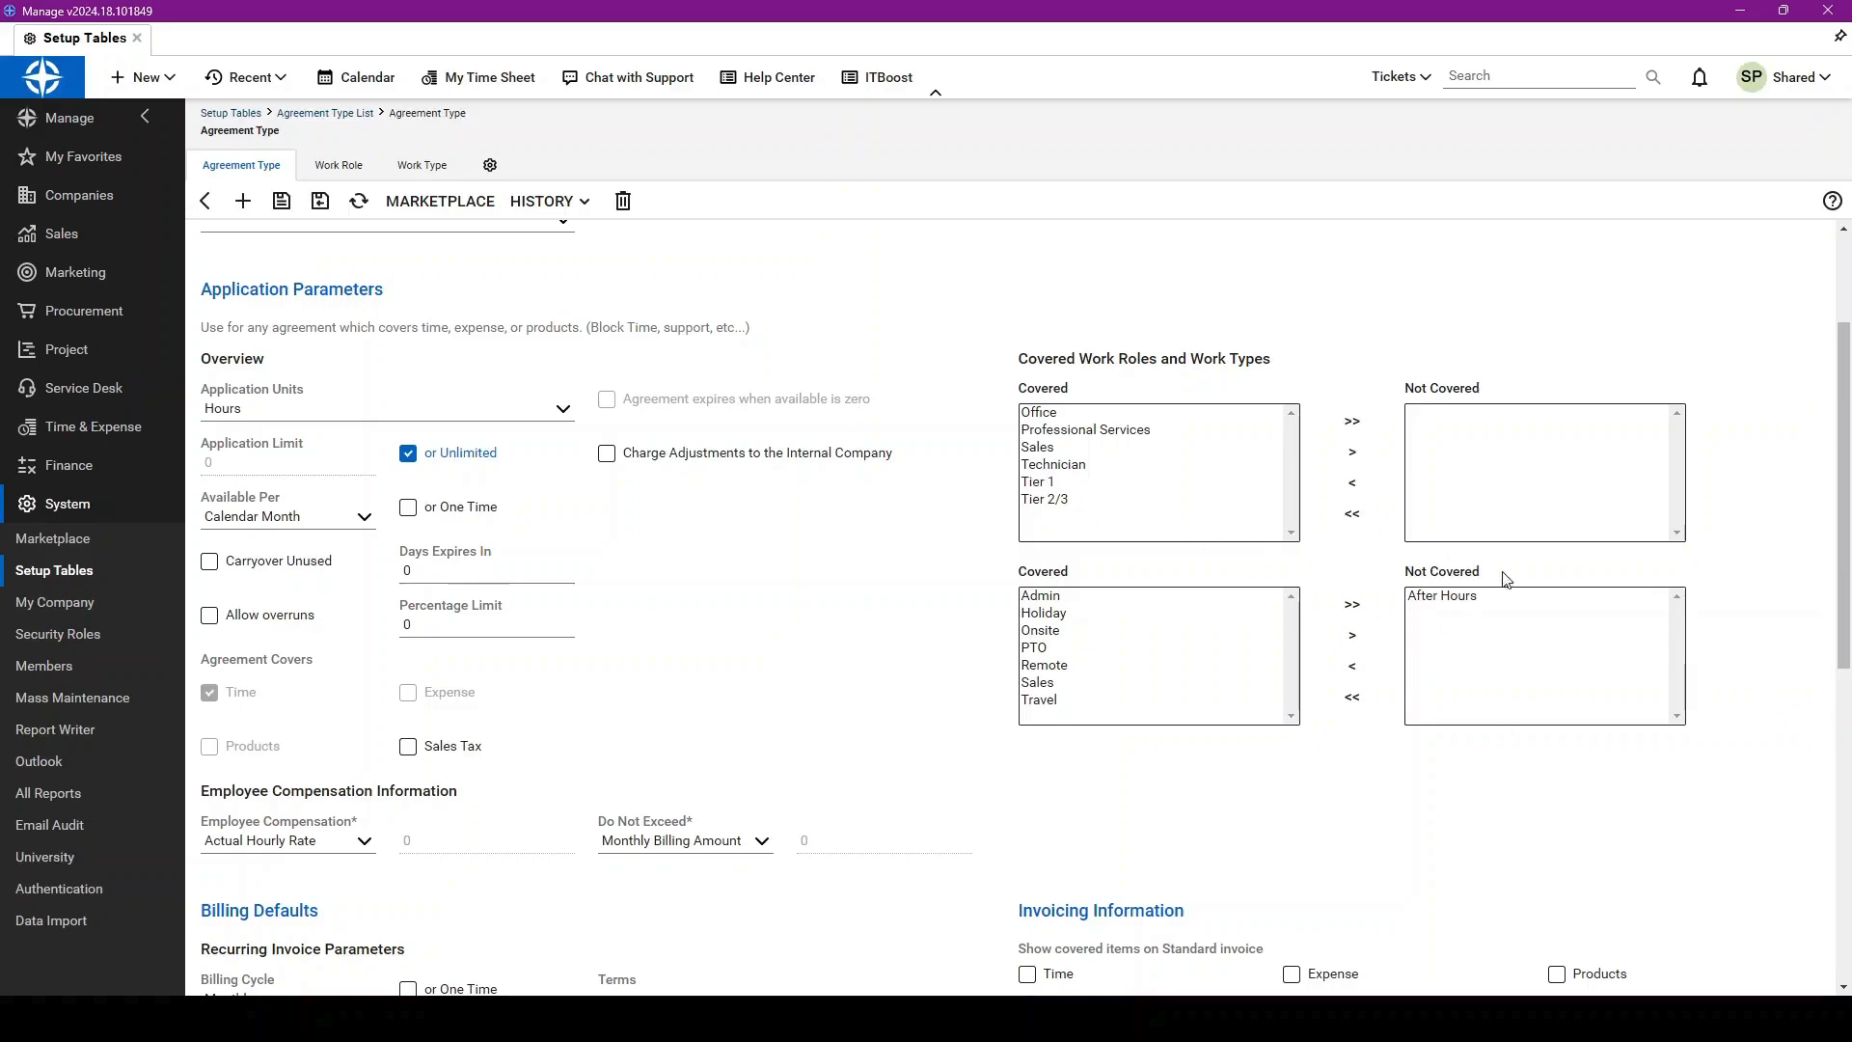
mouse_move(1515, 611)
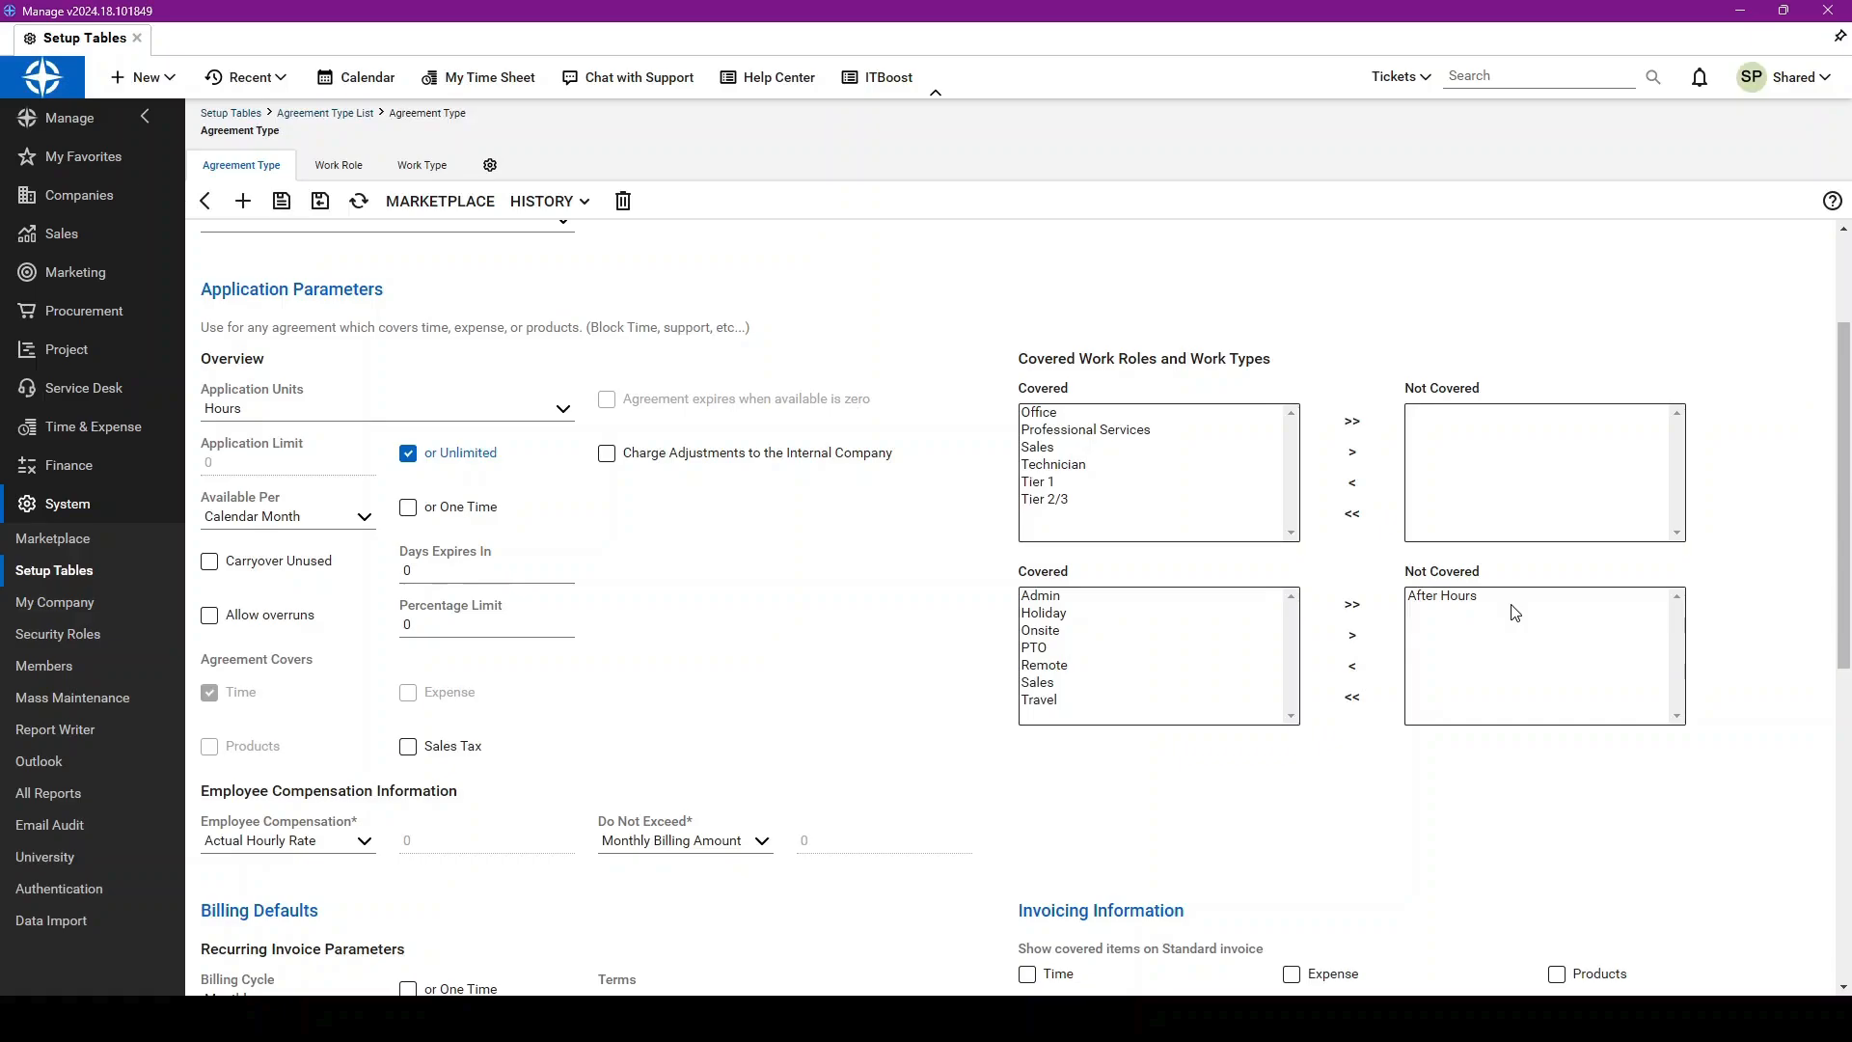
scroll(up, 3)
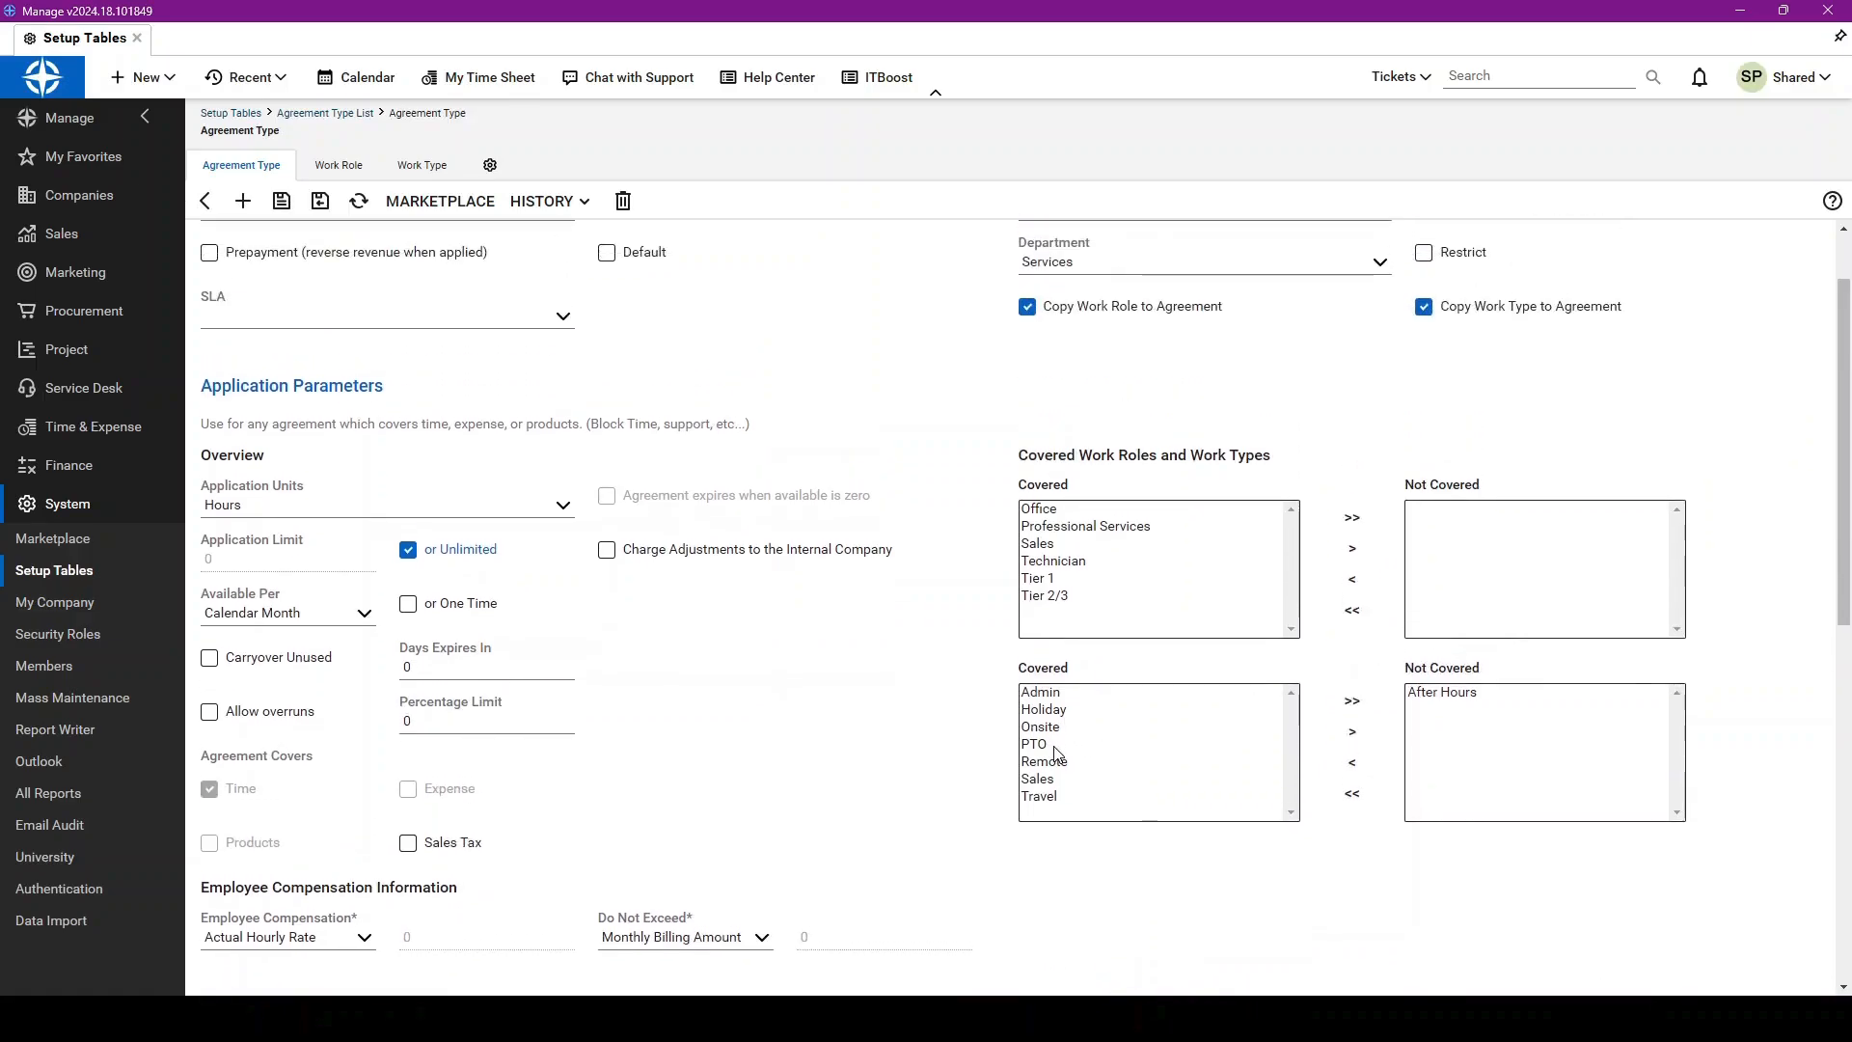
mouse_move(367, 626)
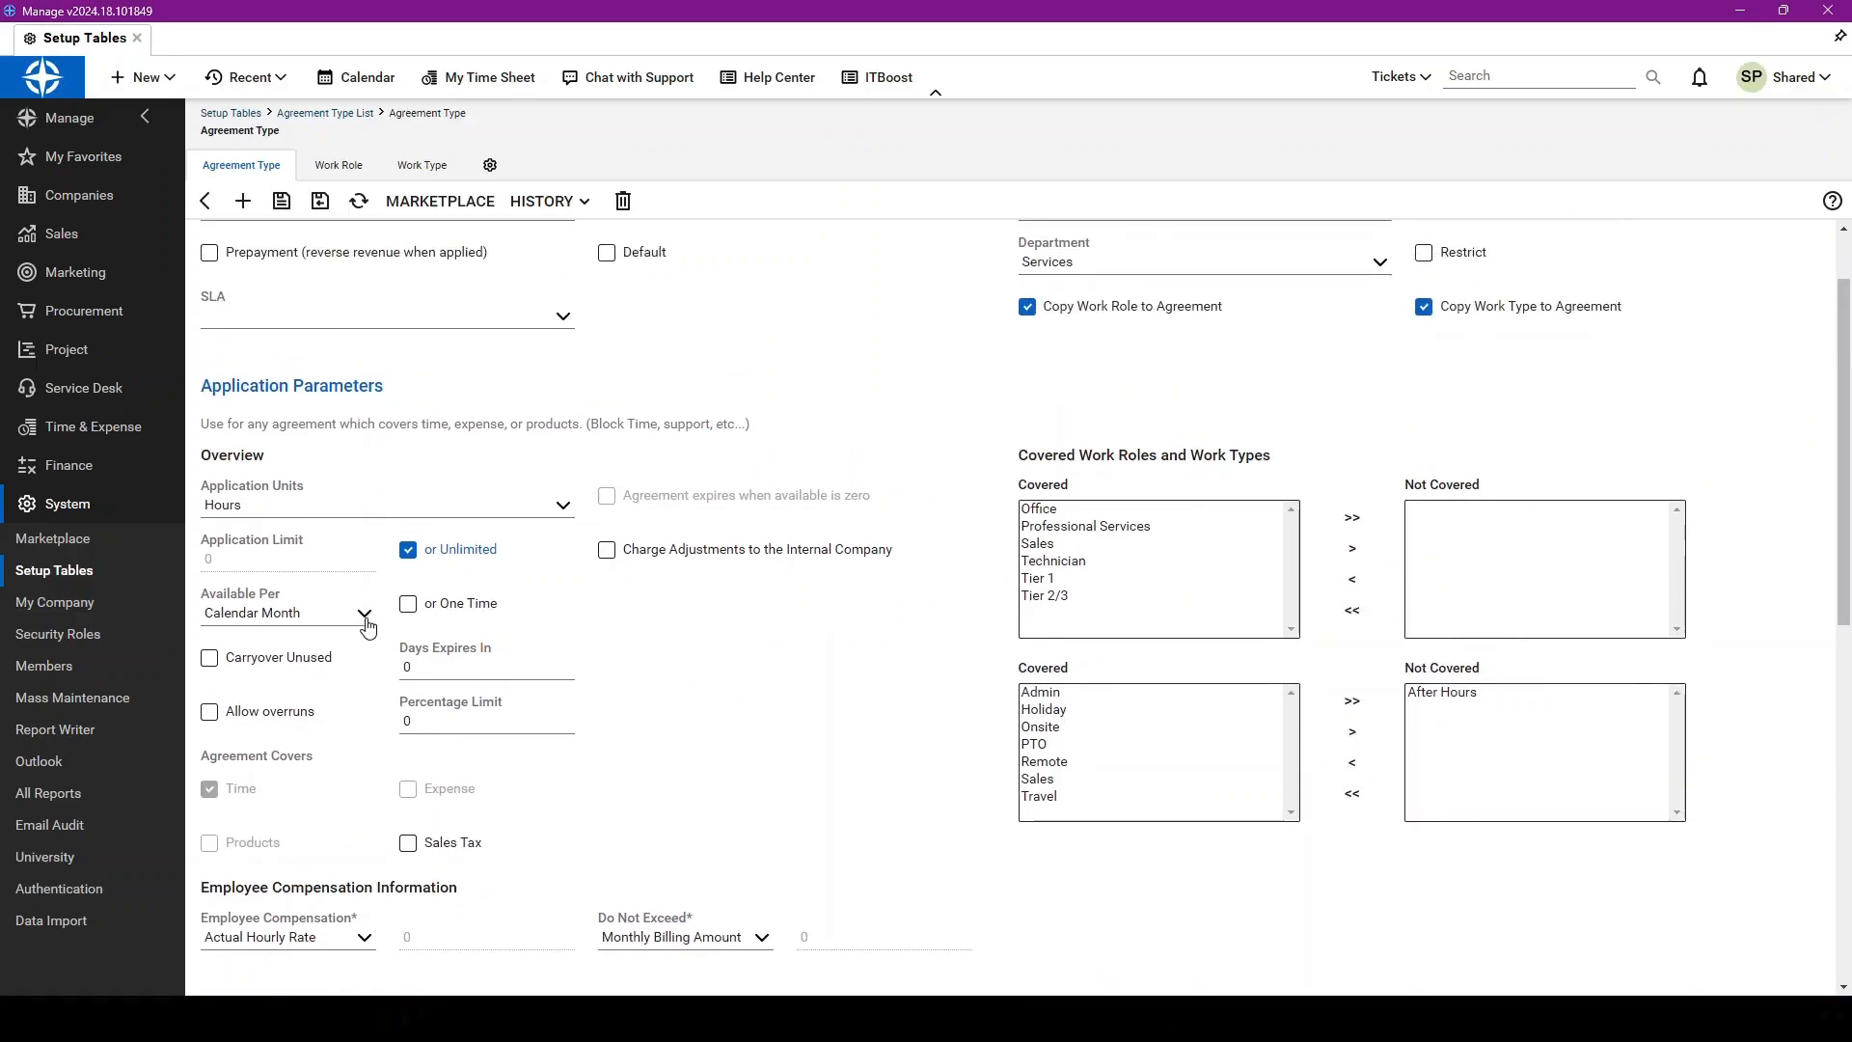
scroll(down, 3)
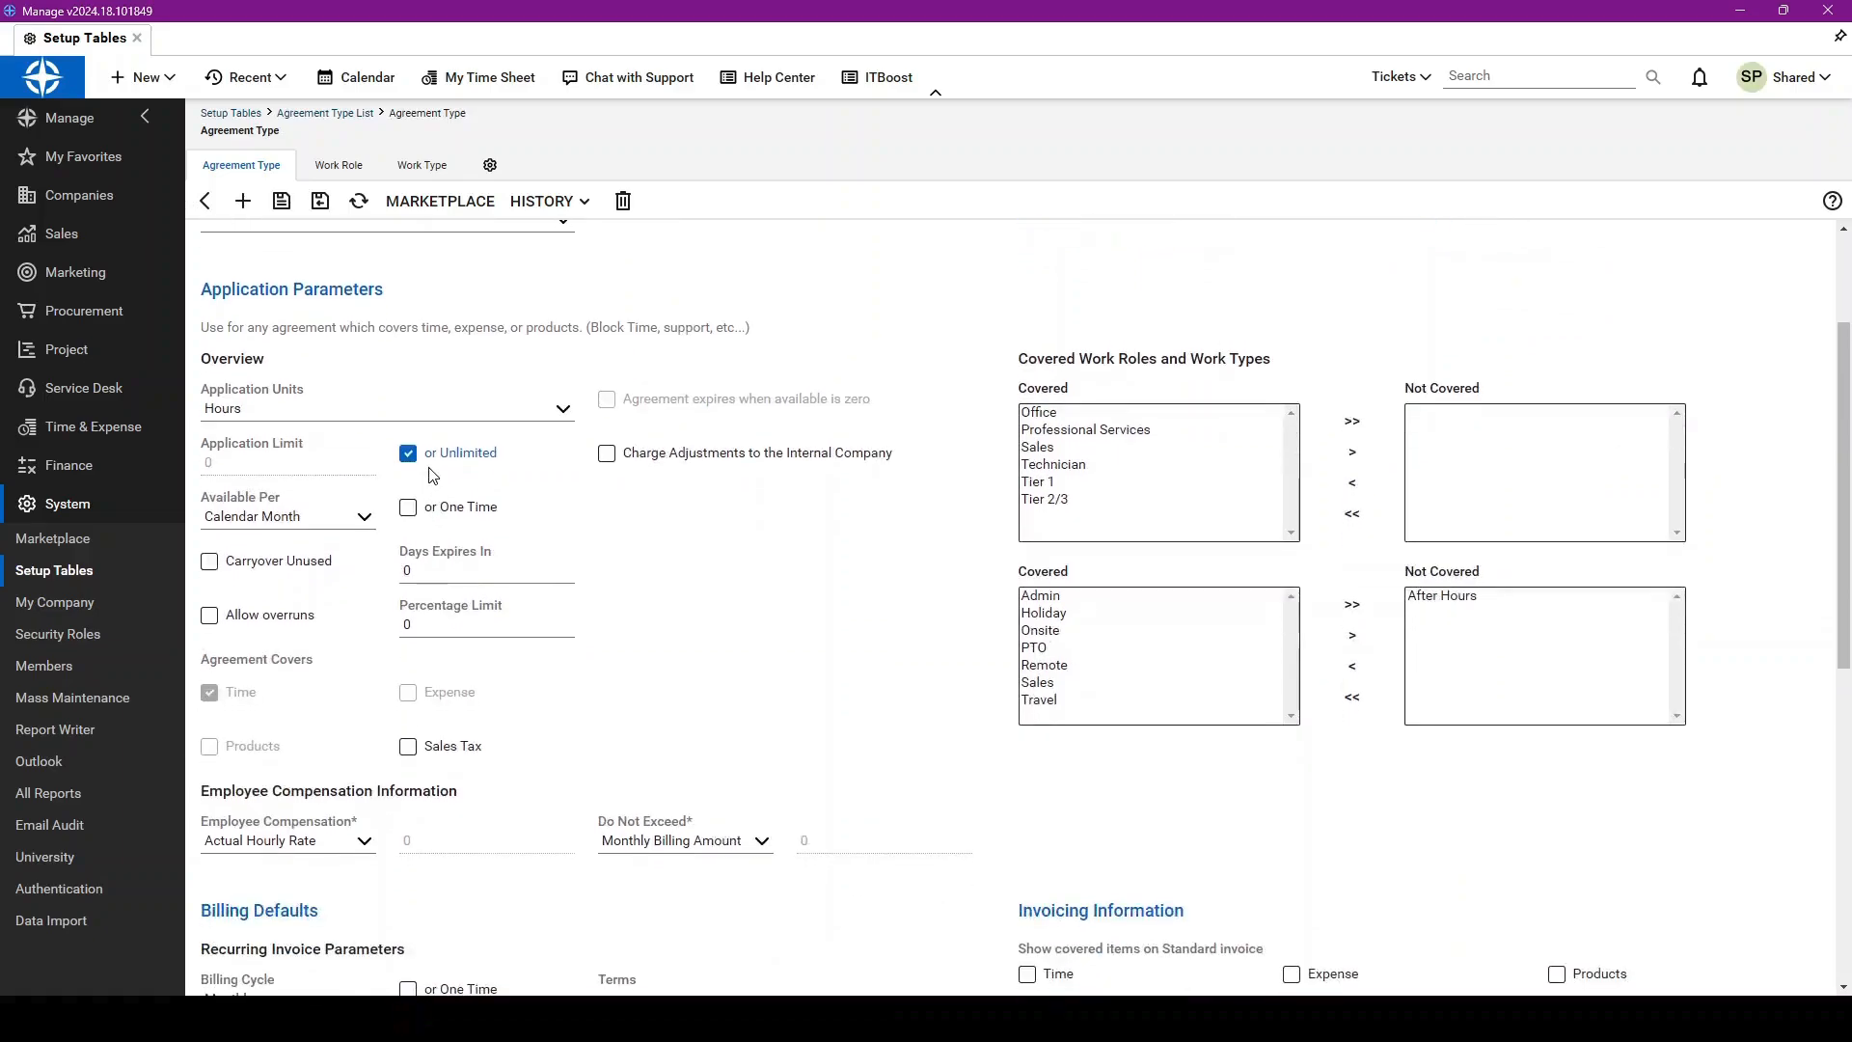
Step: Replace unlimited with a 10-hour application limit and a percentage limit of 5
click(407, 453)
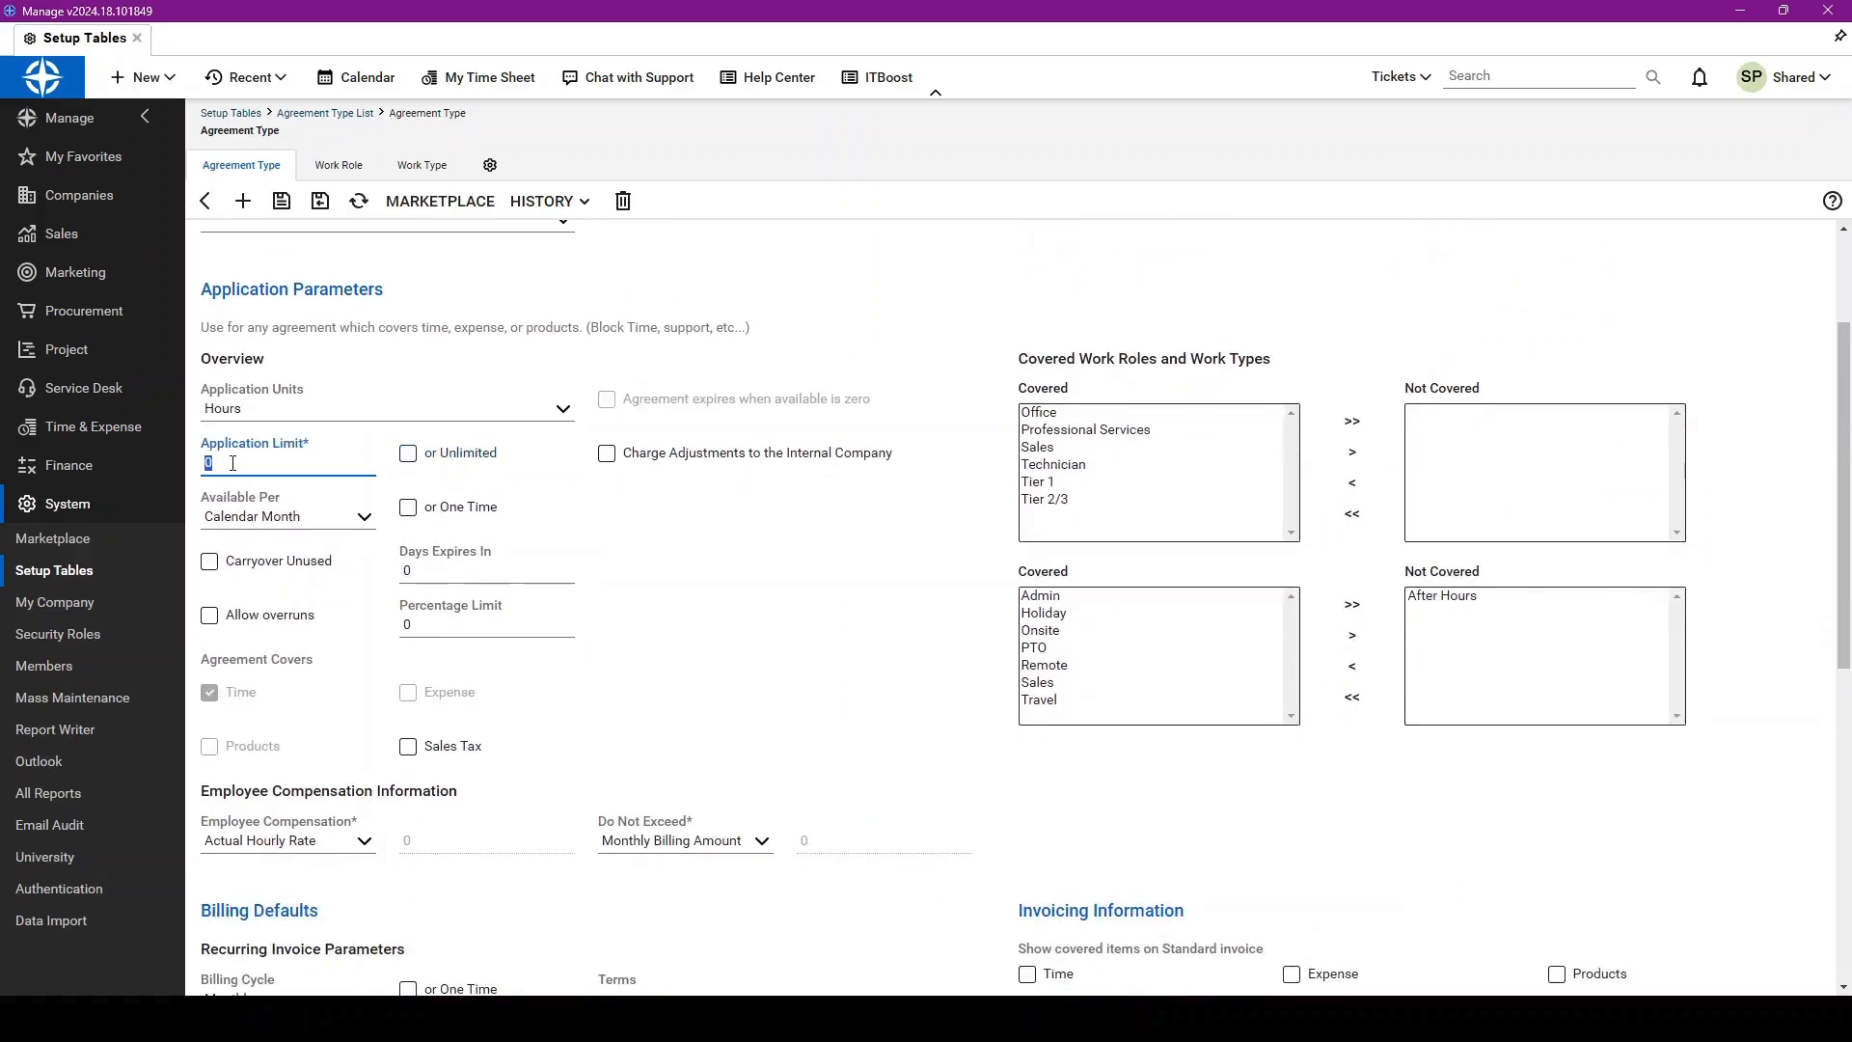
text(10)
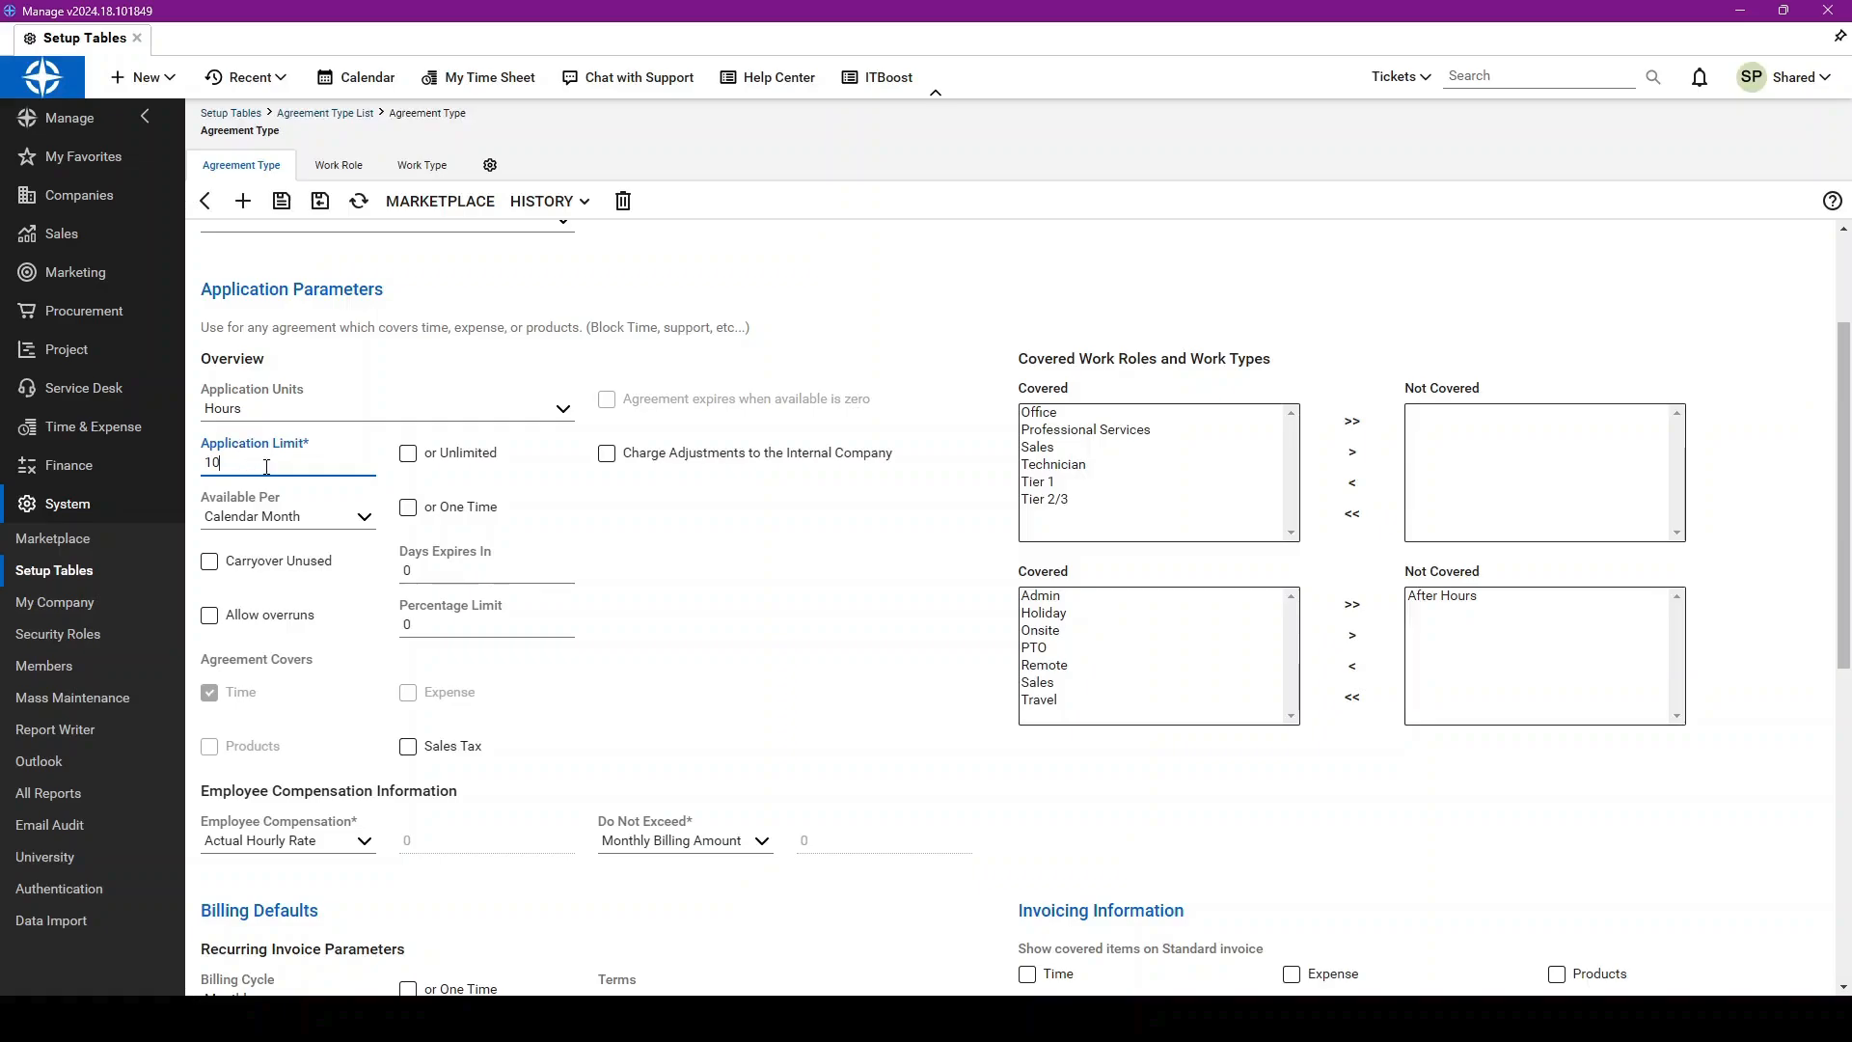
mouse_move(374, 571)
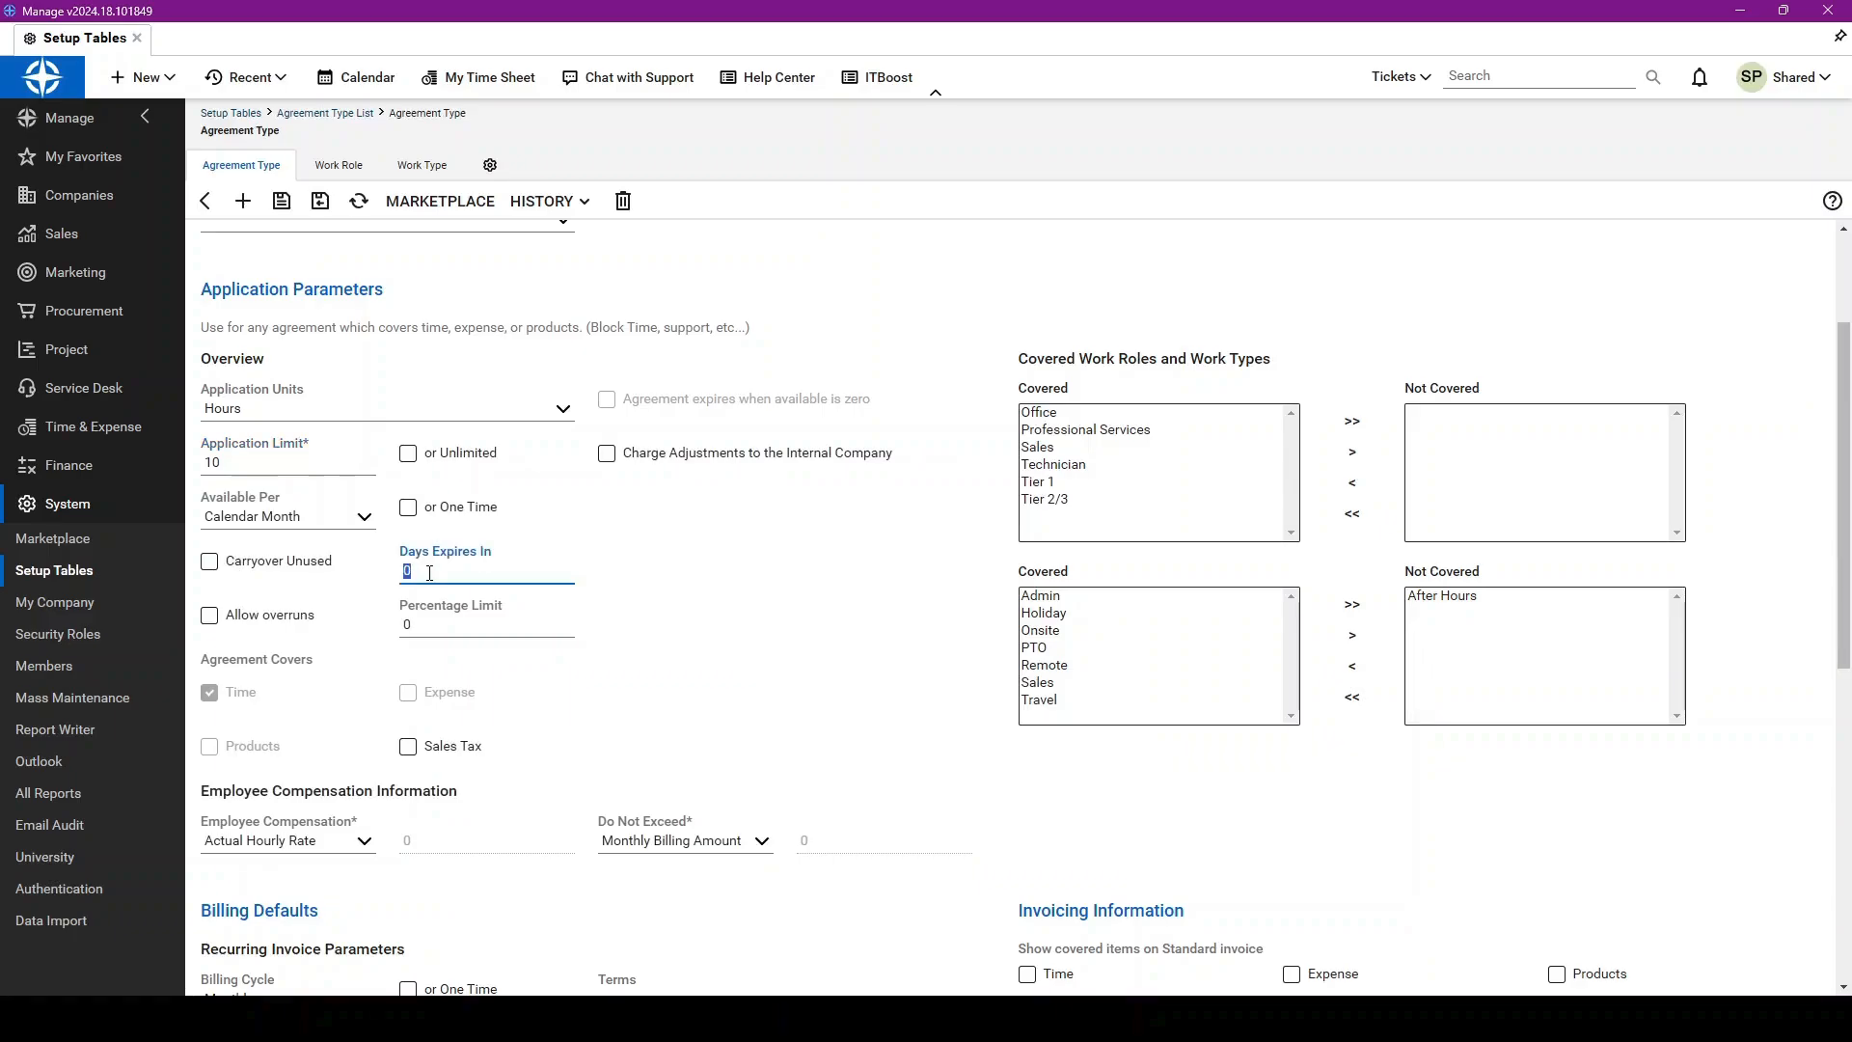
mouse_move(222, 620)
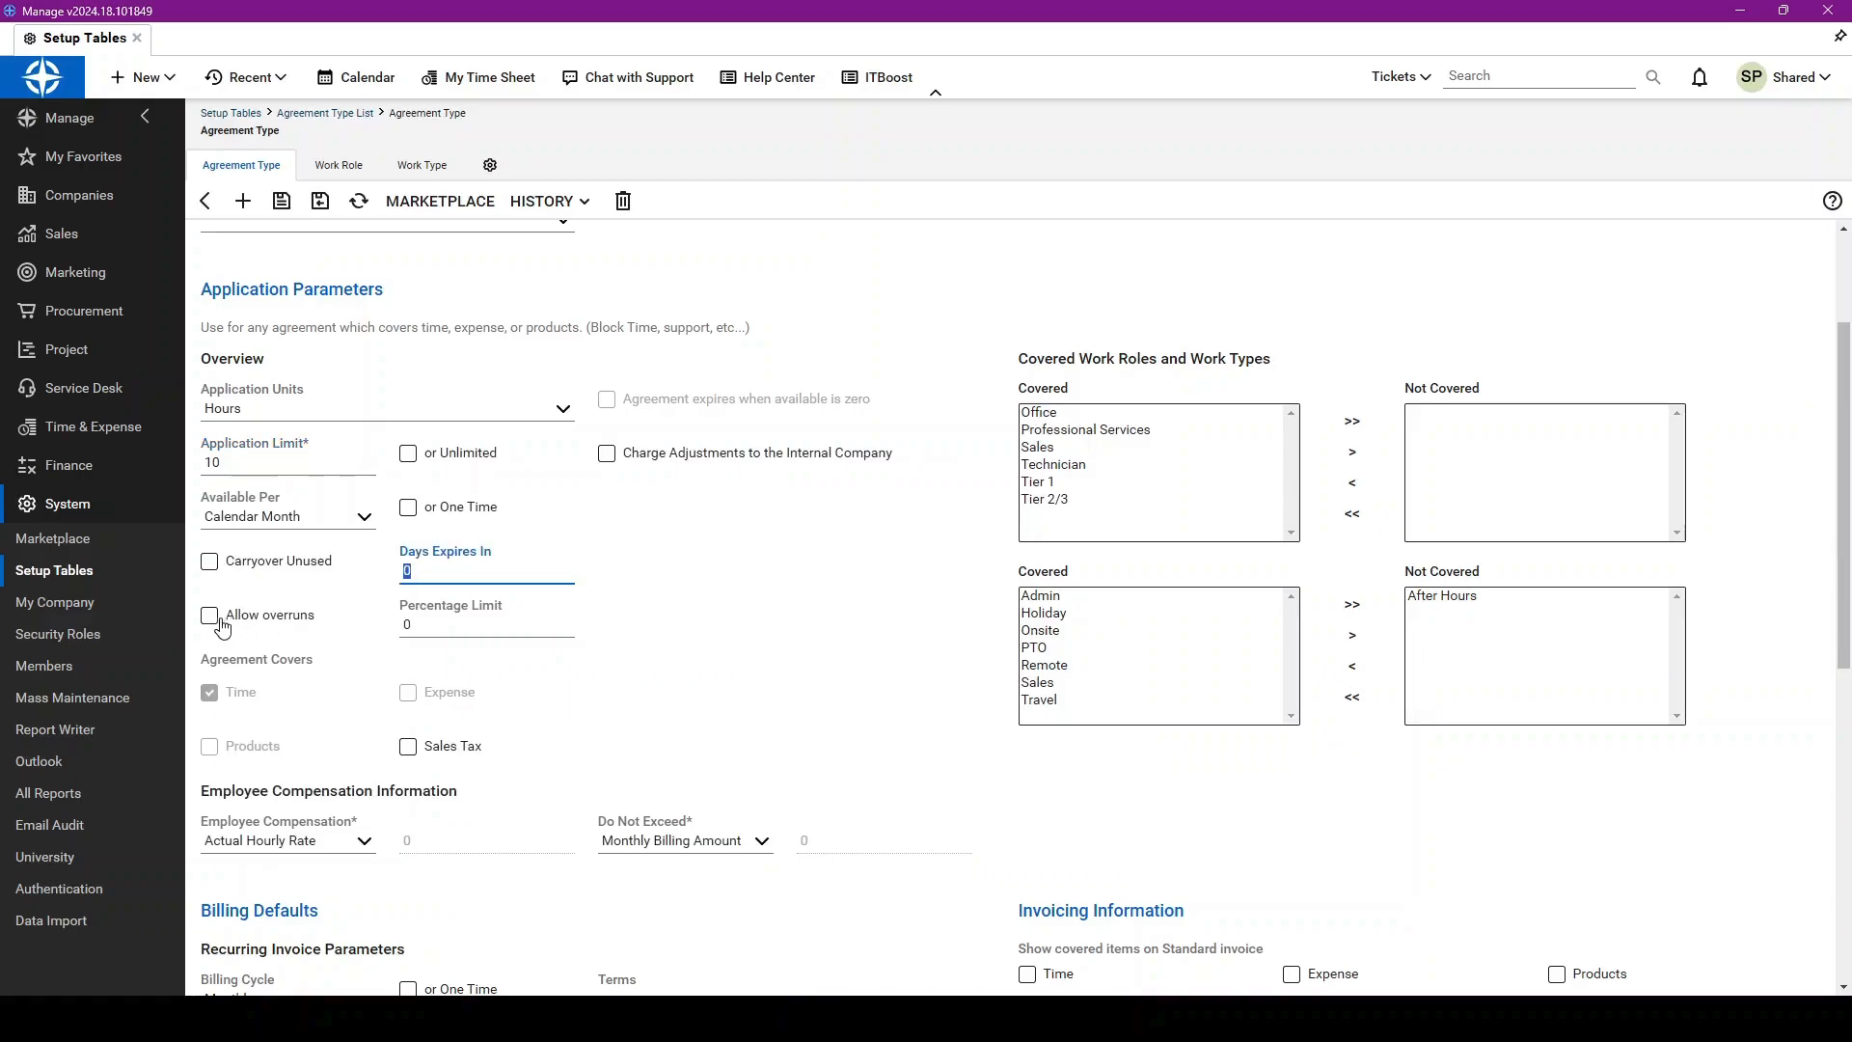
mouse_move(448, 624)
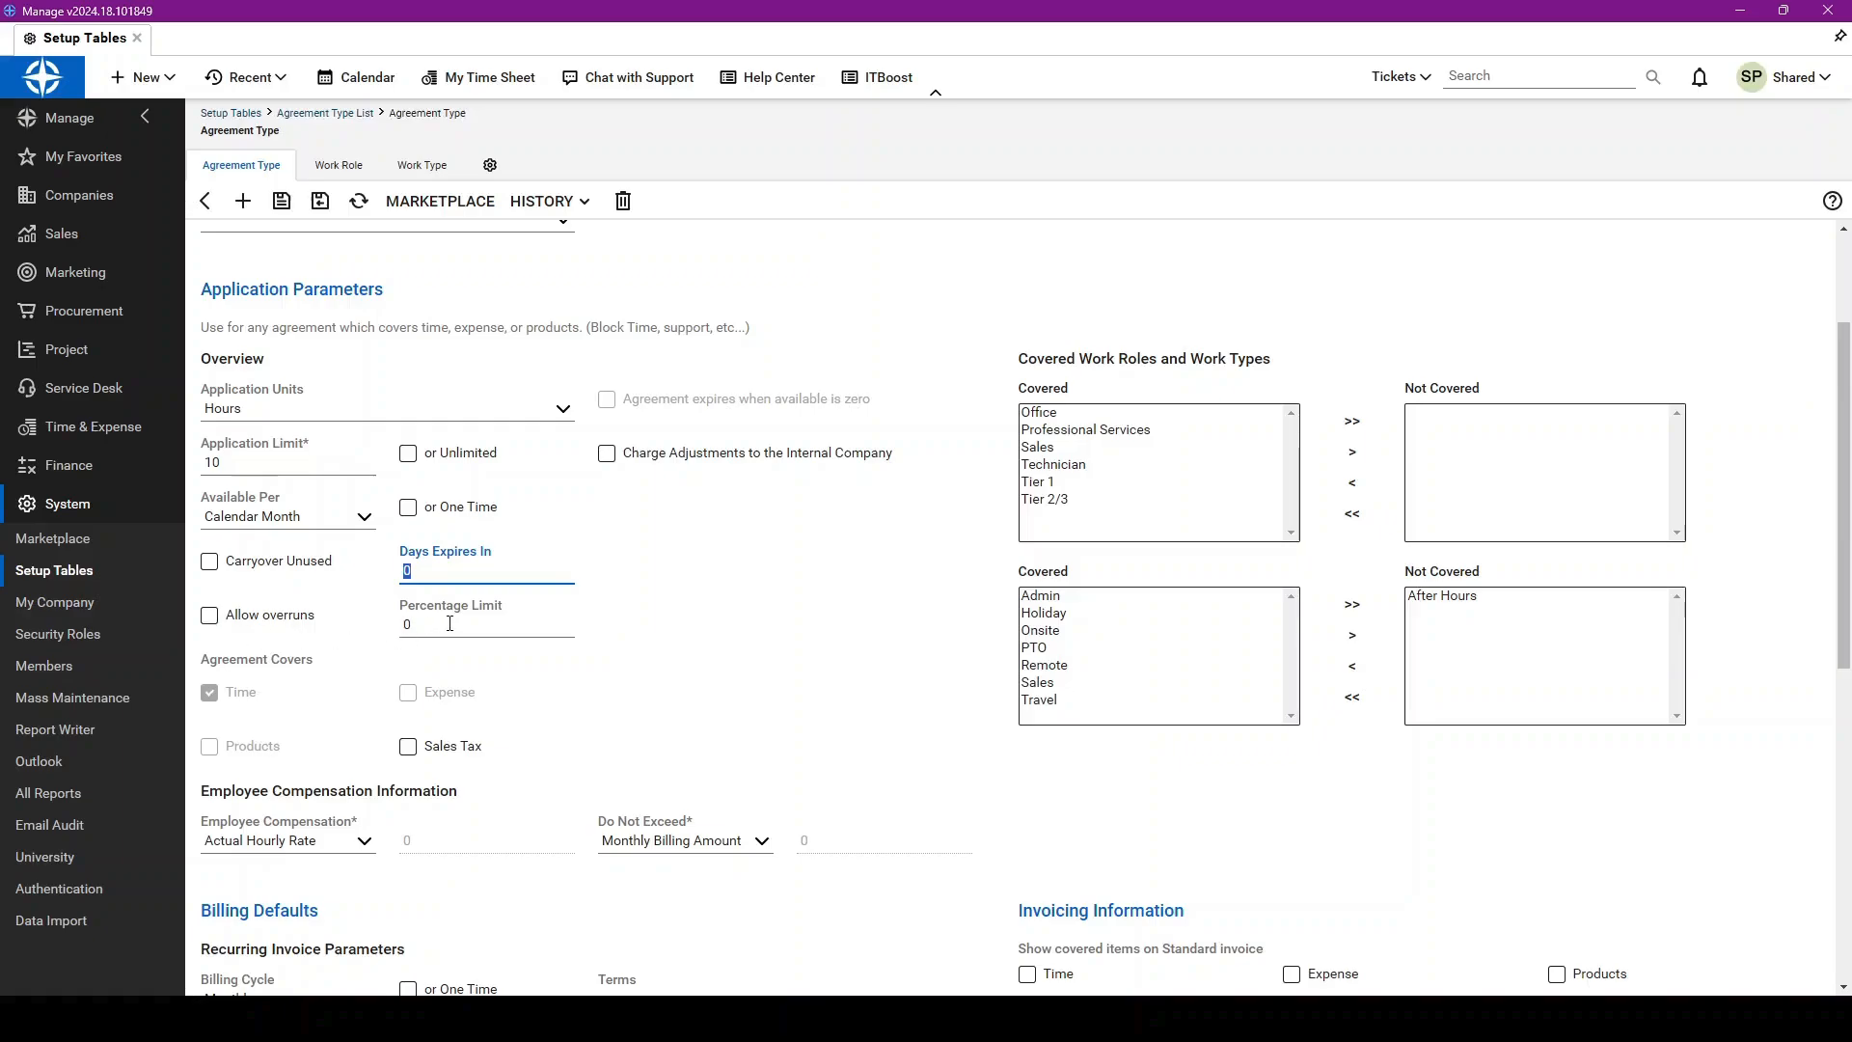
mouse_move(320, 559)
text(2)
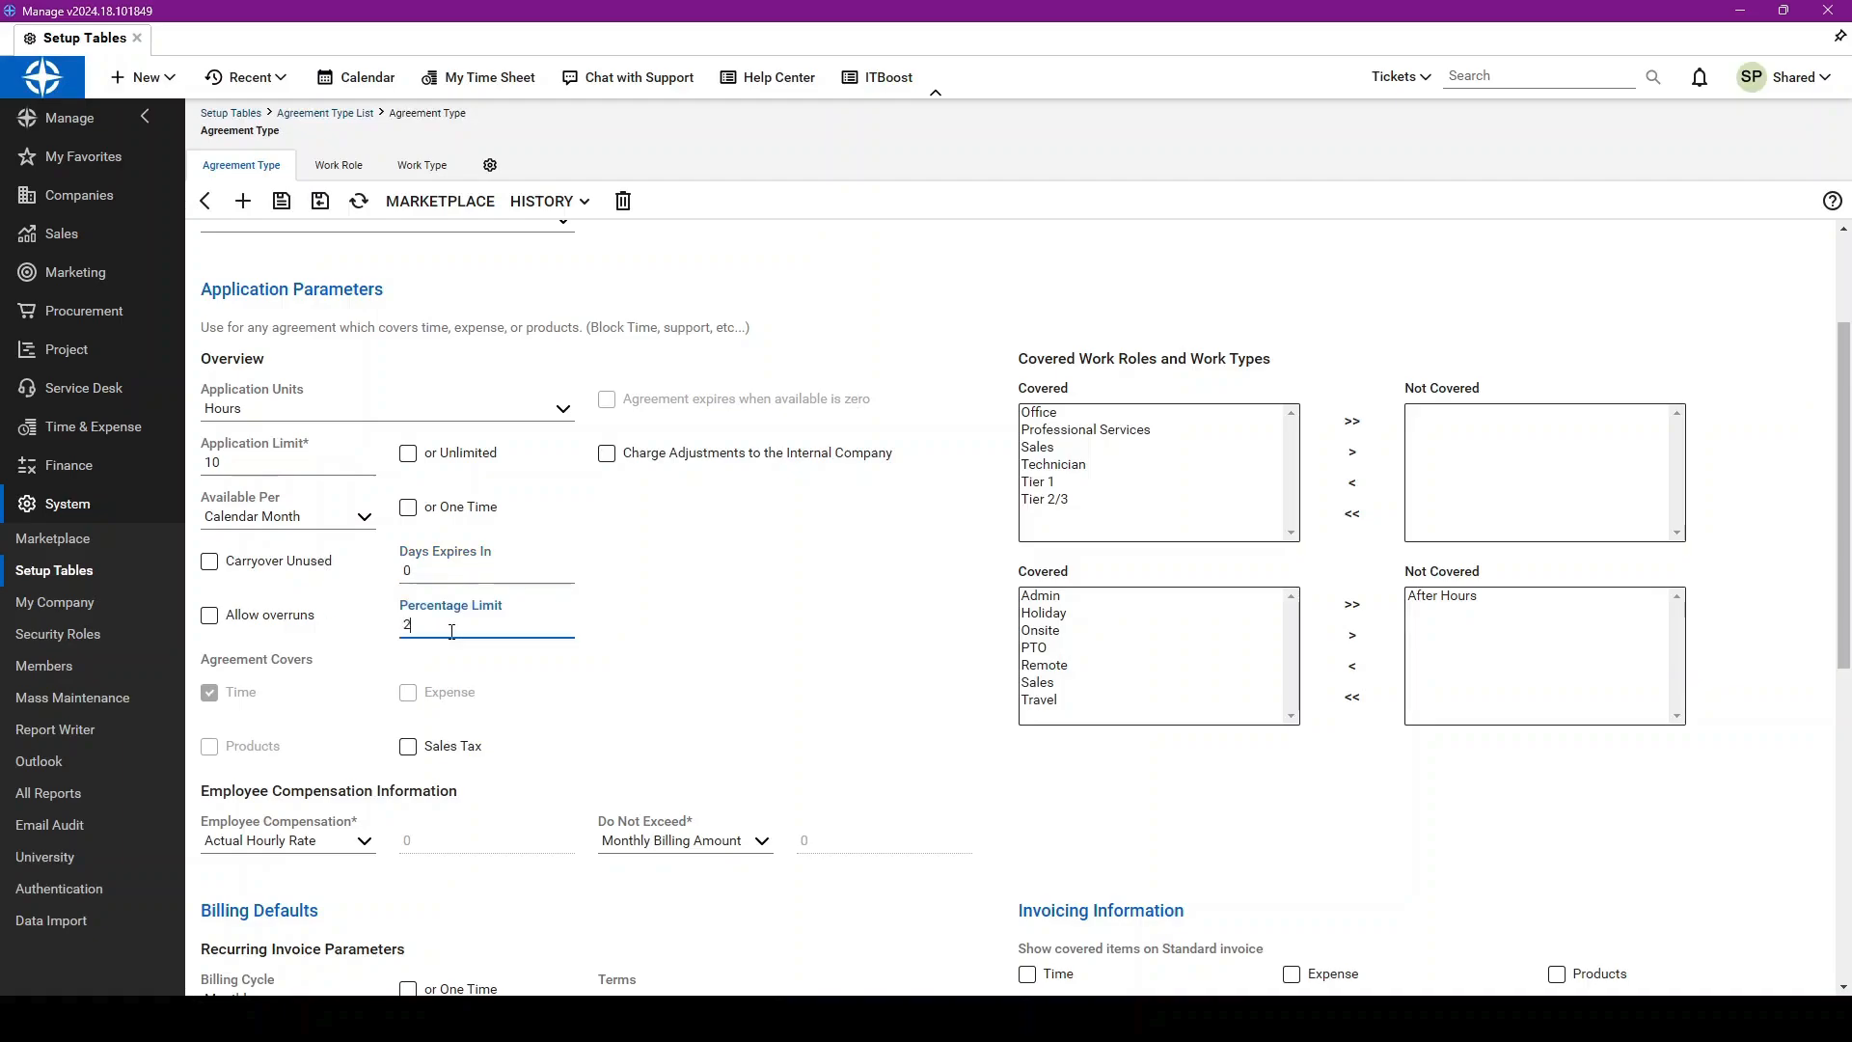
text(5)
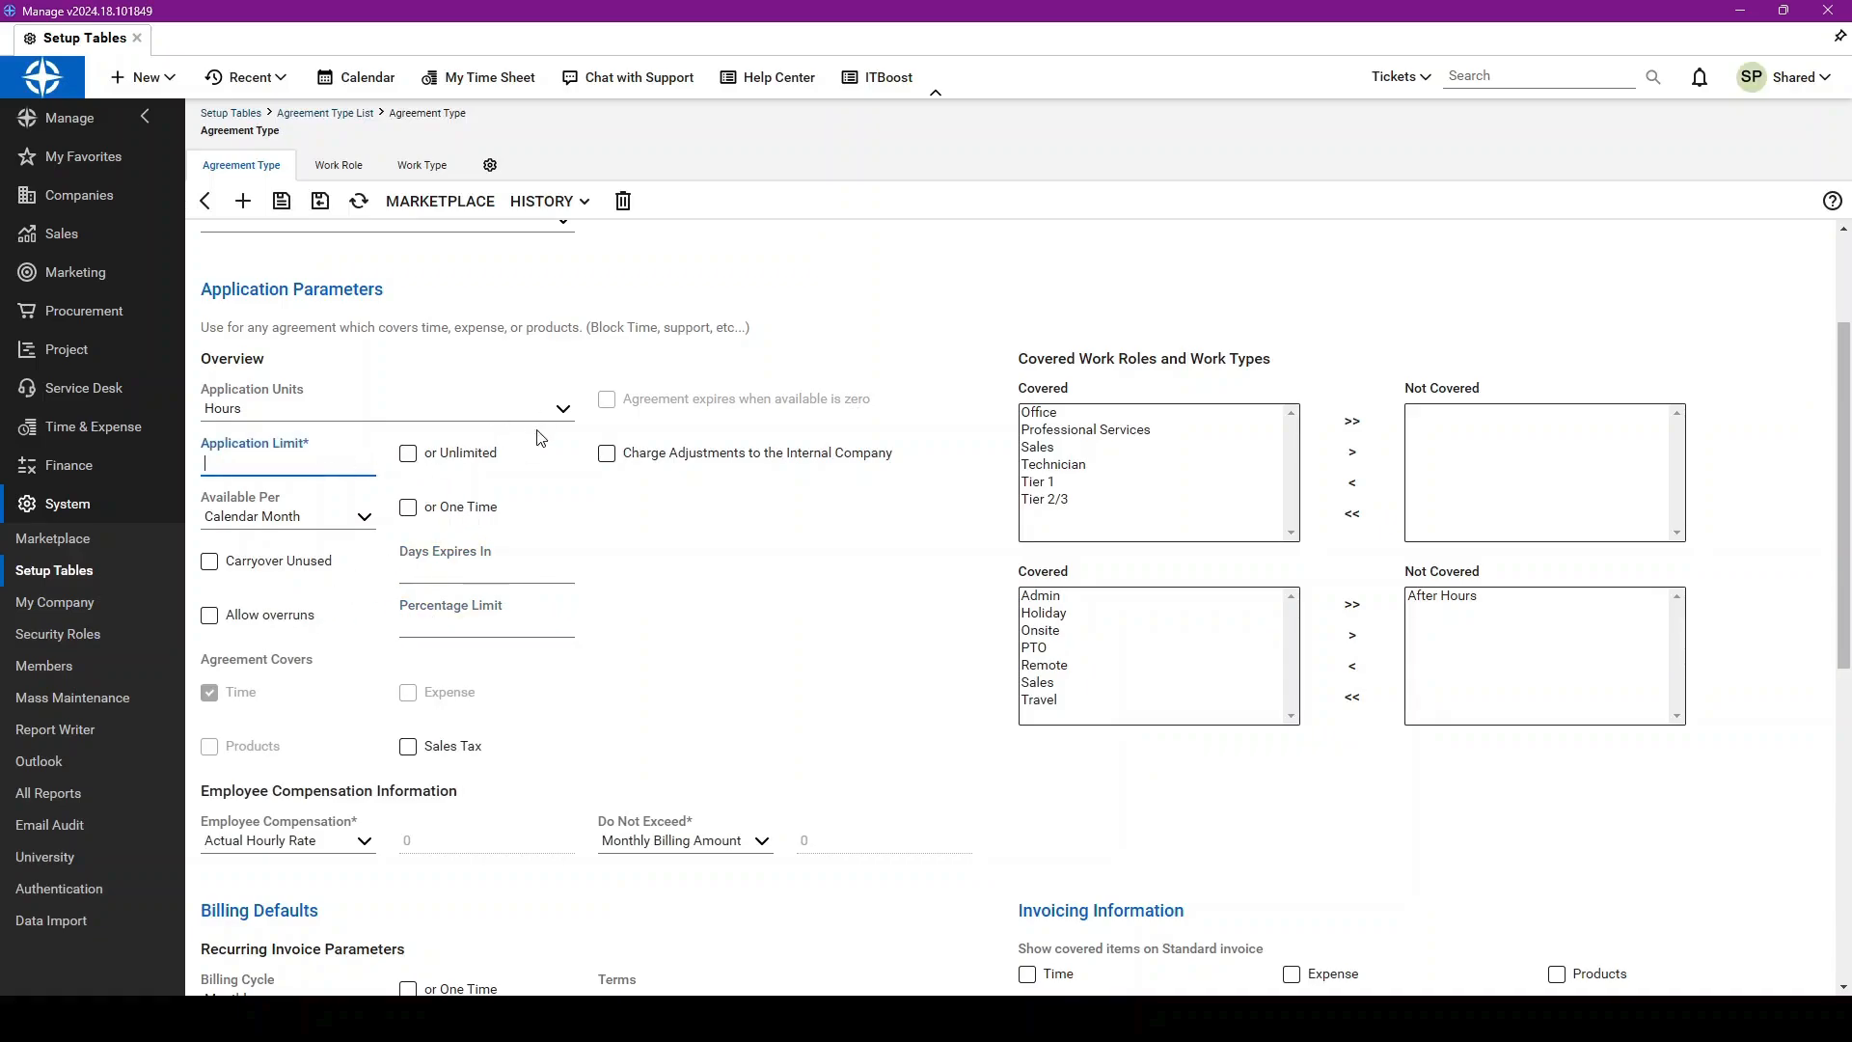
Step: Measure the agreement in Amount covering Time, with a 2000 application limit
click(564, 407)
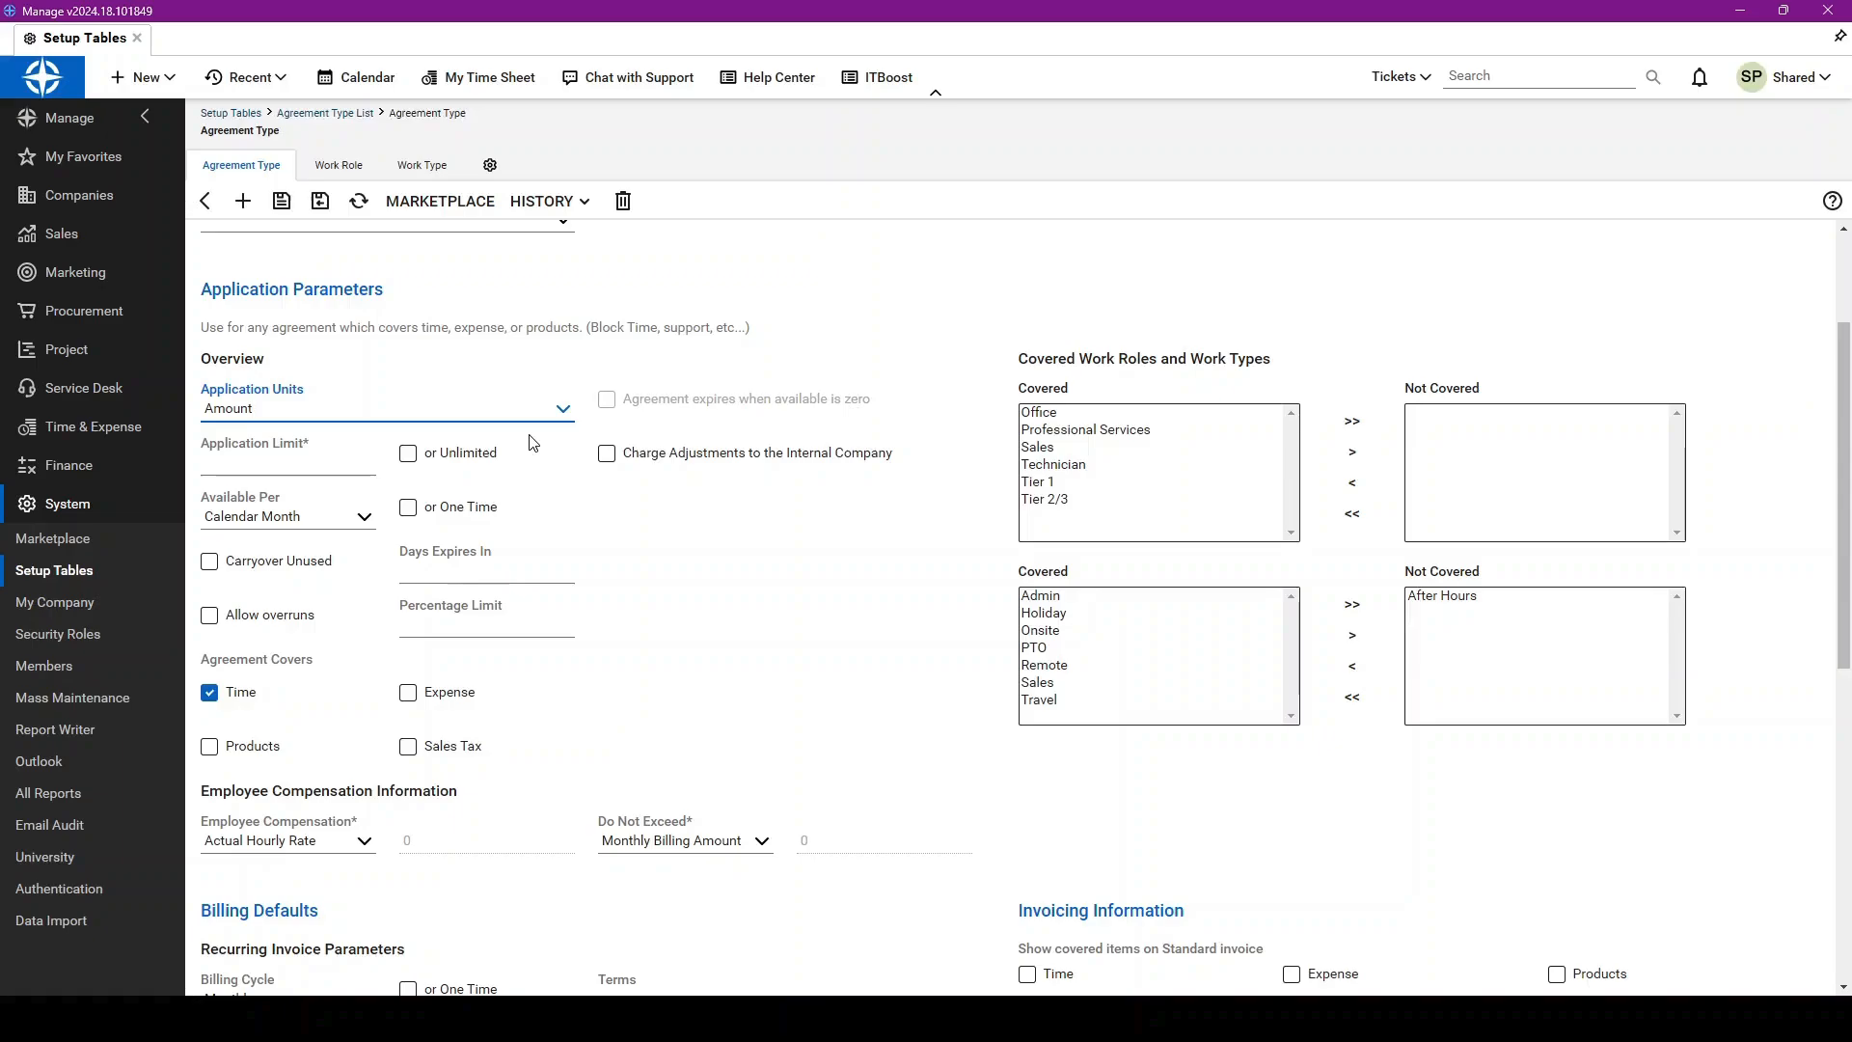
click(353, 407)
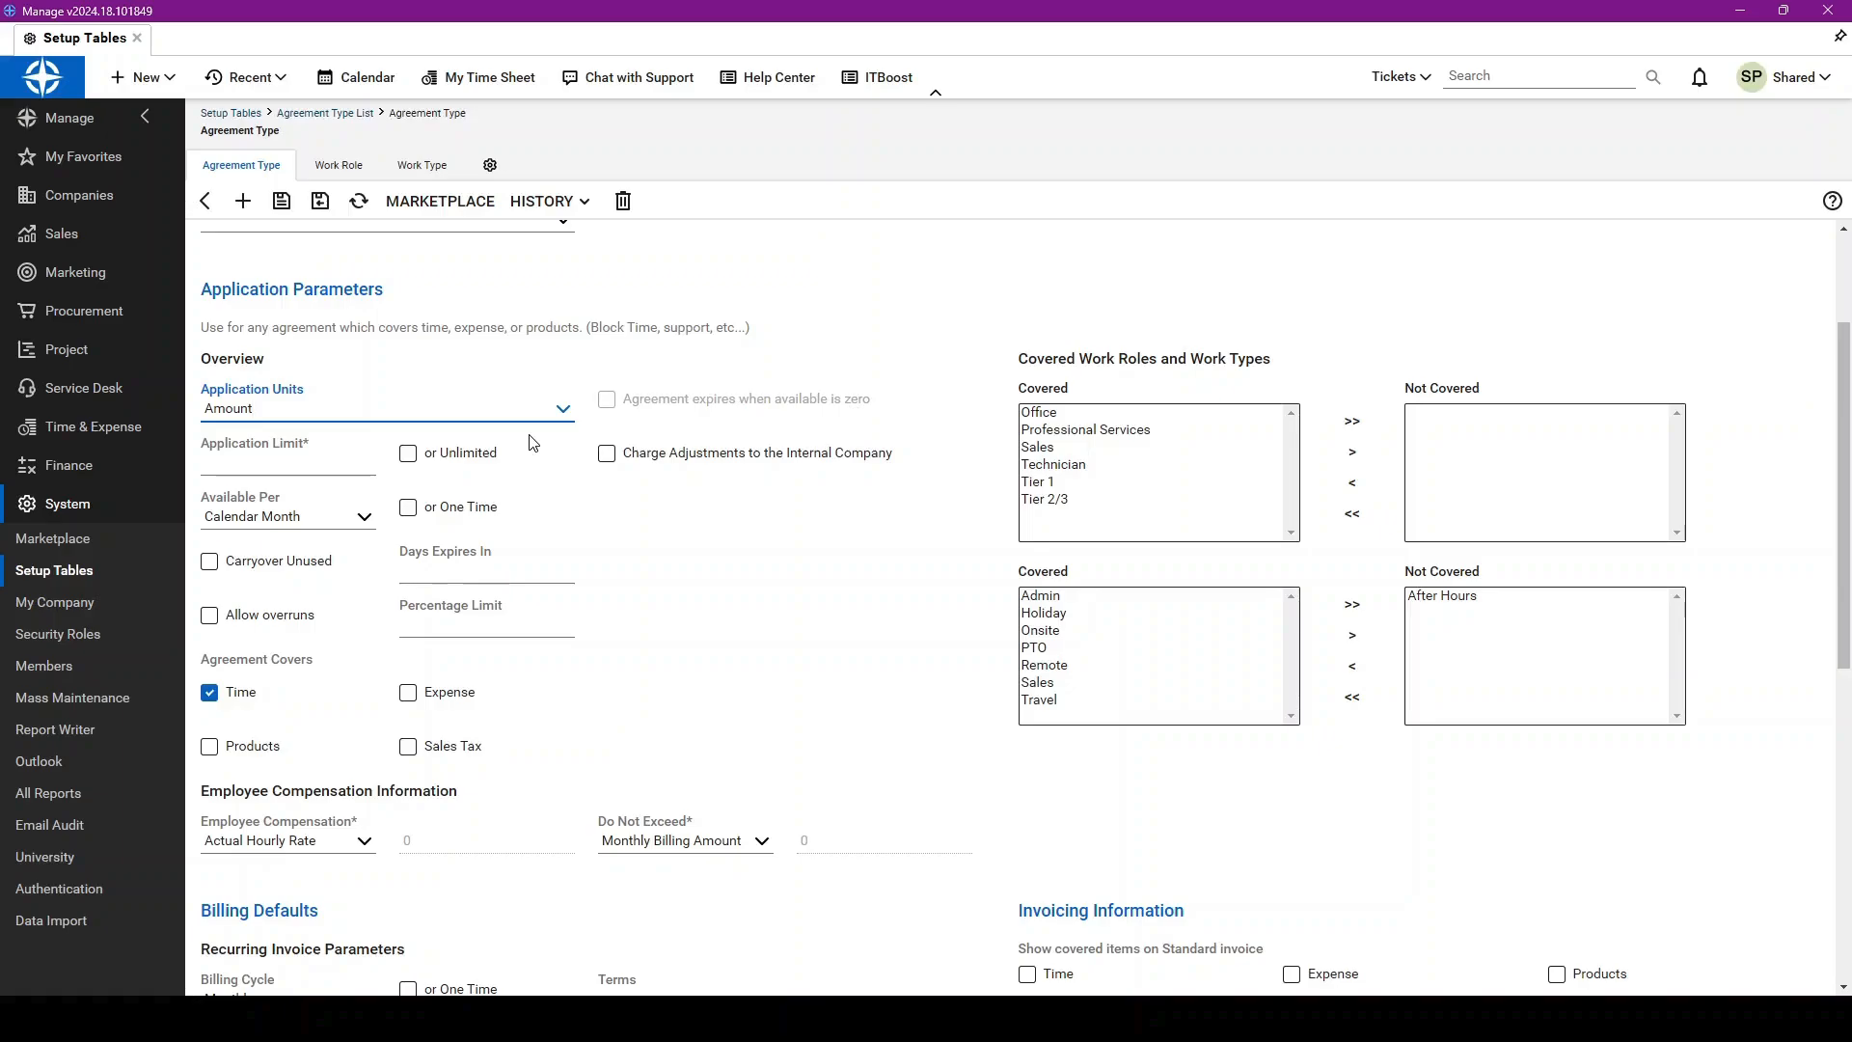
click(288, 470)
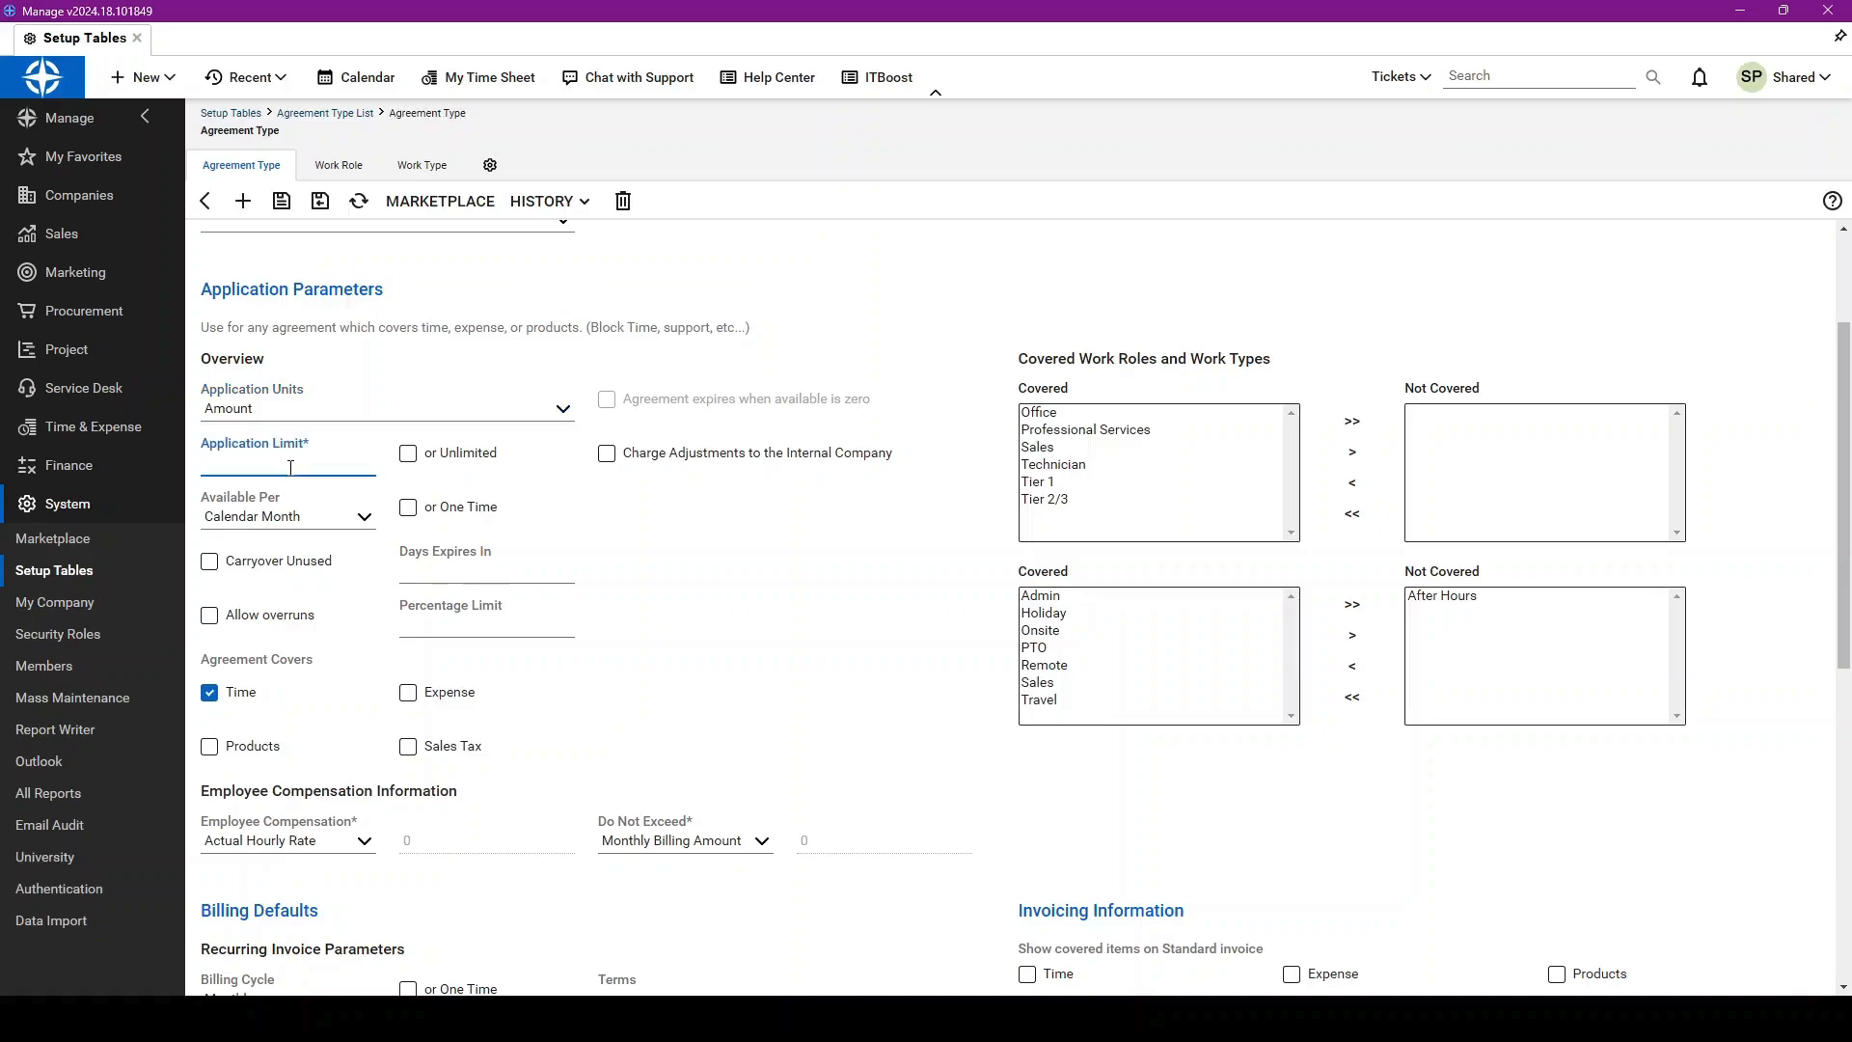
text(2000)
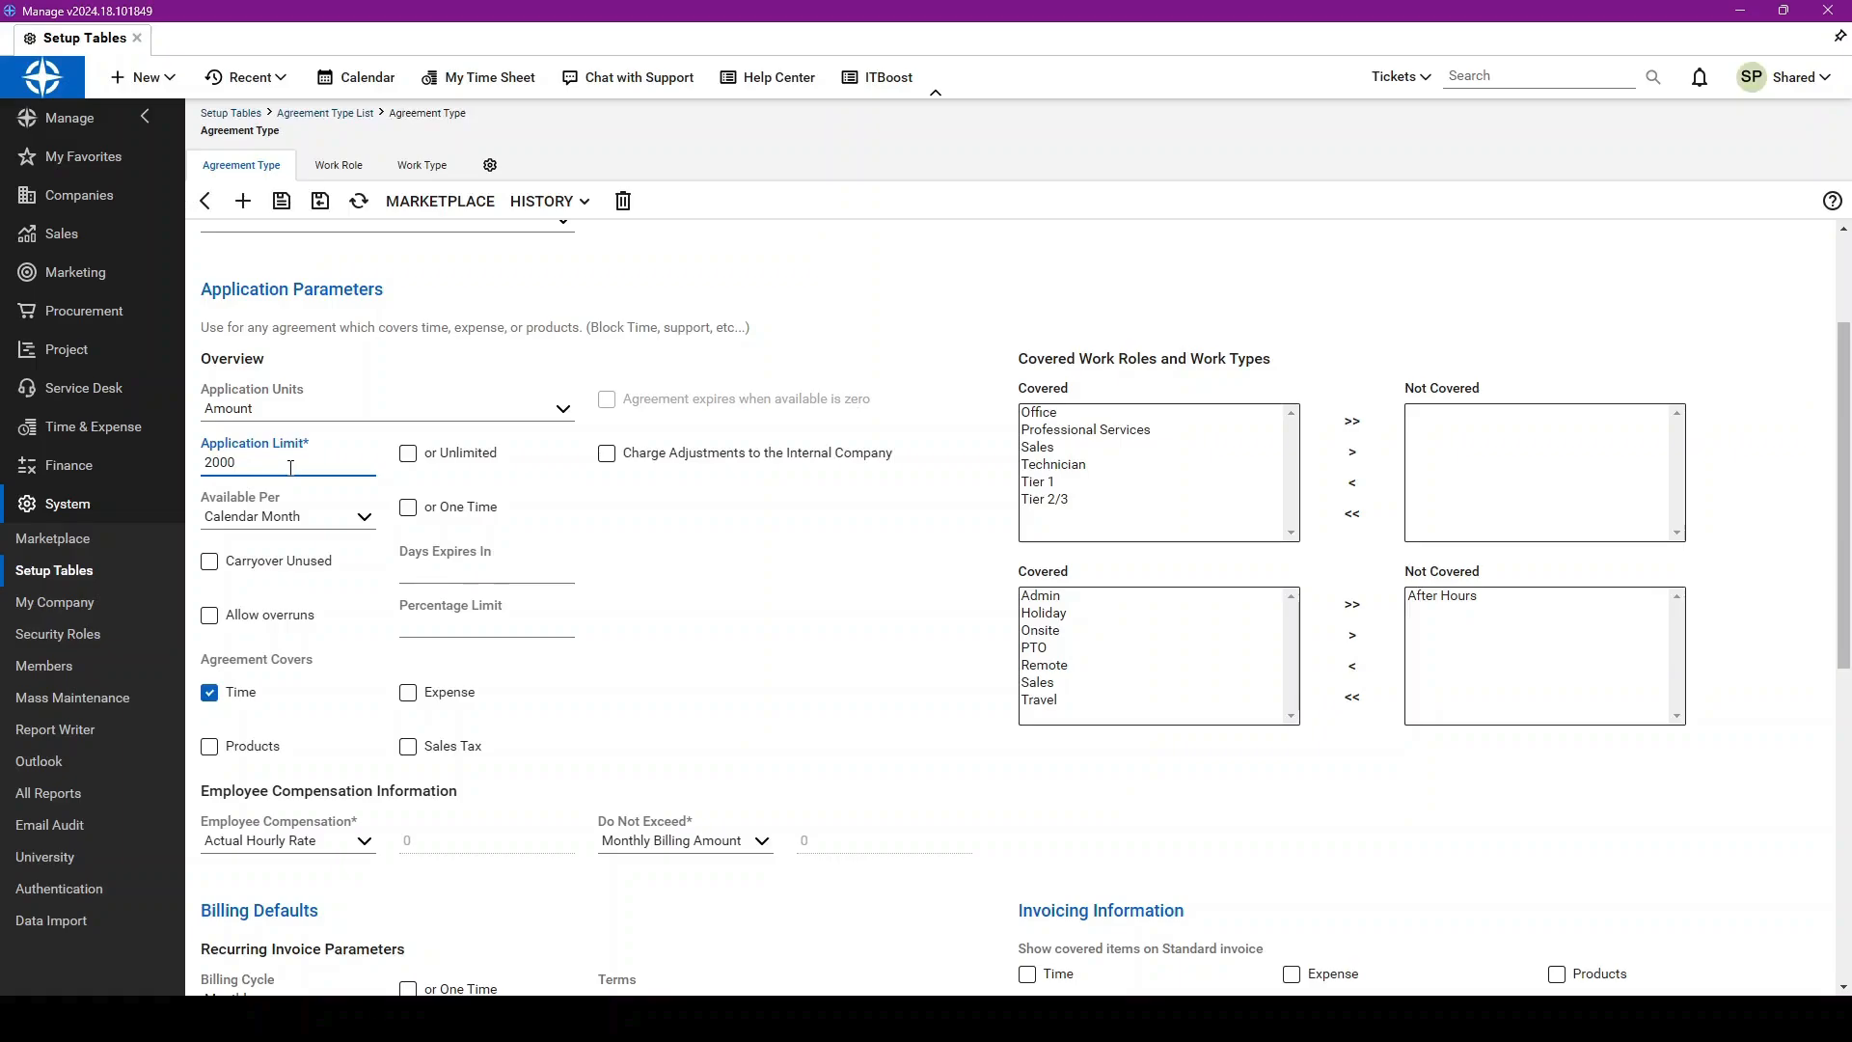
mouse_move(1273, 608)
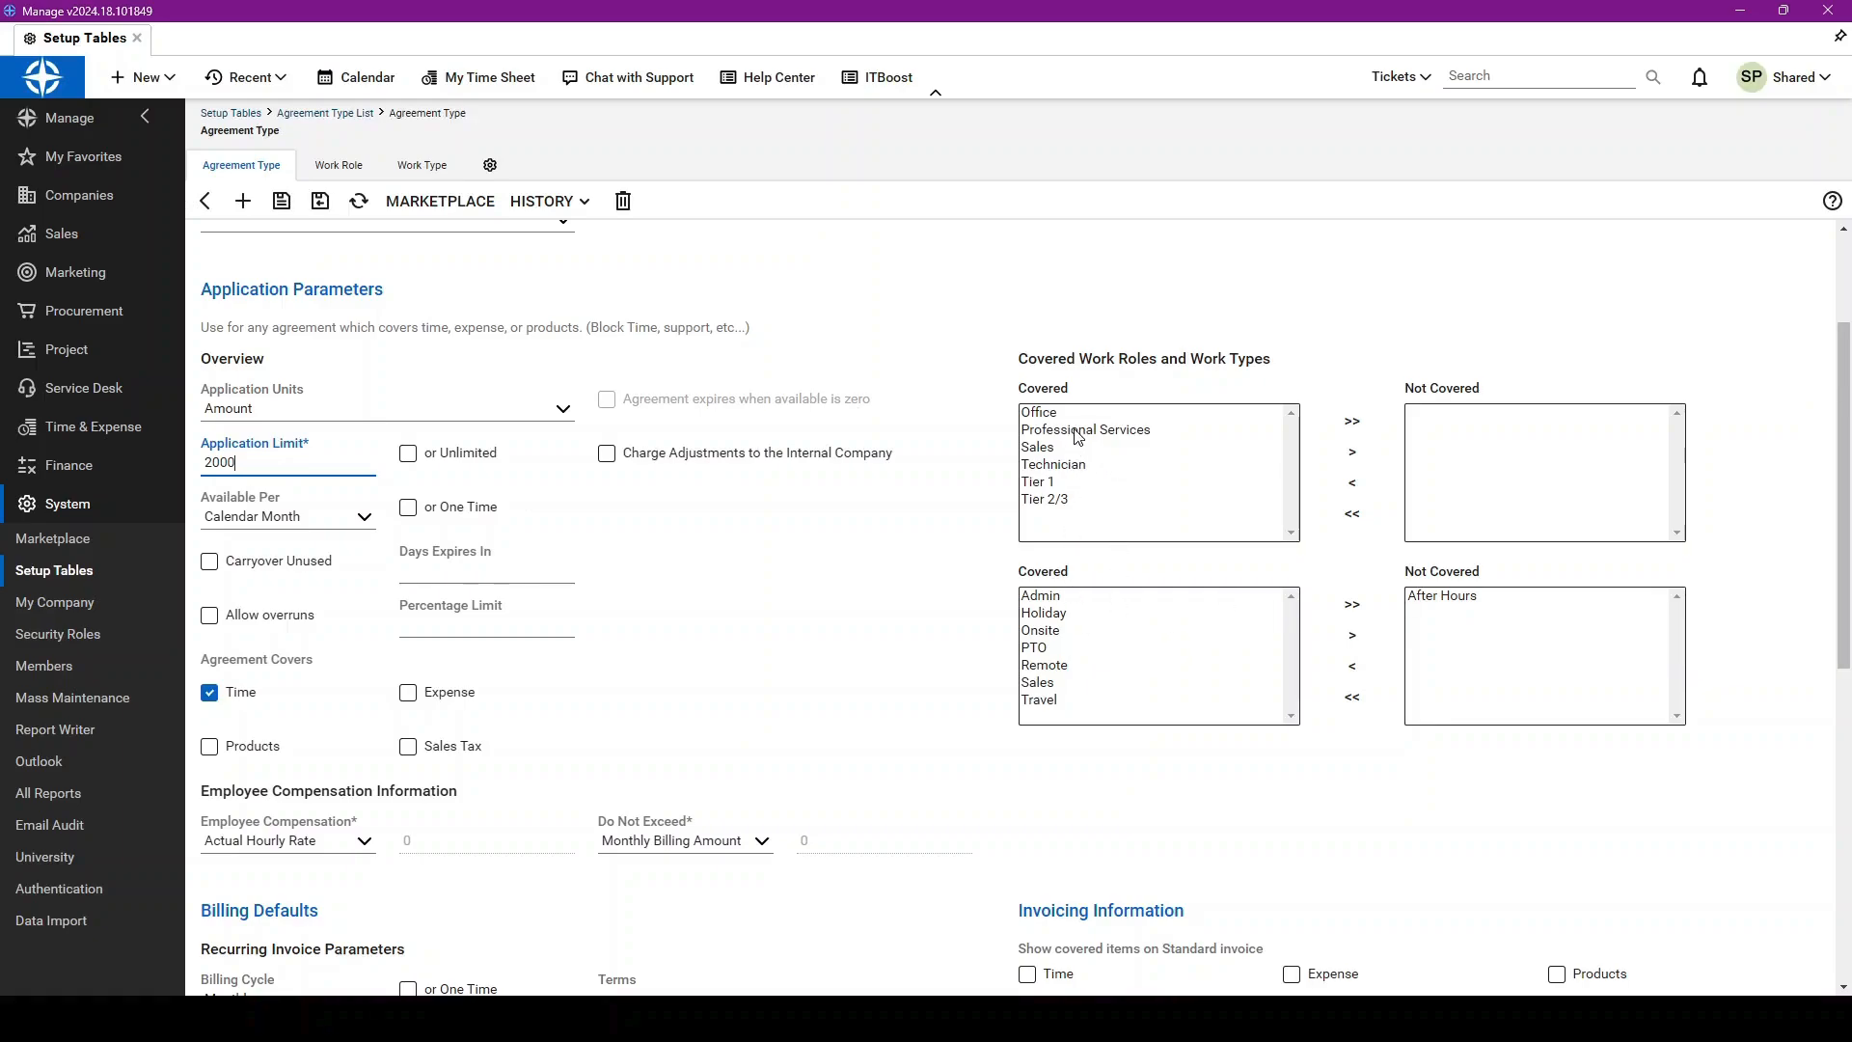
mouse_move(1559, 667)
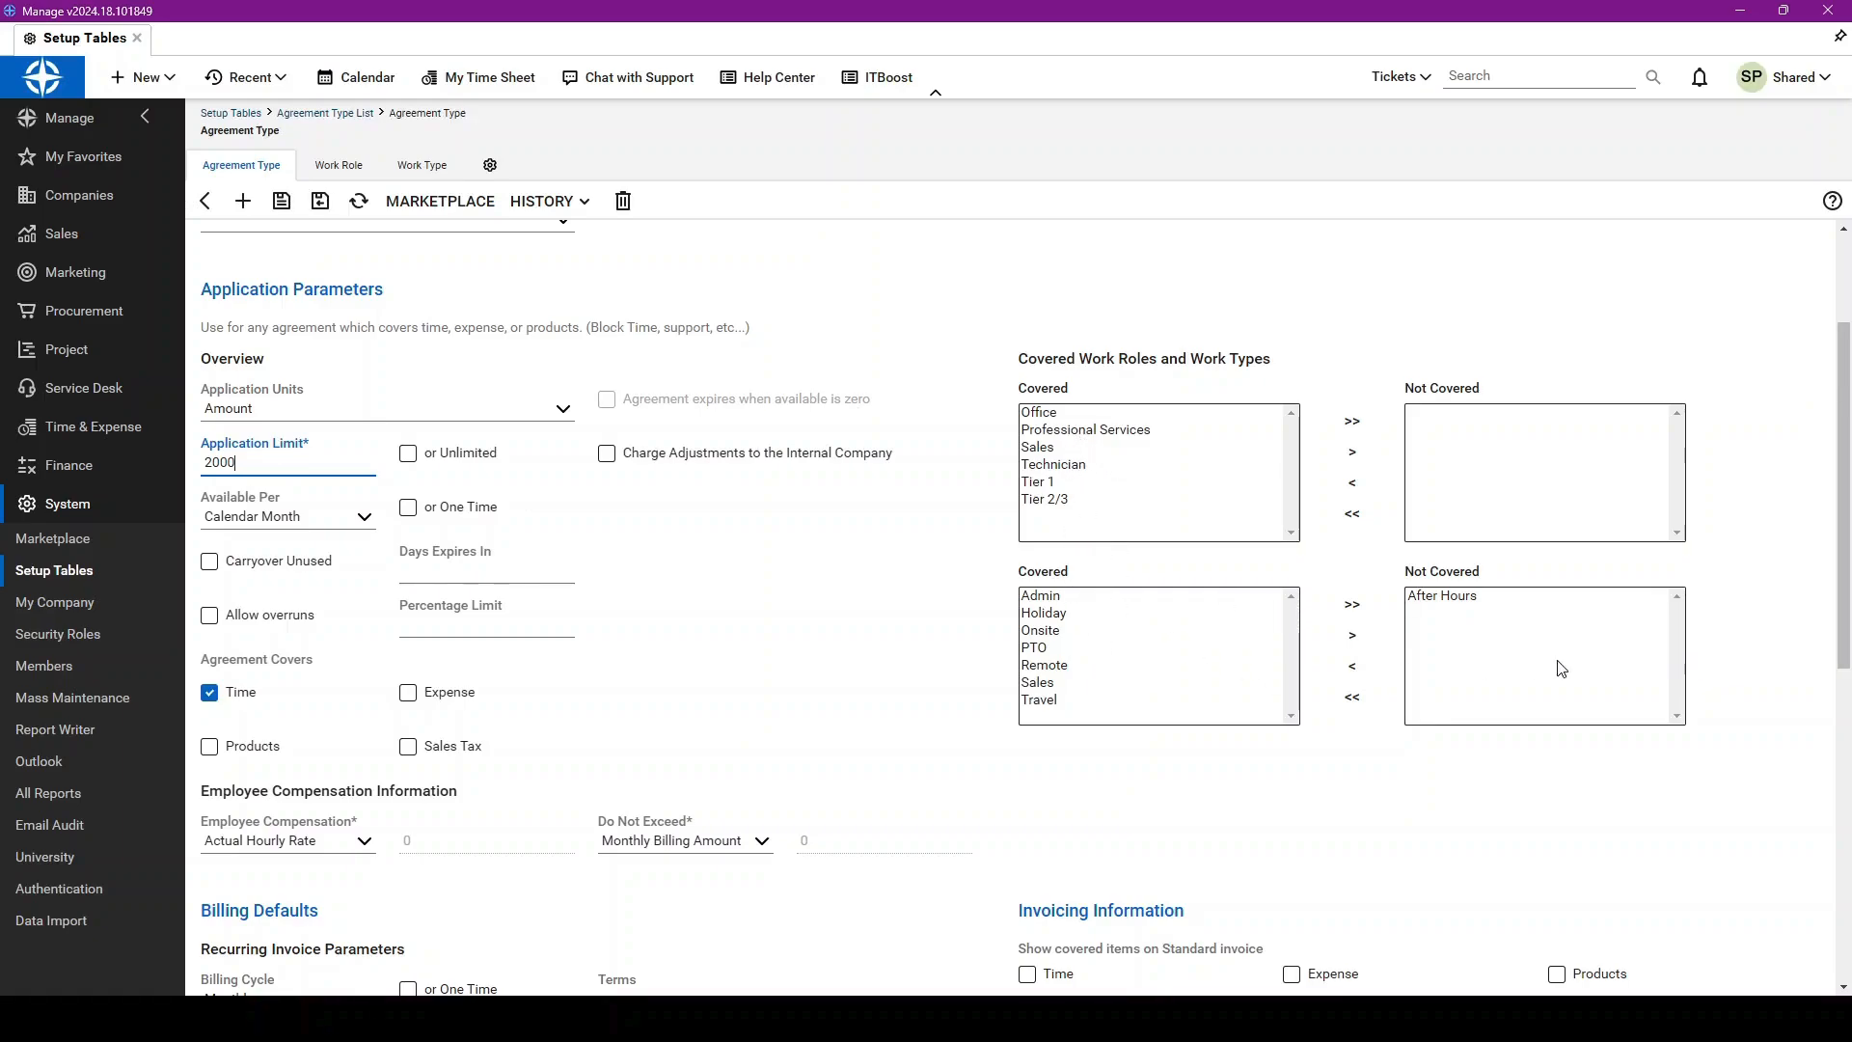
mouse_move(1547, 667)
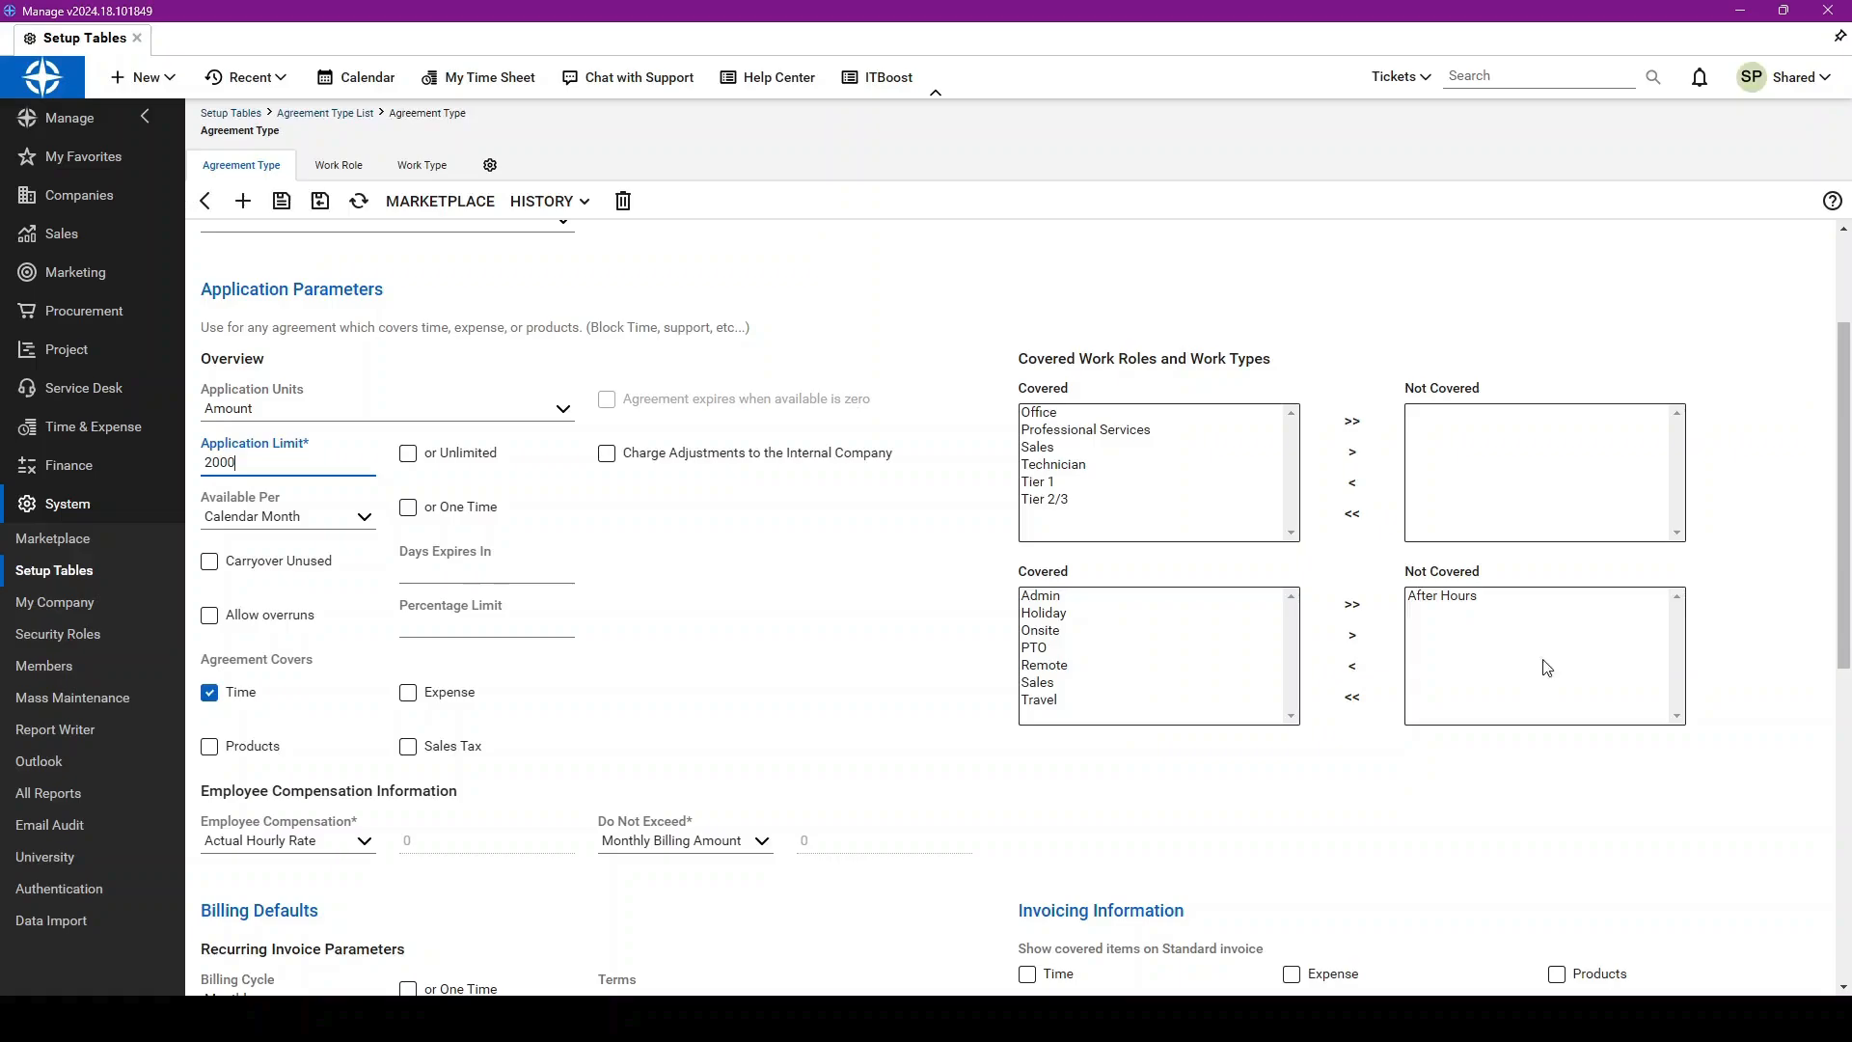
Step: Return to unlimited Hours and select Onsite to move it to Not Covered
click(386, 407)
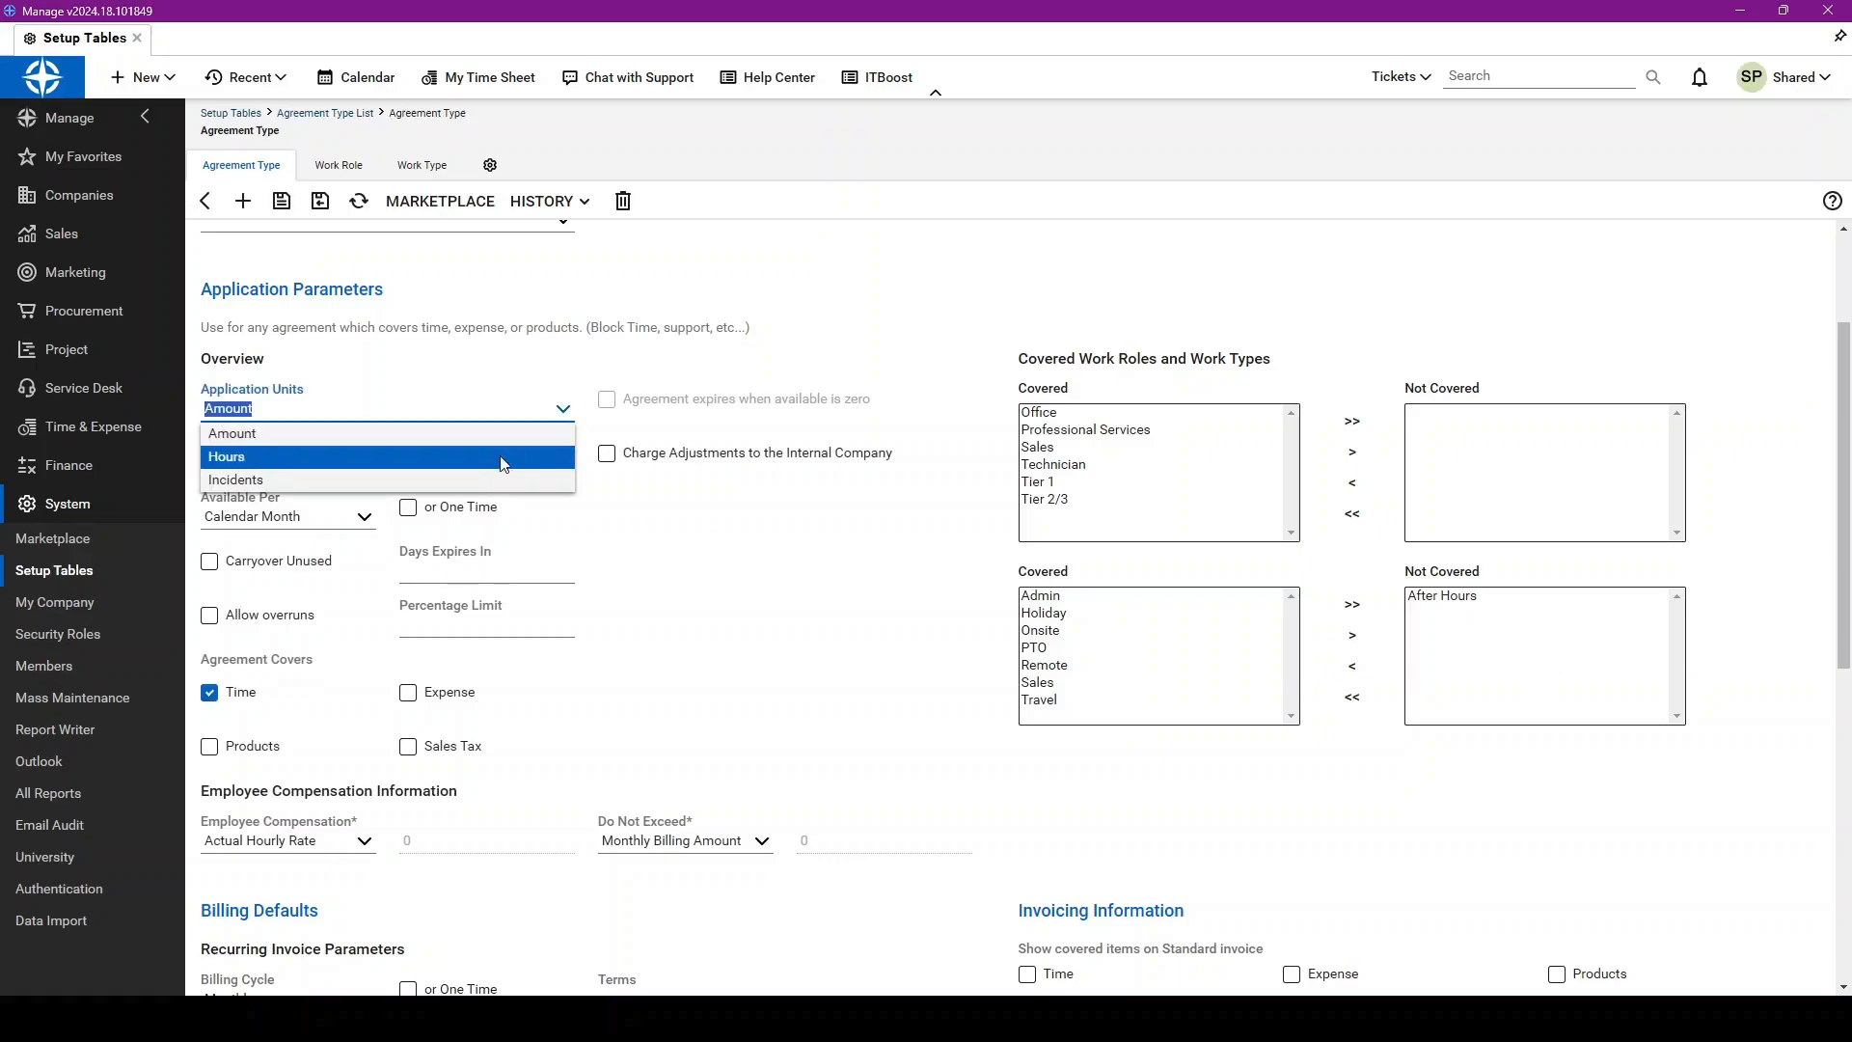
click(226, 456)
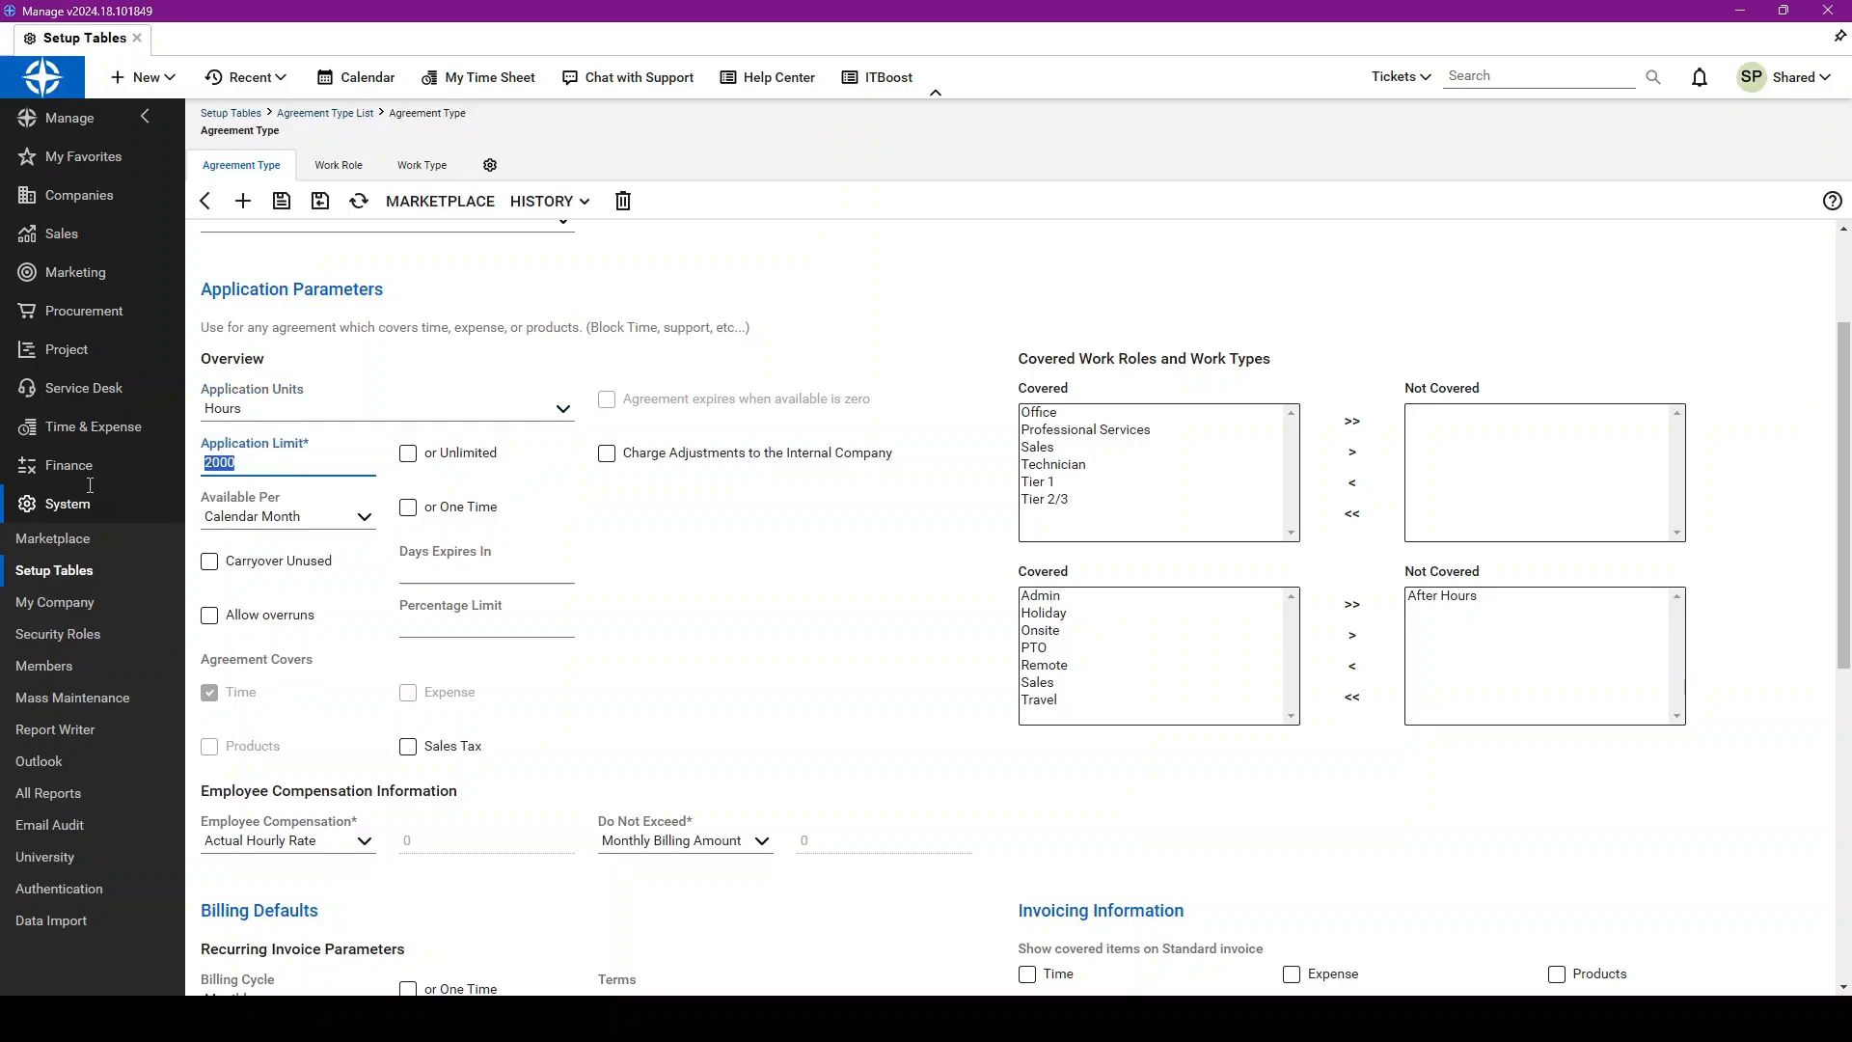
click(407, 452)
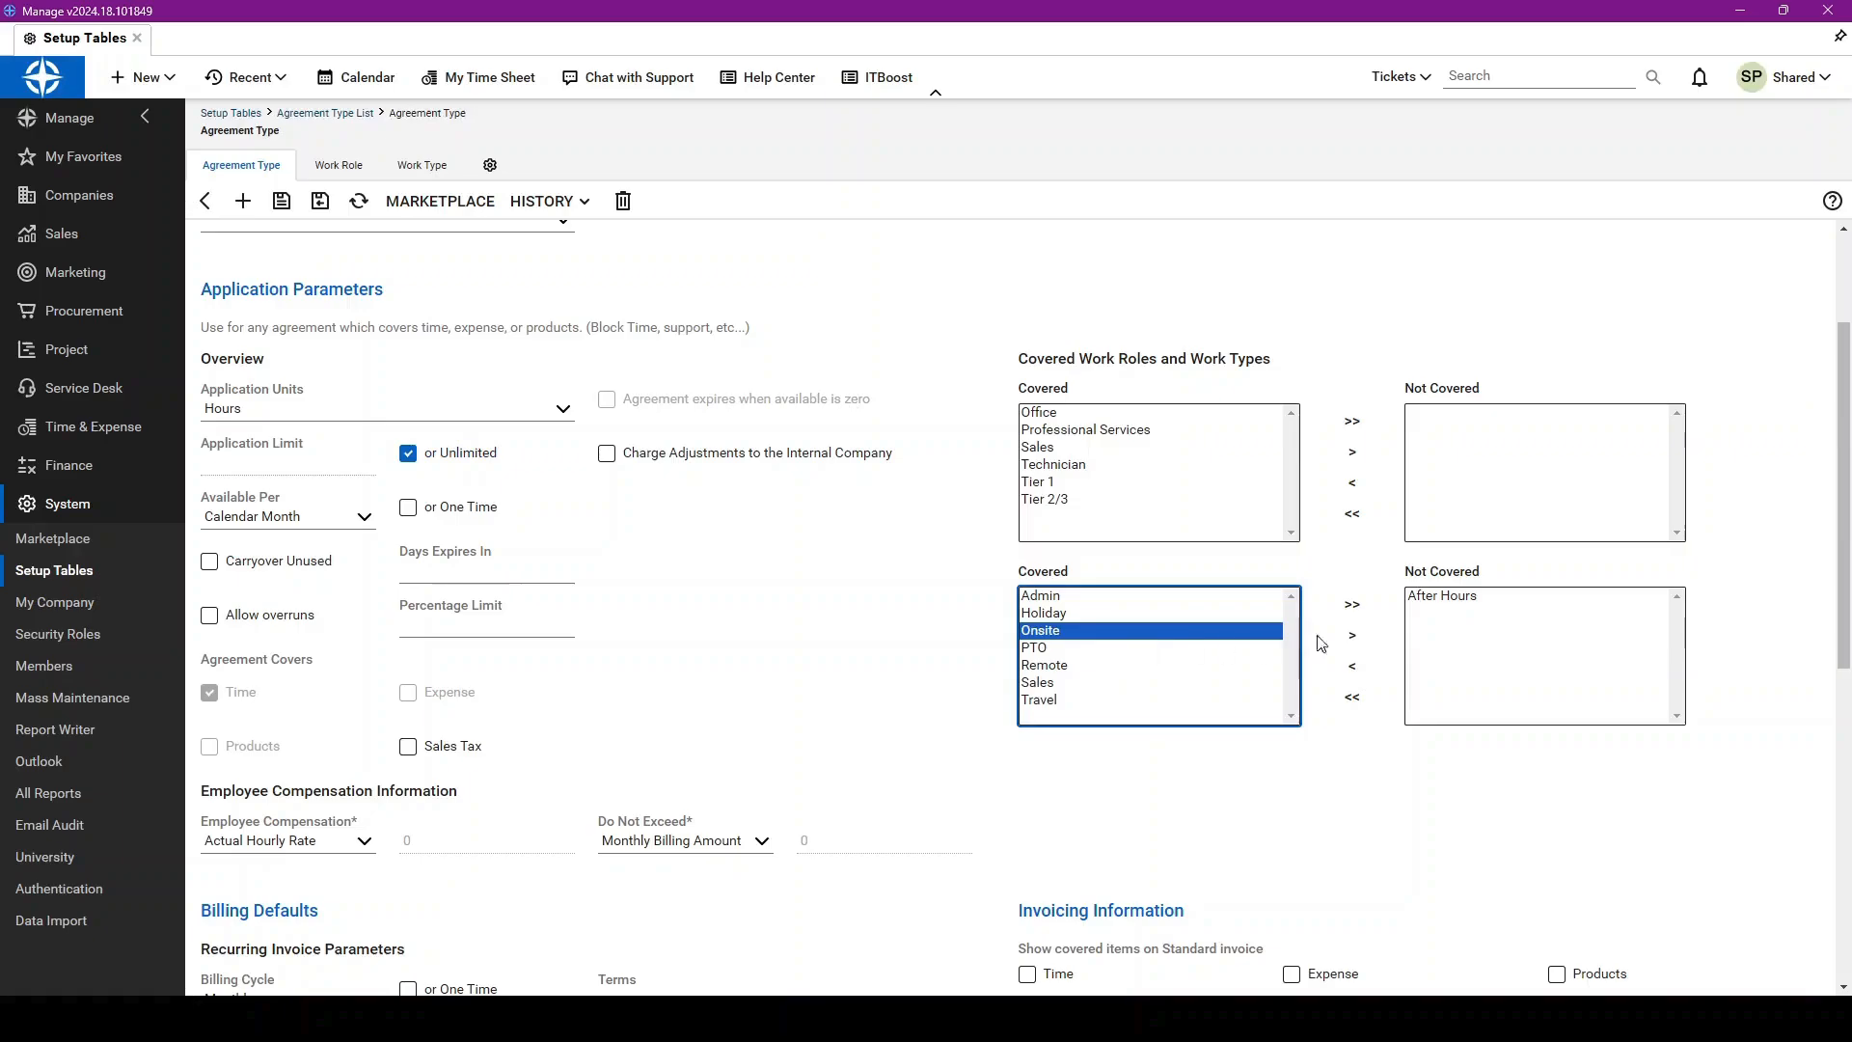
click(1352, 635)
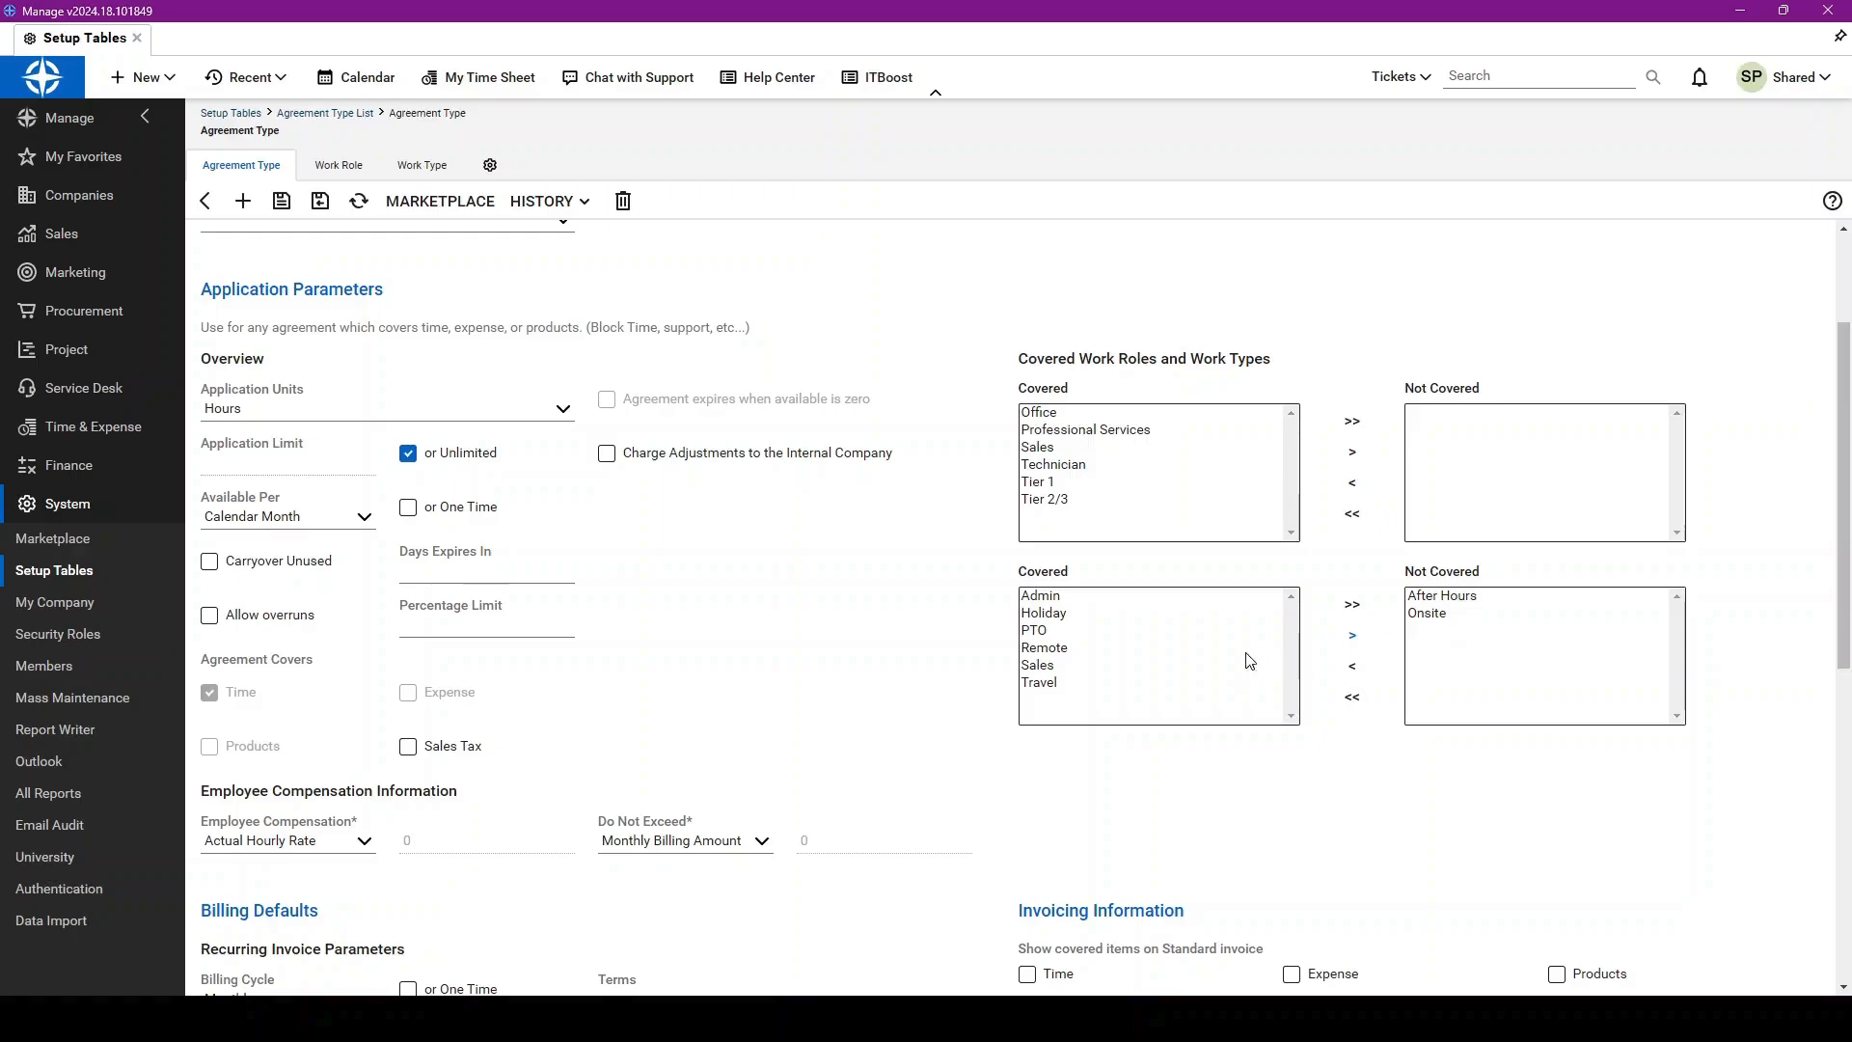
mouse_move(1067, 660)
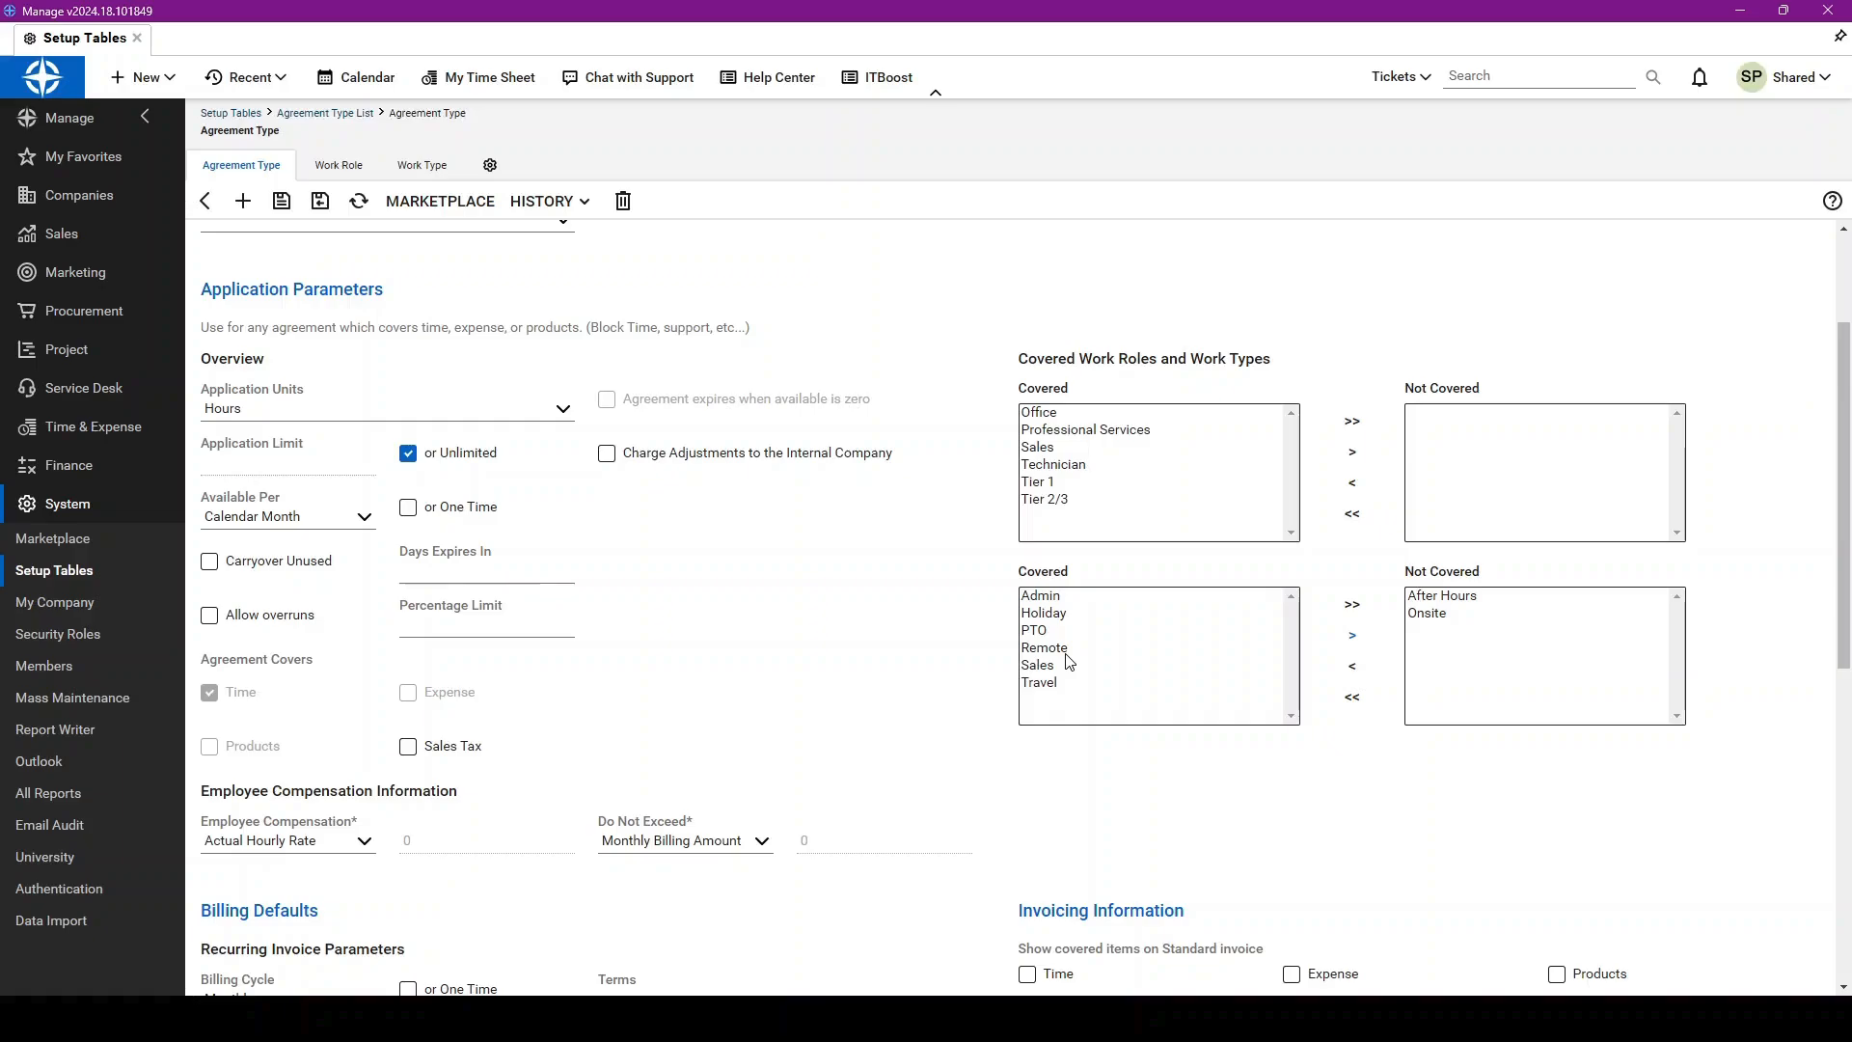
mouse_move(1056, 657)
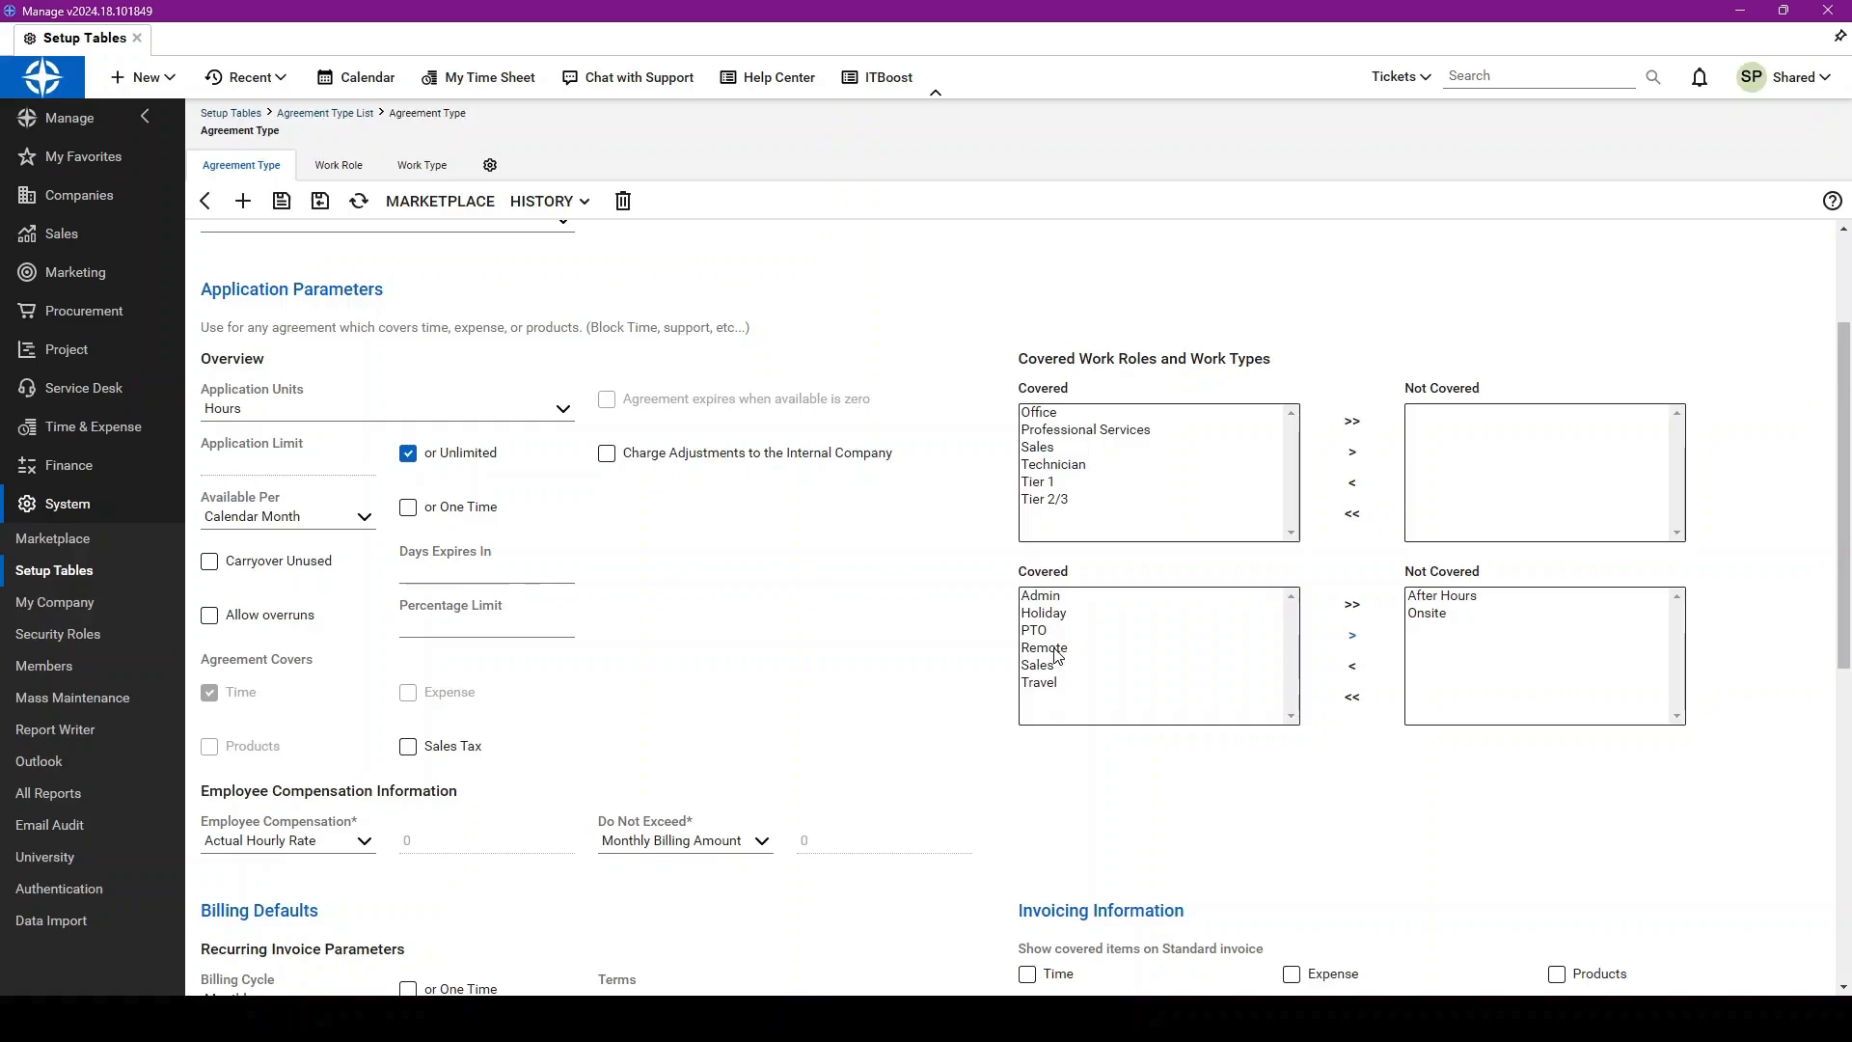
Step: Bring the Billing Defaults section into view with Monthly billing cycle set
scroll(down, 3)
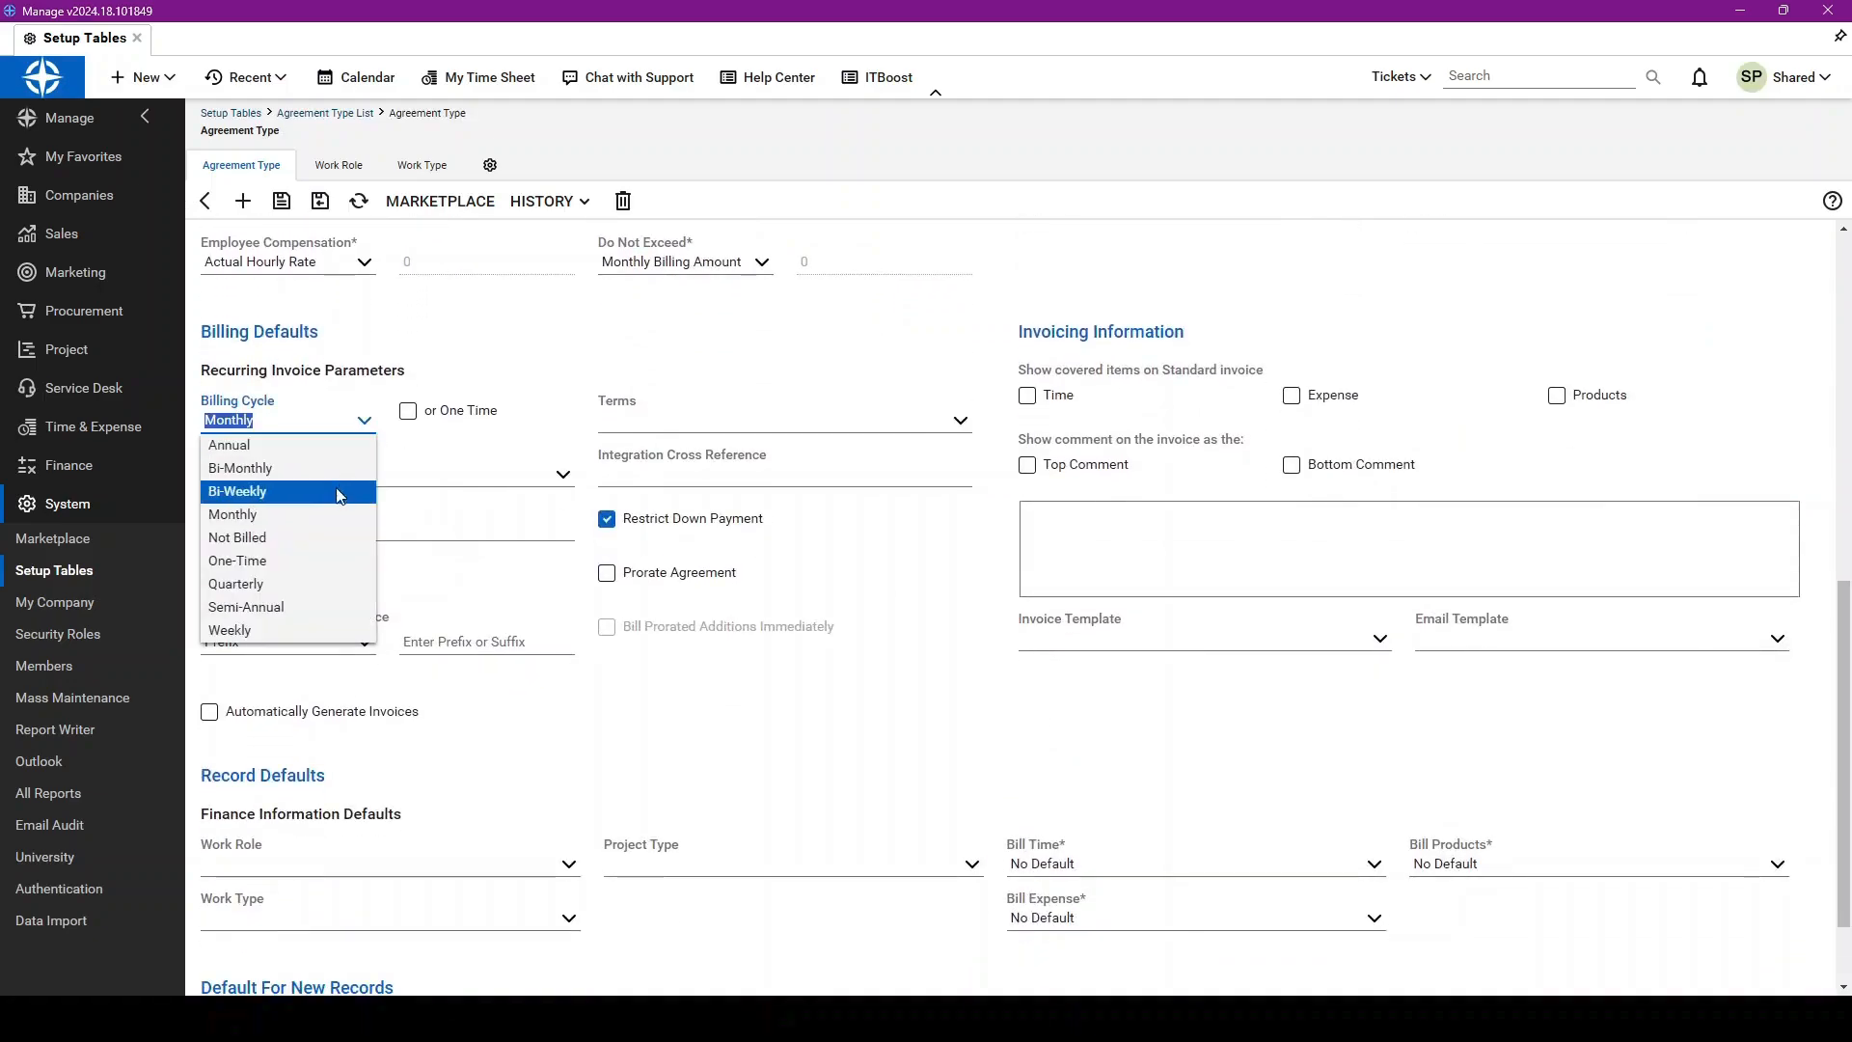
mouse_move(288, 537)
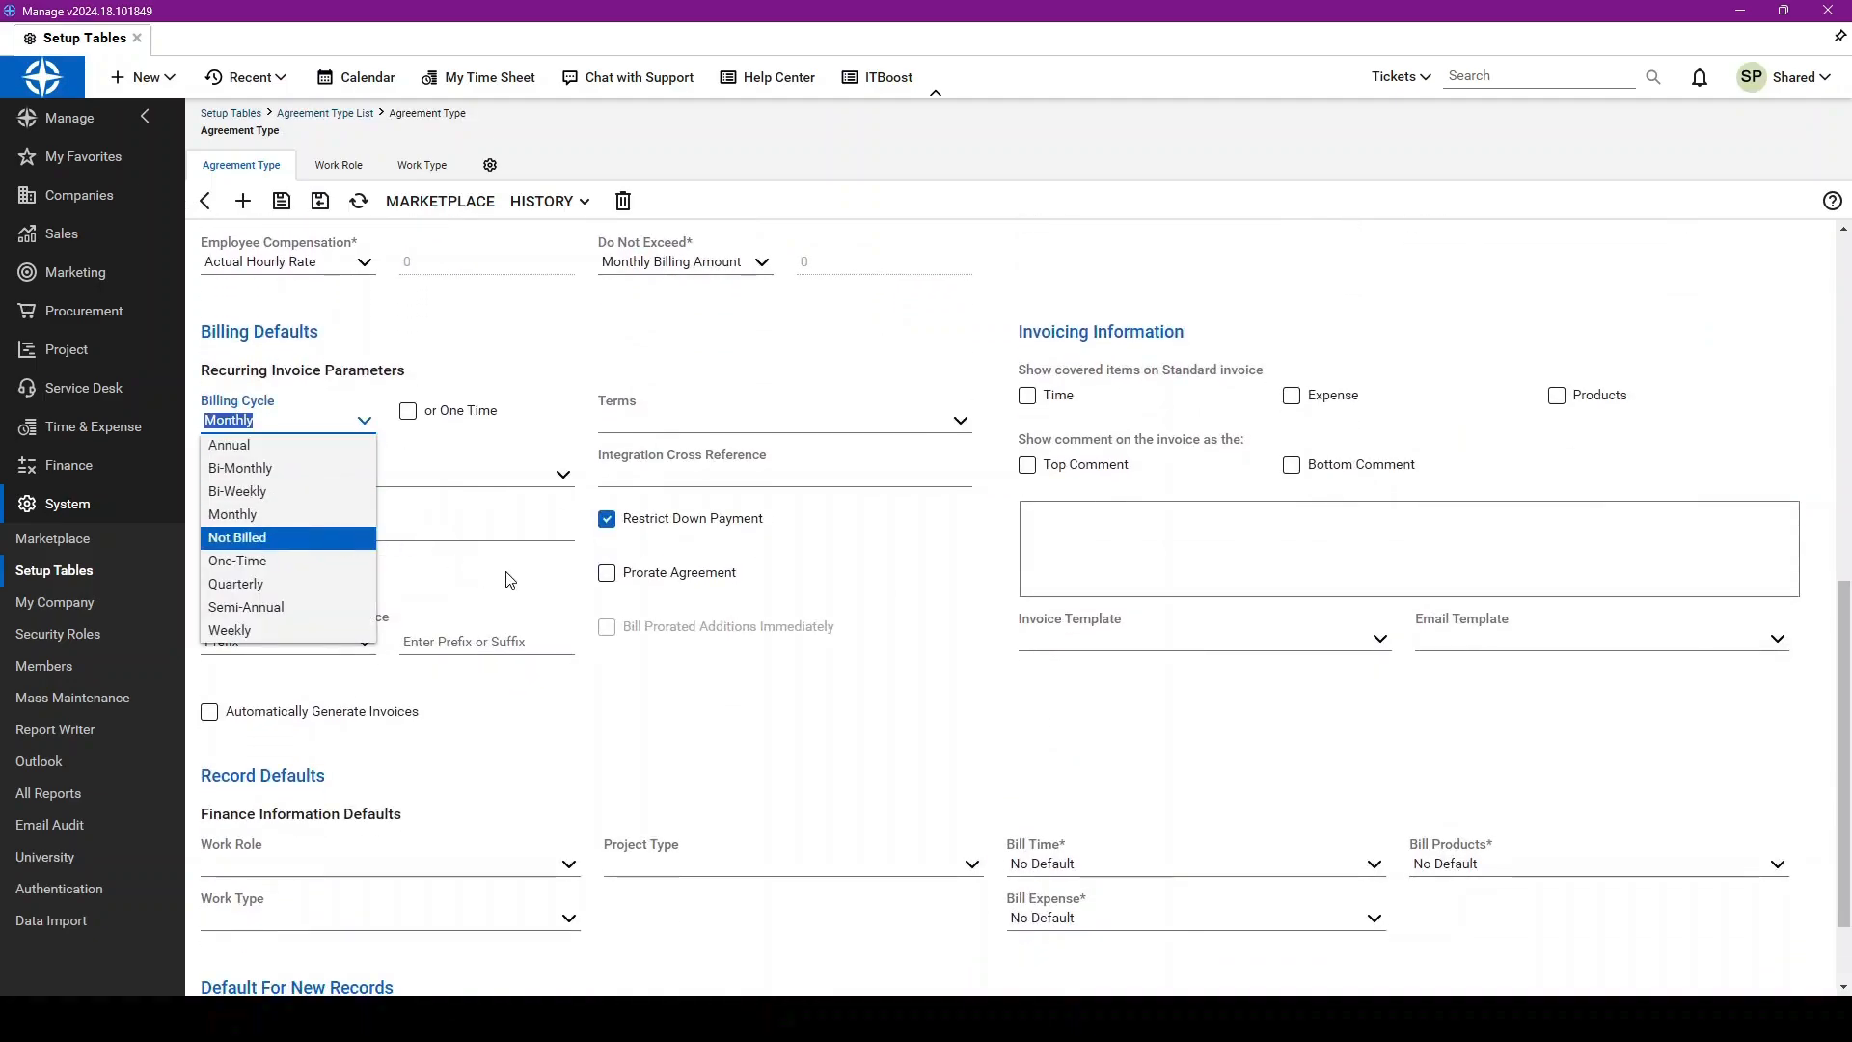
mouse_move(281, 491)
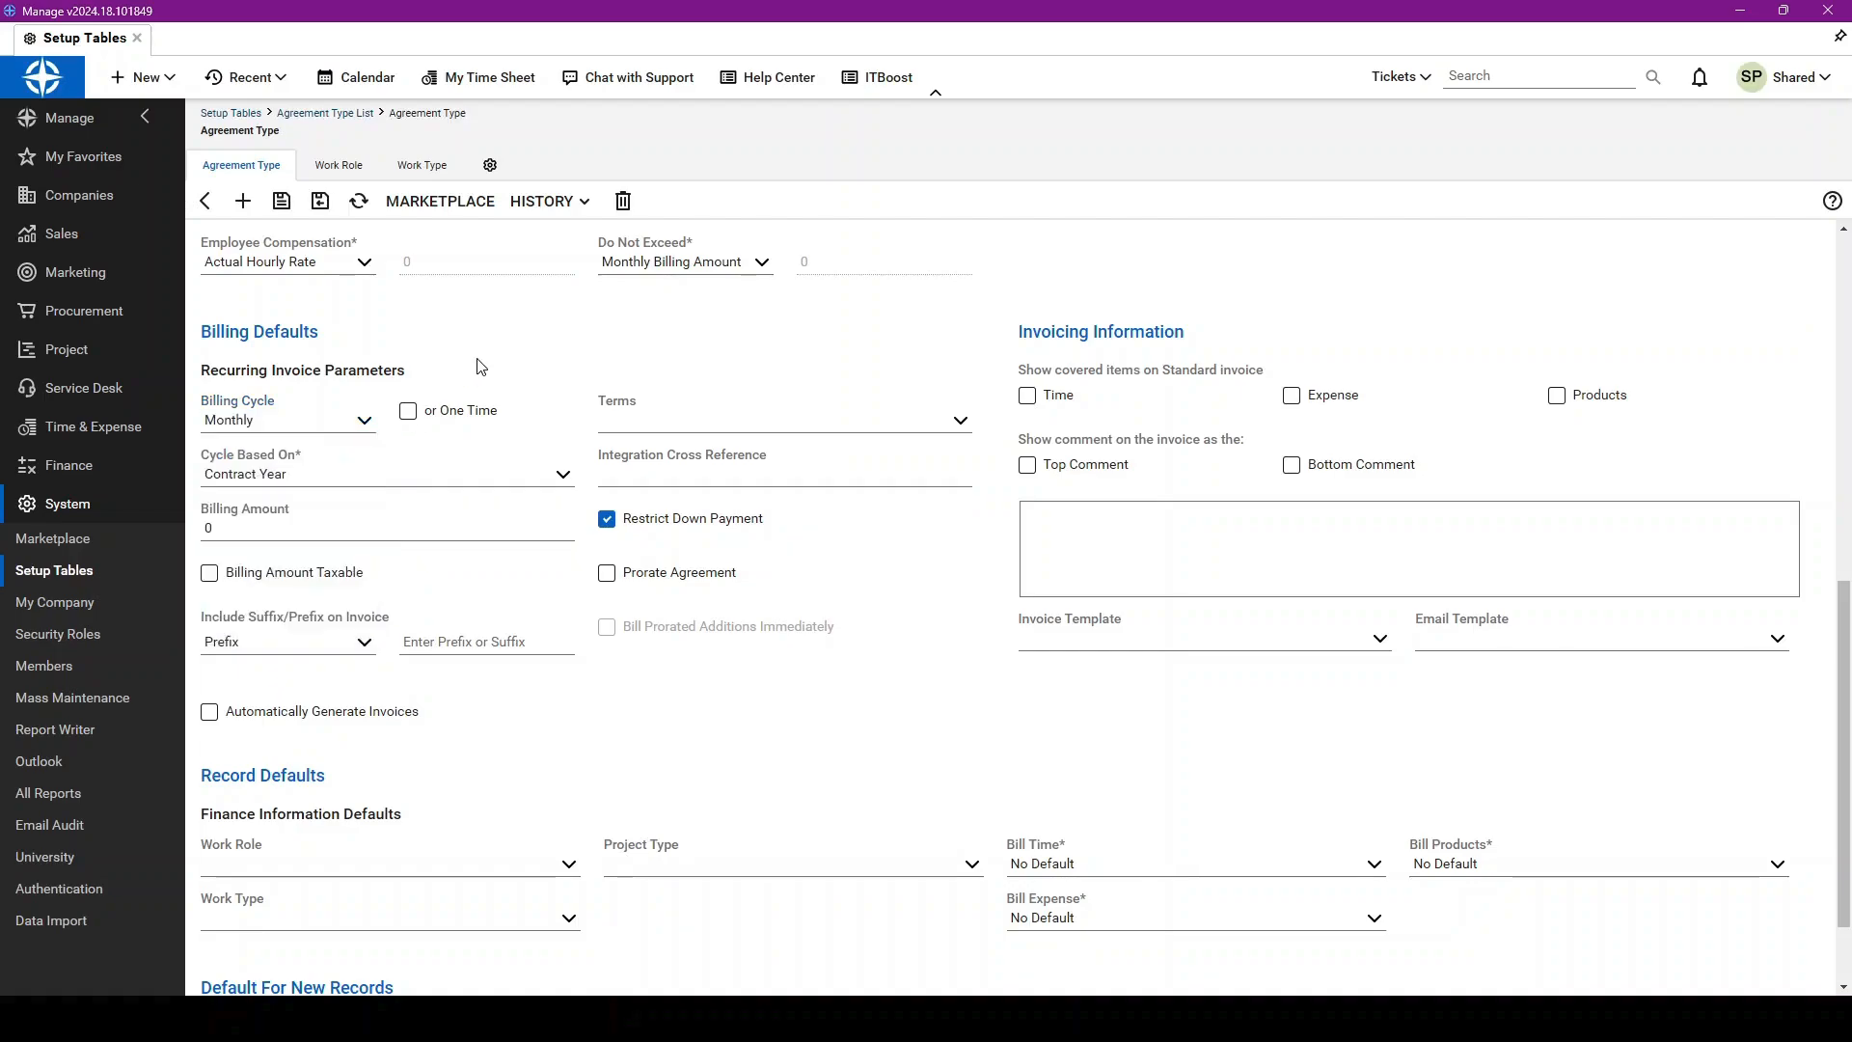
mouse_move(574, 469)
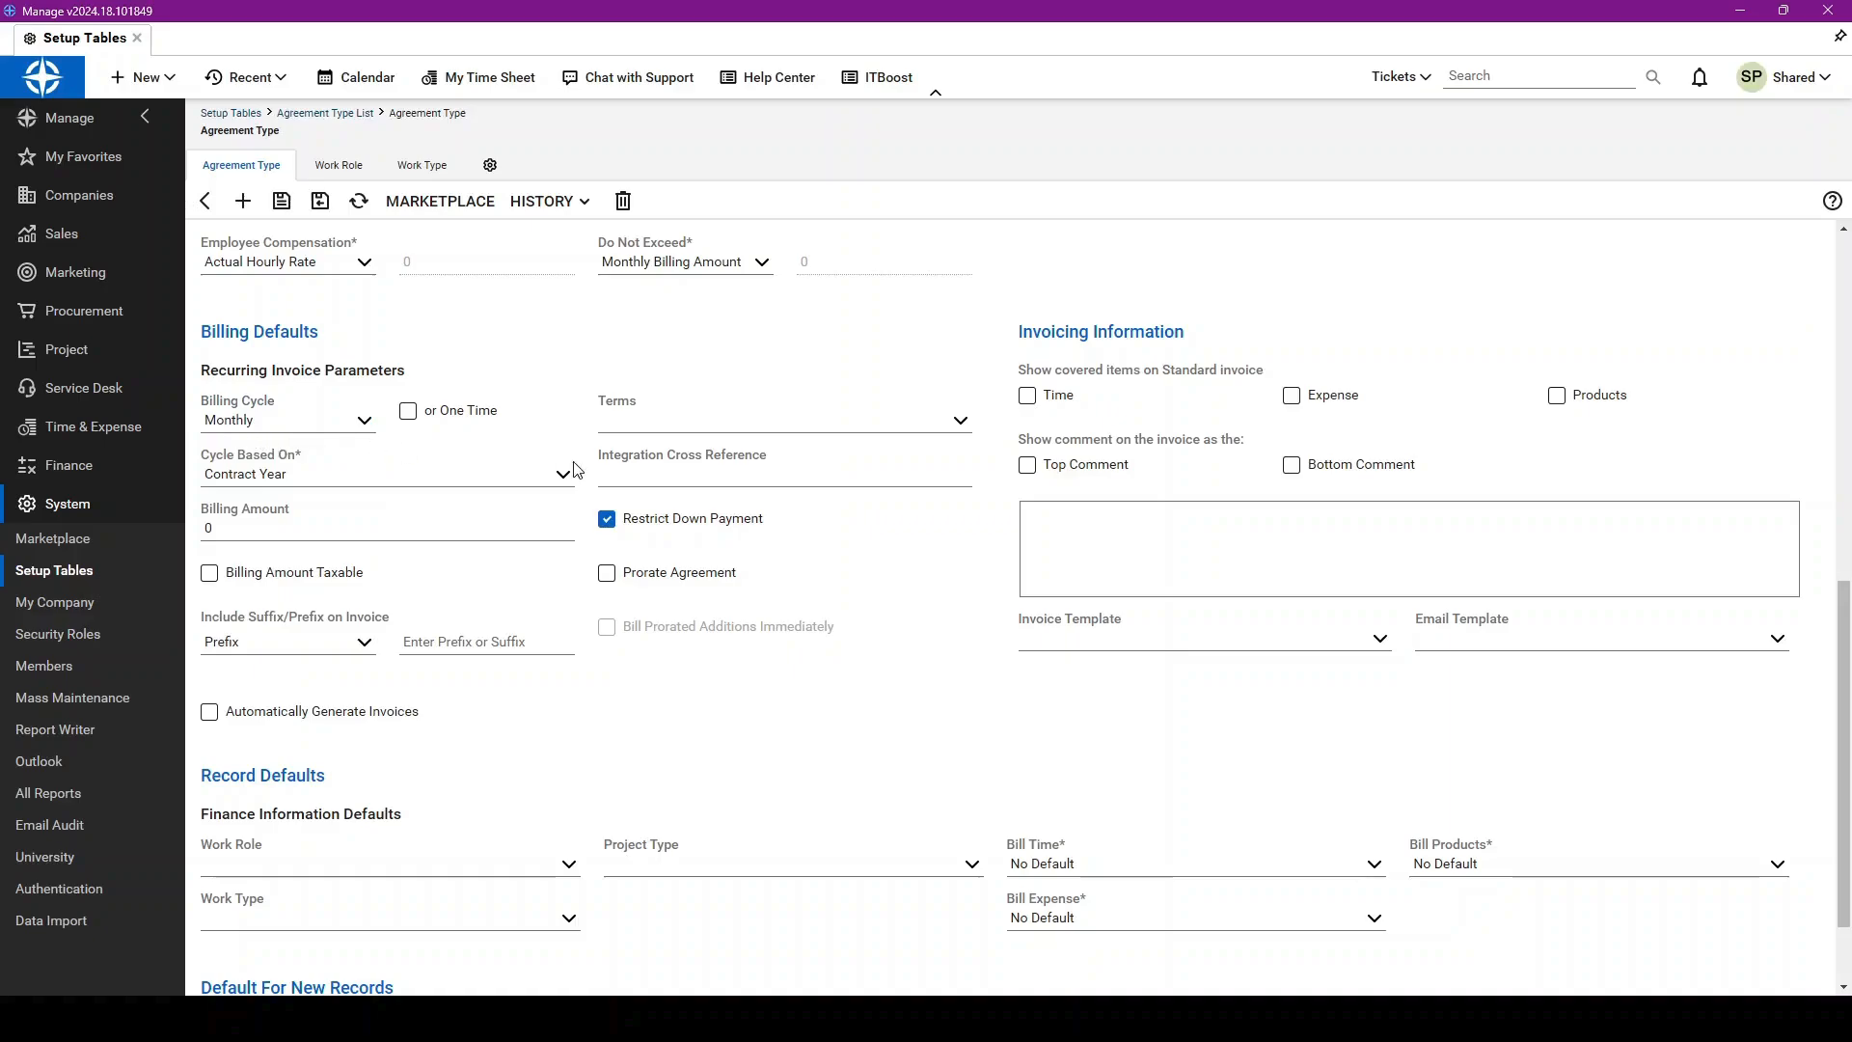
mouse_move(572, 478)
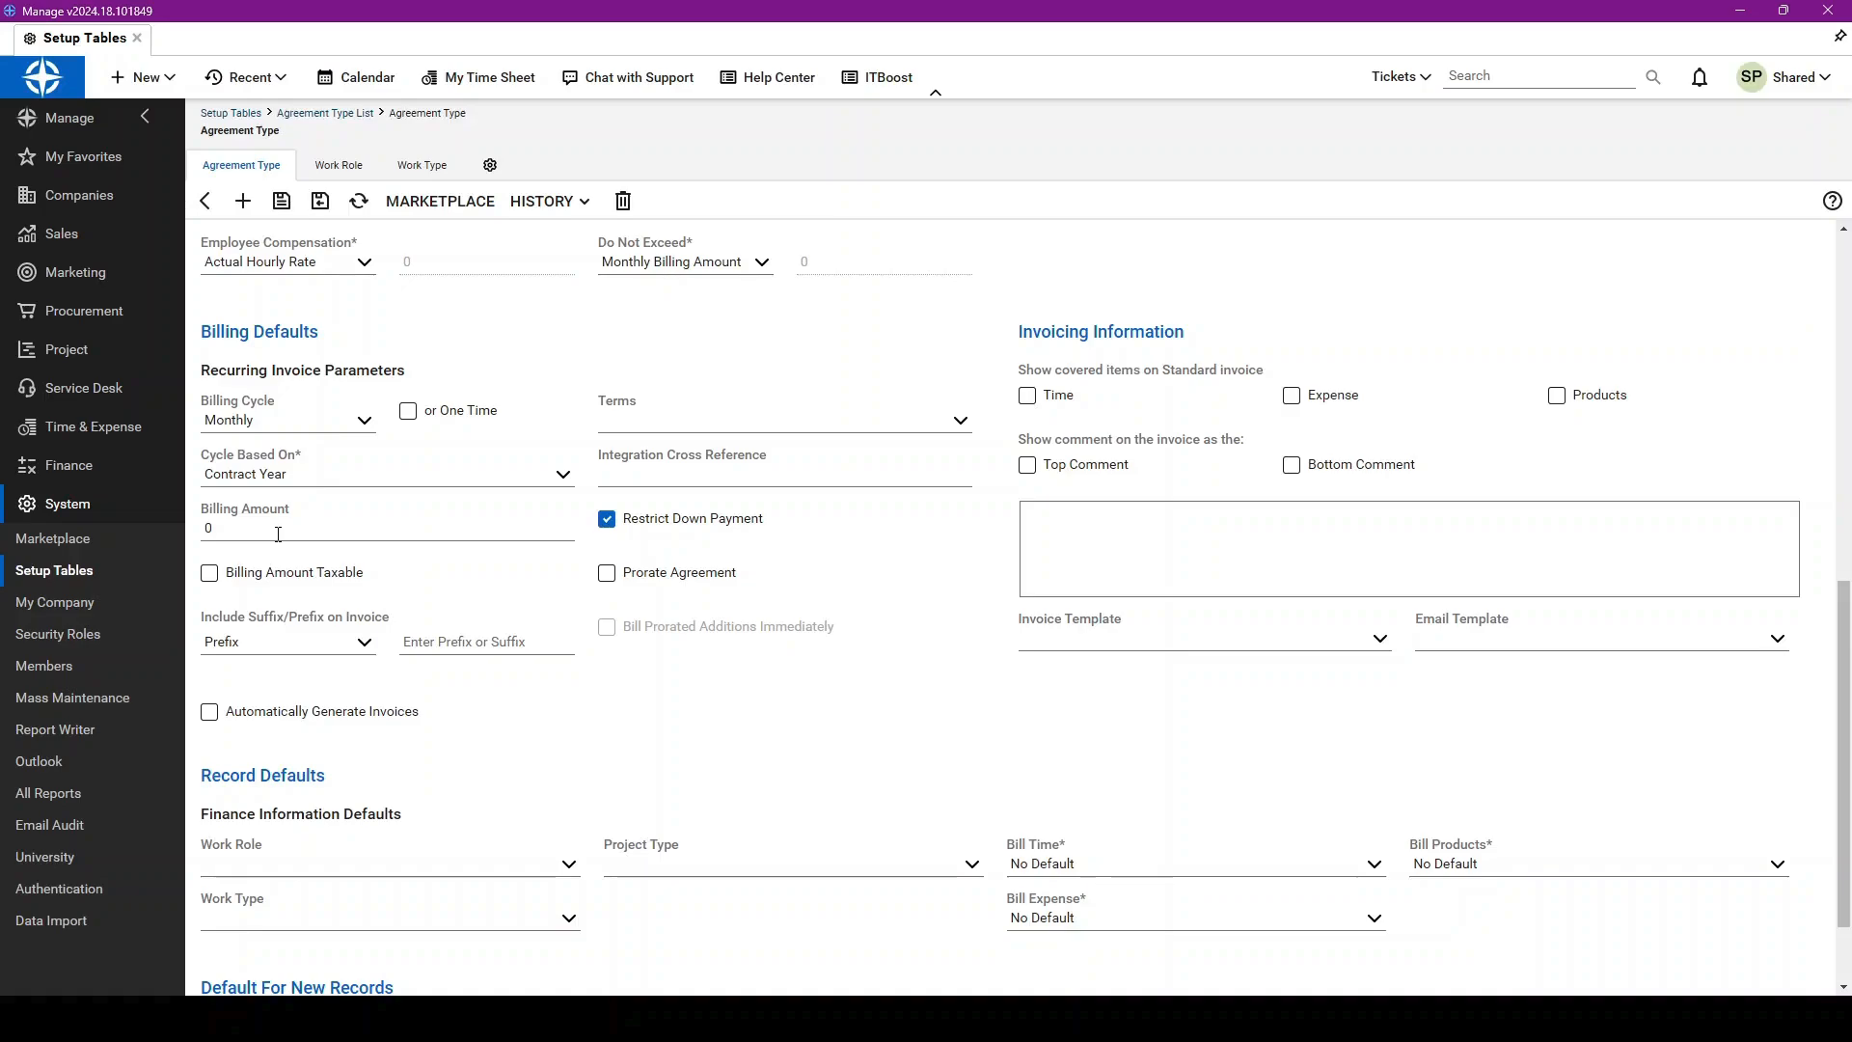
mouse_move(1076, 357)
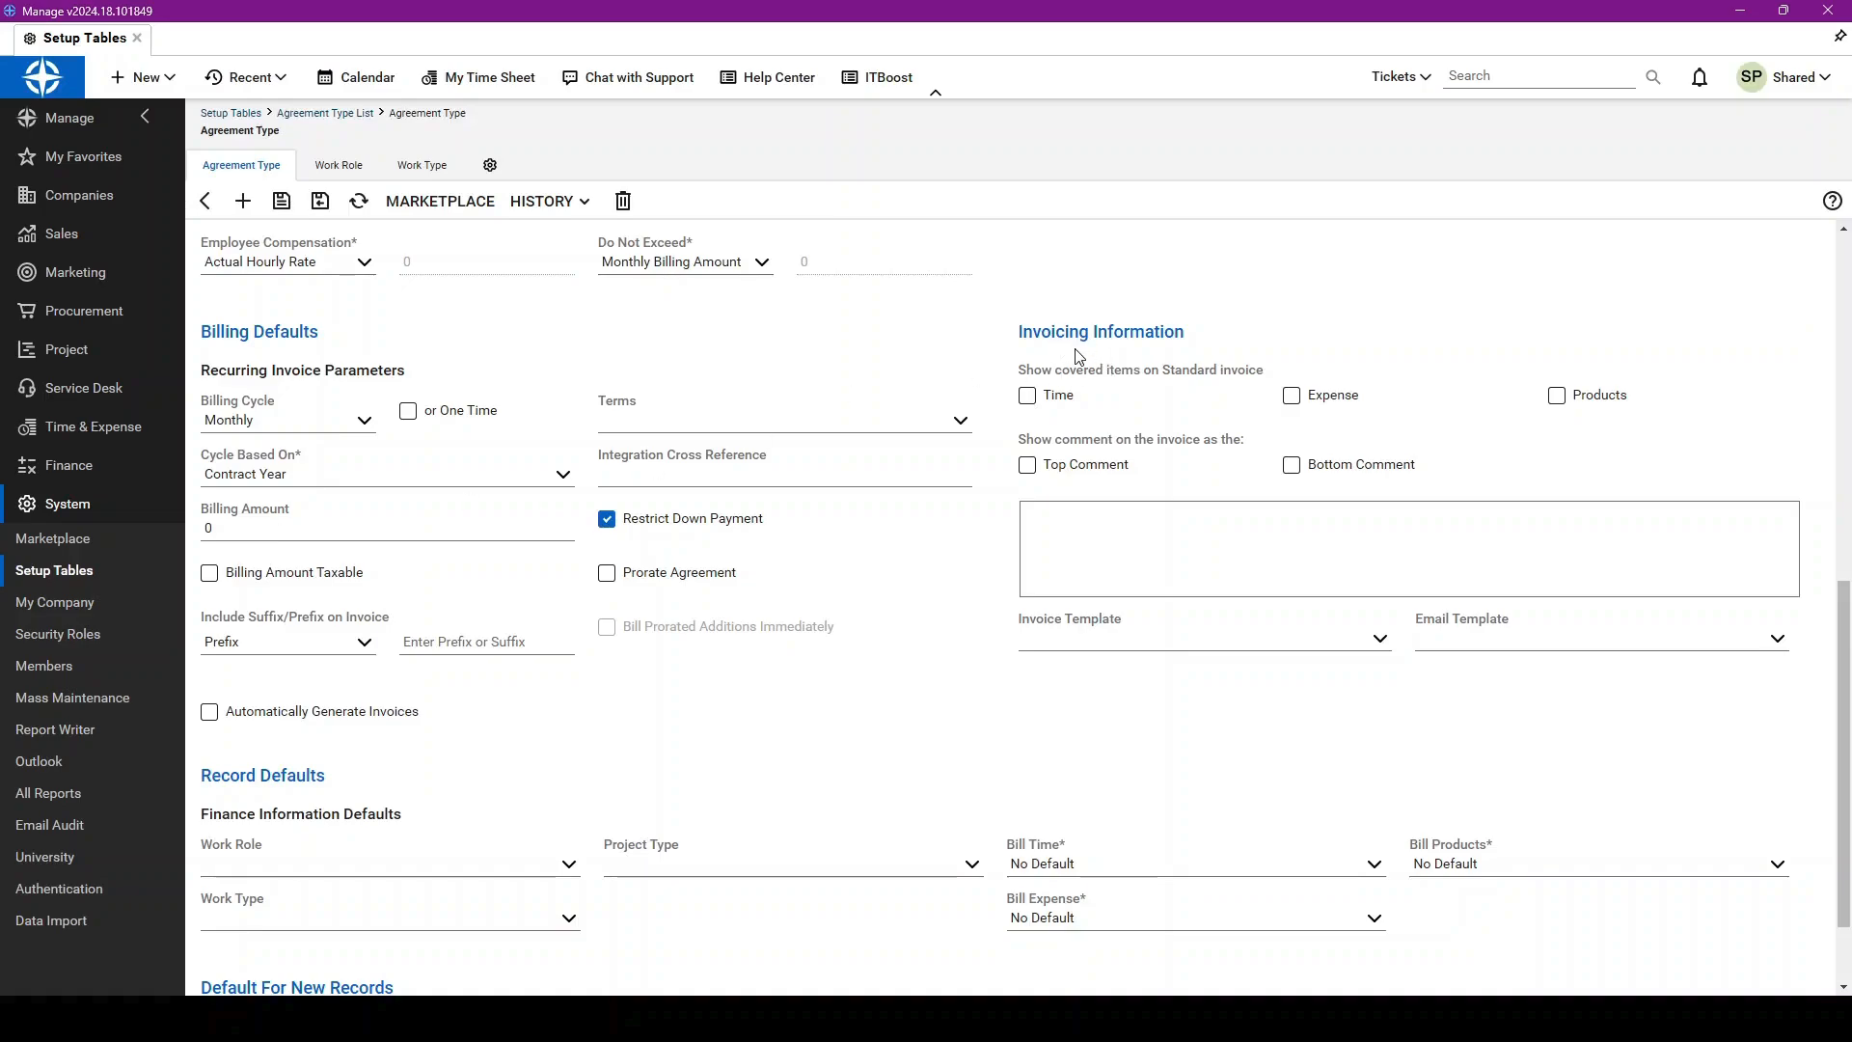
mouse_move(1488, 404)
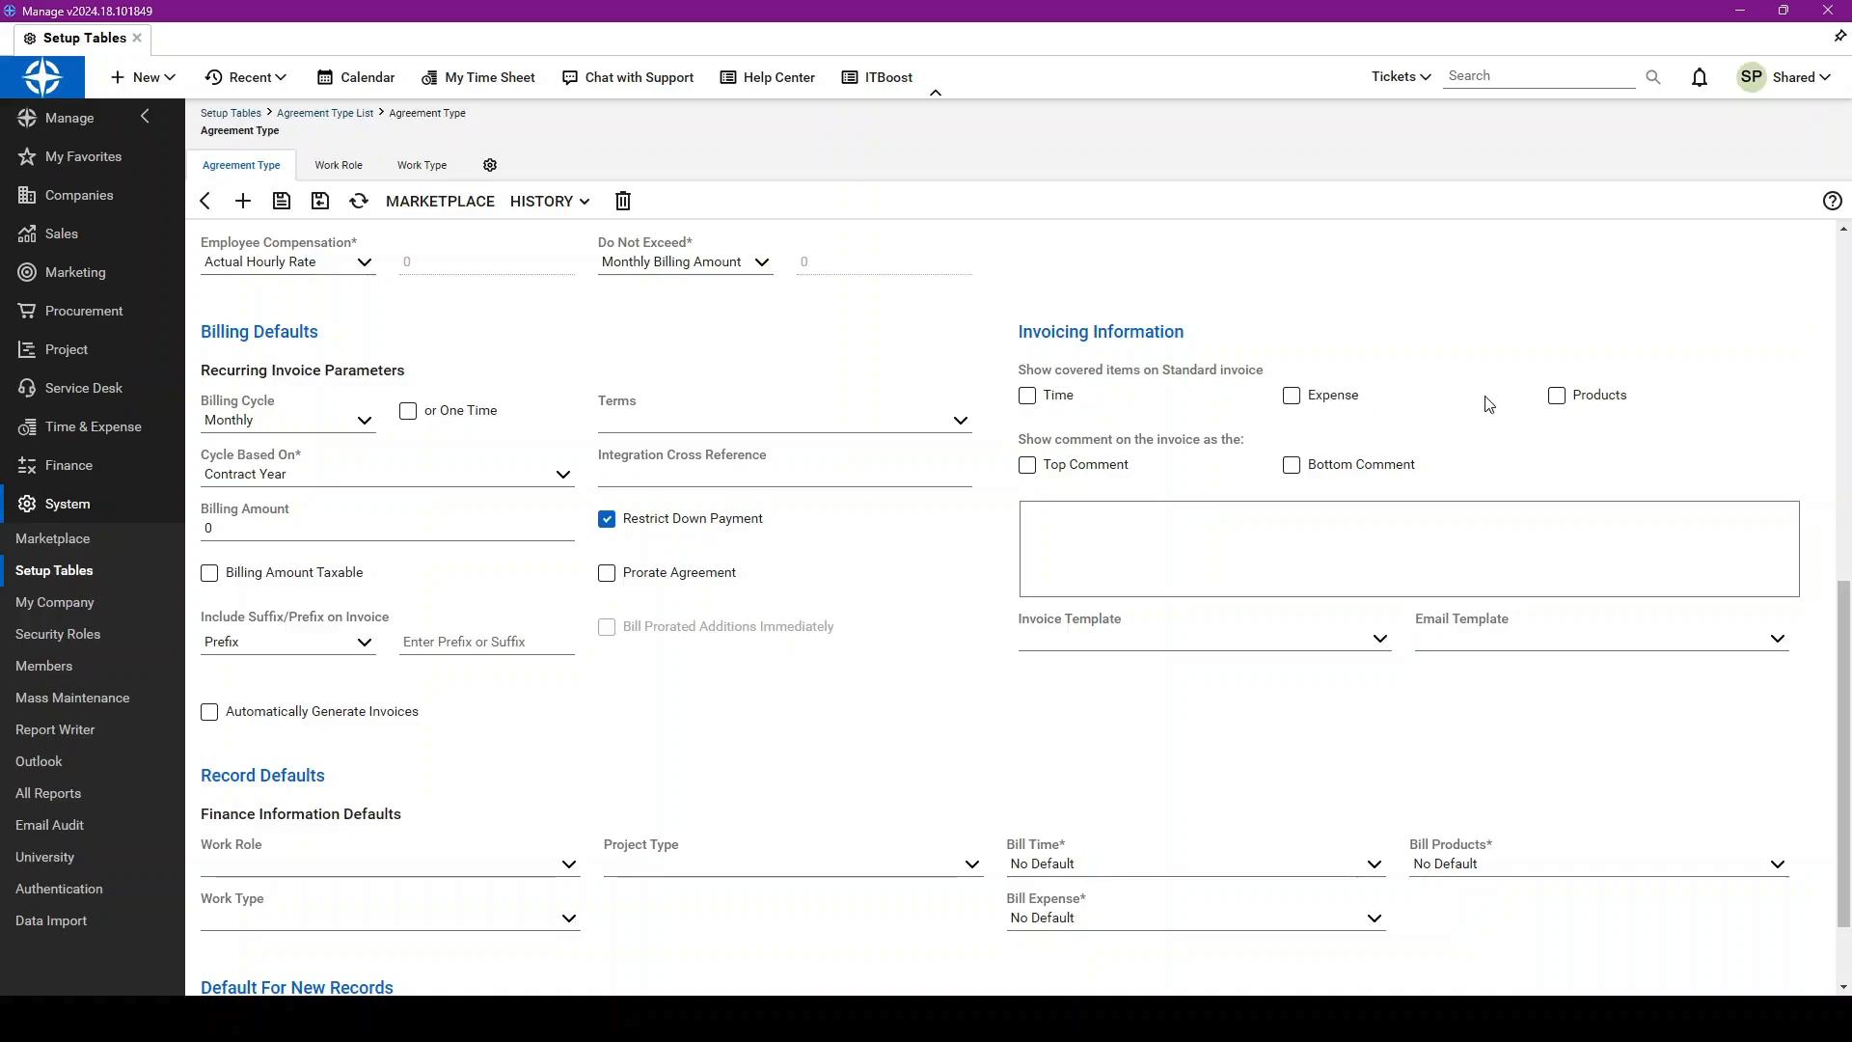
click(1557, 394)
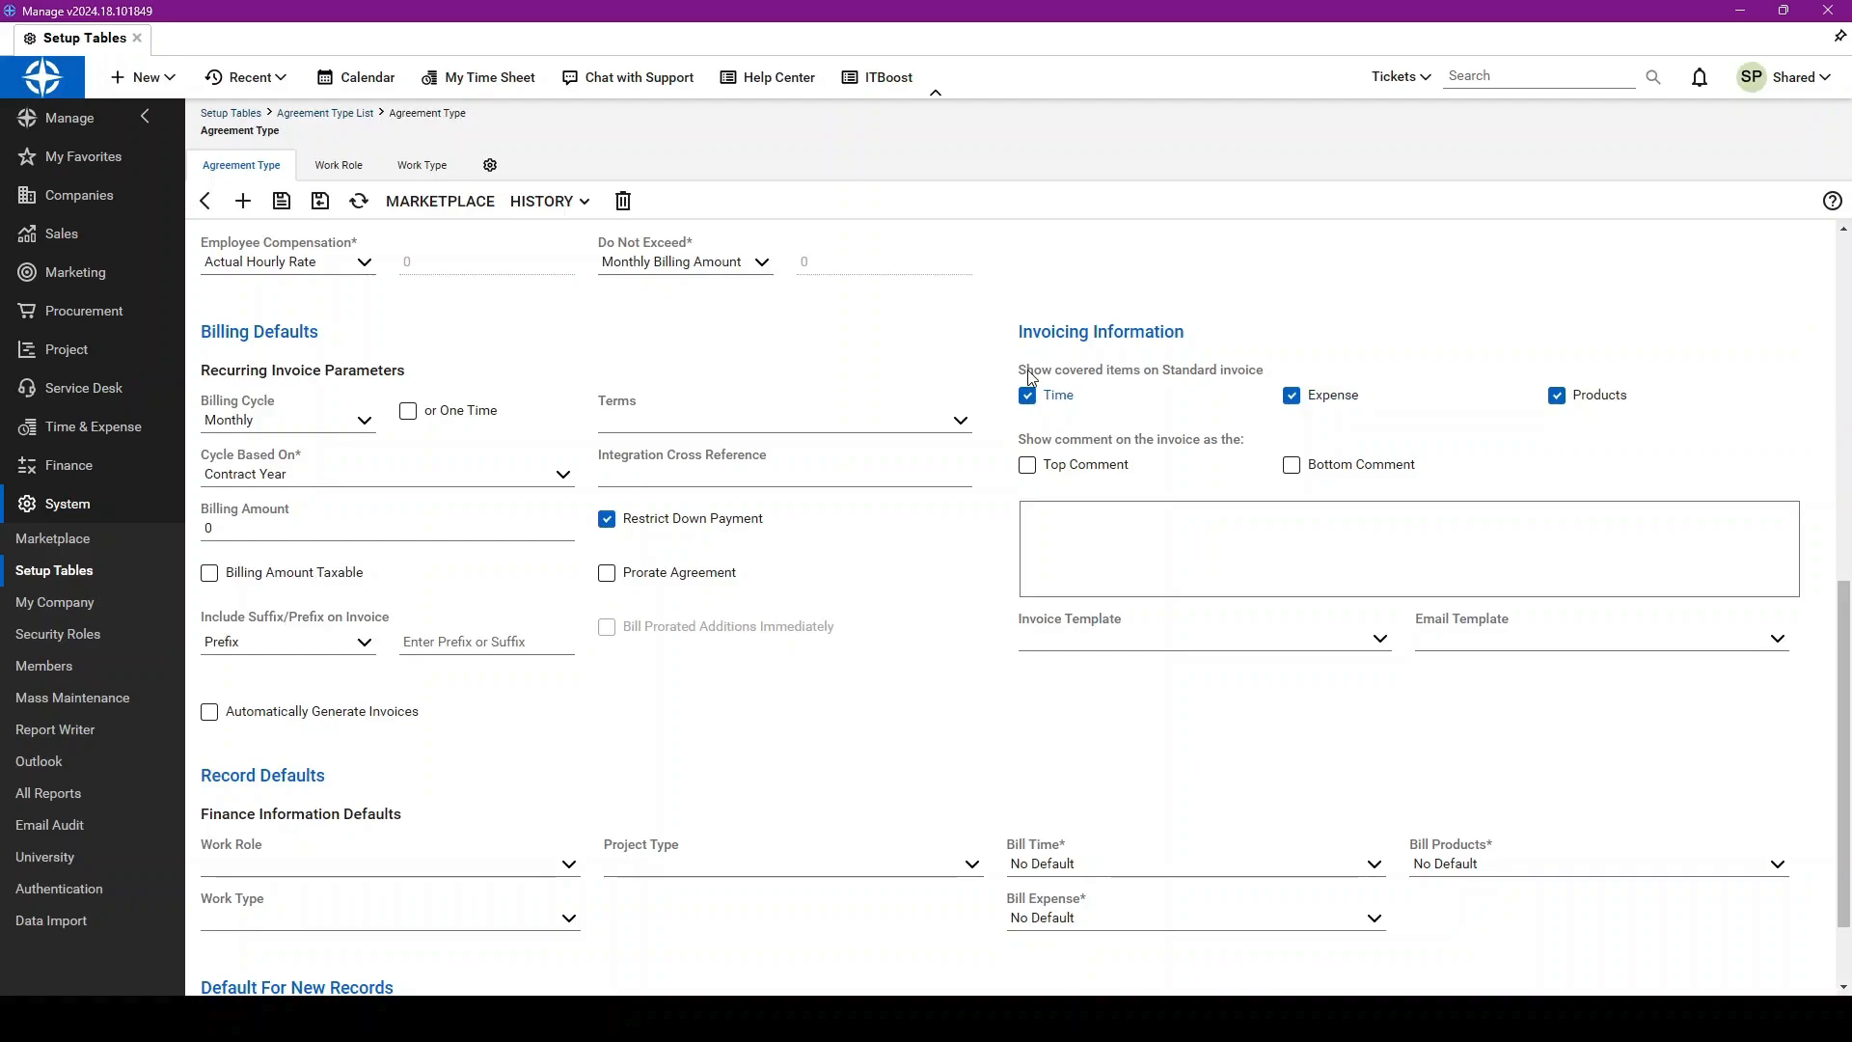
click(1027, 396)
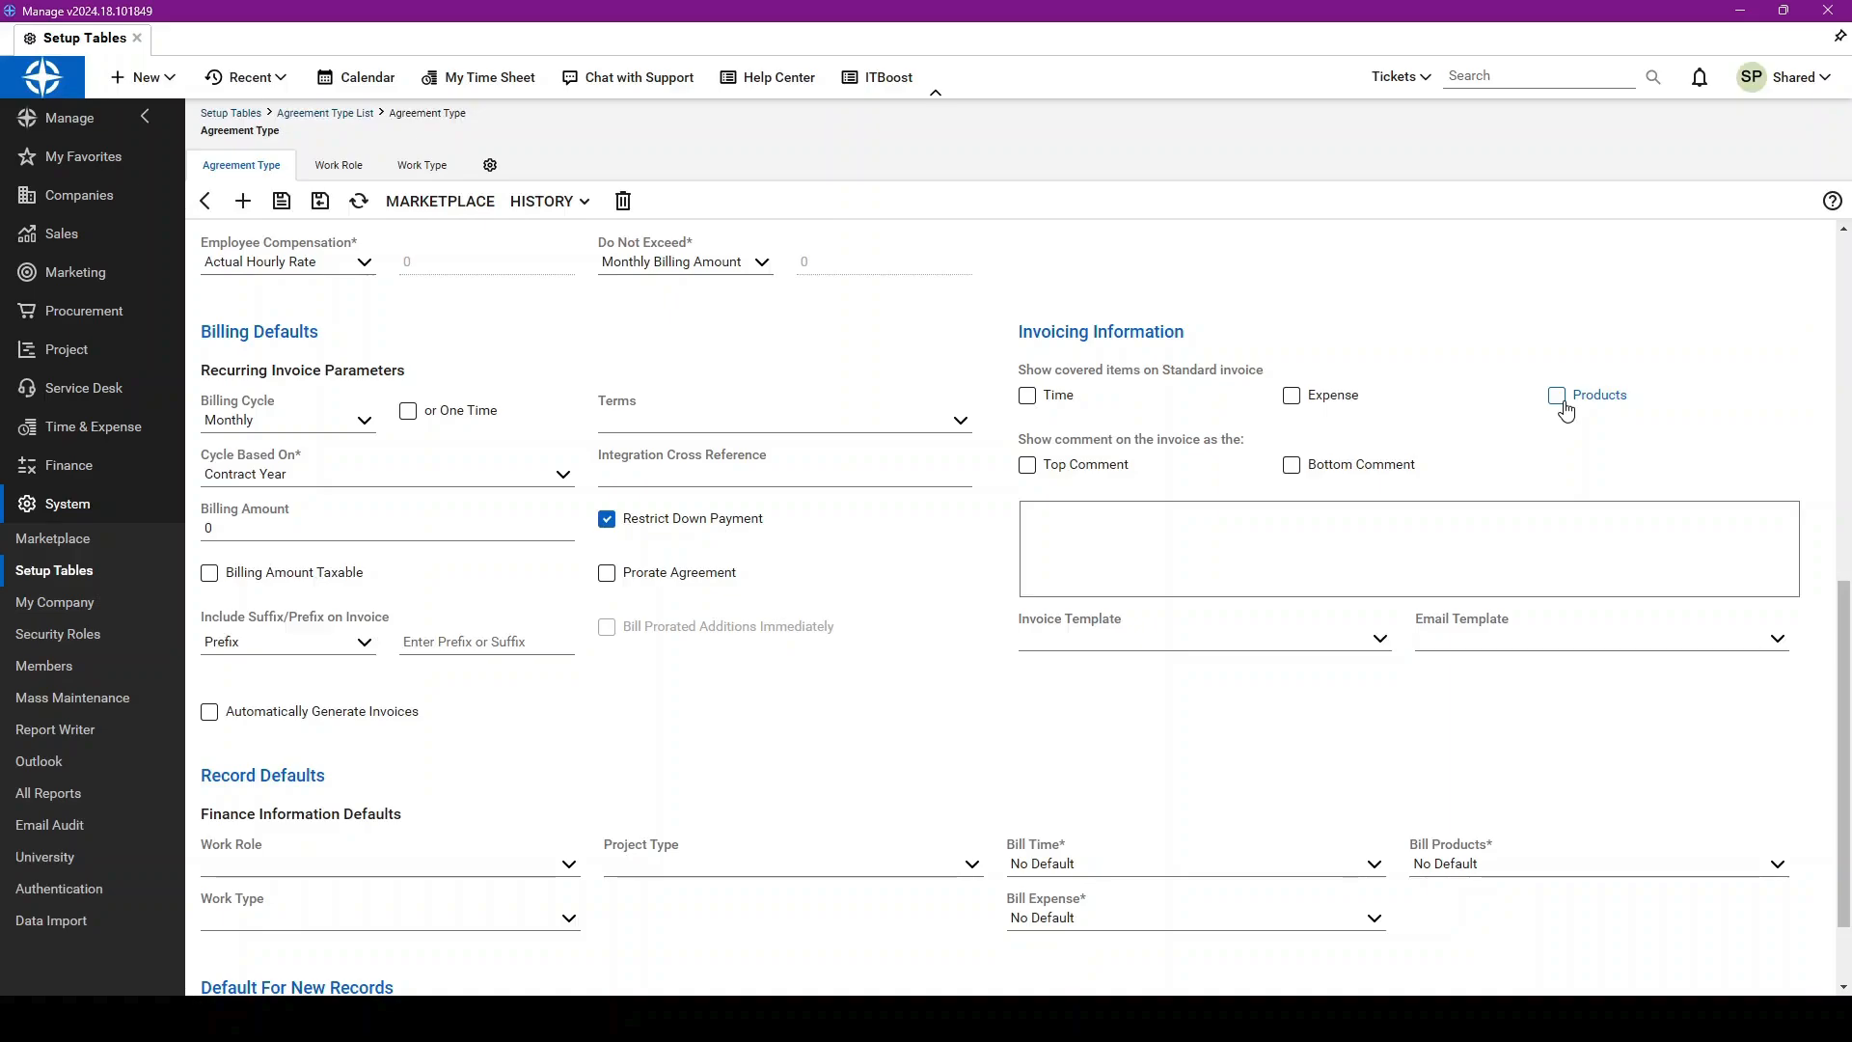
mouse_move(1464, 469)
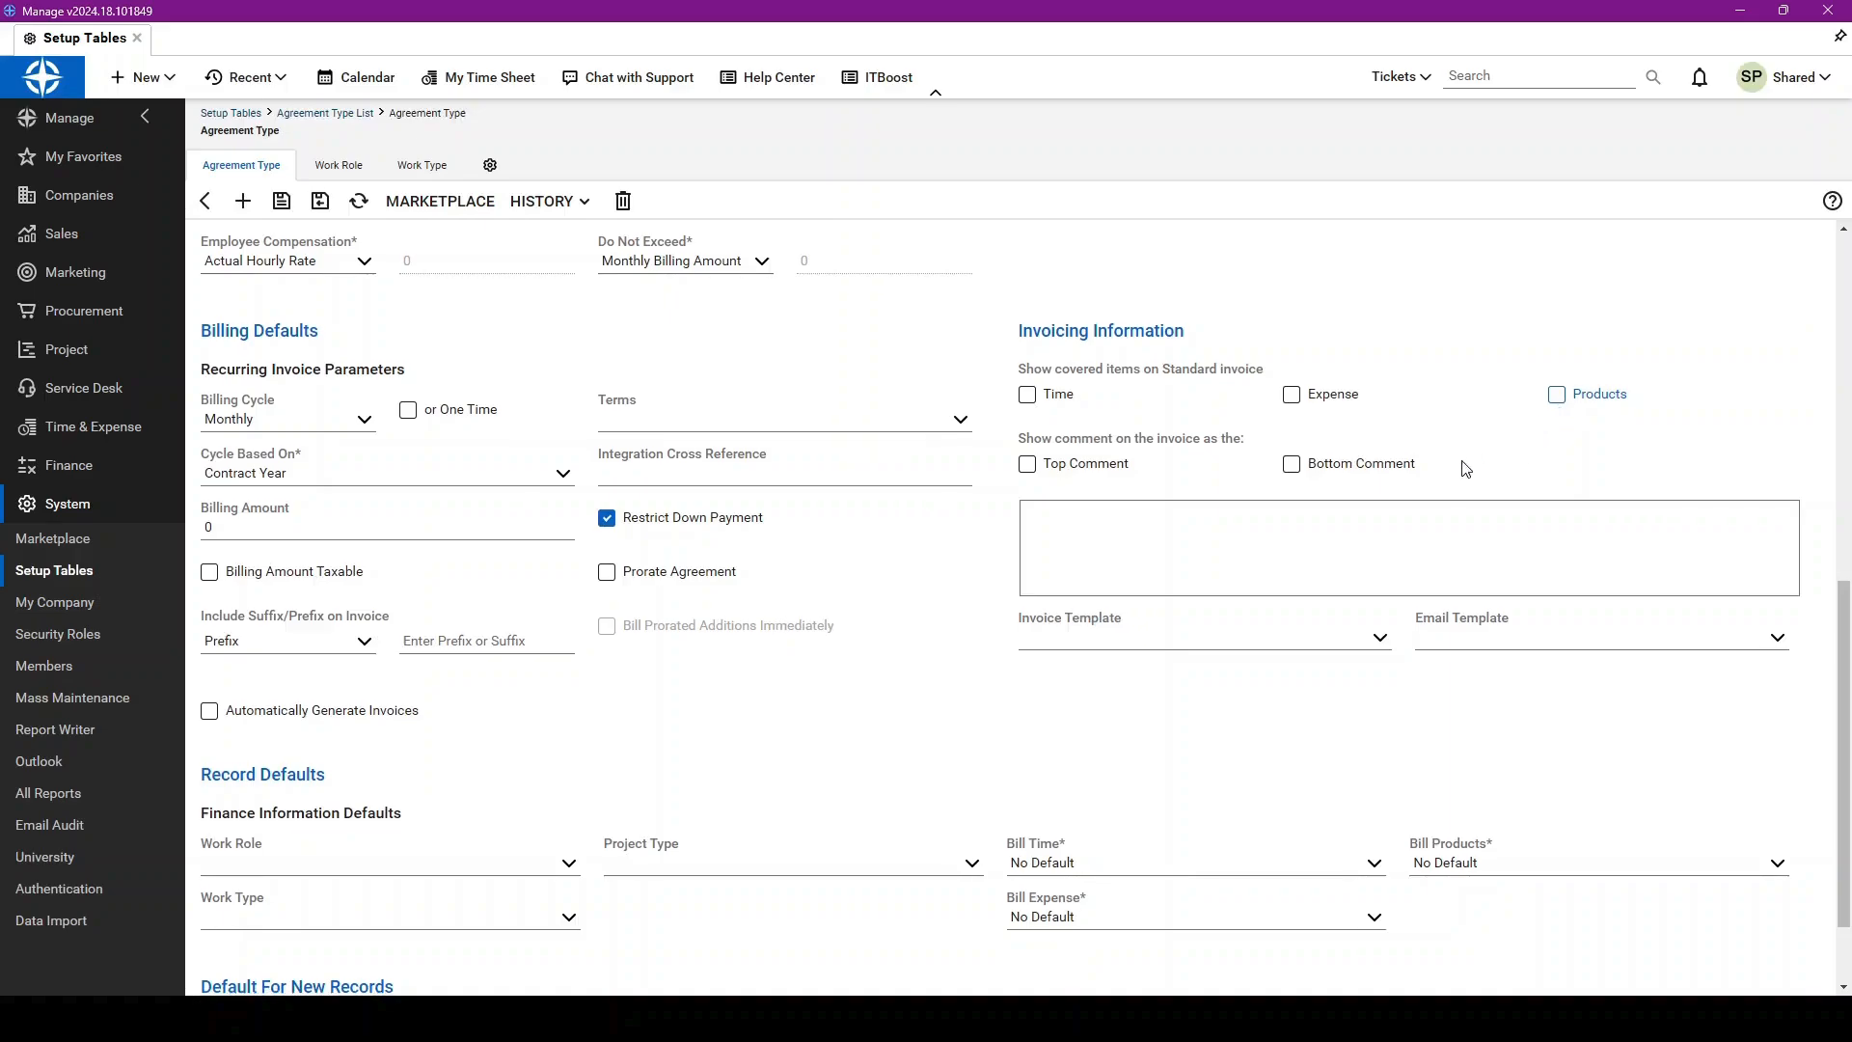
scroll(down, 3)
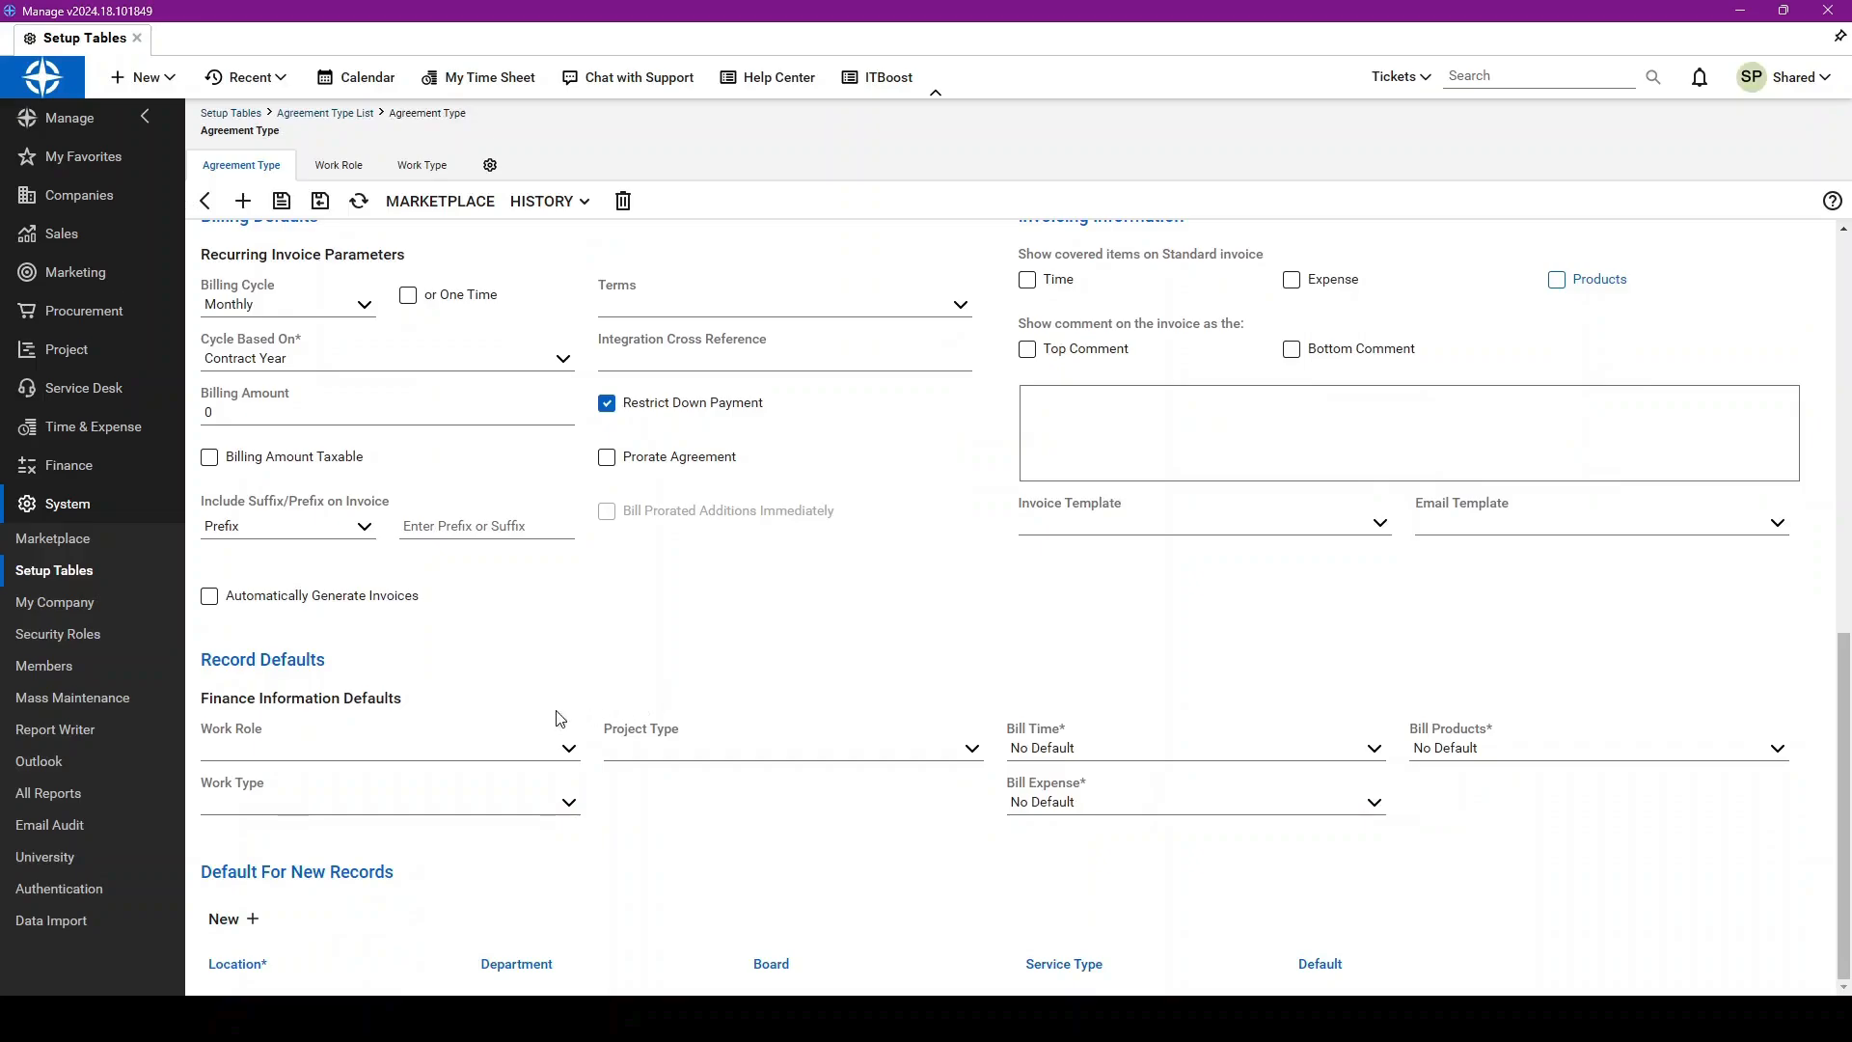
mouse_move(298, 736)
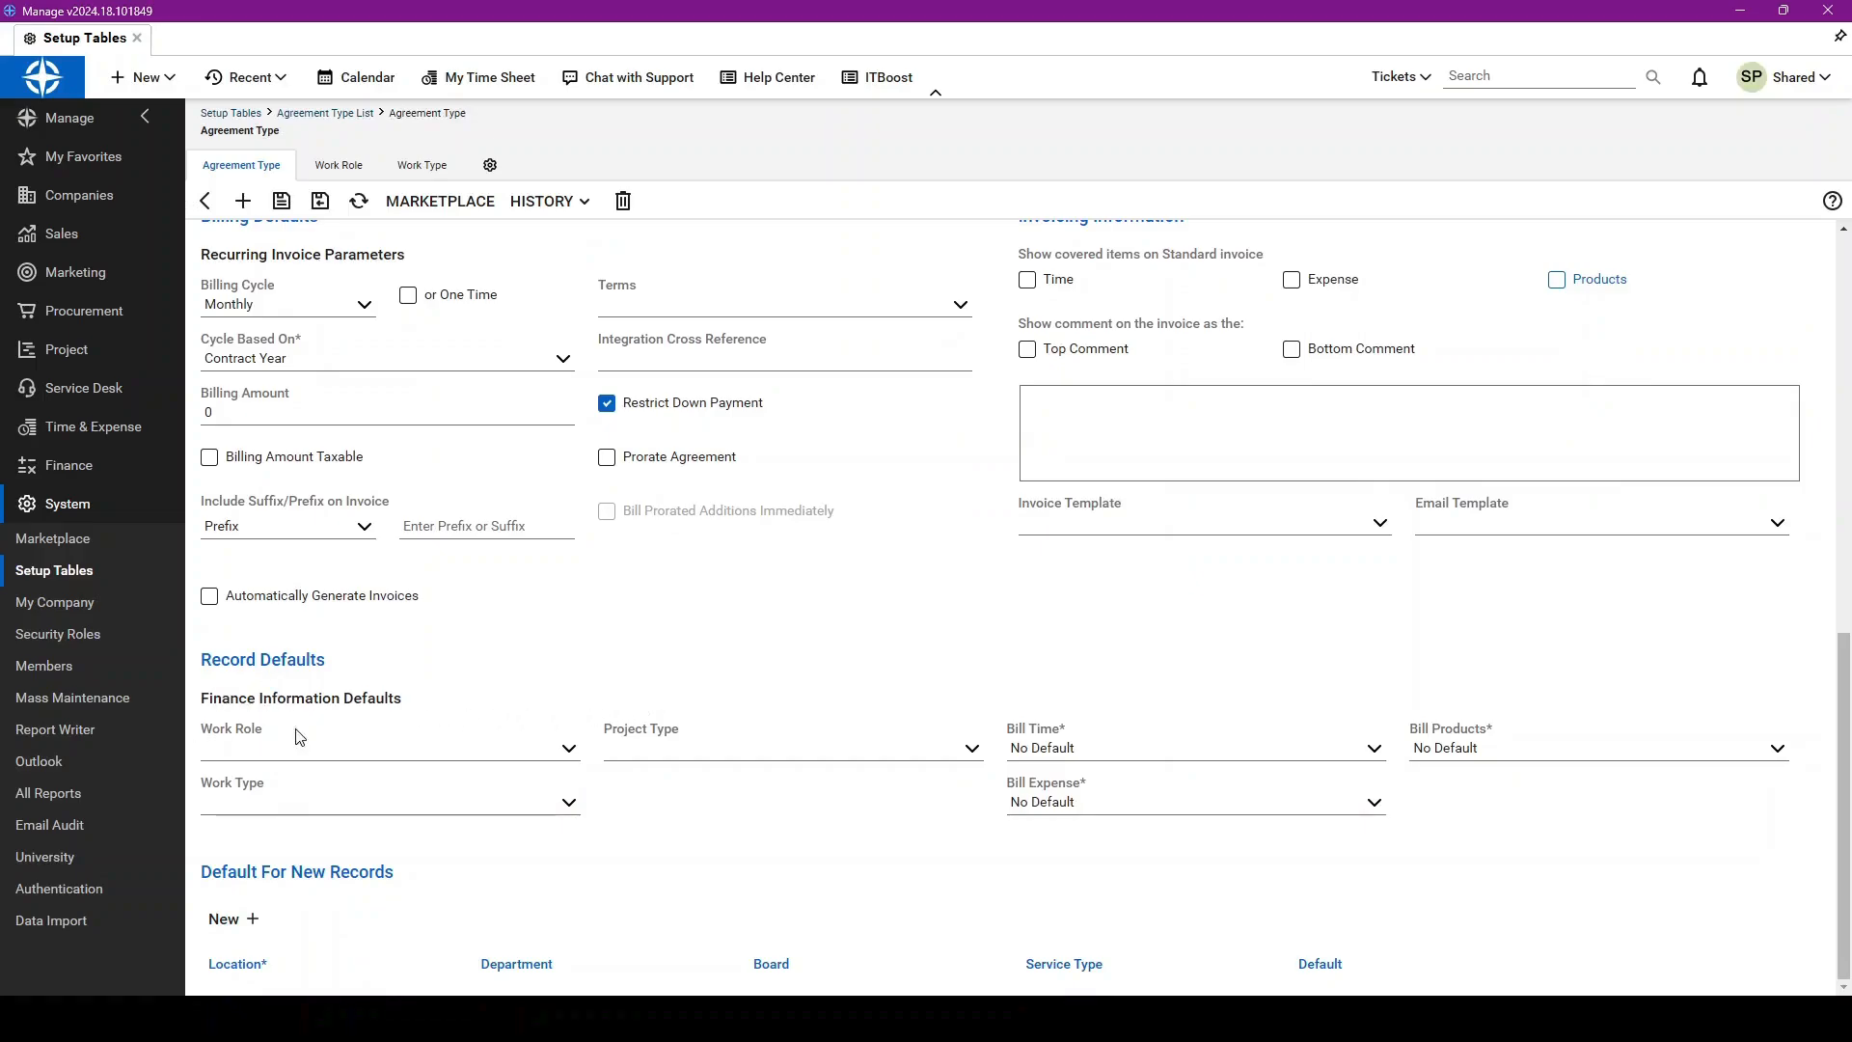
mouse_move(351, 741)
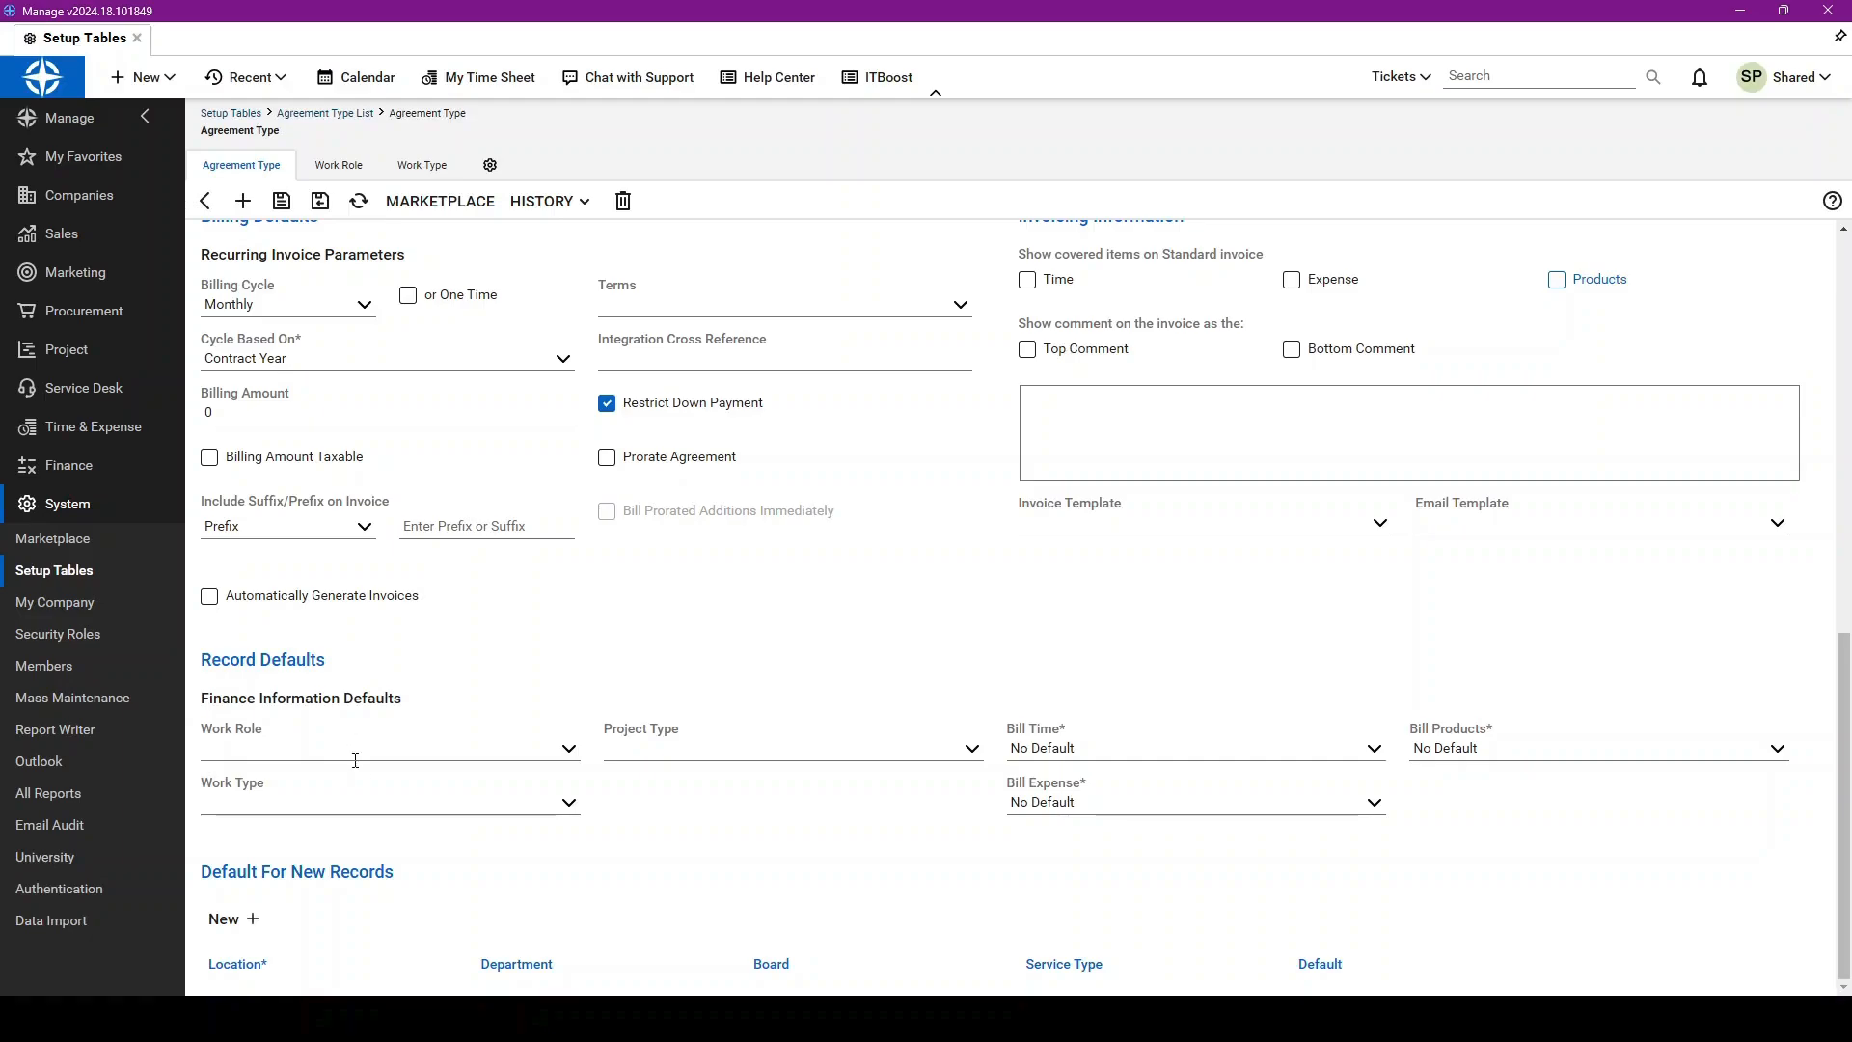
mouse_move(383, 831)
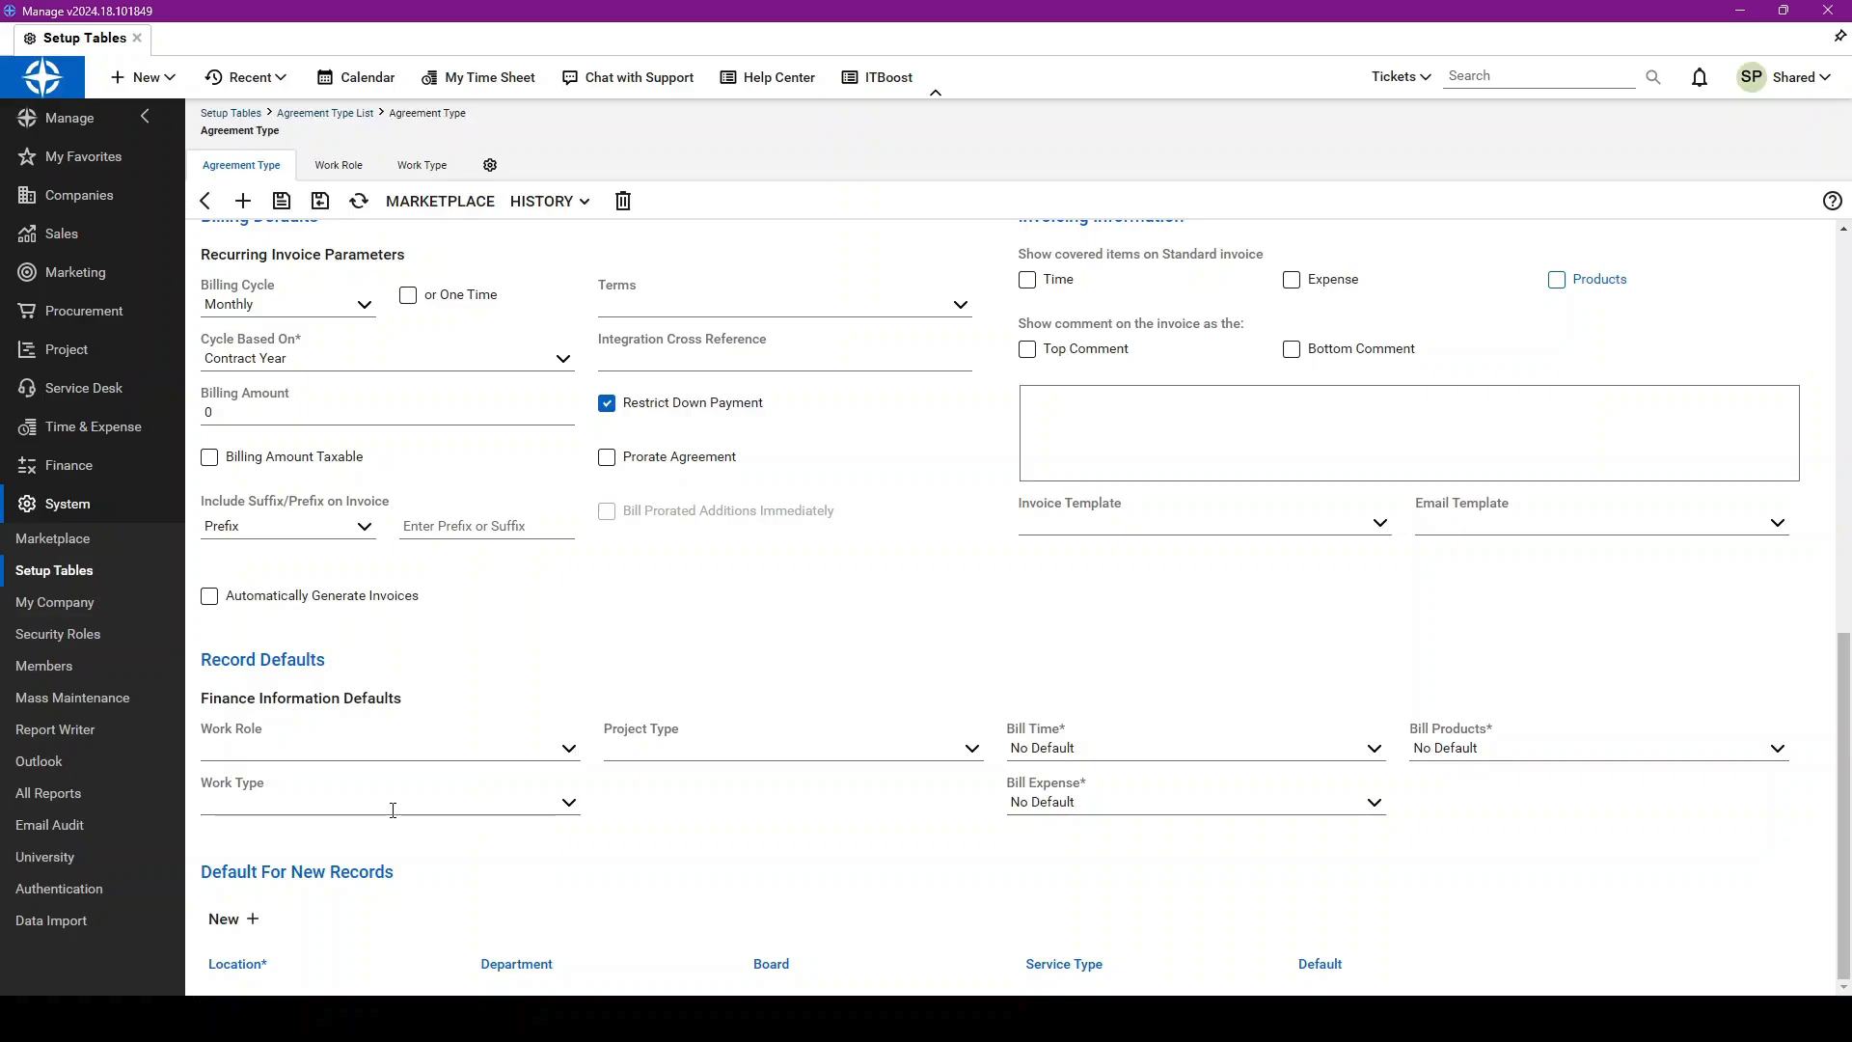
mouse_move(1079, 745)
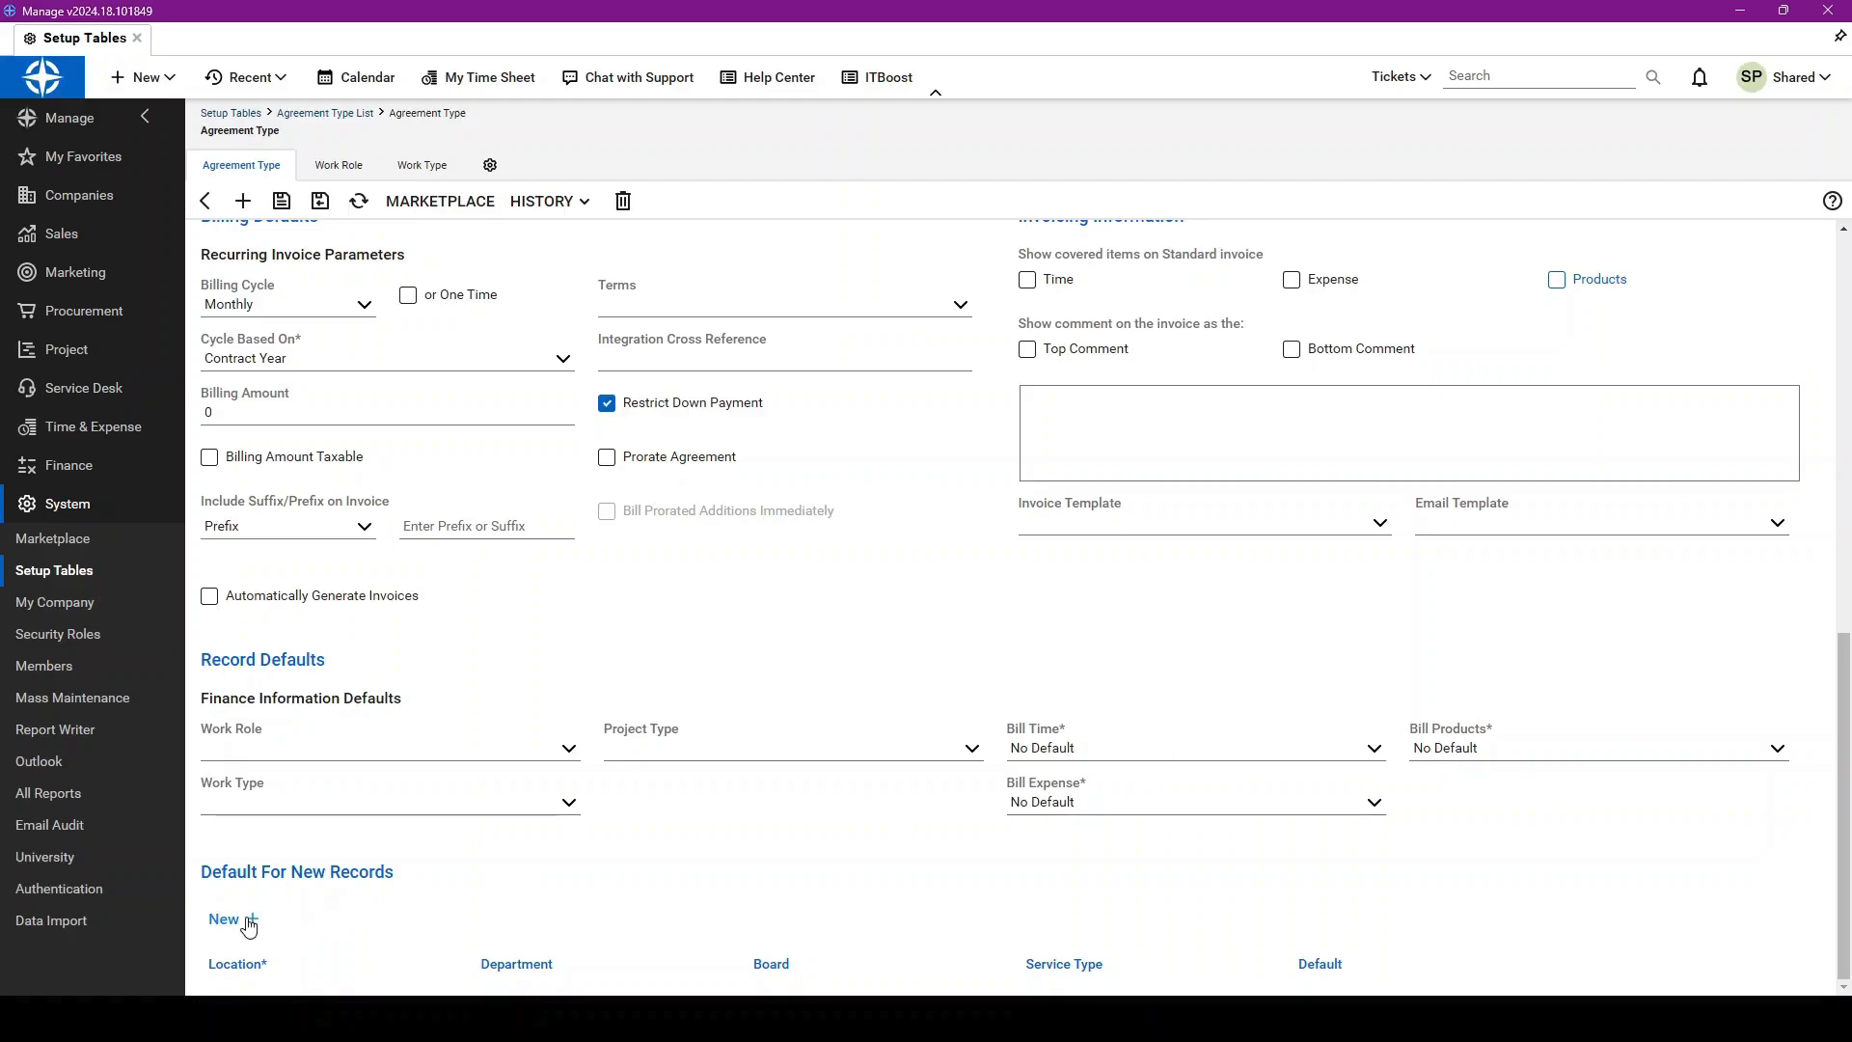
Step: Add a default for new records with location test, department Support, marked Default, Board empty
click(223, 919)
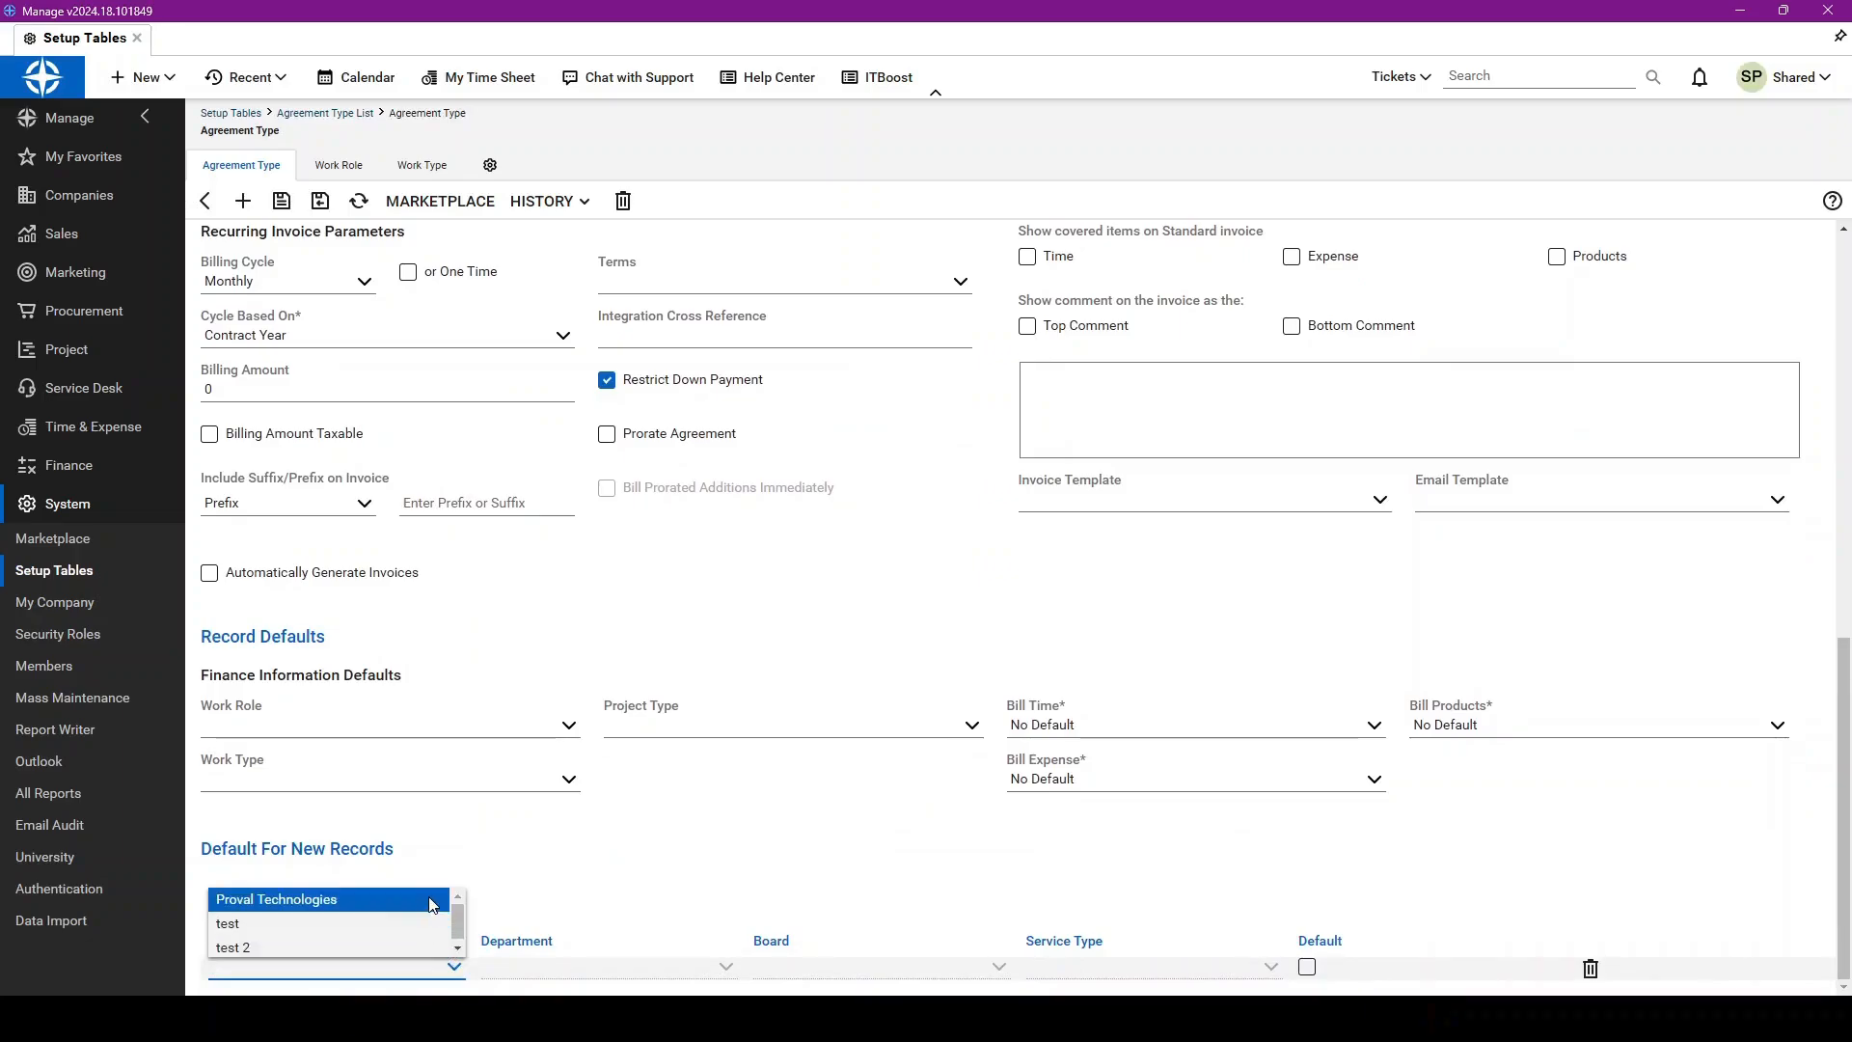
click(227, 924)
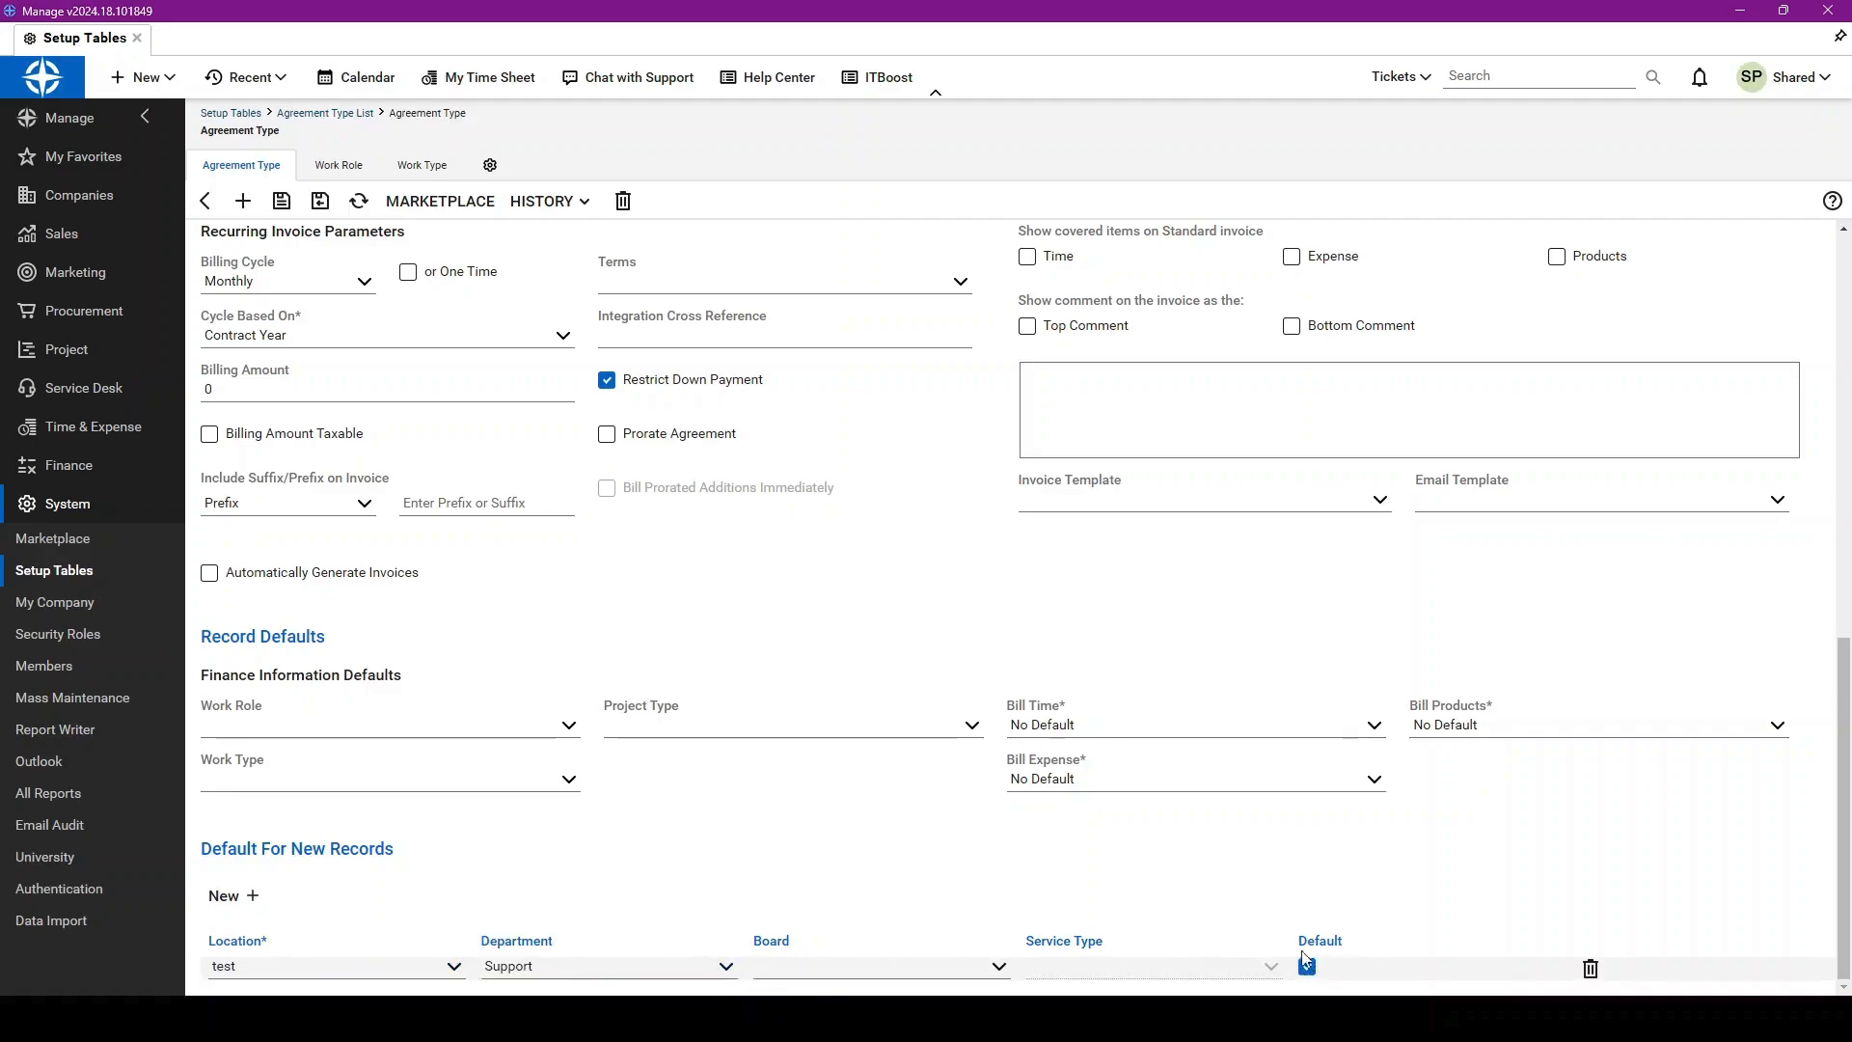
click(1306, 967)
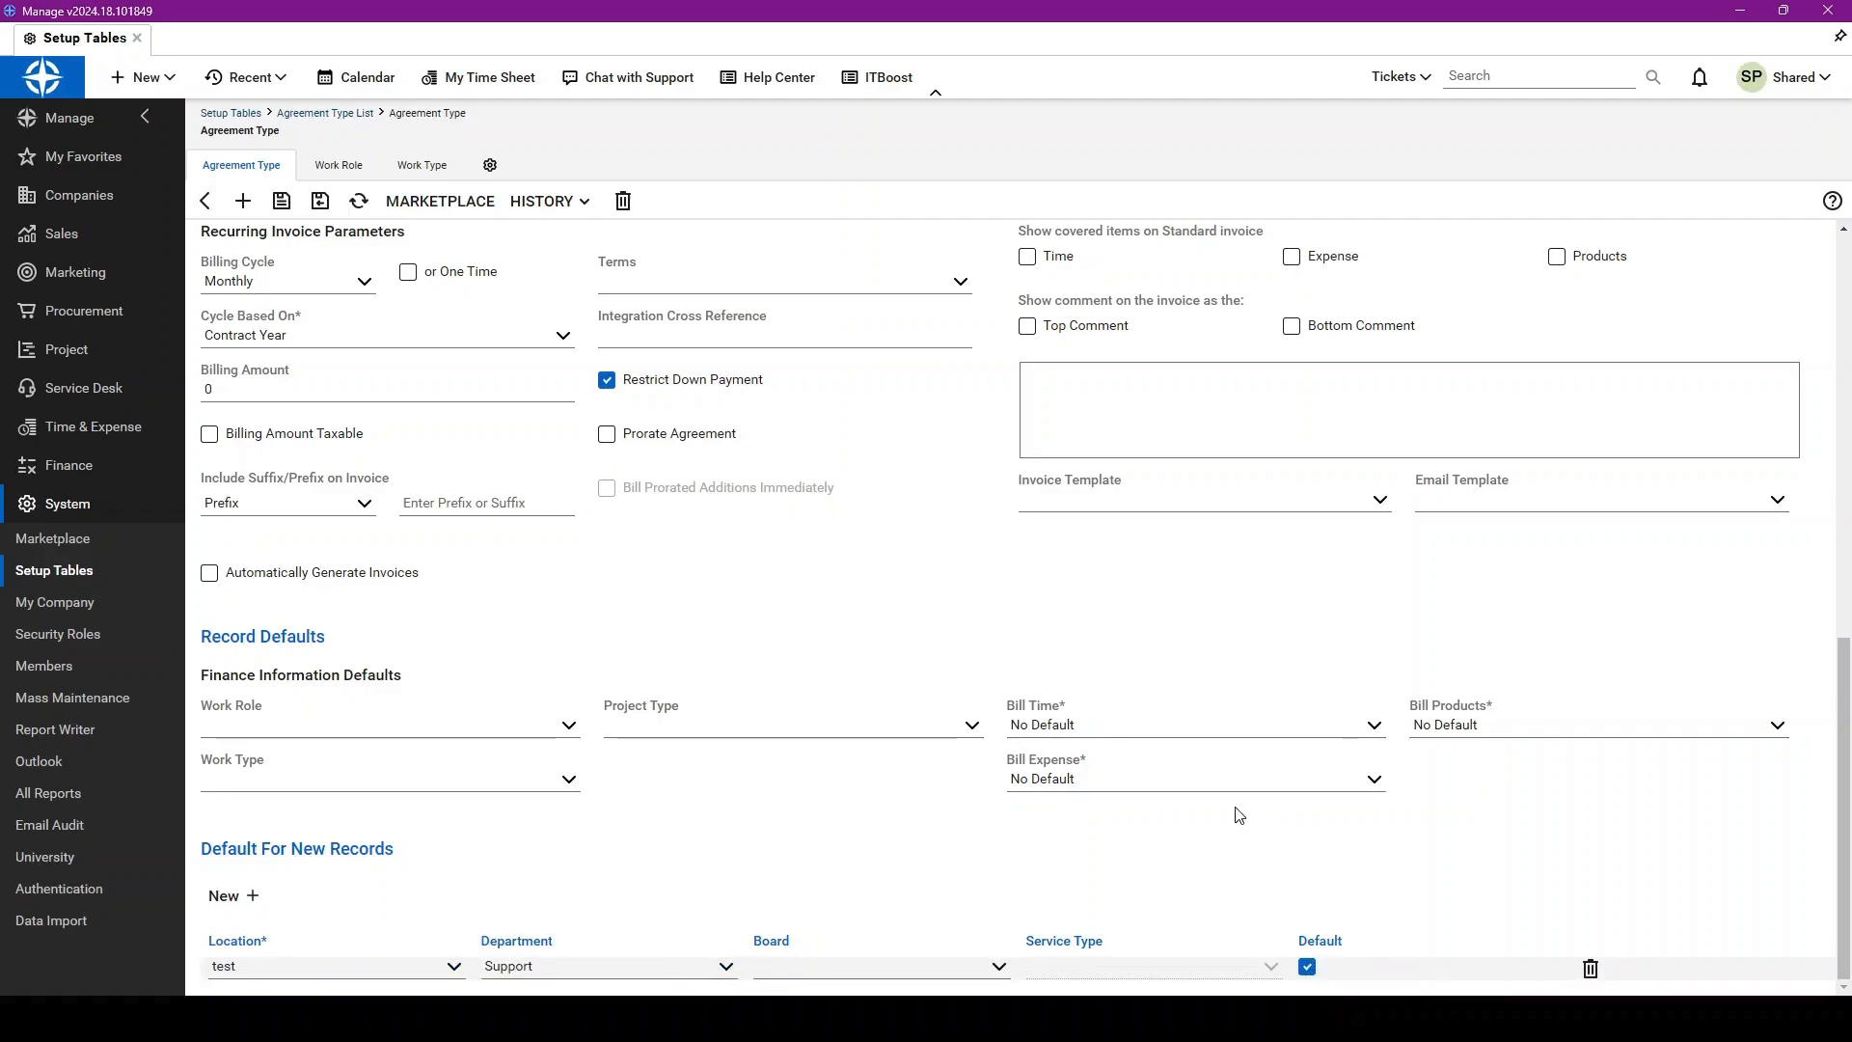
mouse_move(546, 942)
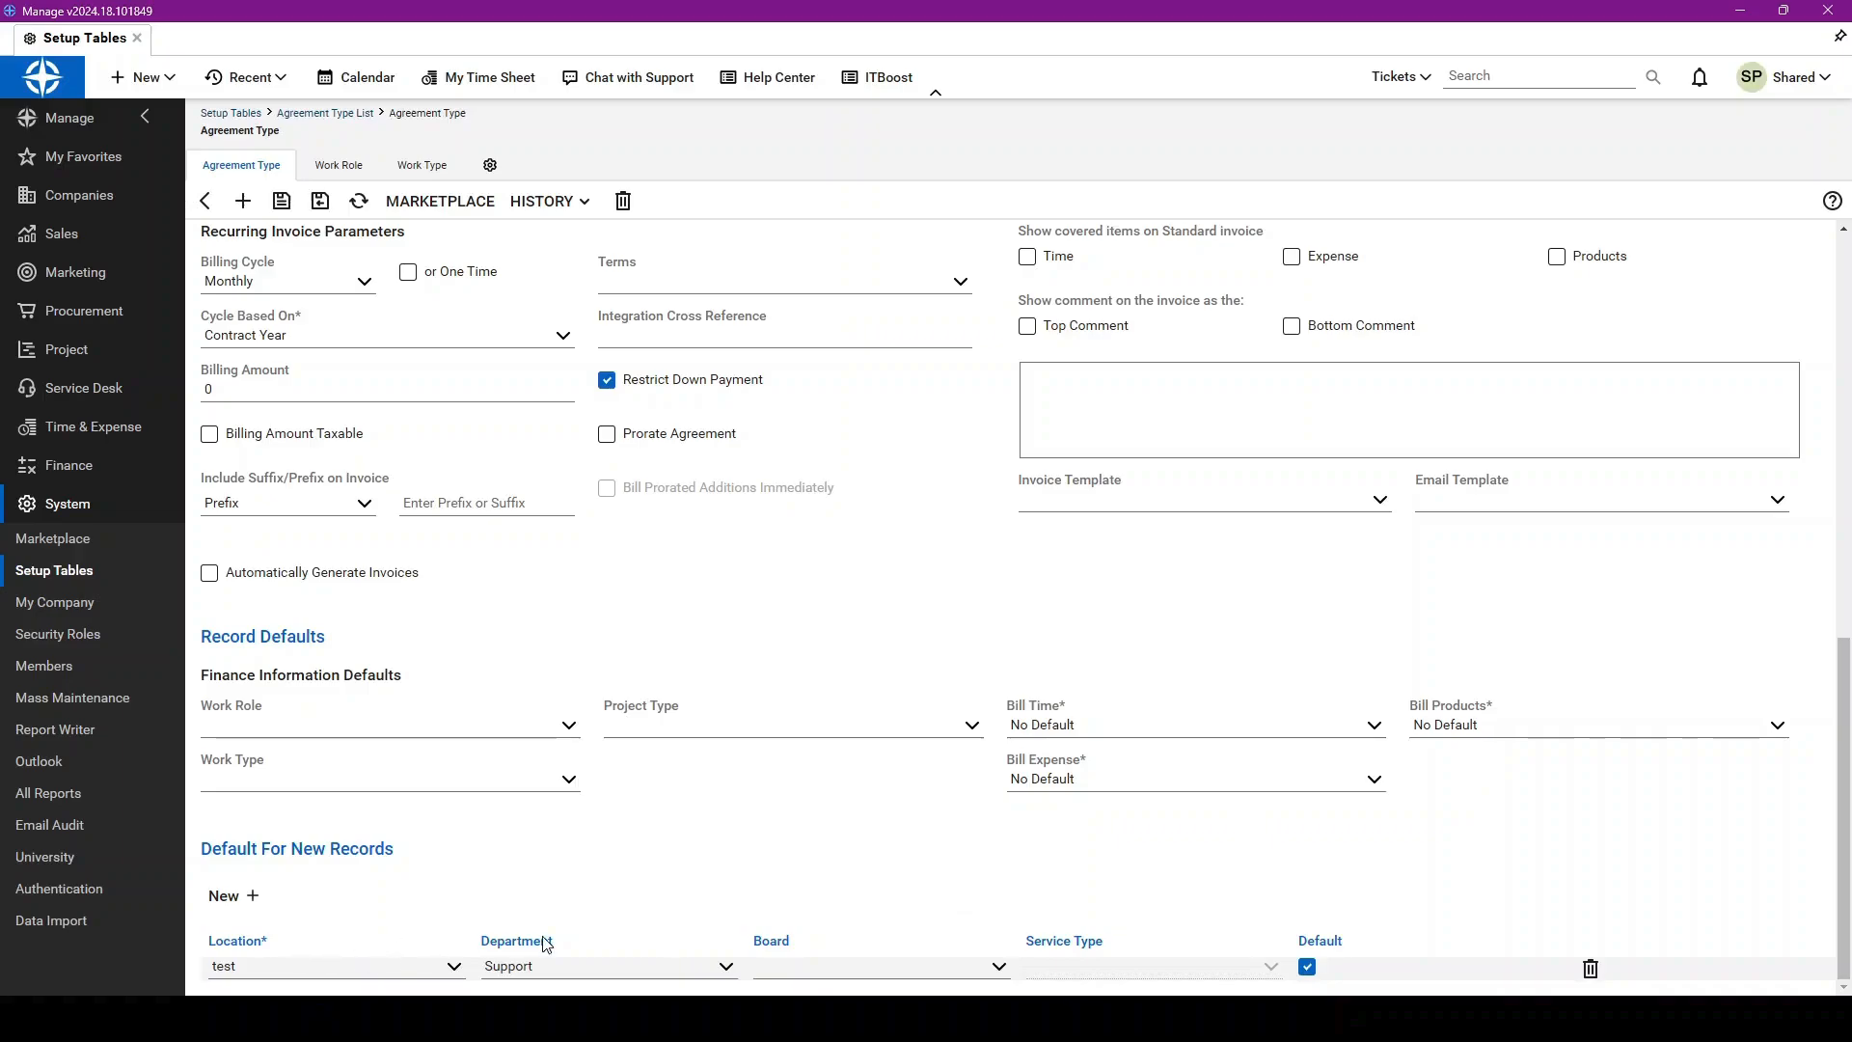
mouse_move(778, 955)
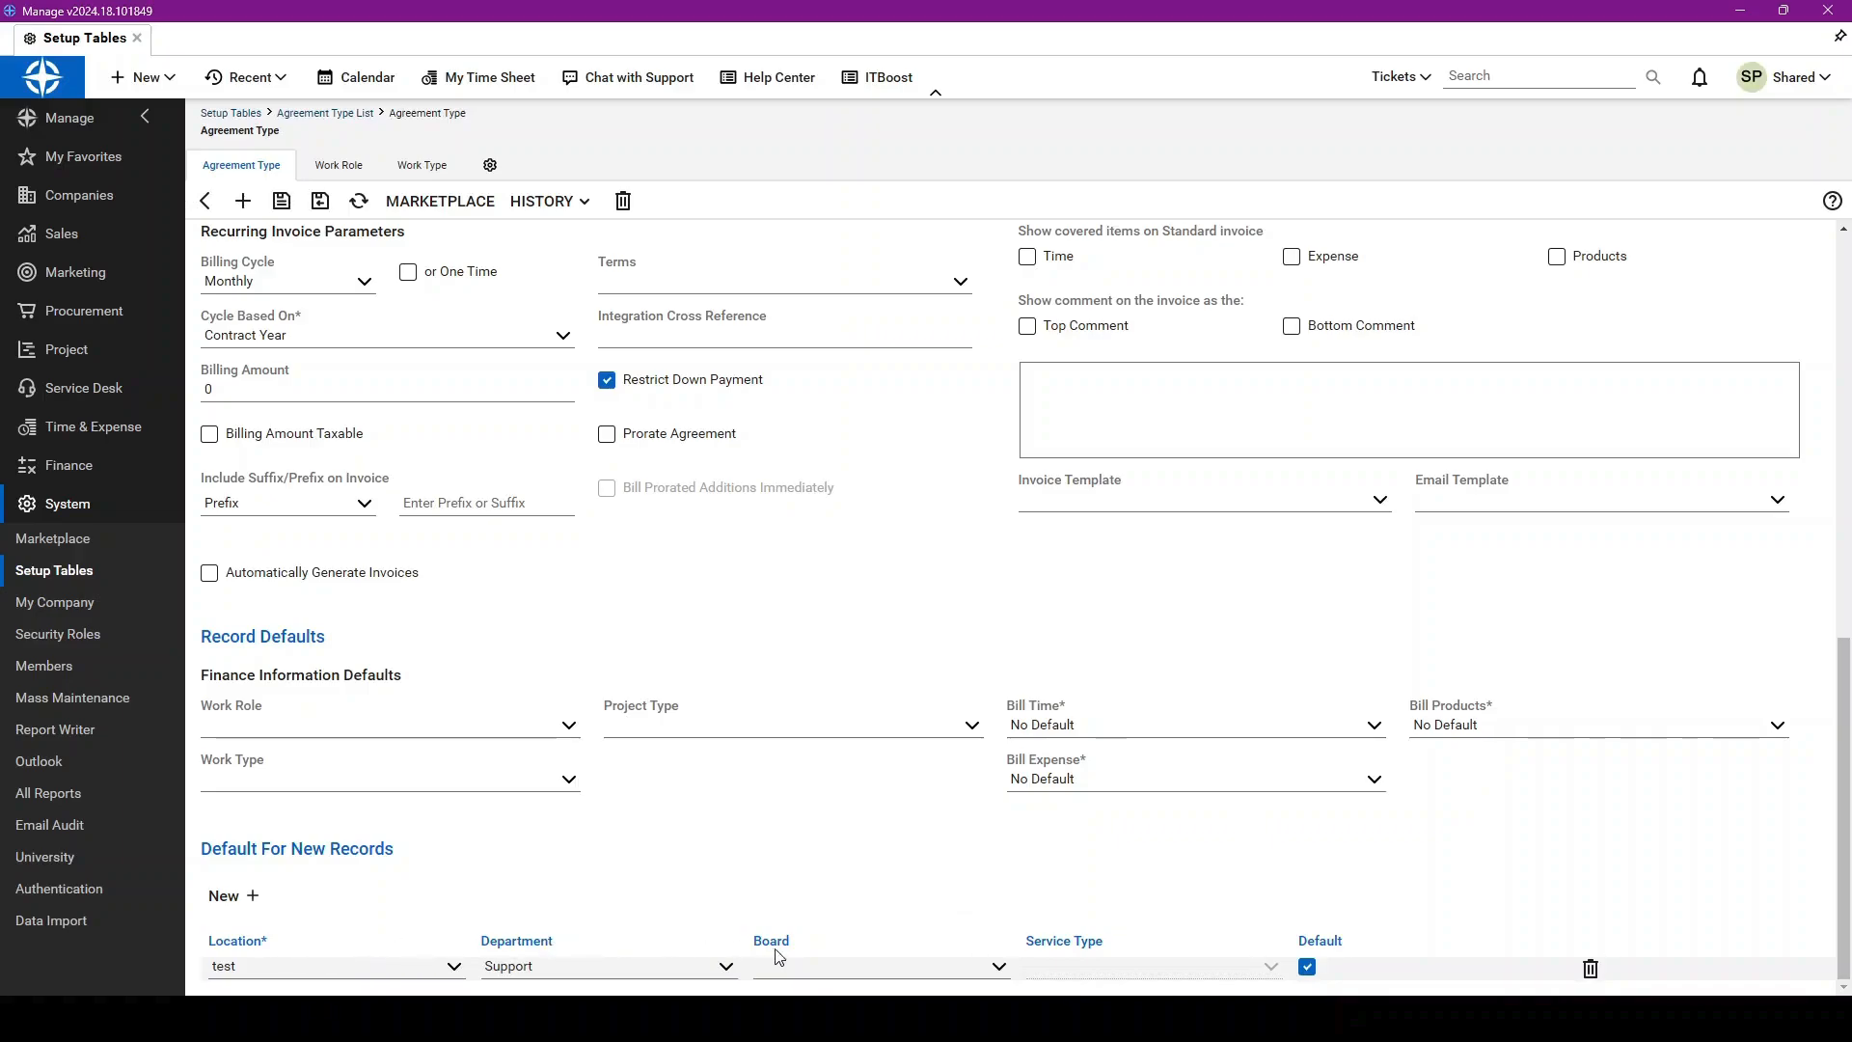
mouse_move(1025, 972)
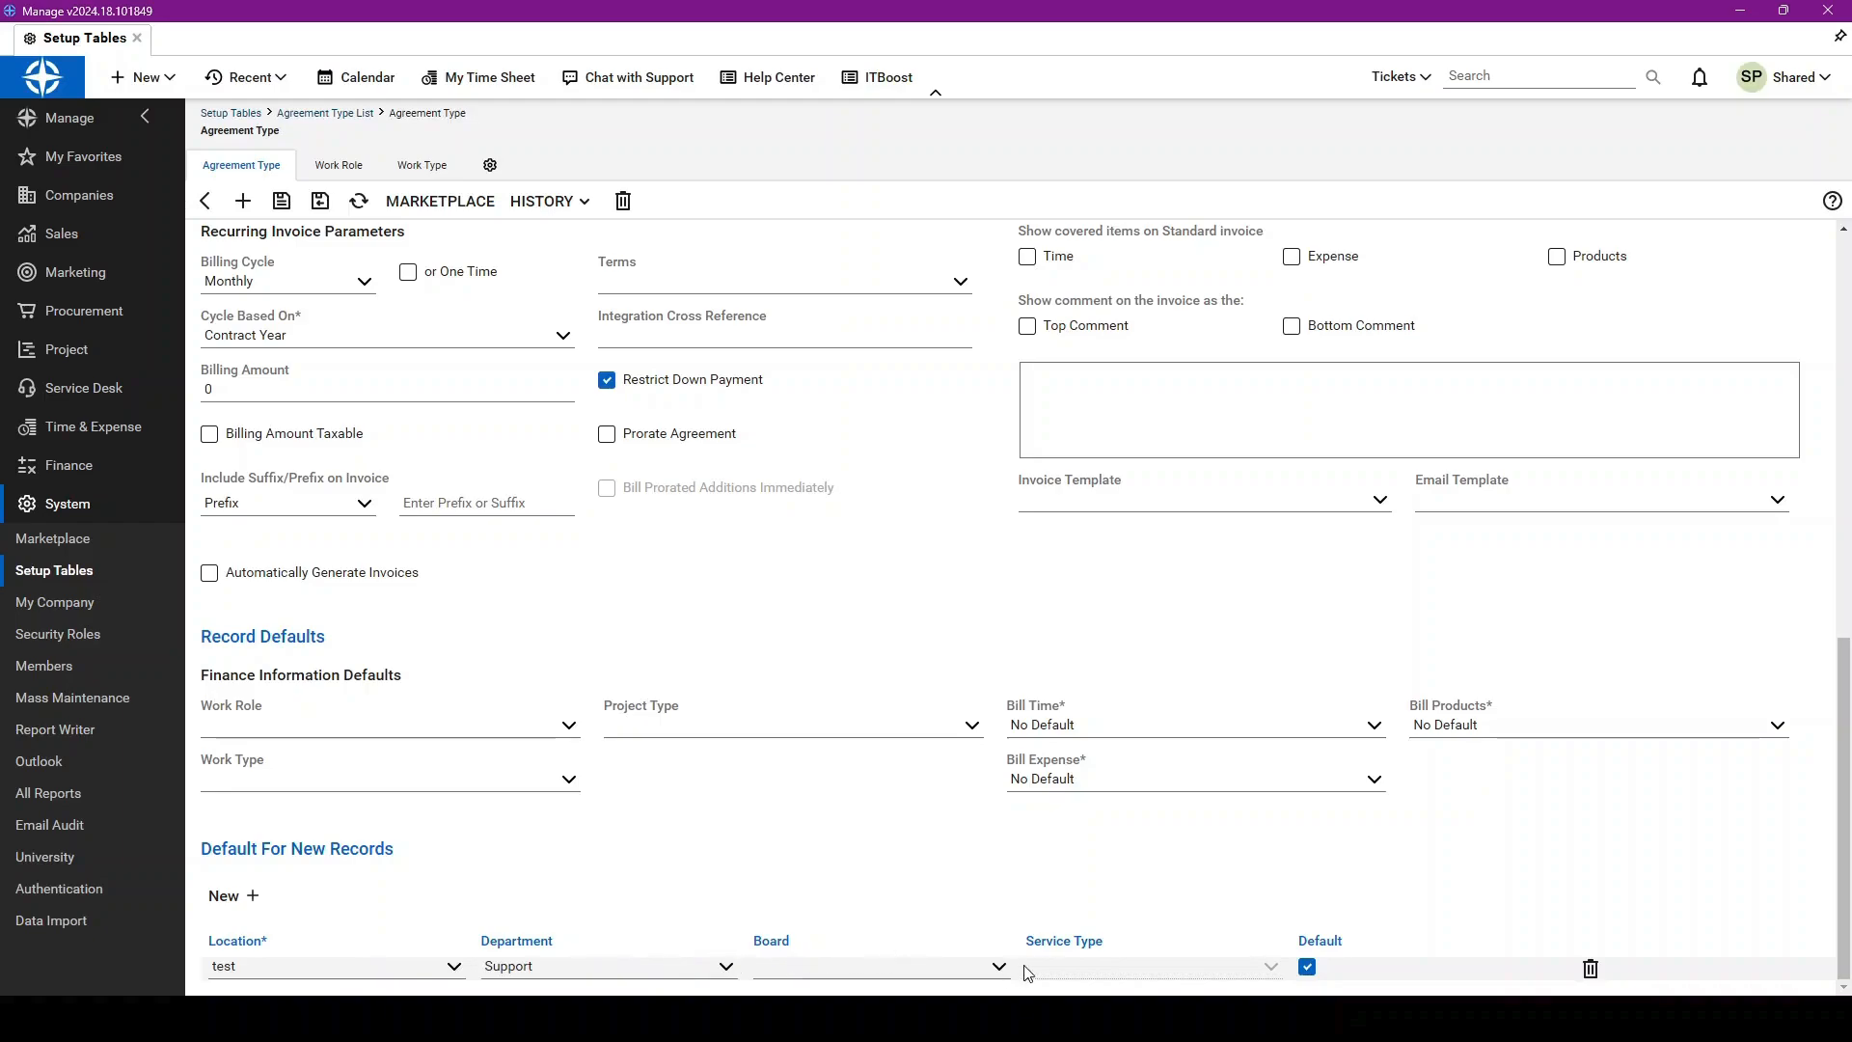
click(879, 967)
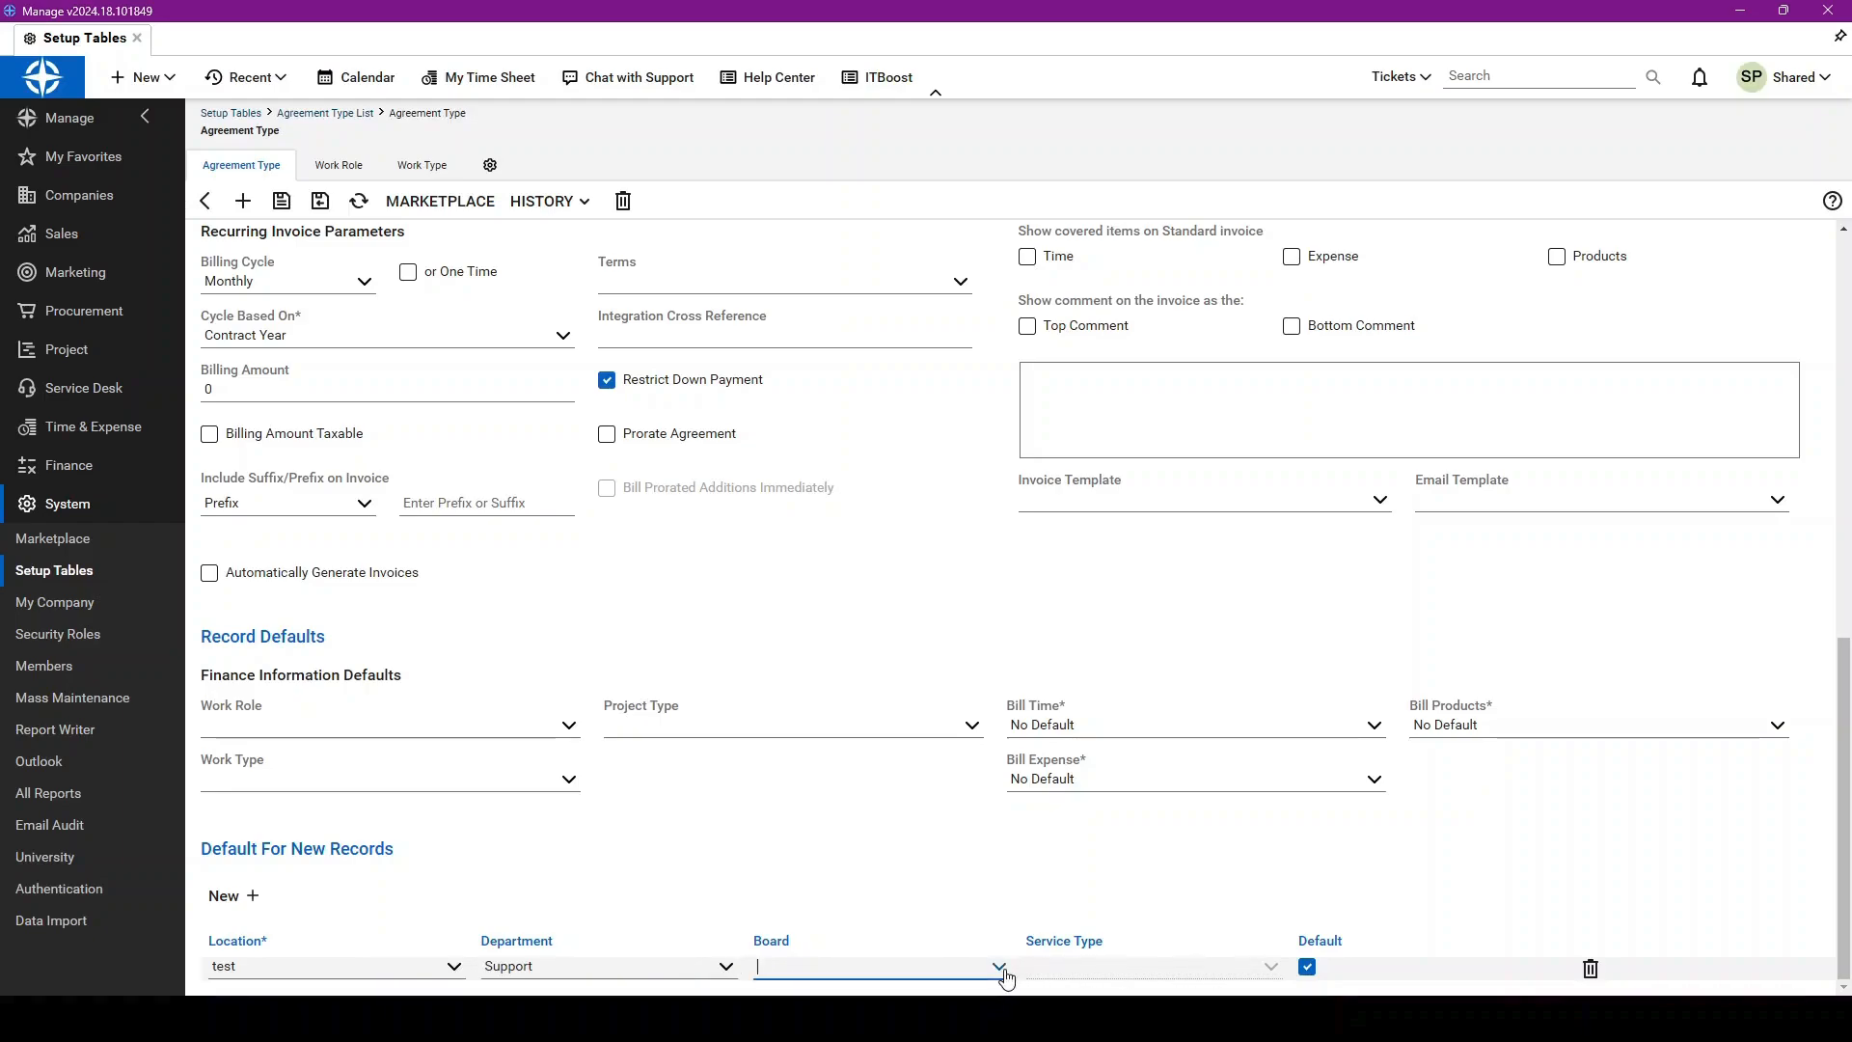
click(999, 967)
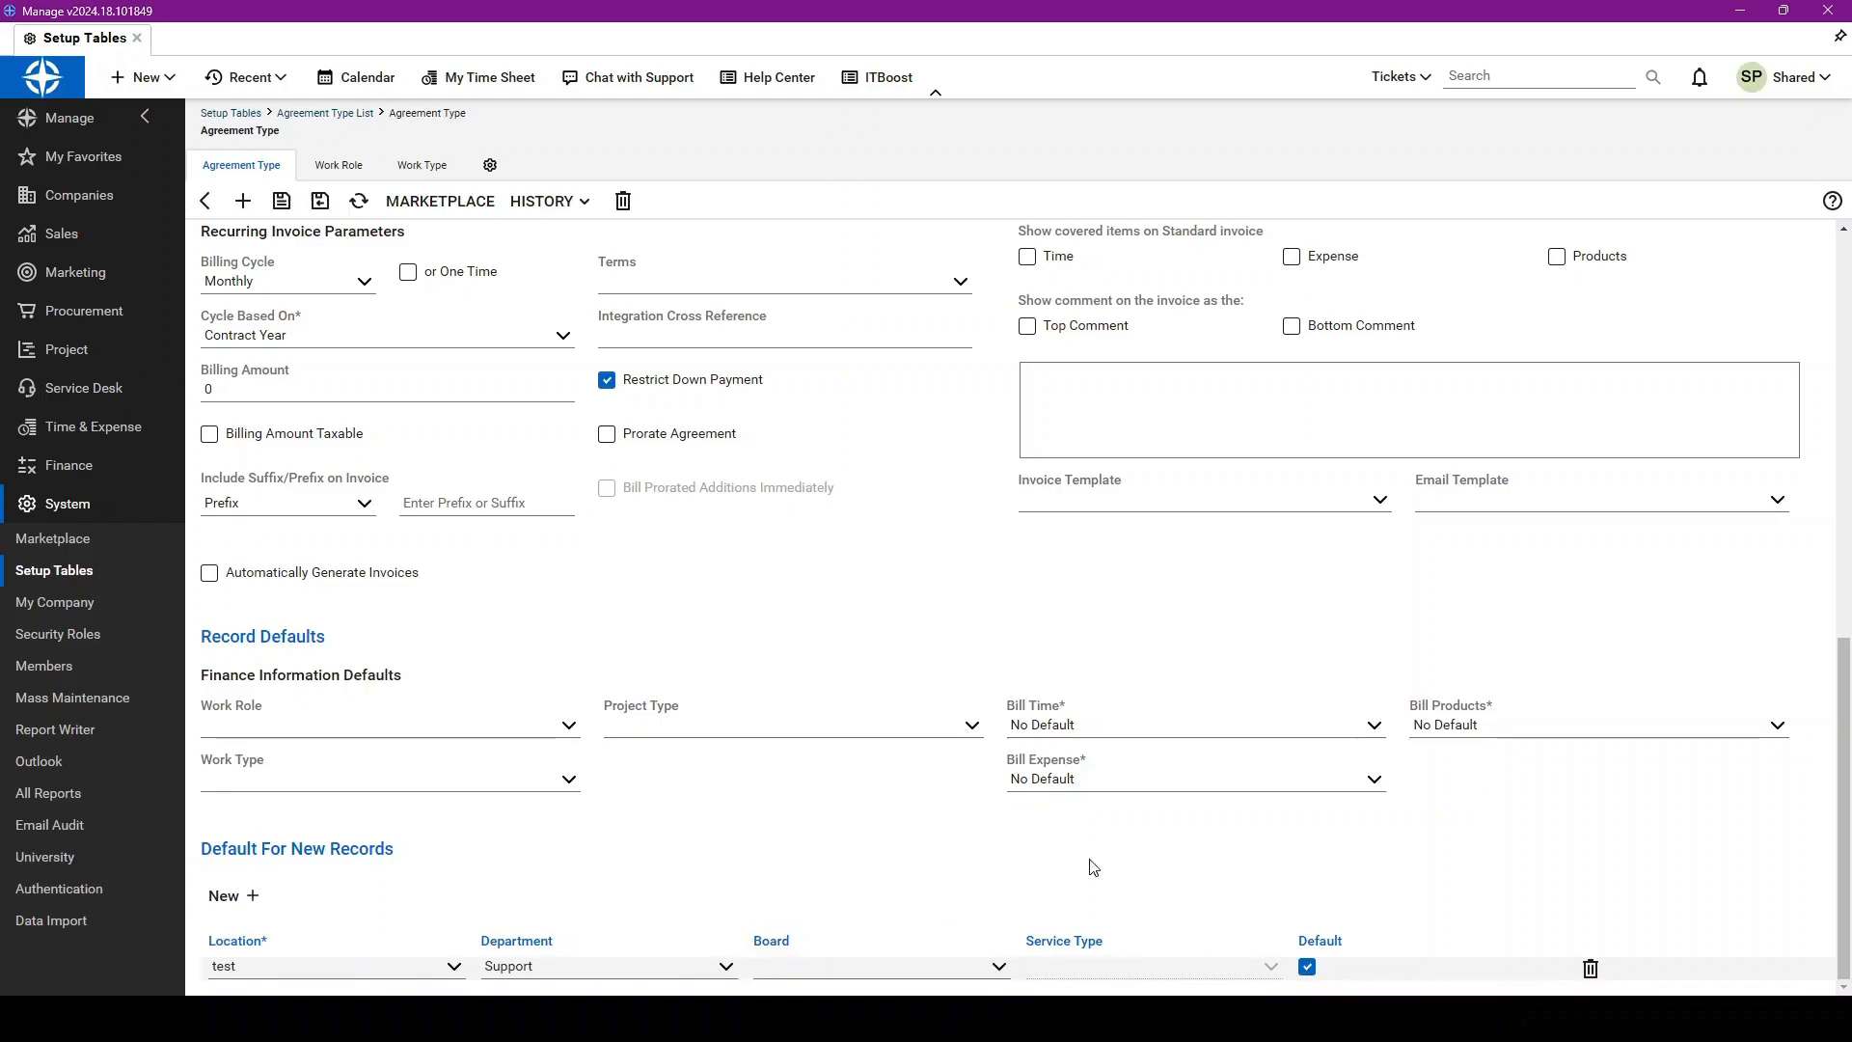
mouse_move(1284, 910)
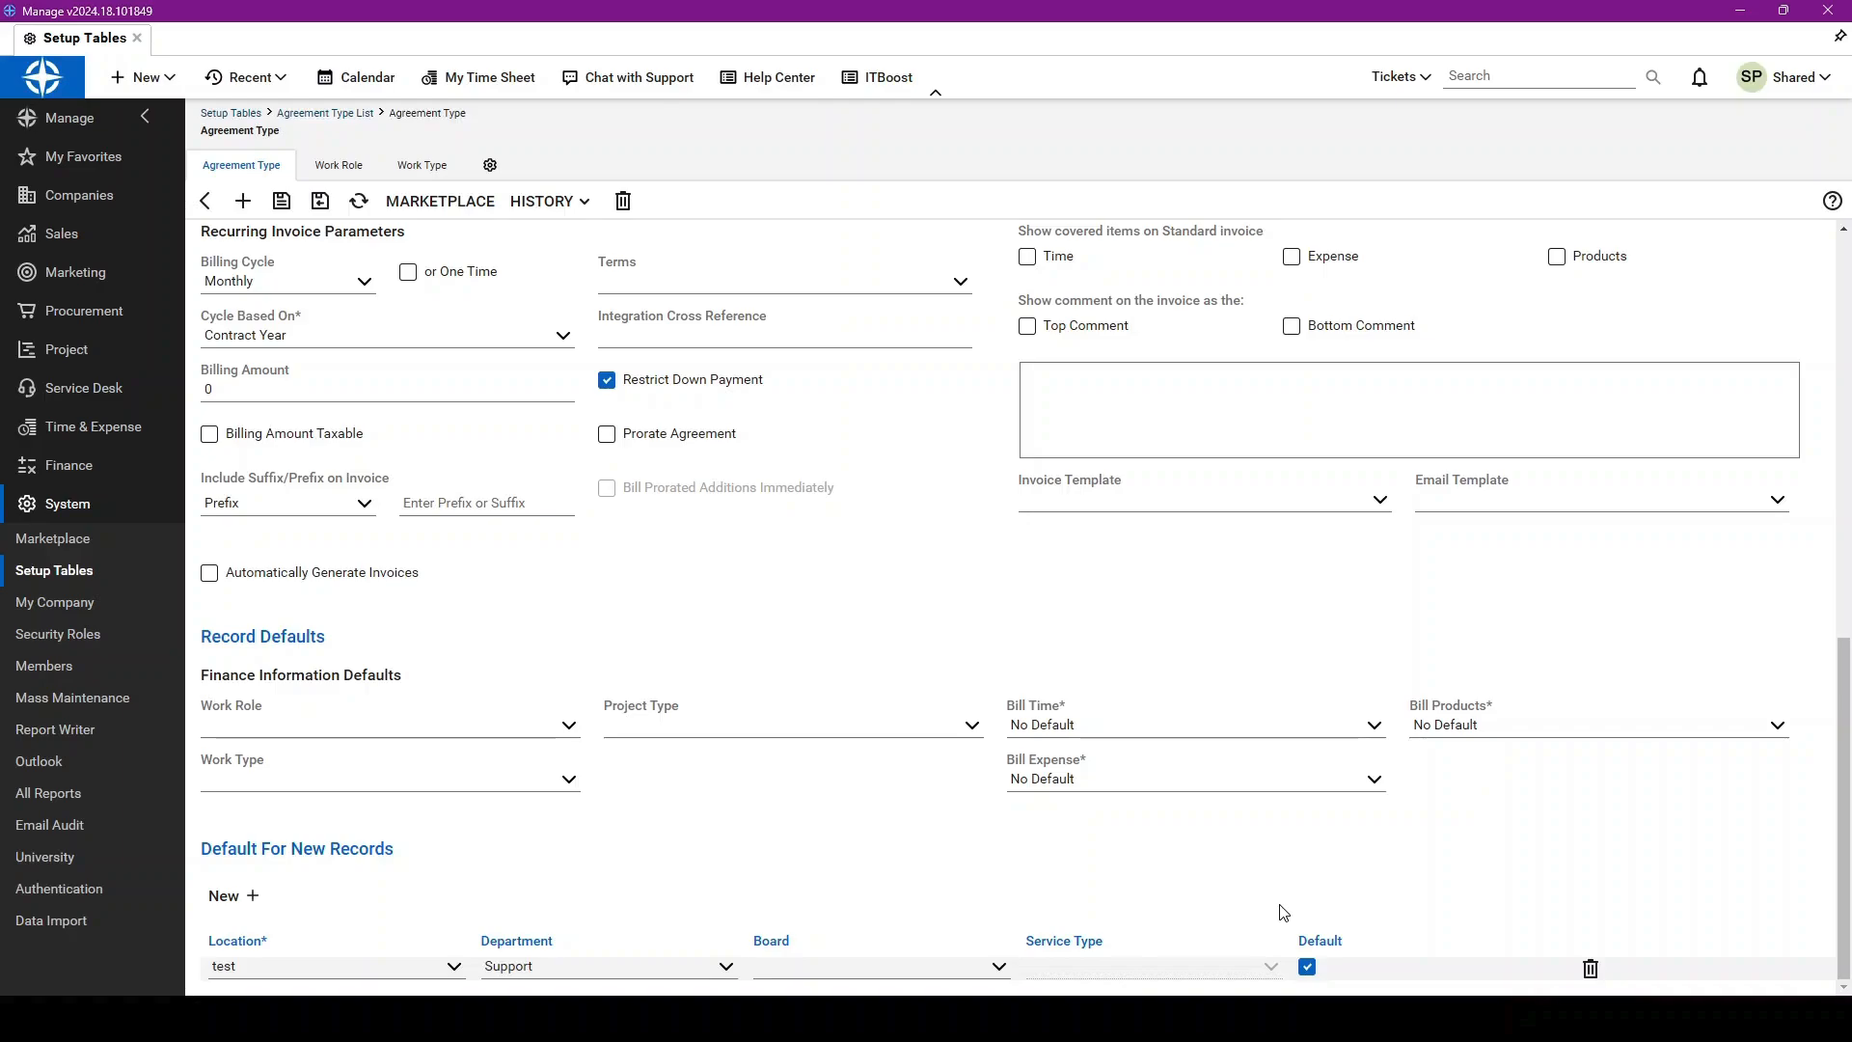
scroll(up, 3)
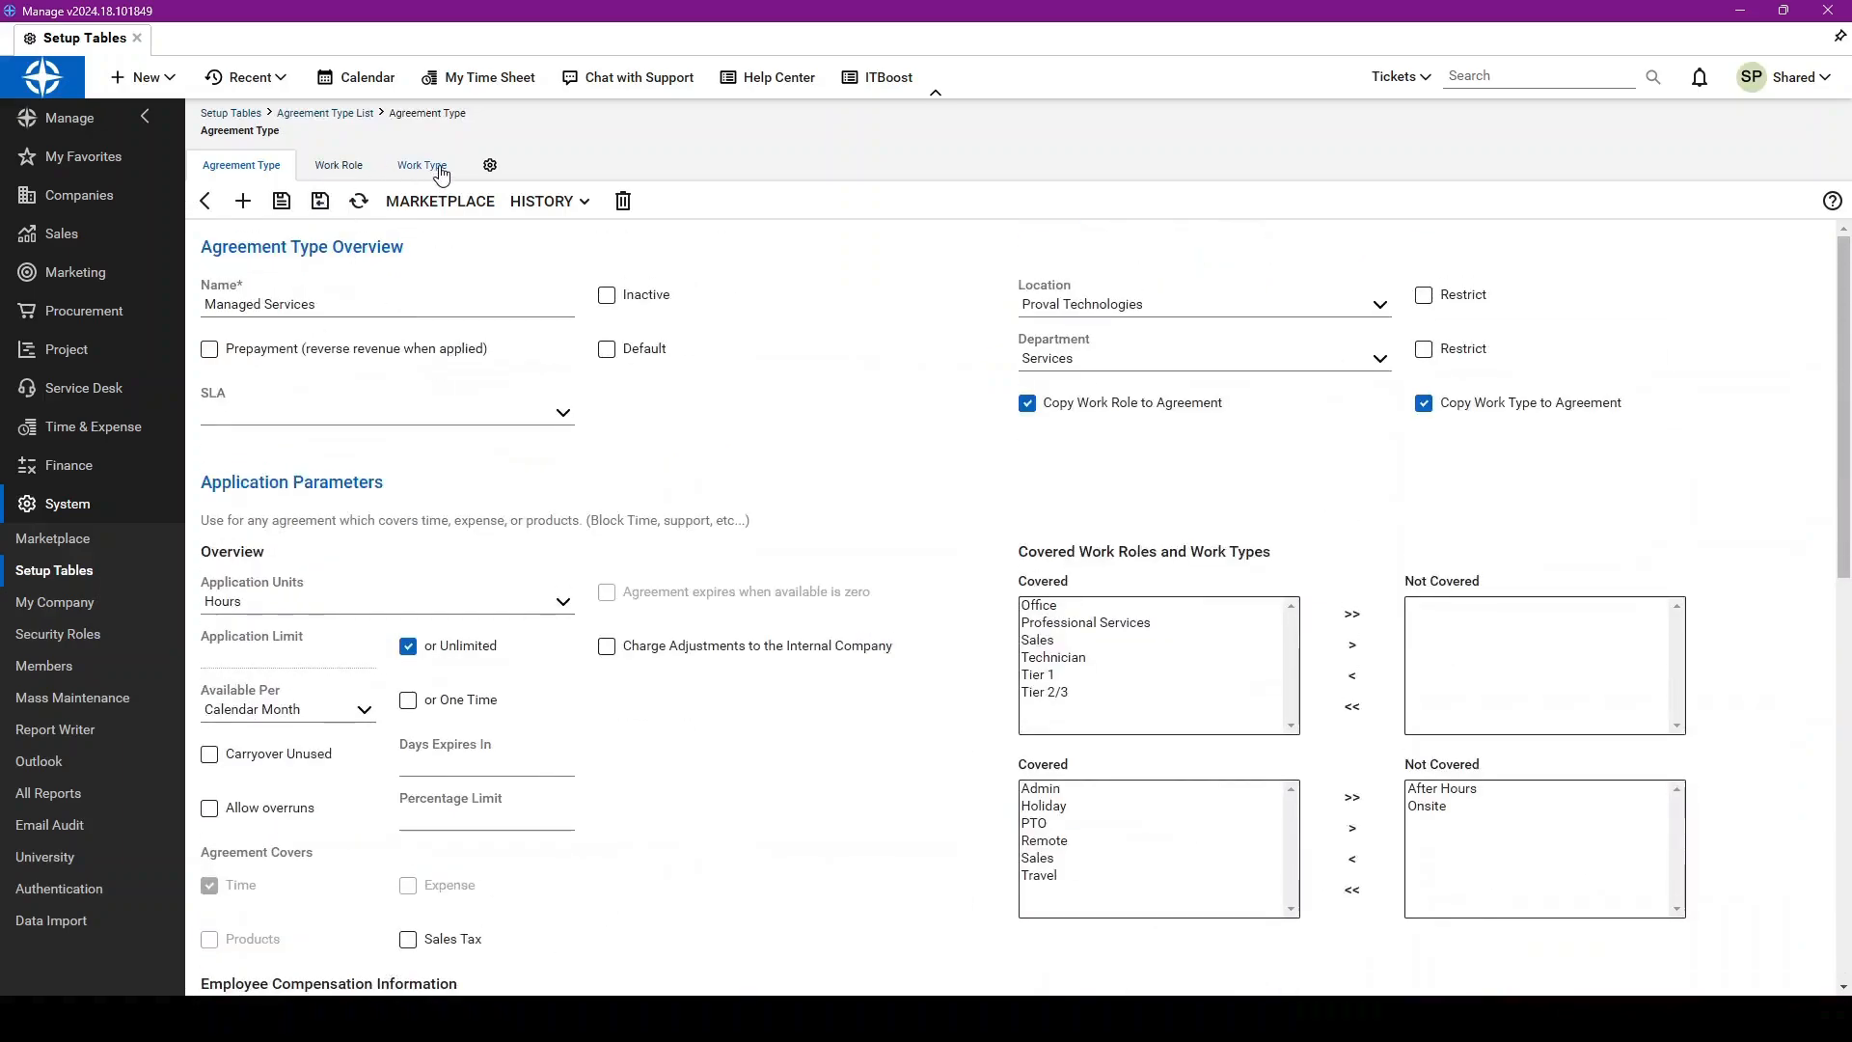
Step: Start a new work role rate override for Professional Services with Custom rate type
click(421, 165)
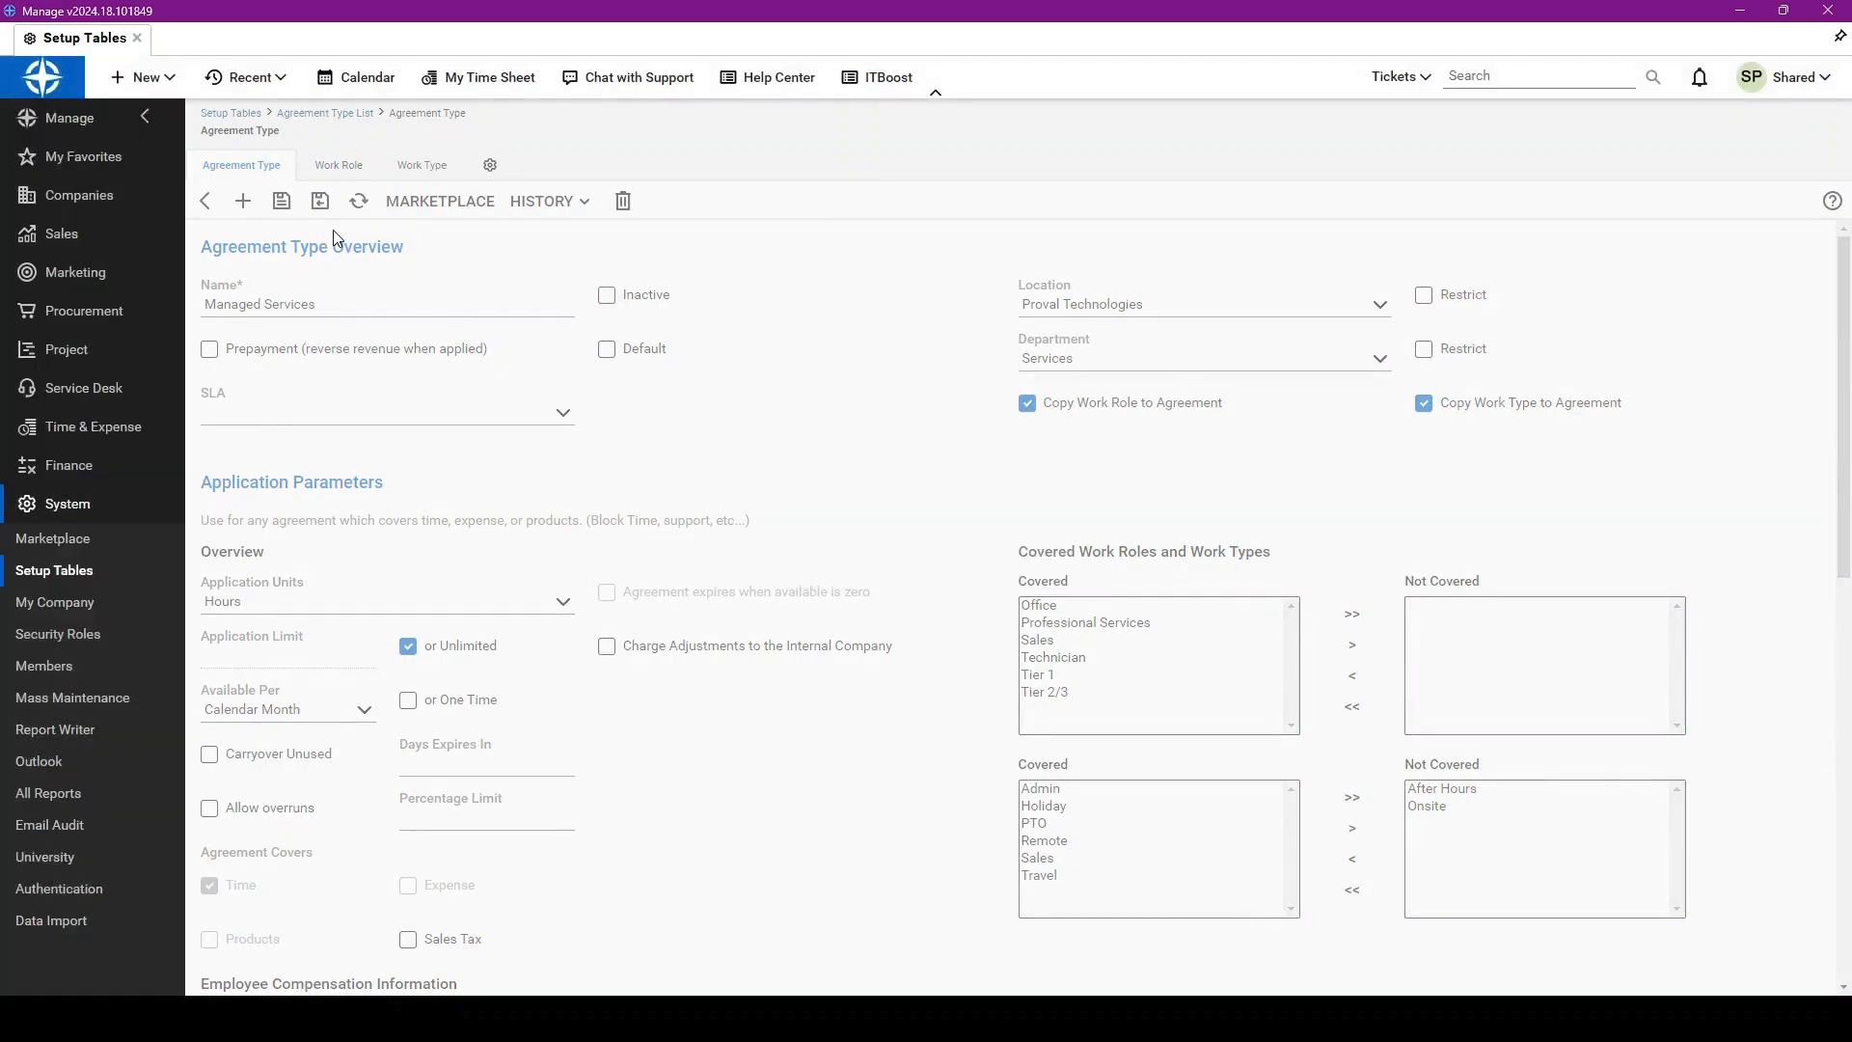
click(337, 165)
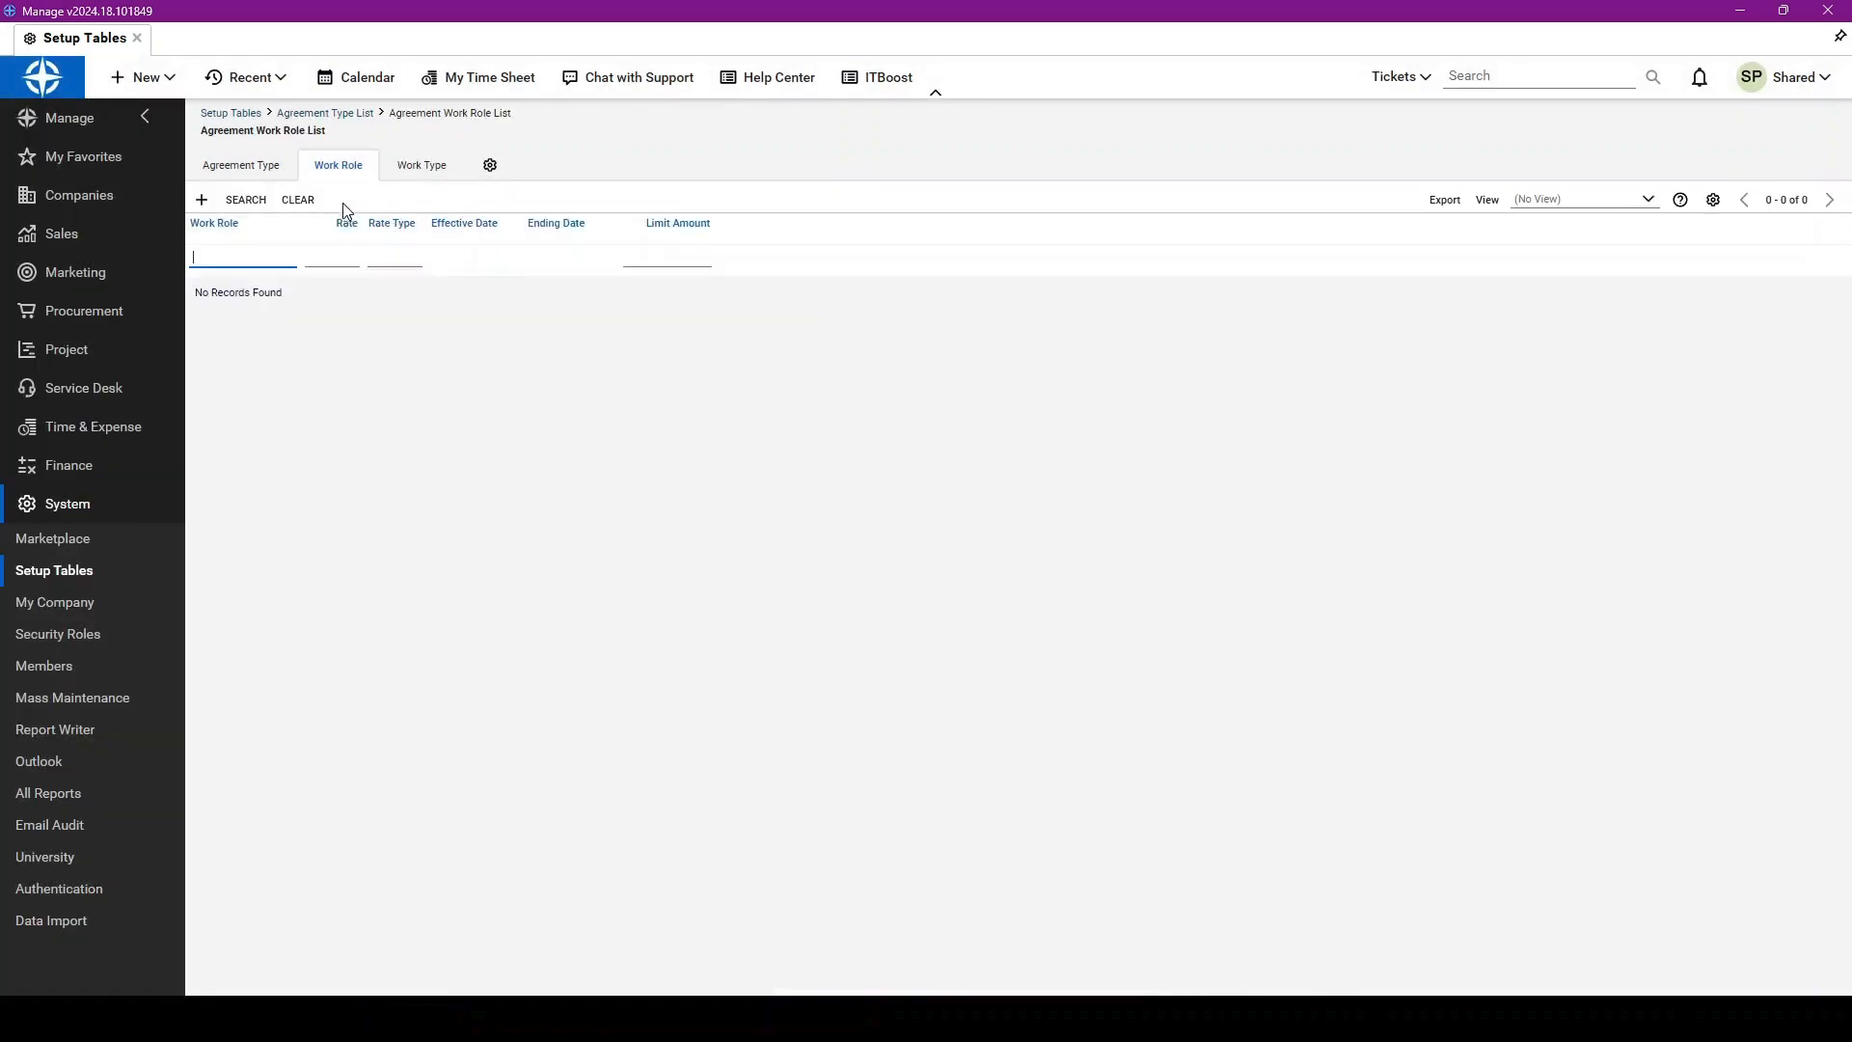
click(199, 199)
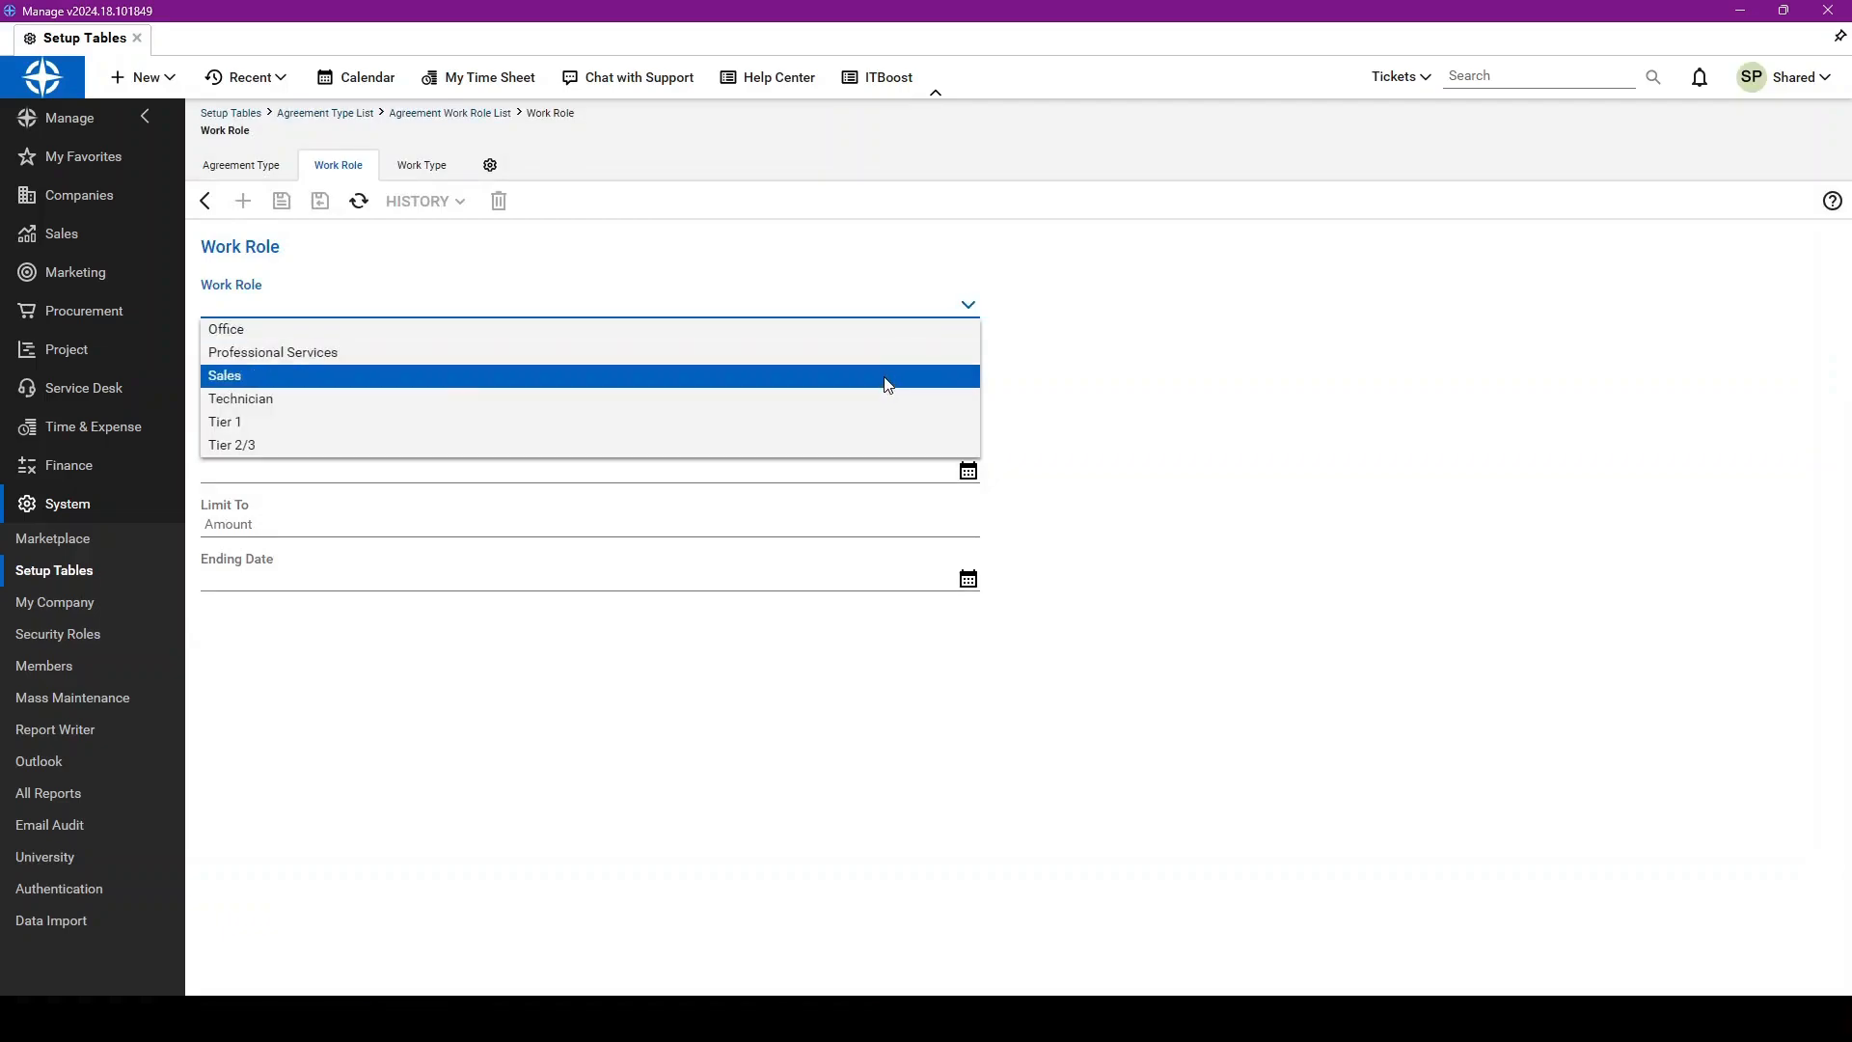
click(272, 352)
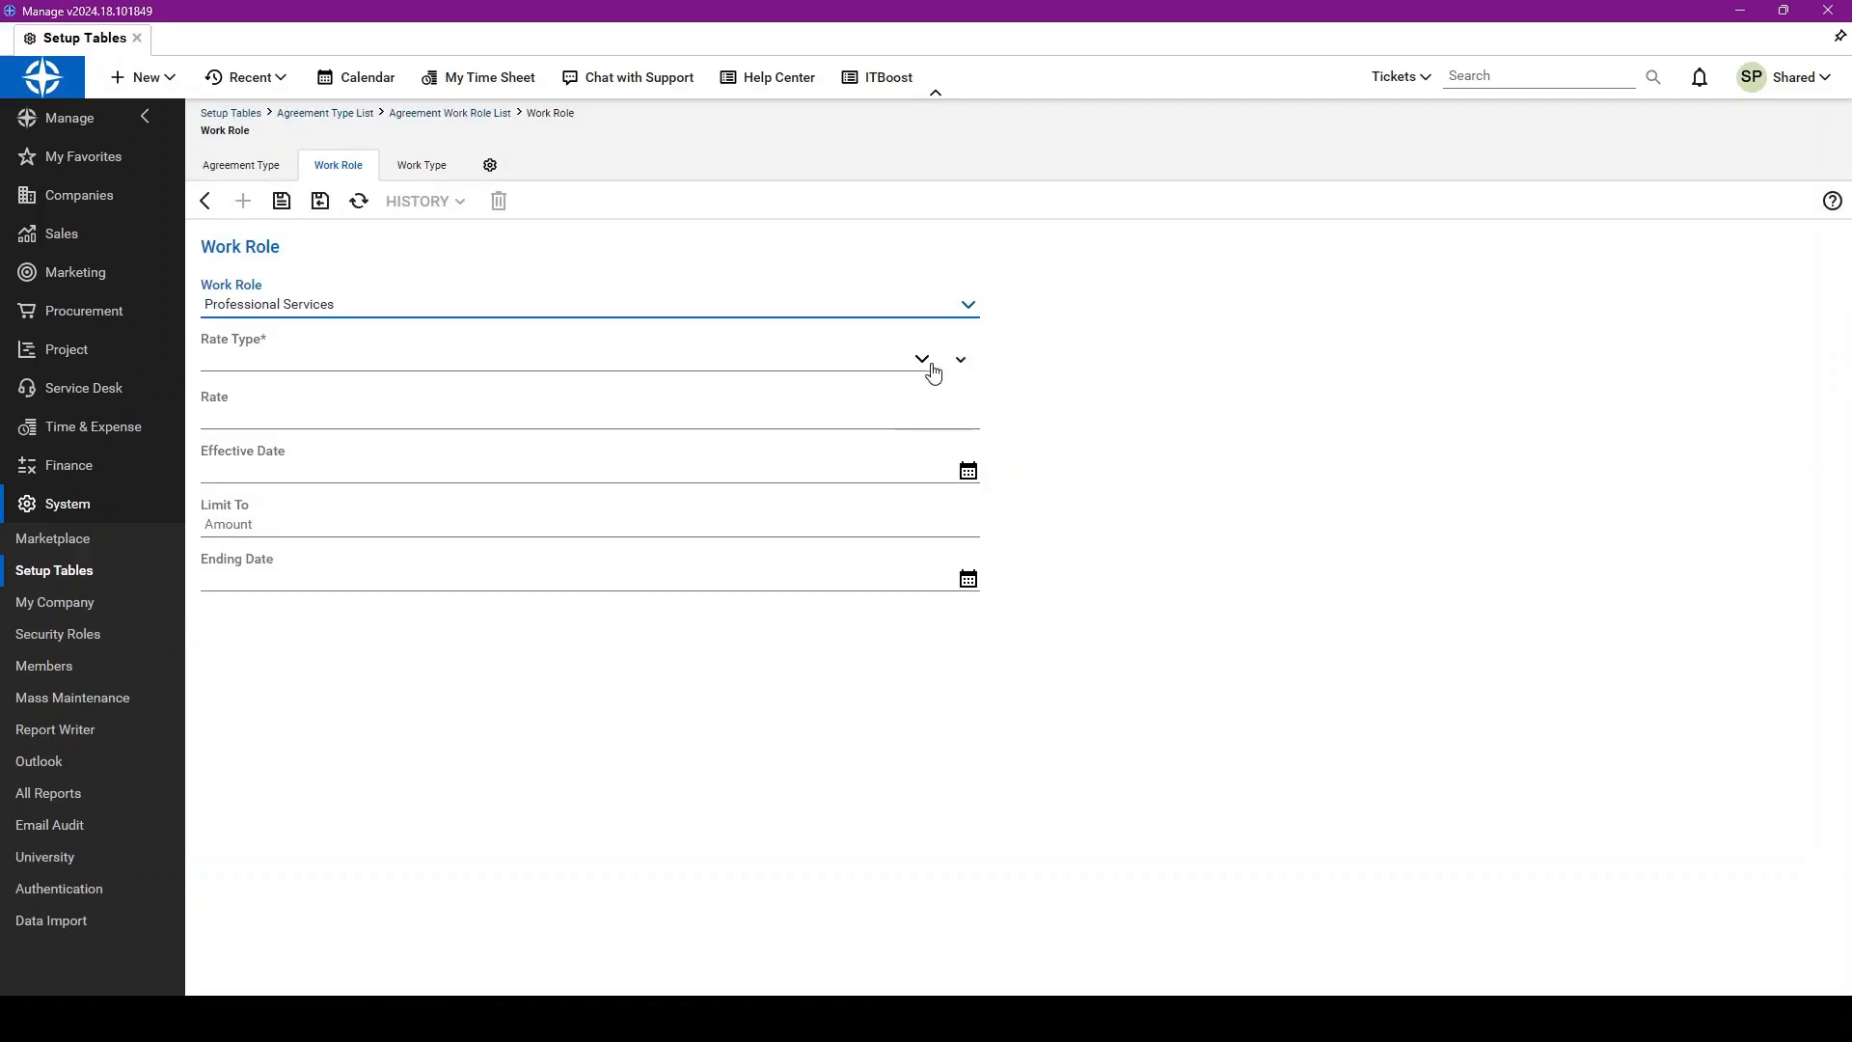
text(Custom)
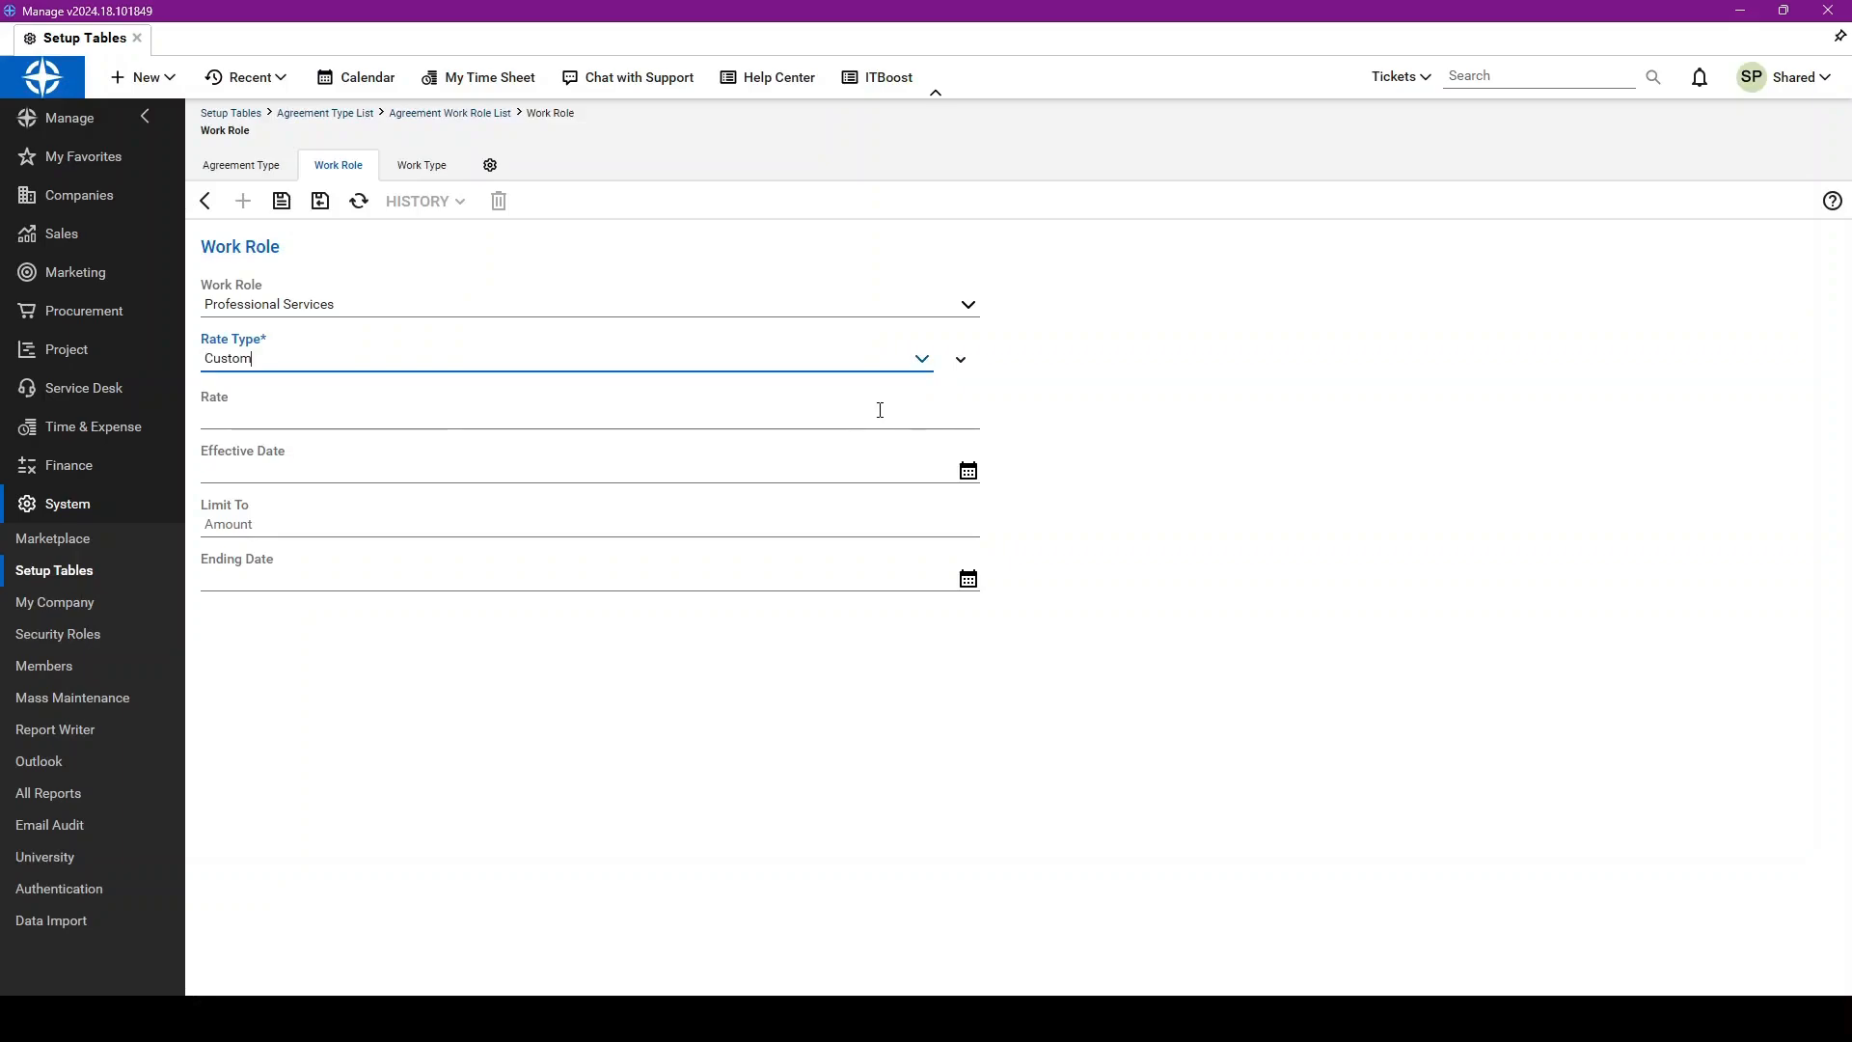
Step: Give the Professional Services override a rate of 175, not yet saved
click(531, 417)
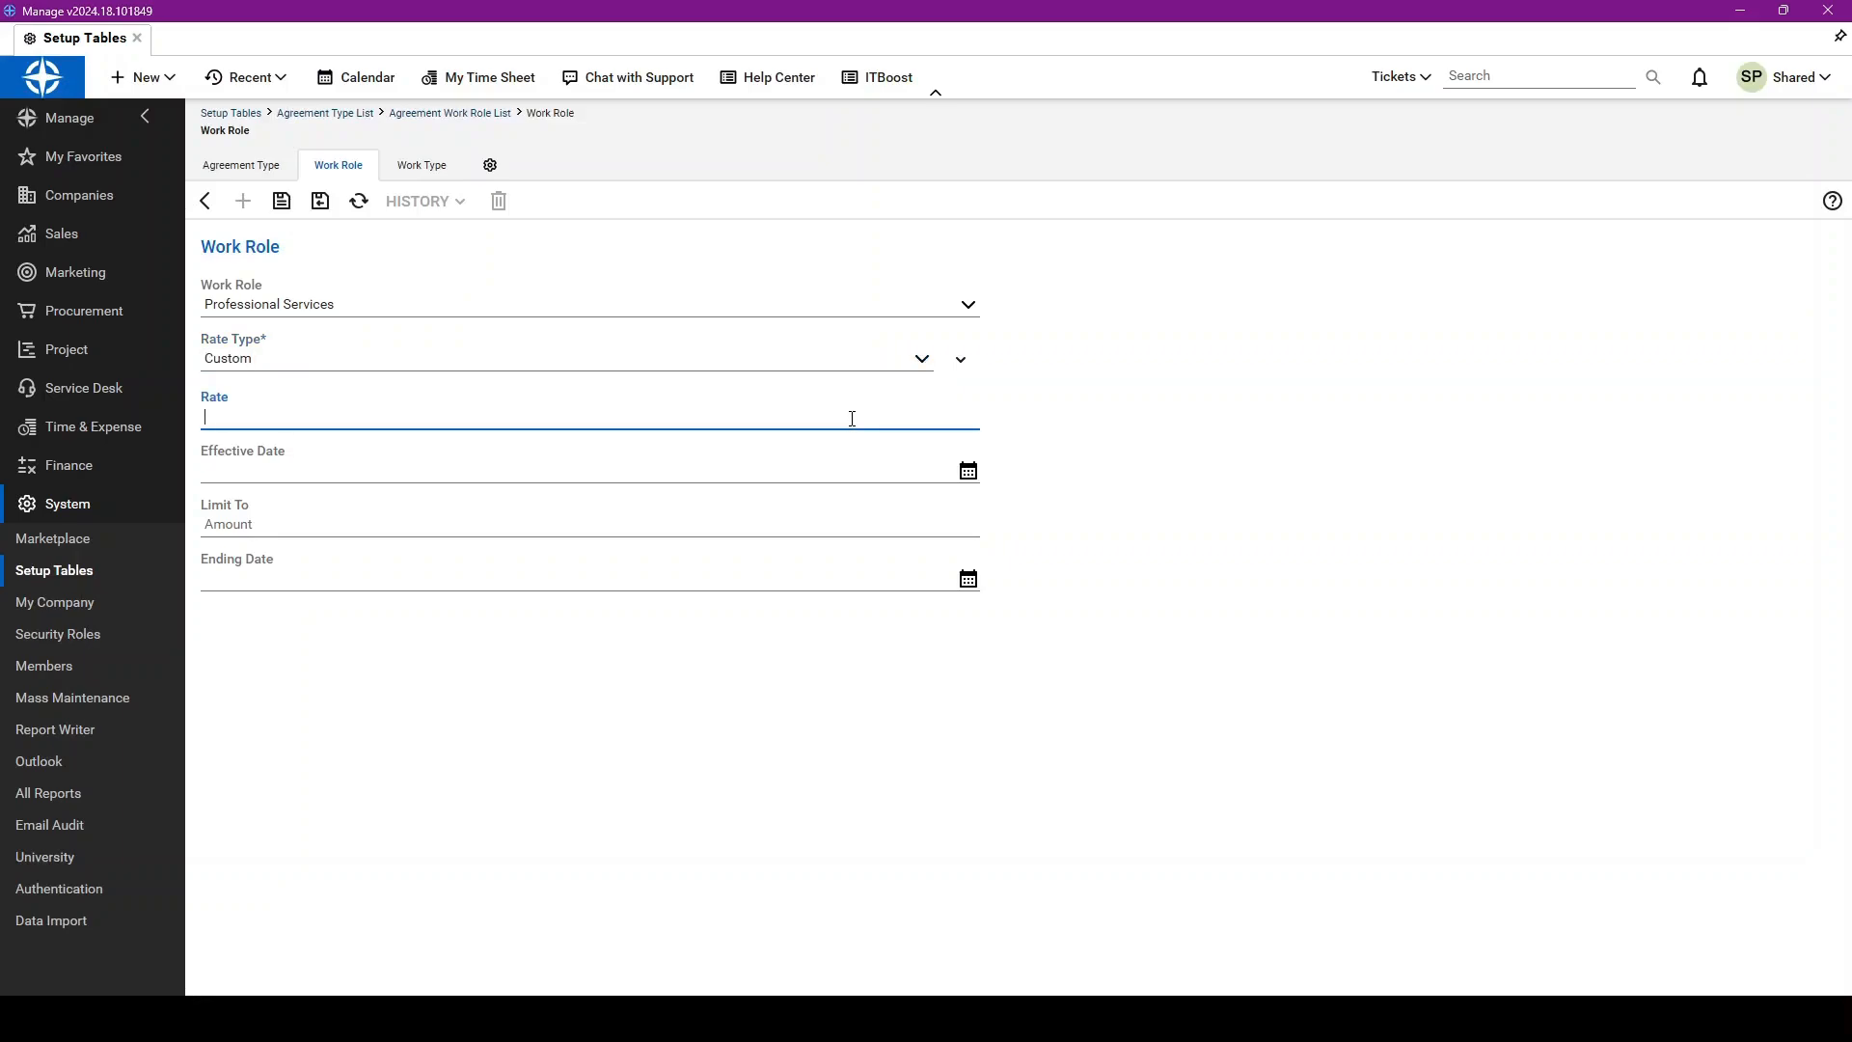
text(175)
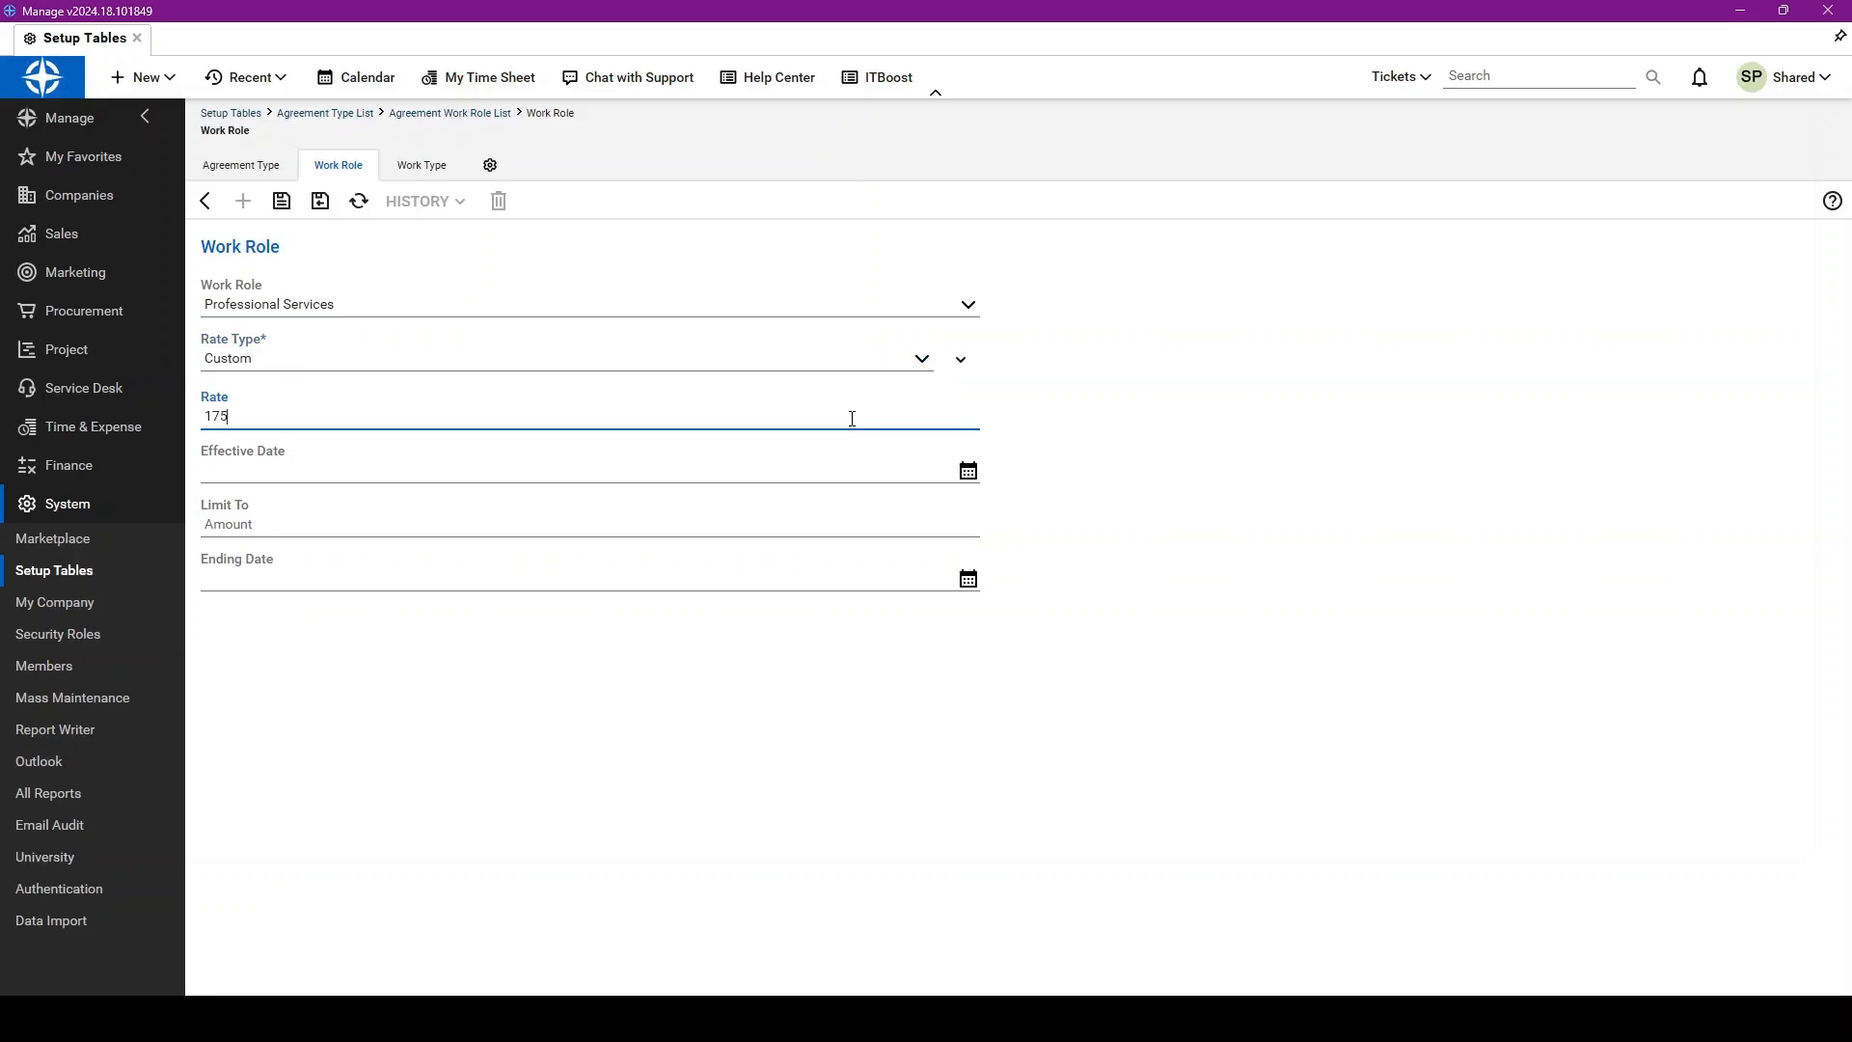
click(589, 523)
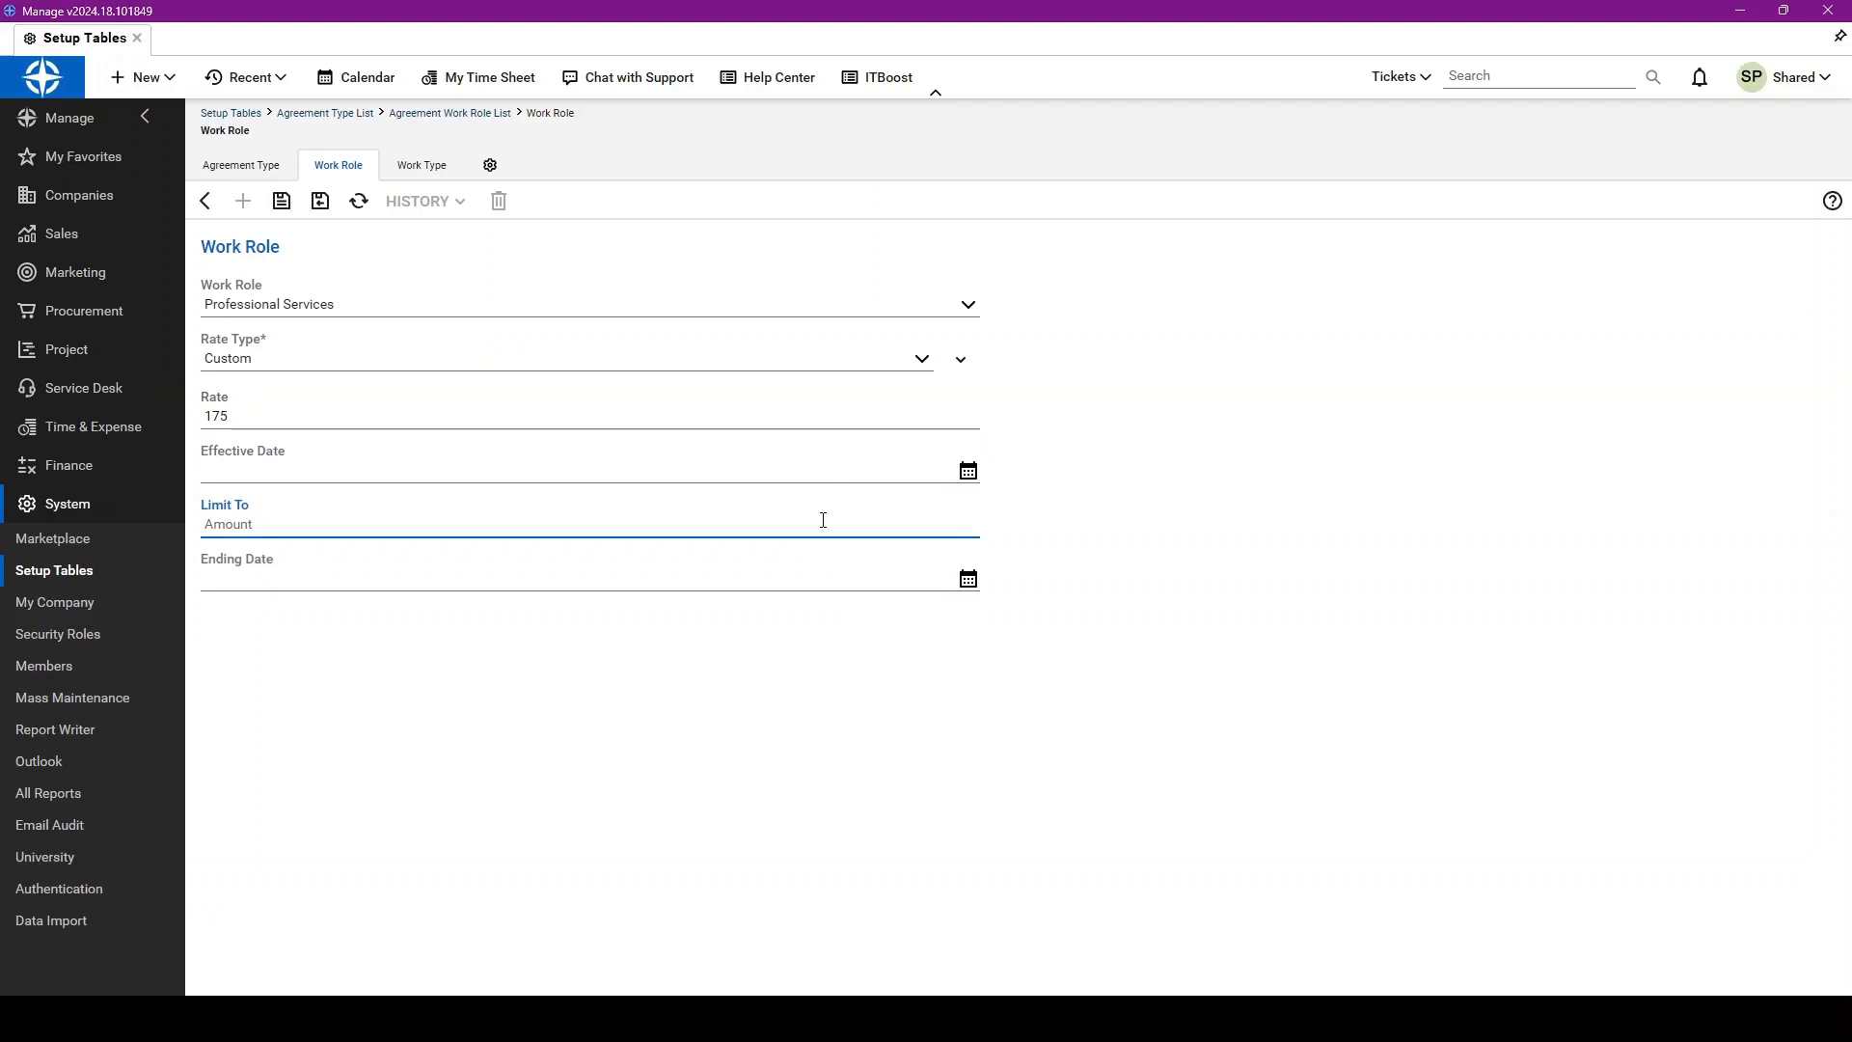
mouse_move(876, 561)
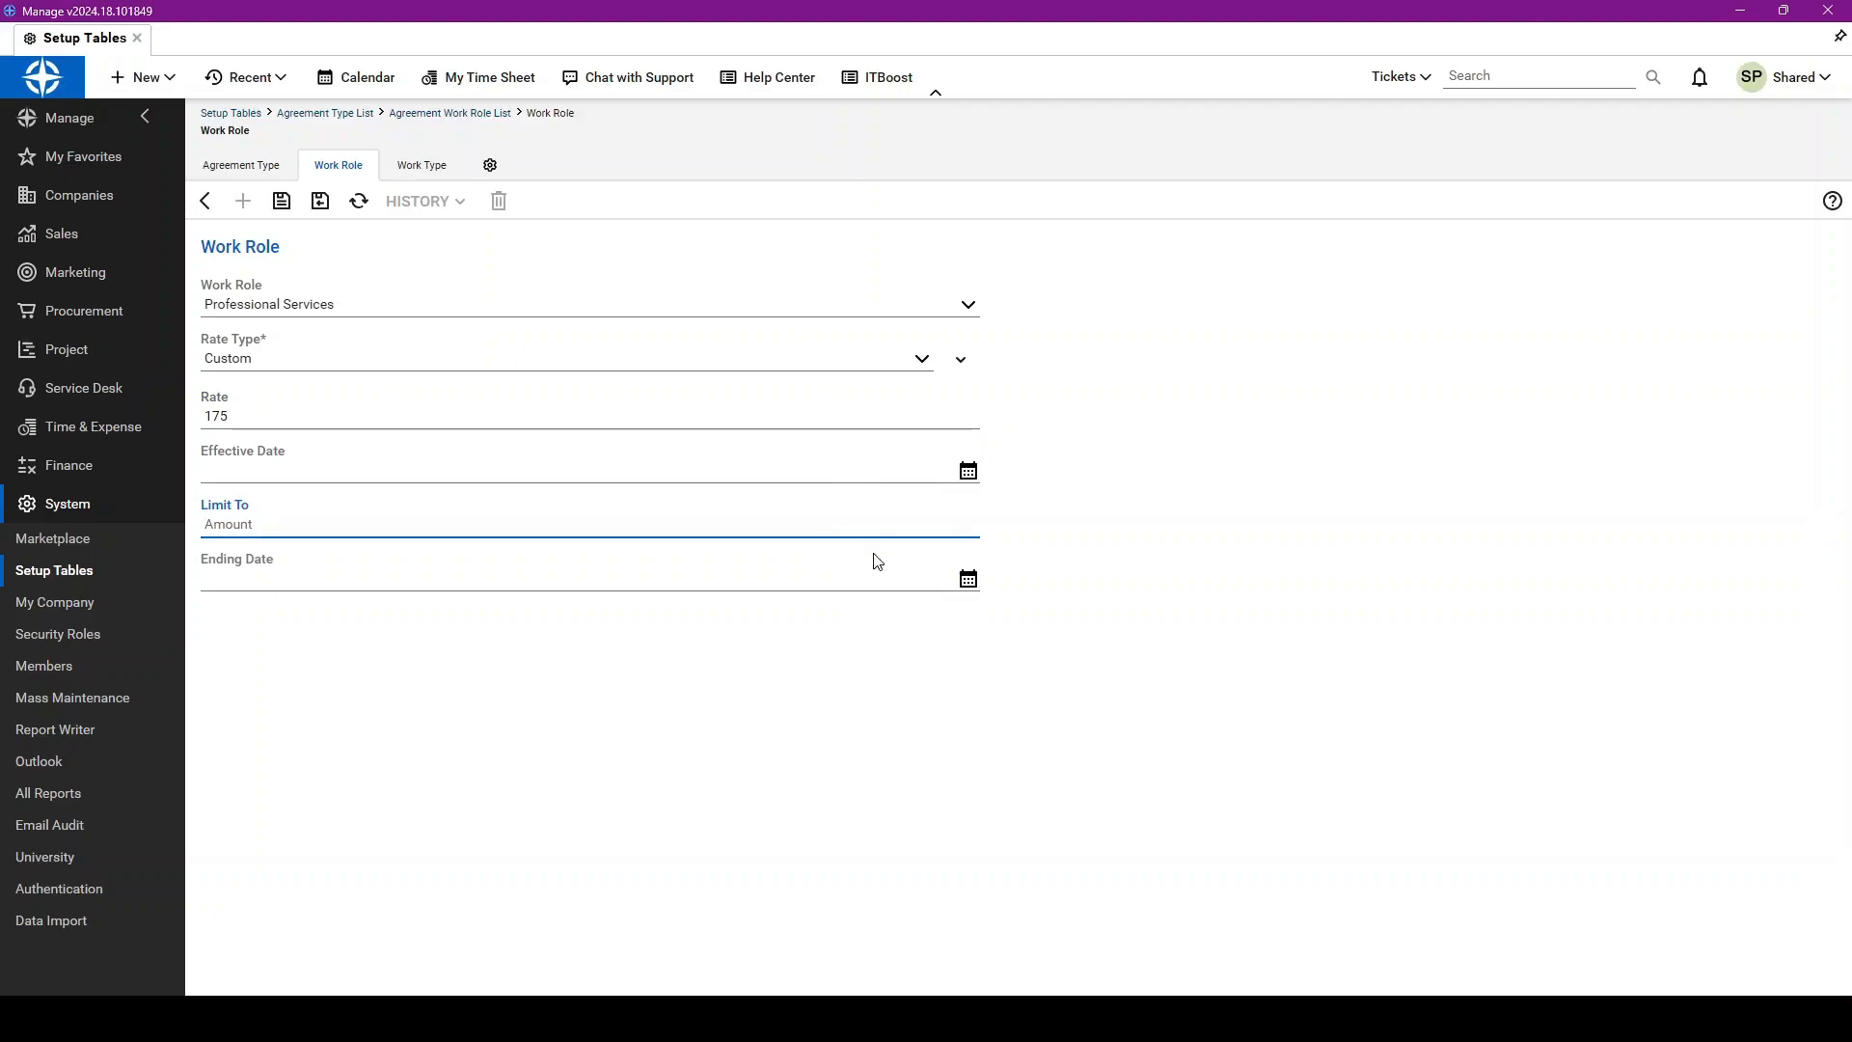
mouse_move(458, 326)
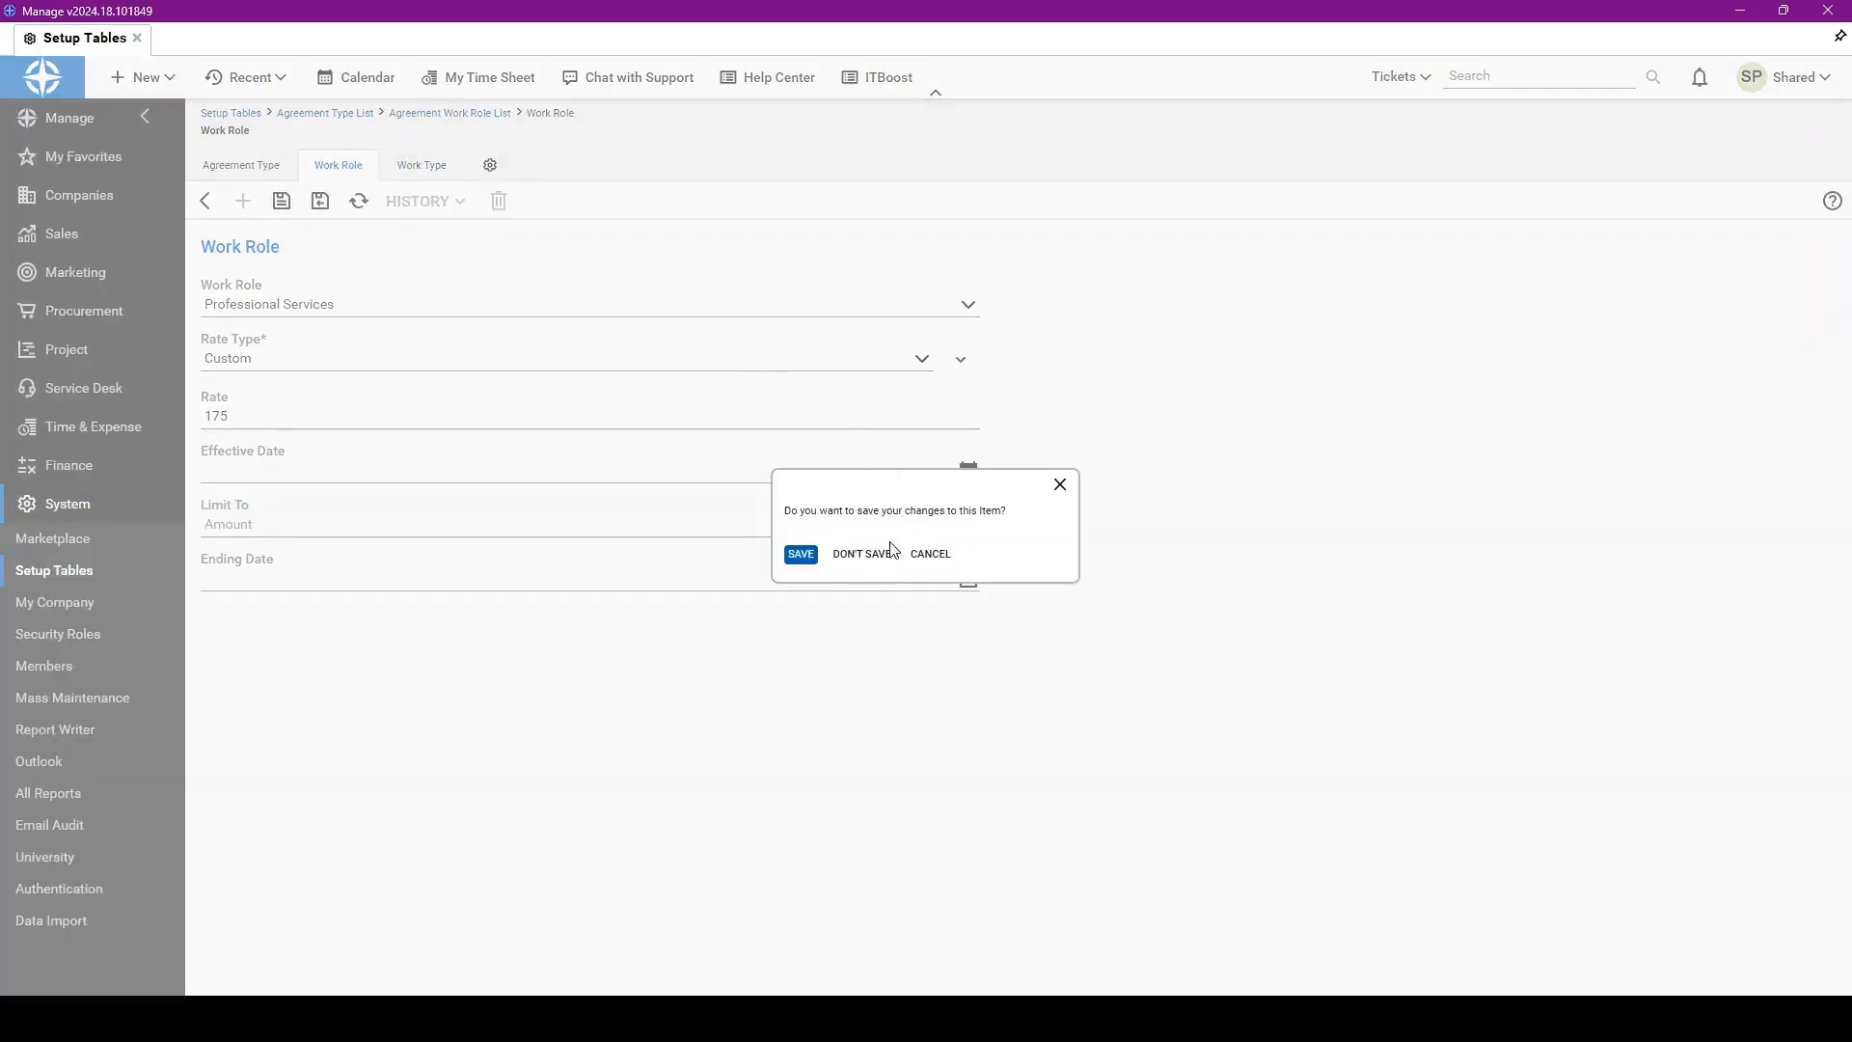
Step: Save the work role rate and start a new After Hours work type entry
click(863, 552)
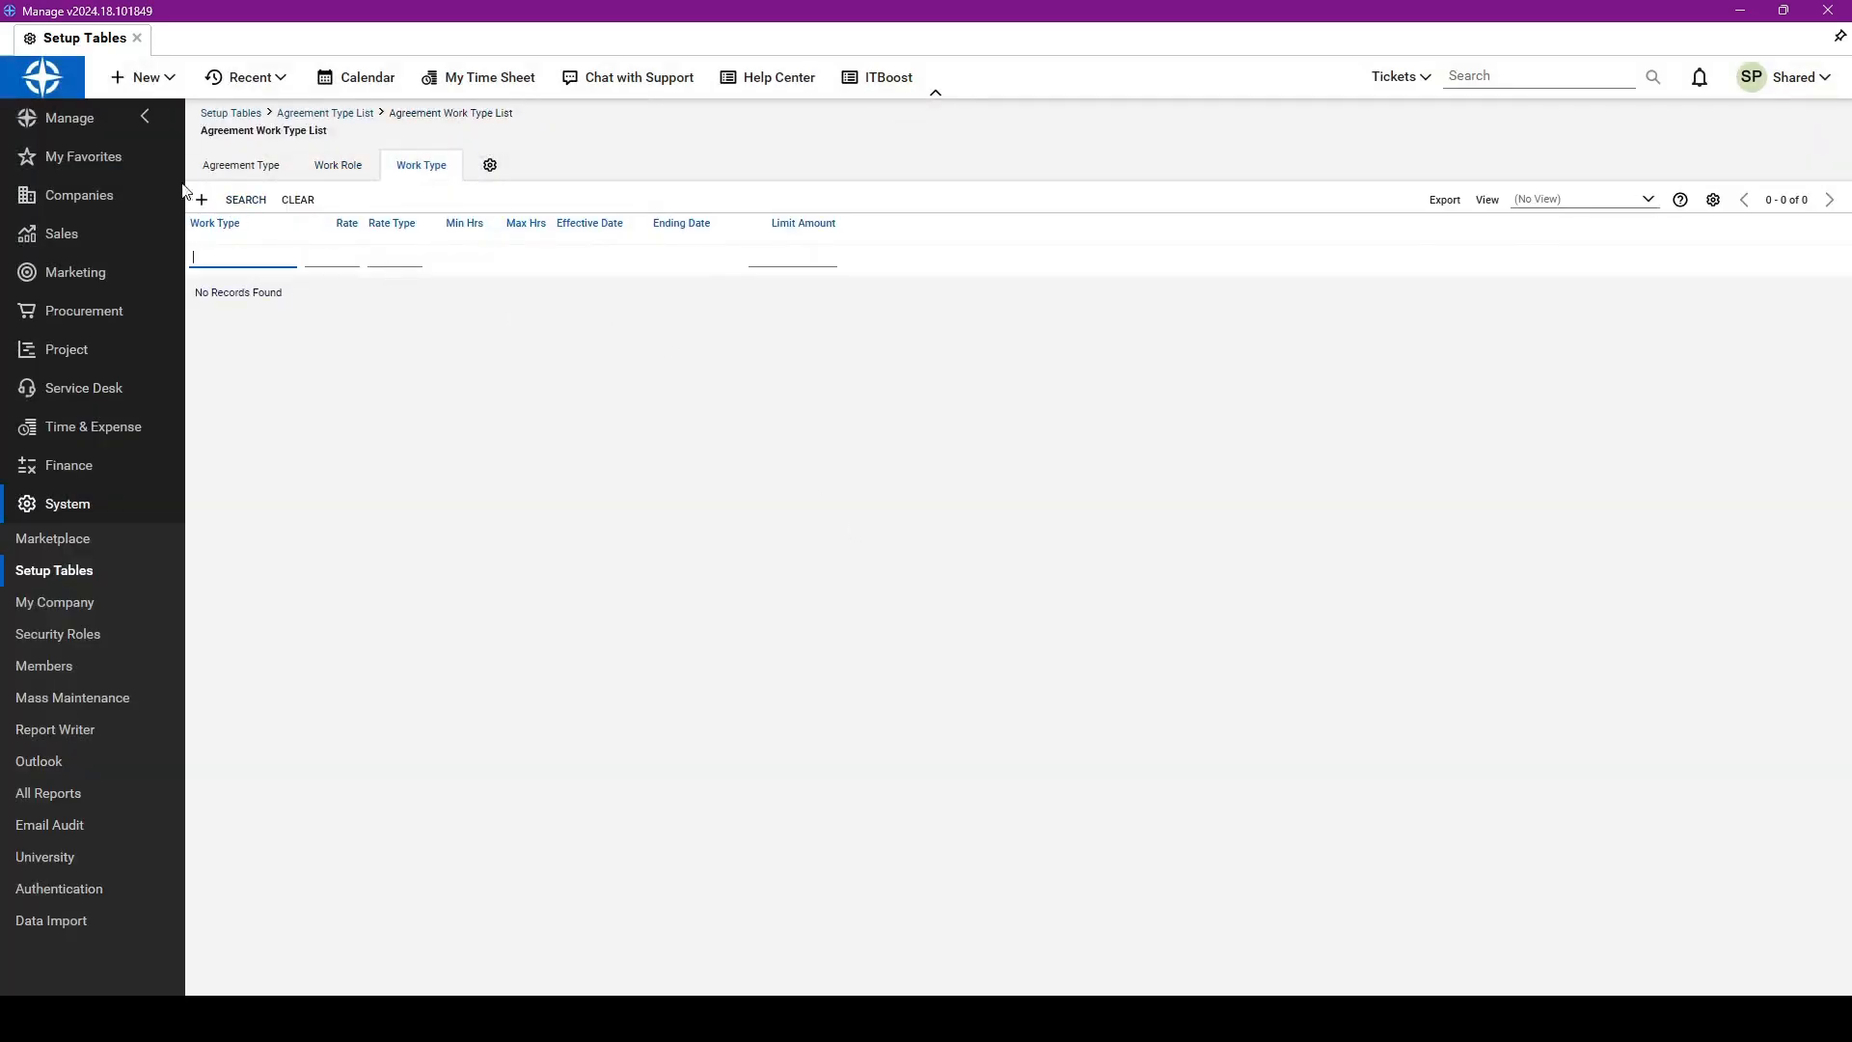
click(199, 198)
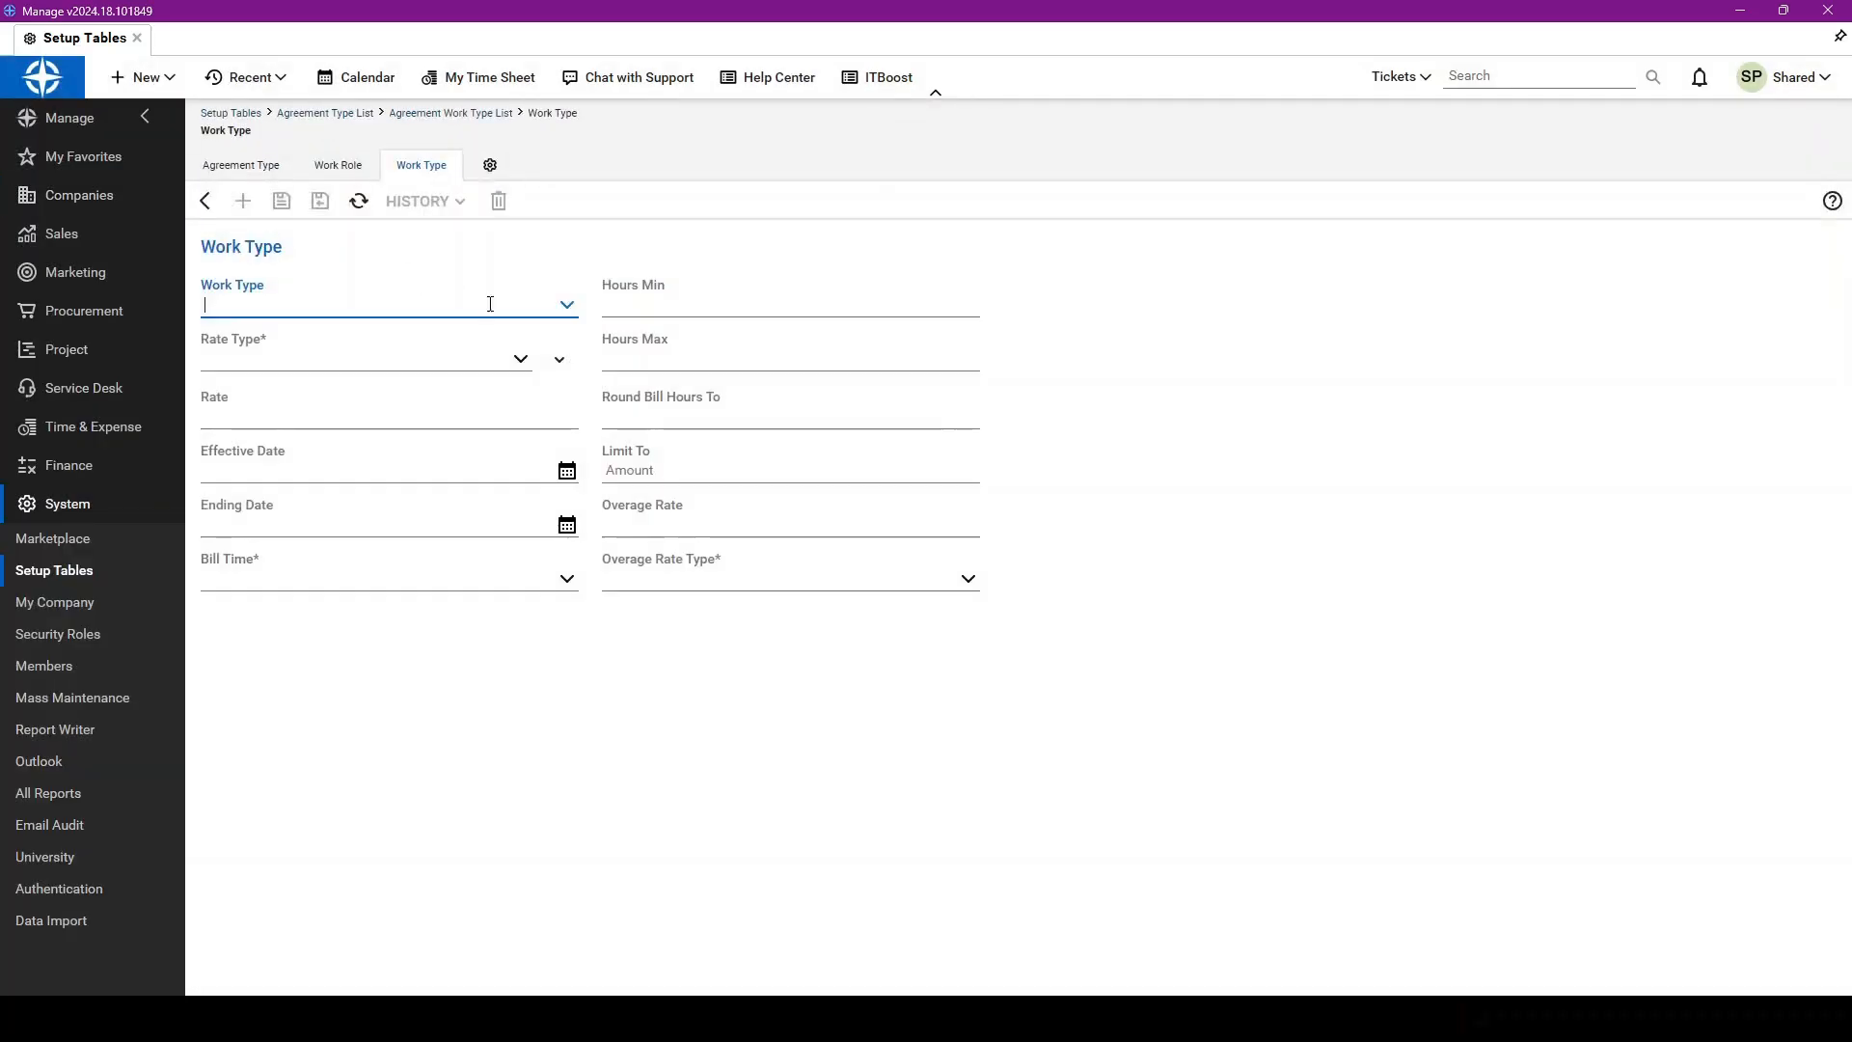
click(565, 304)
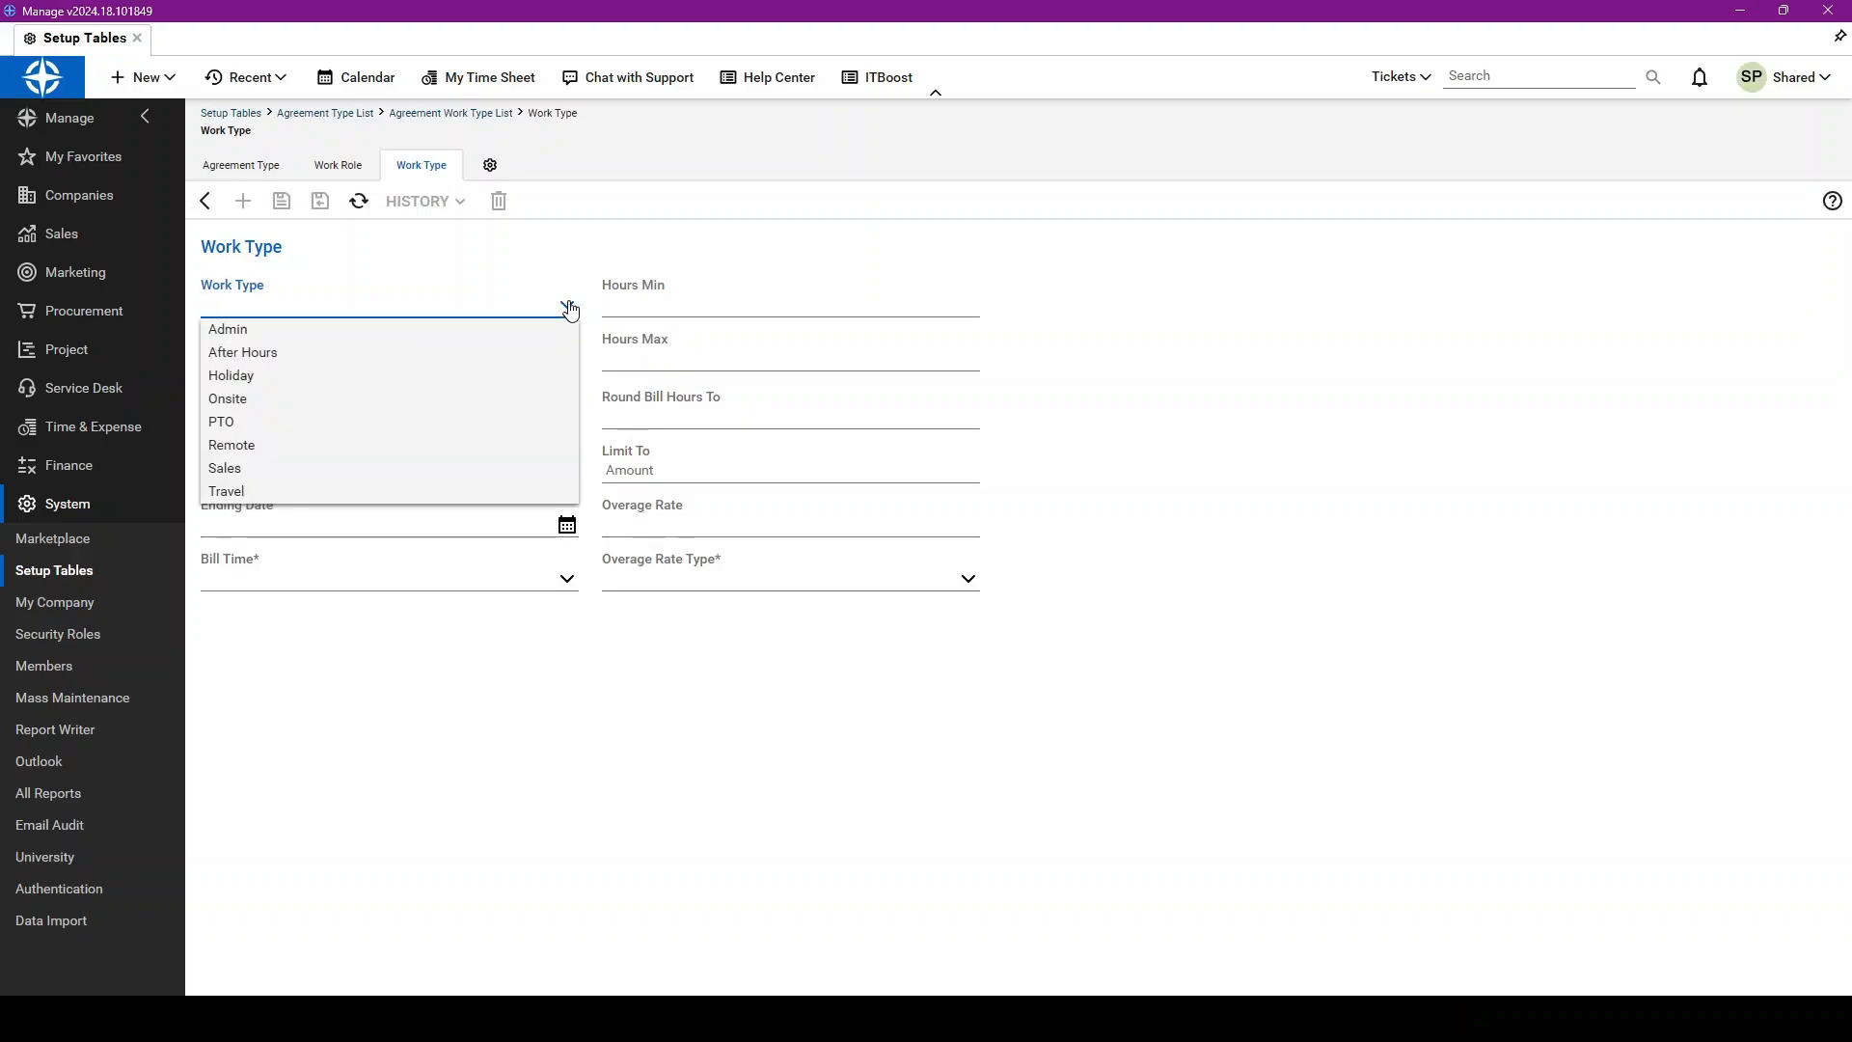
click(243, 352)
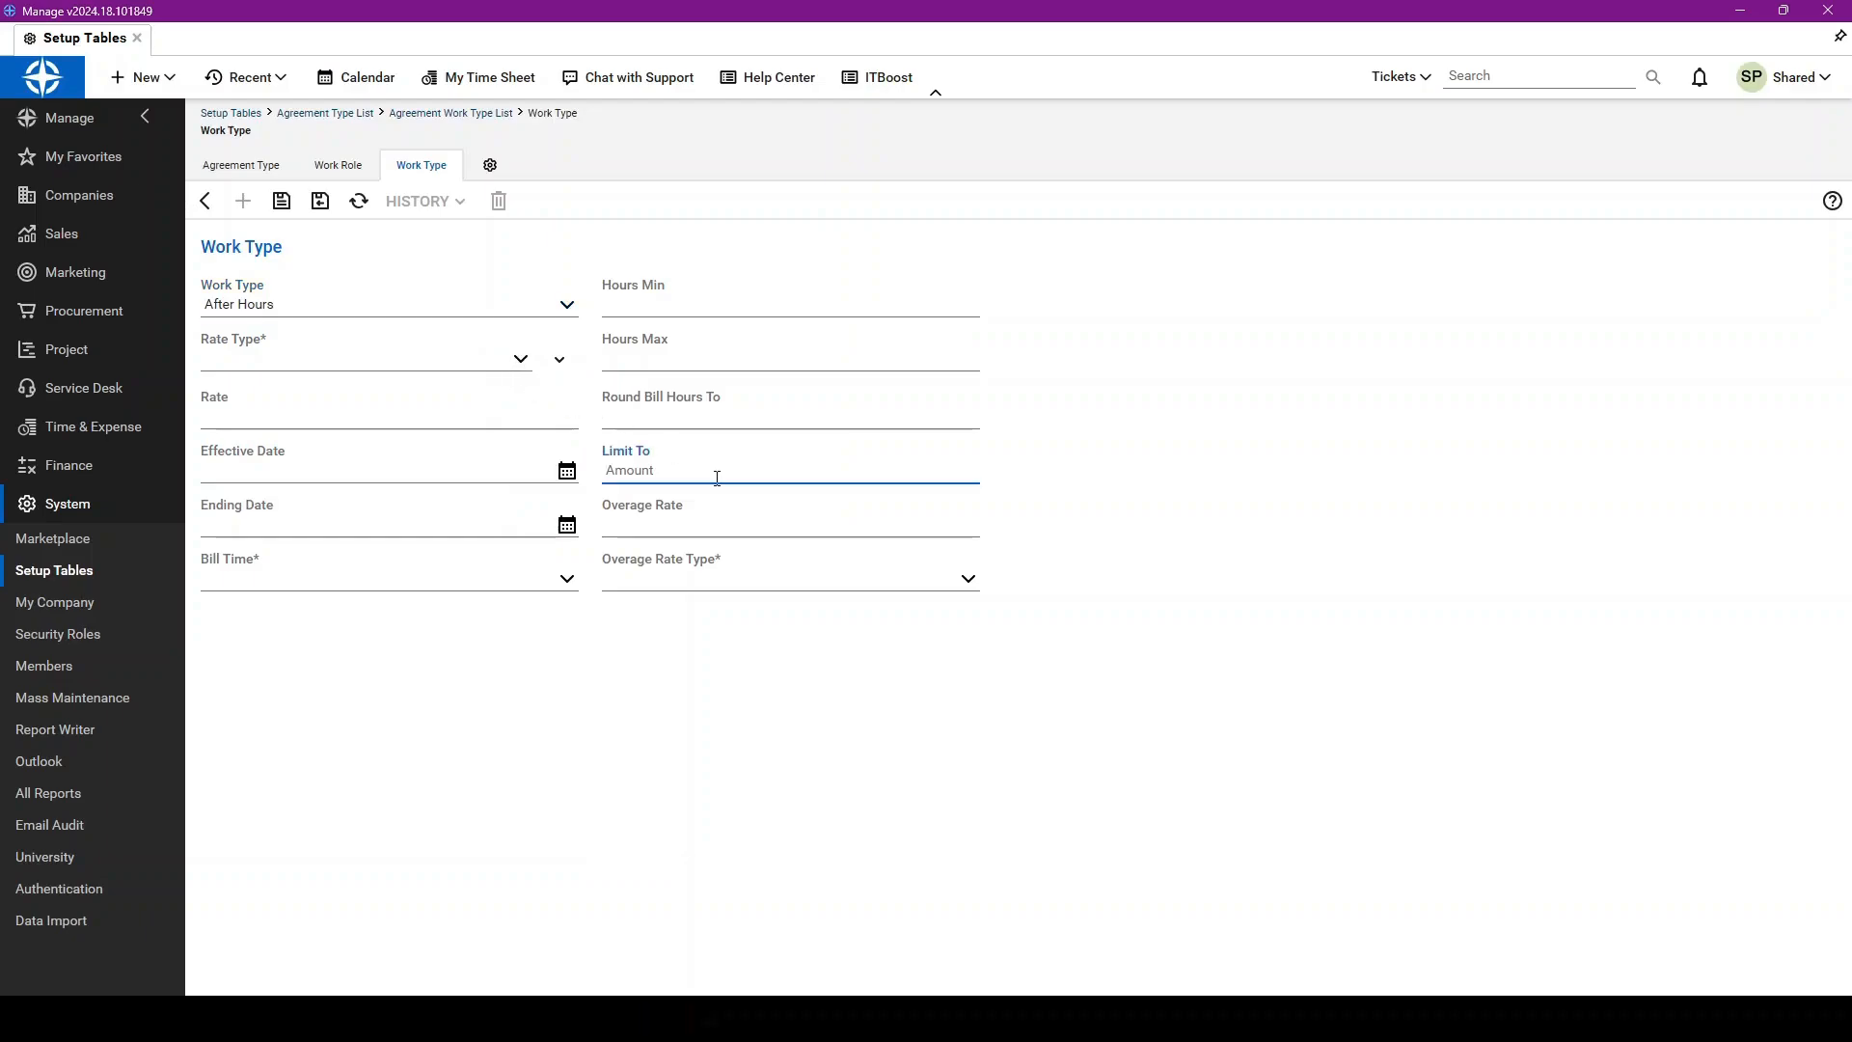
Step: Give After Hours a limit of 10 with Multiplier rate type and rate 1
text(10)
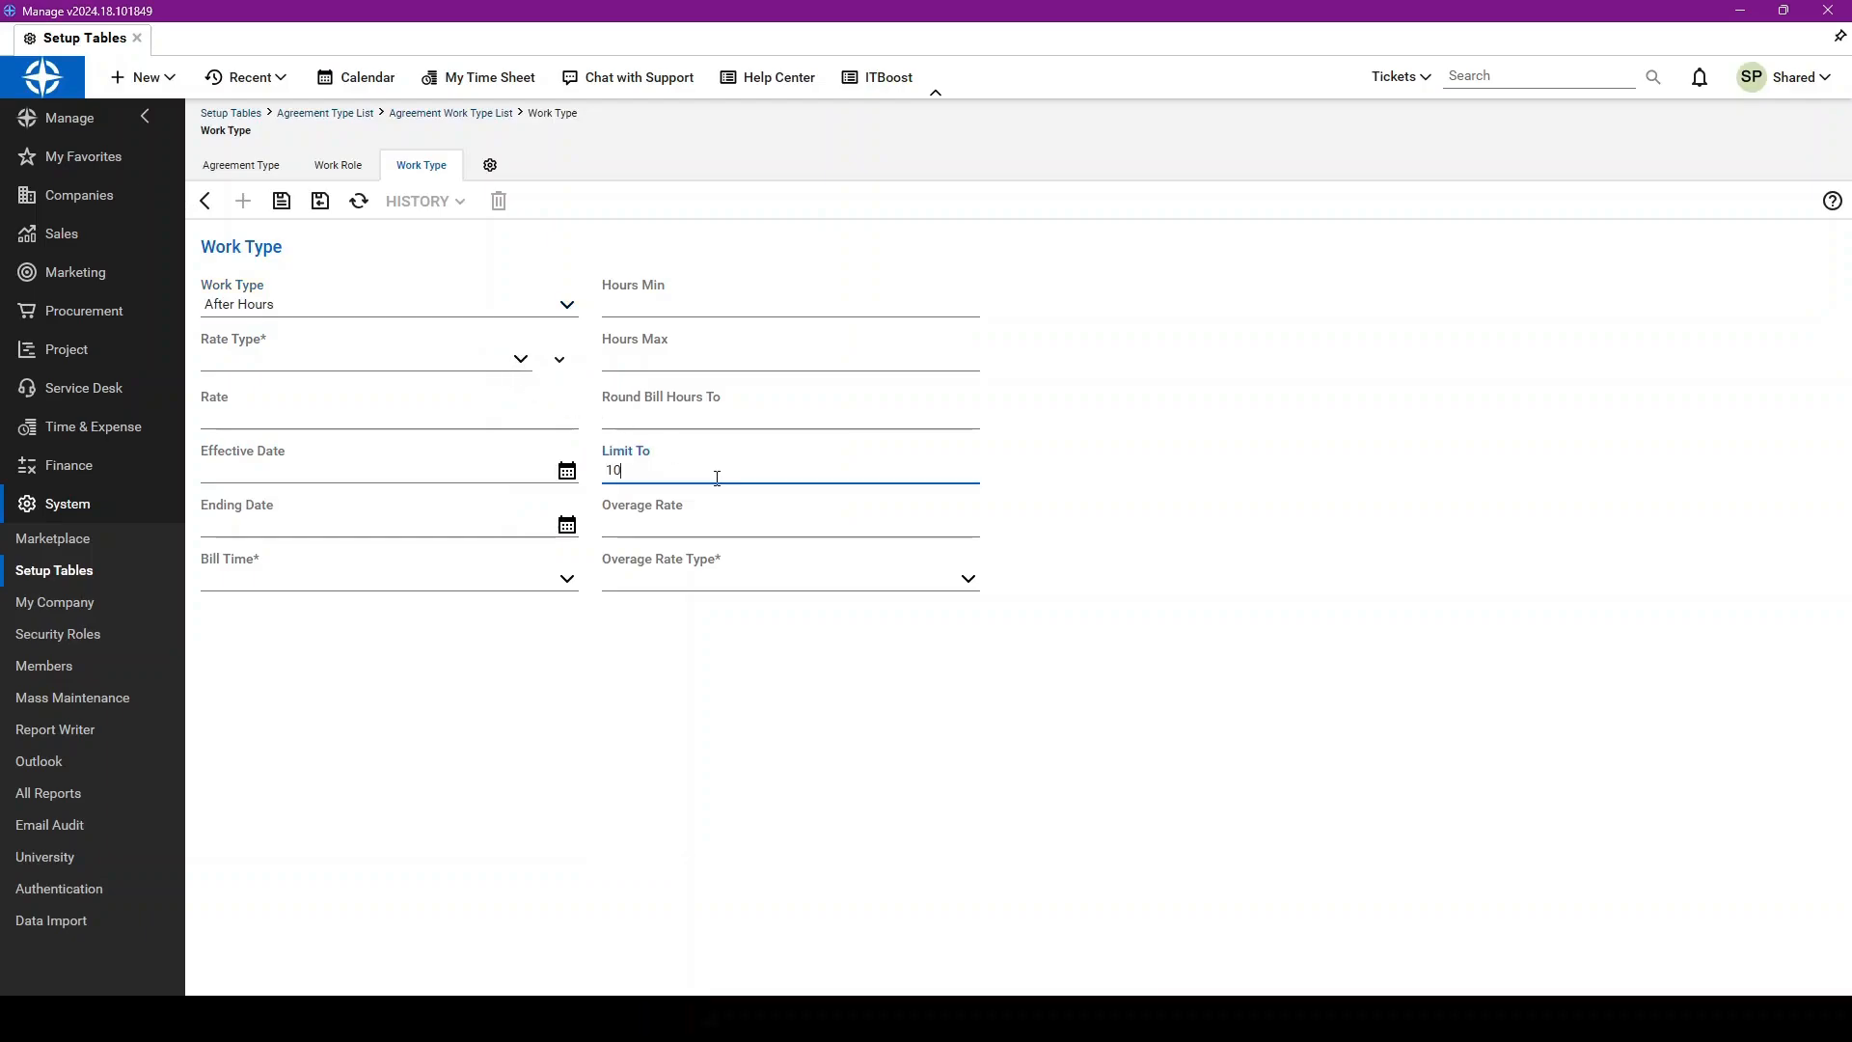
click(789, 504)
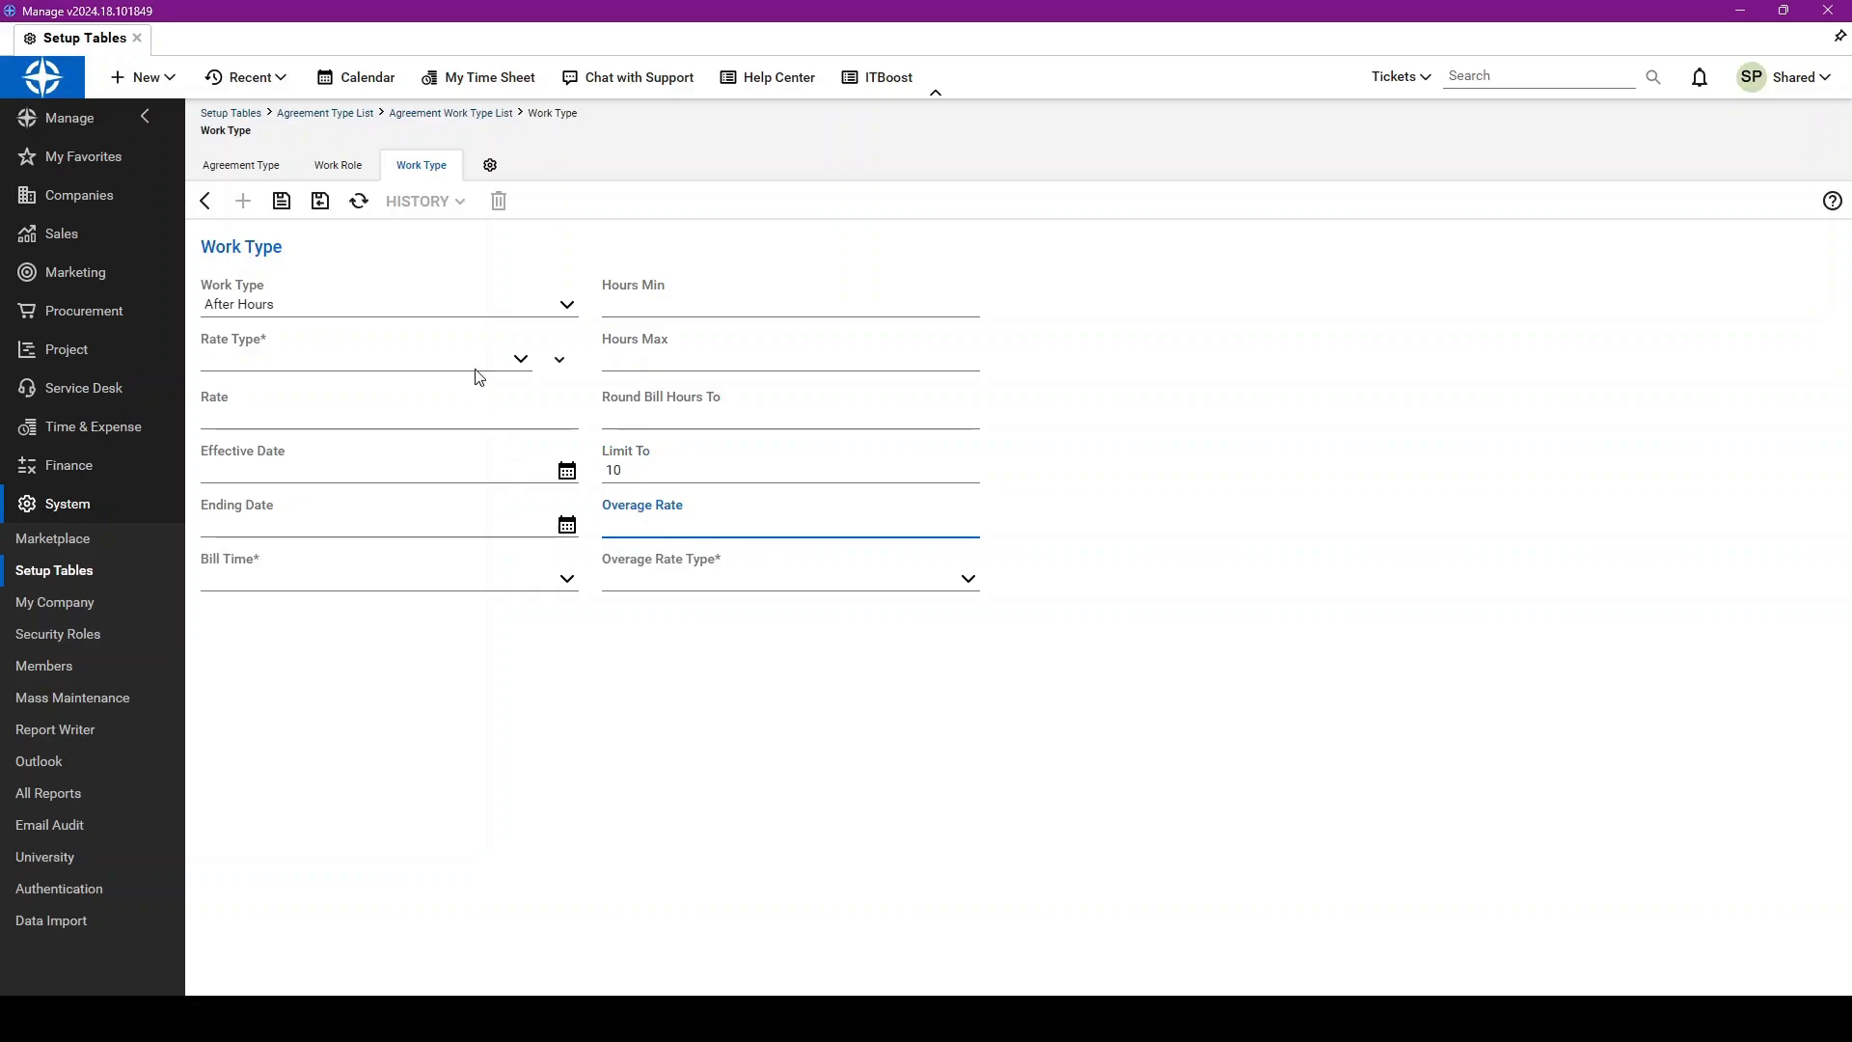
click(520, 358)
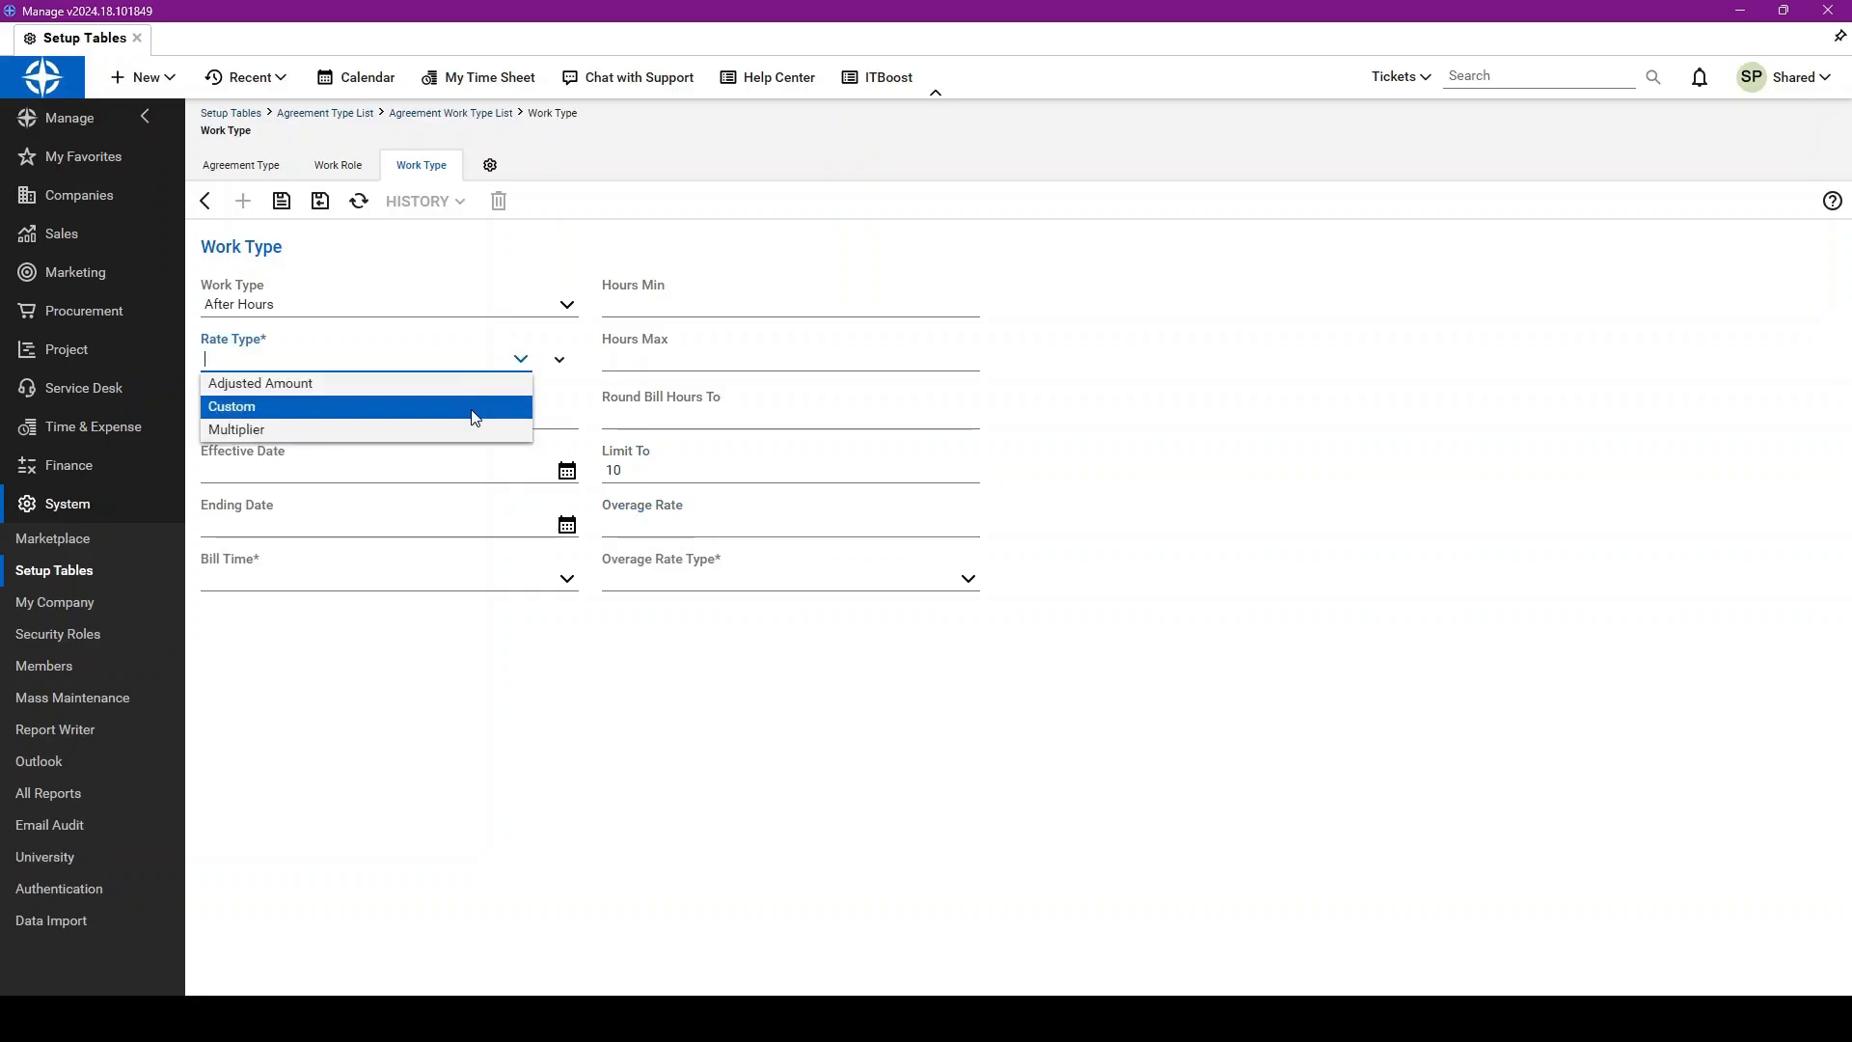
click(236, 428)
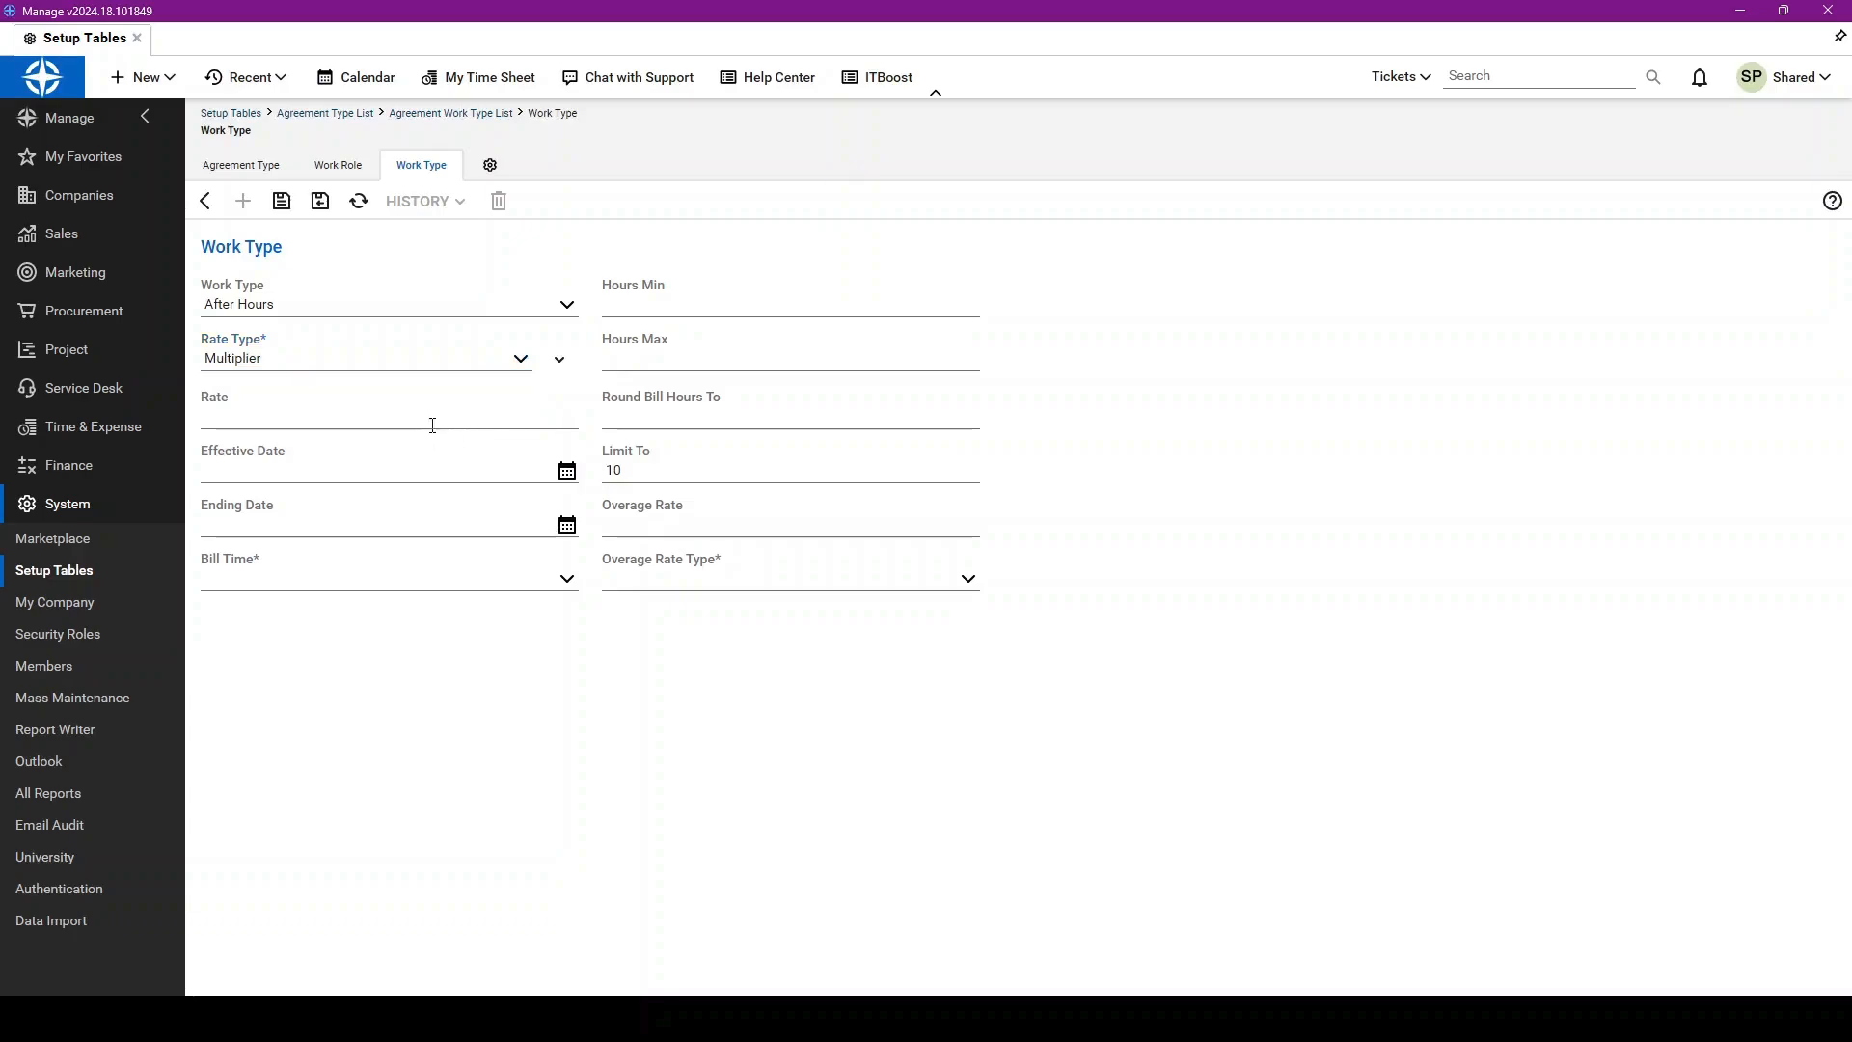
text(1)
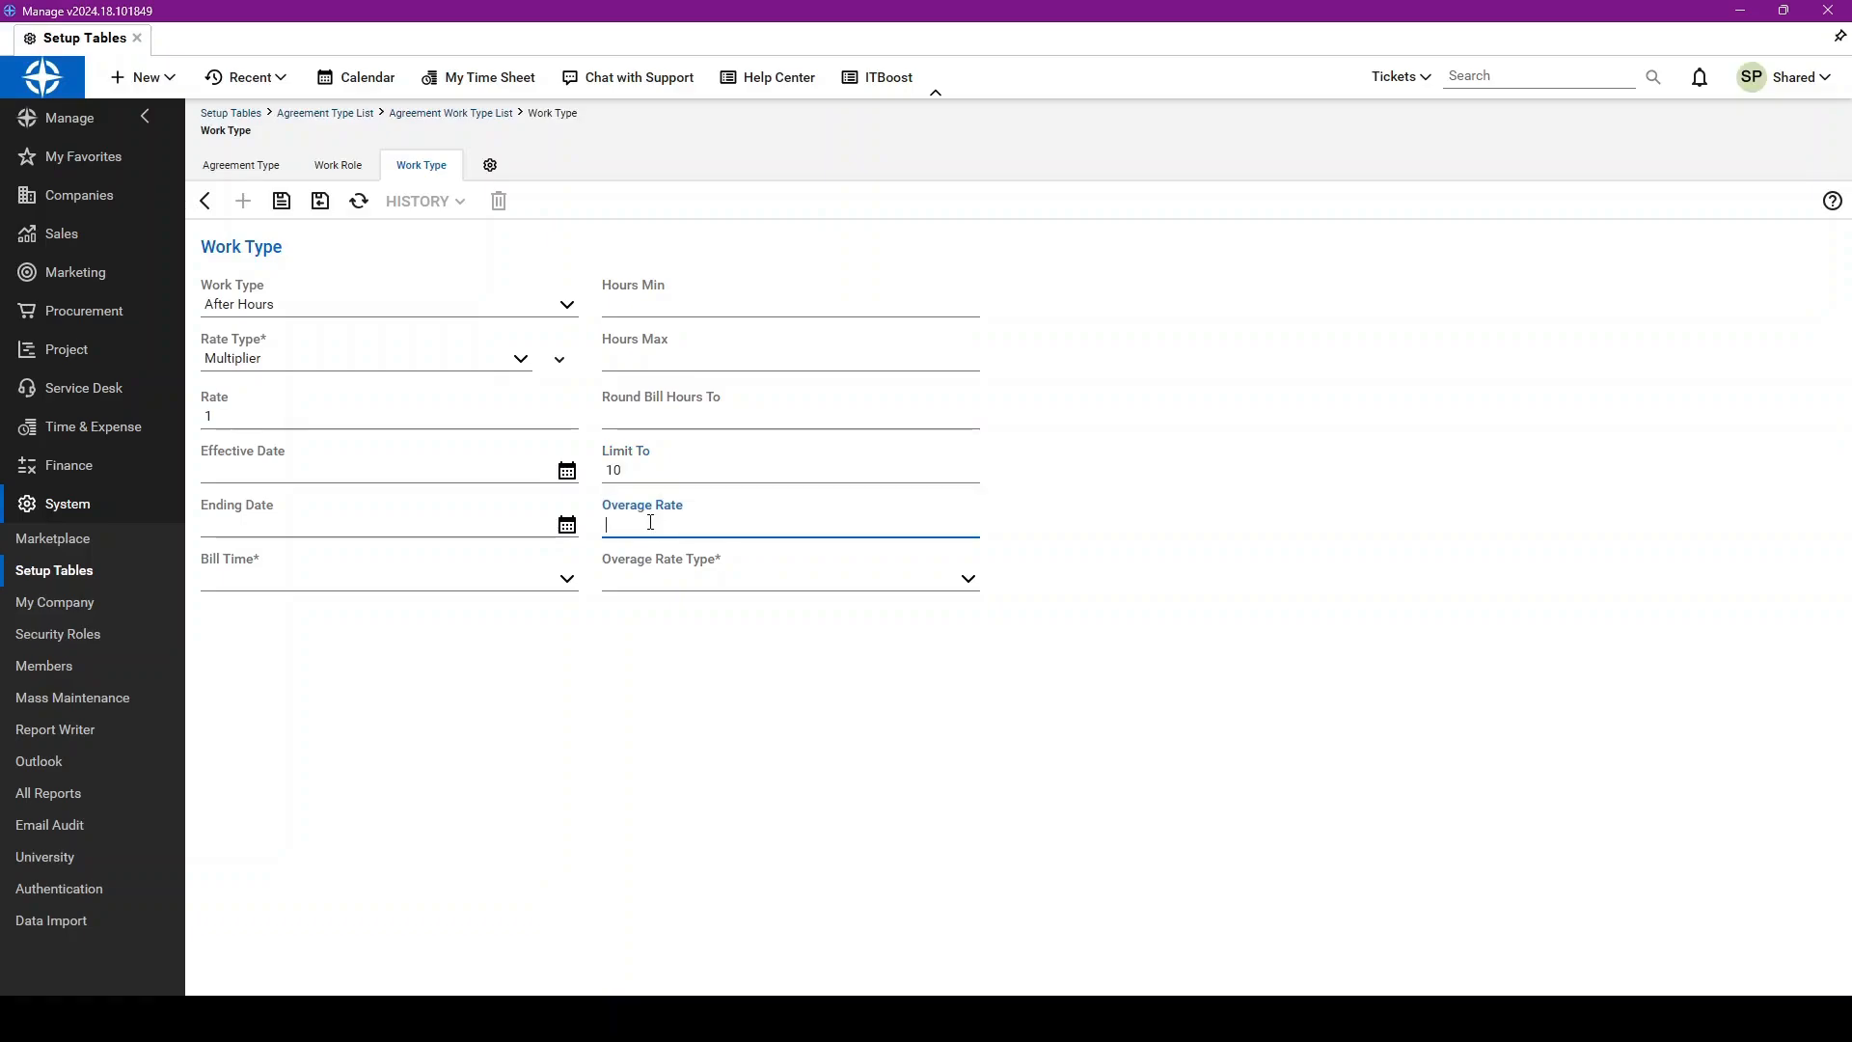
Step: Set the After Hours overage rate to 1.25 with Multiplier rate type, then leave for the agreement type
text(1)
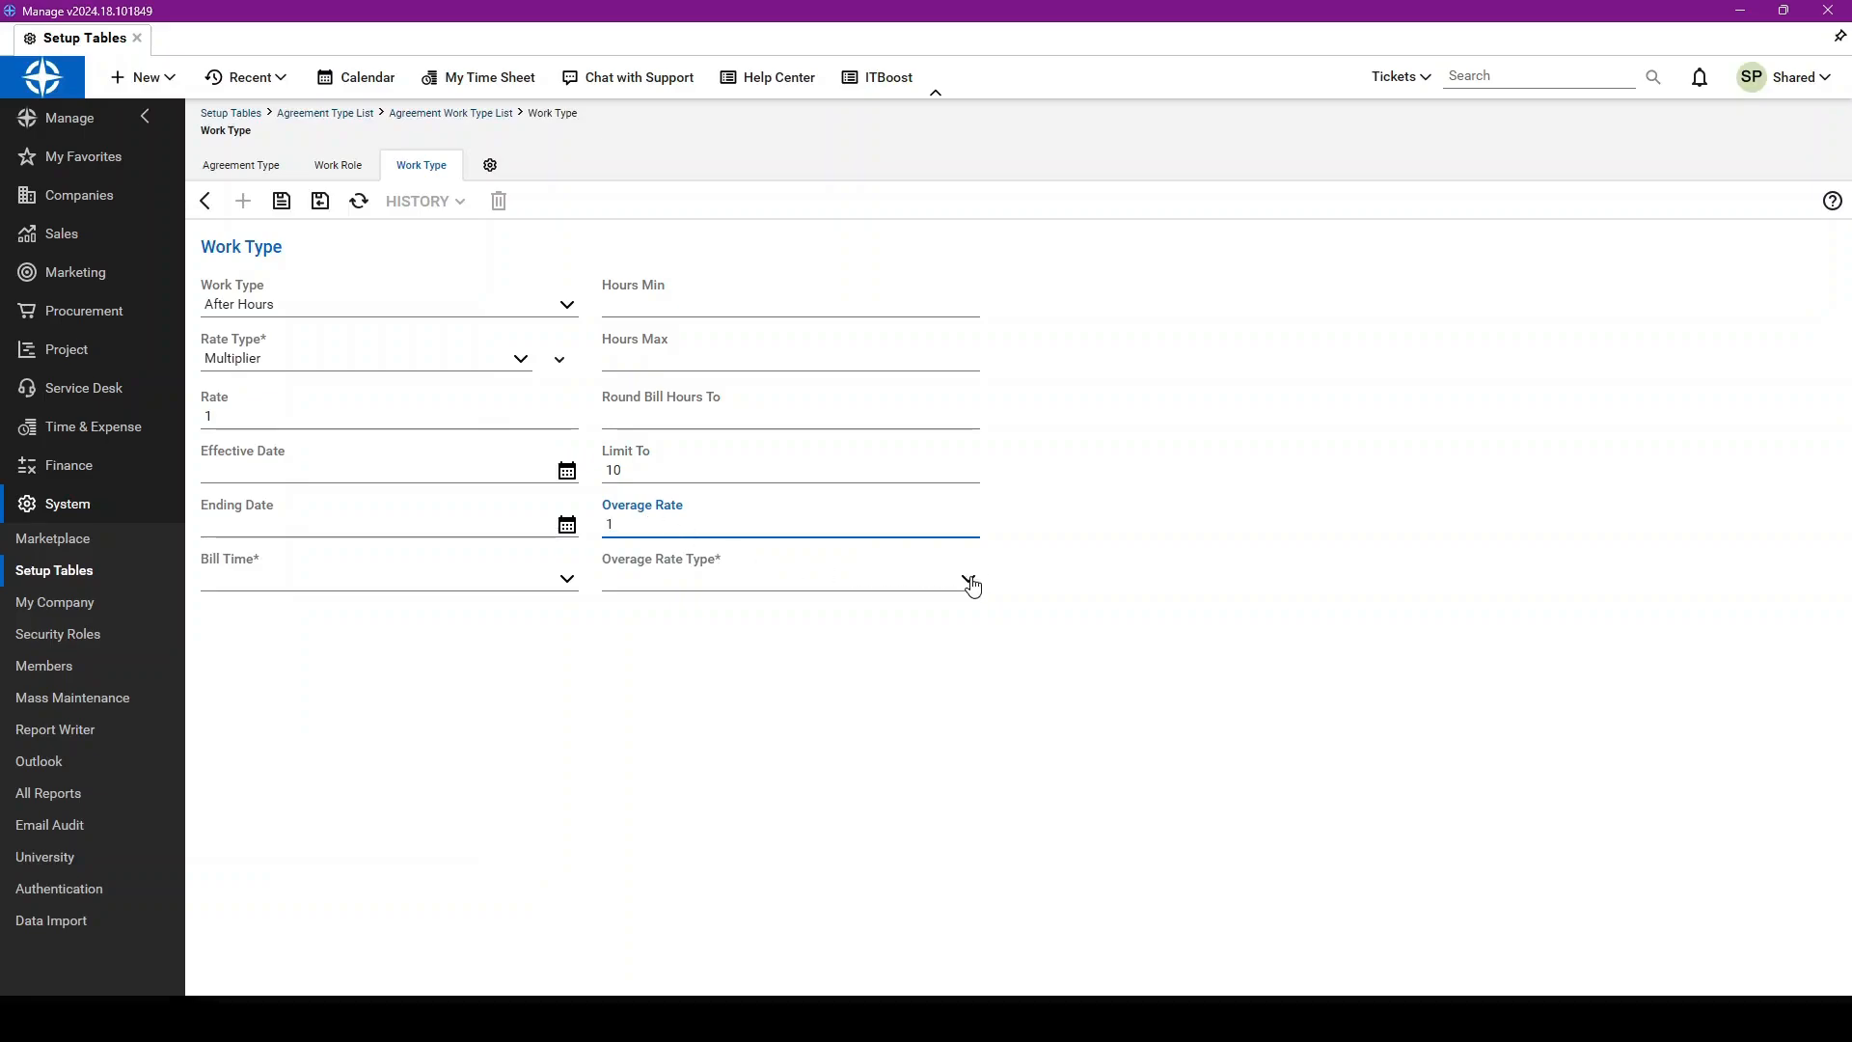
click(968, 579)
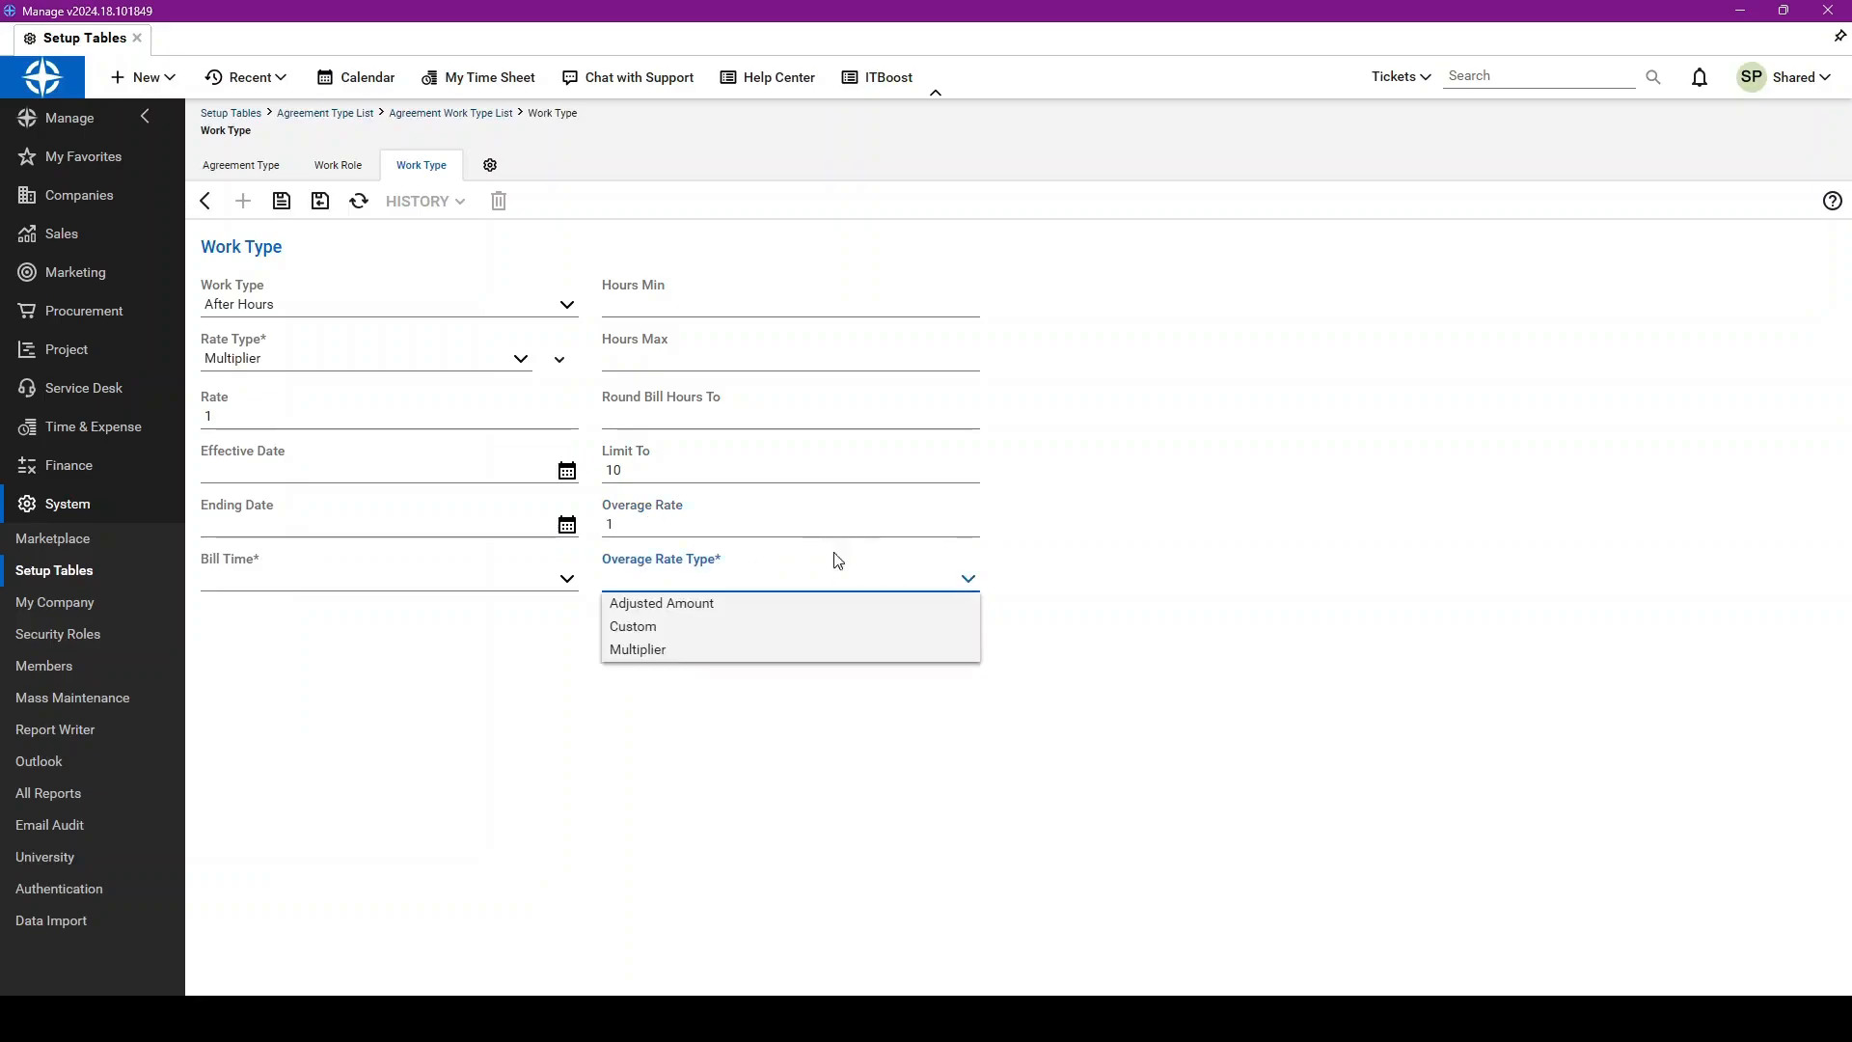
click(637, 648)
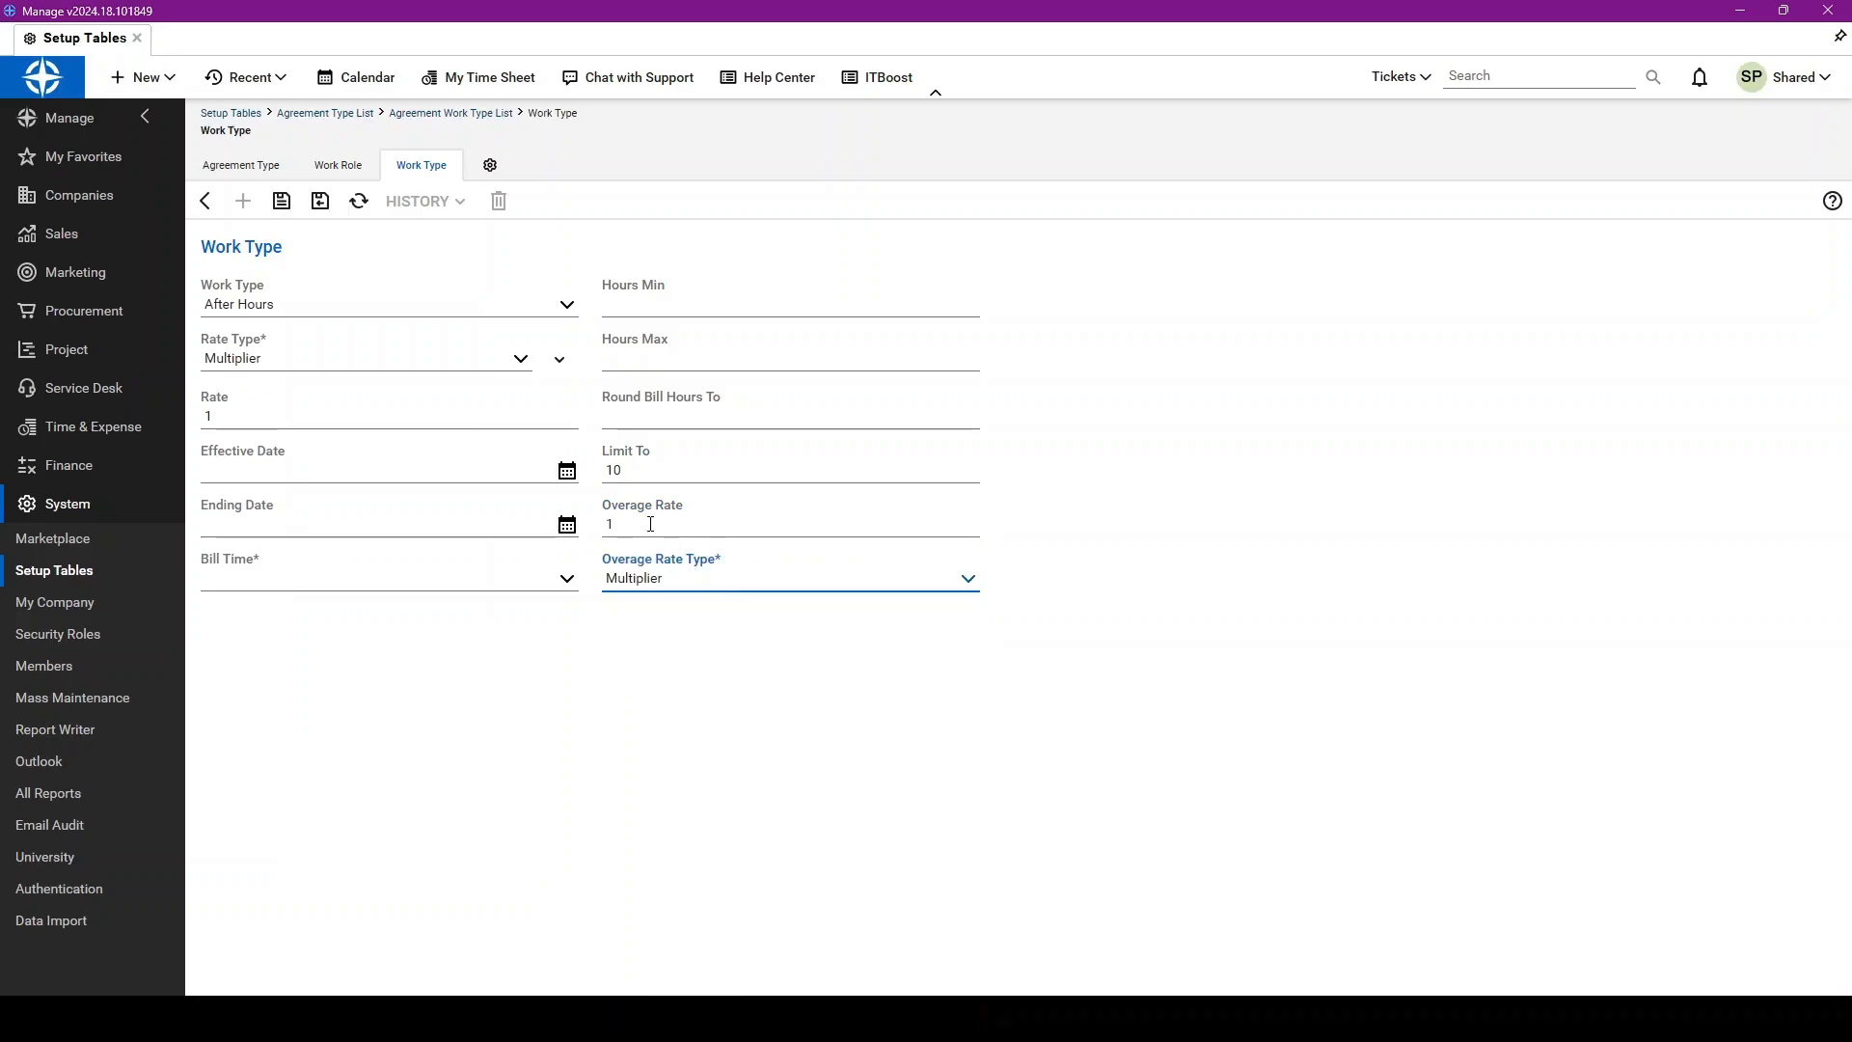
text(1.5)
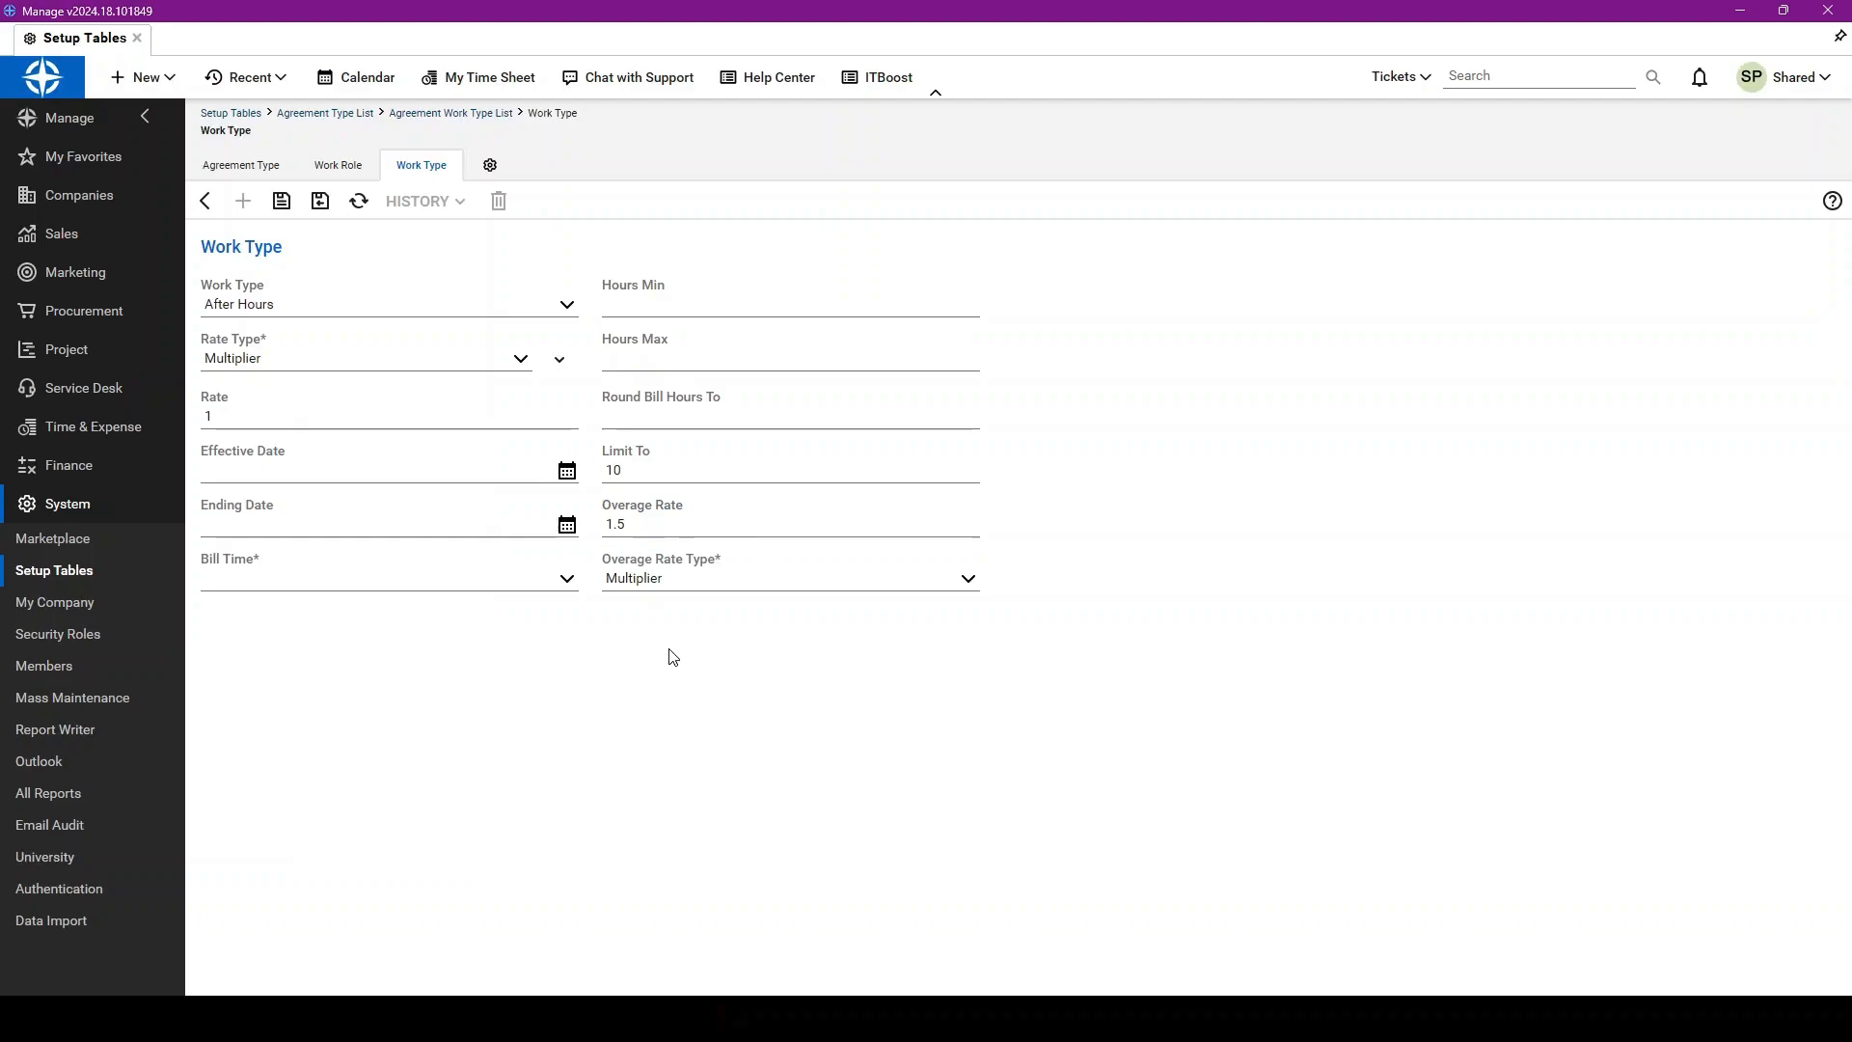
mouse_move(979, 591)
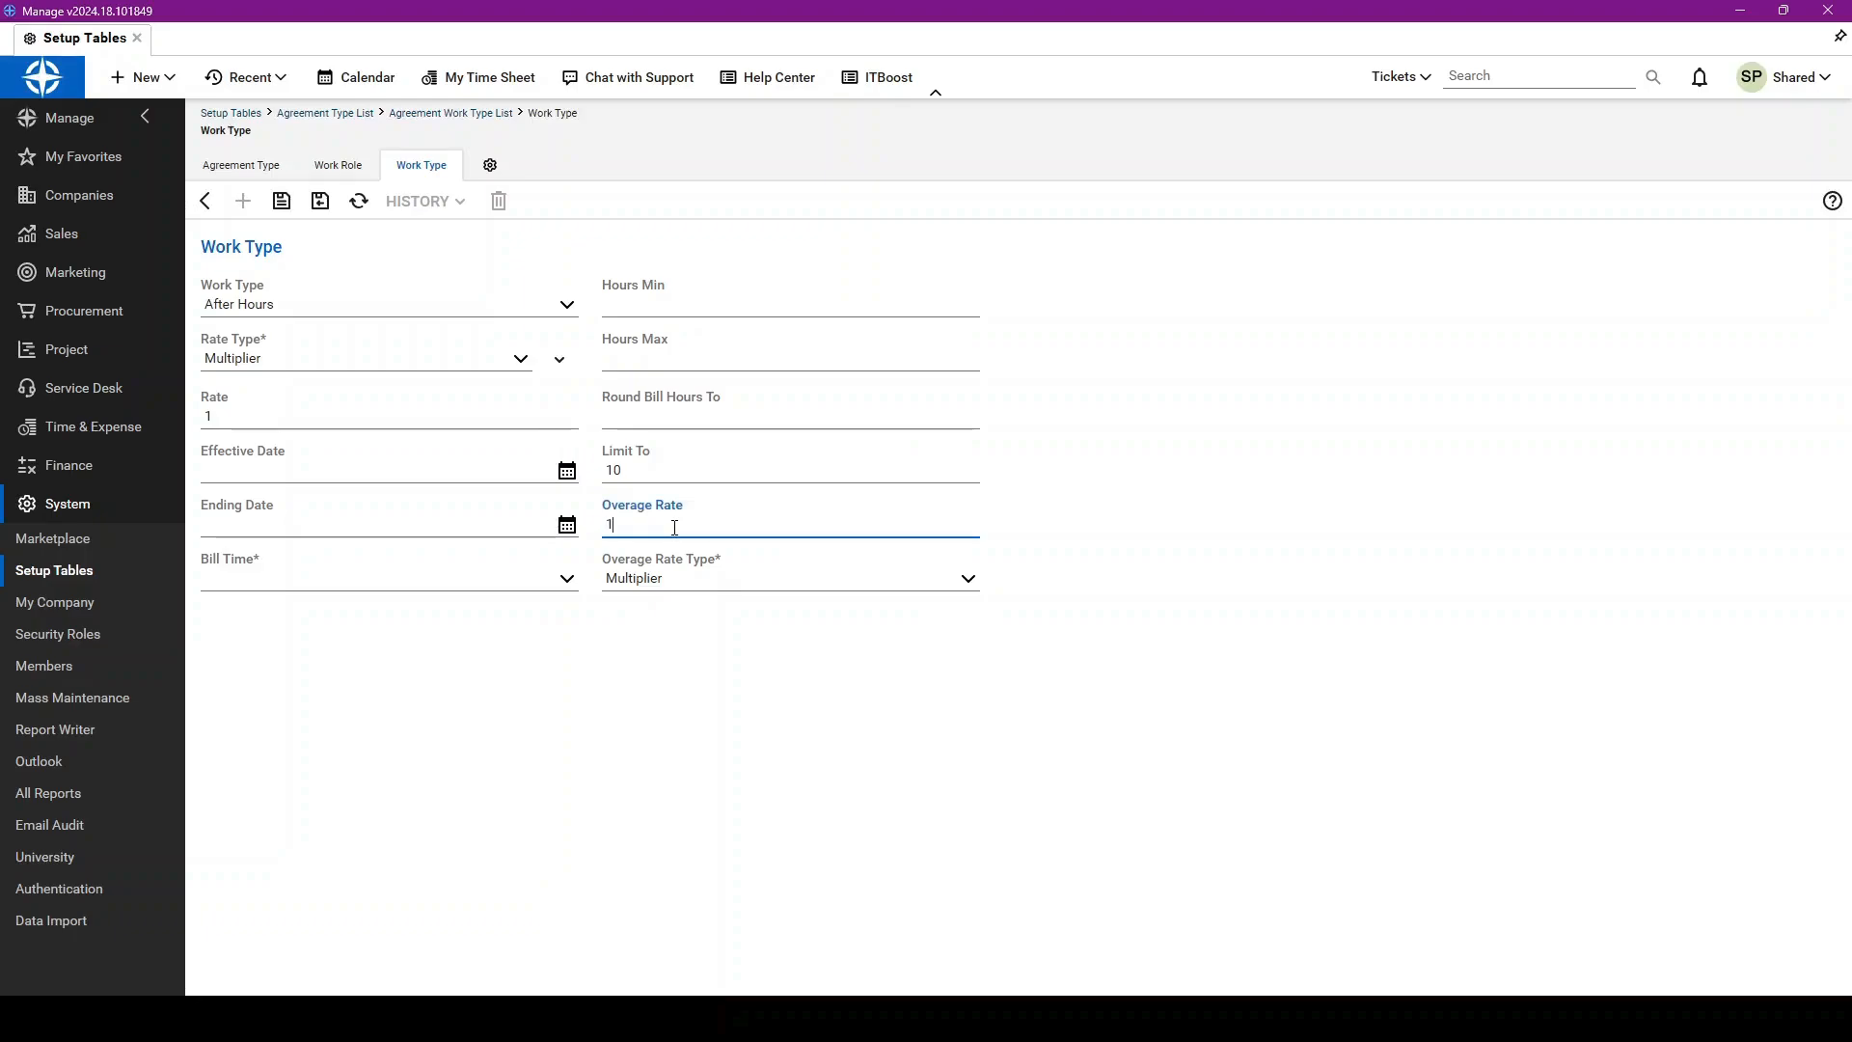
text(.25)
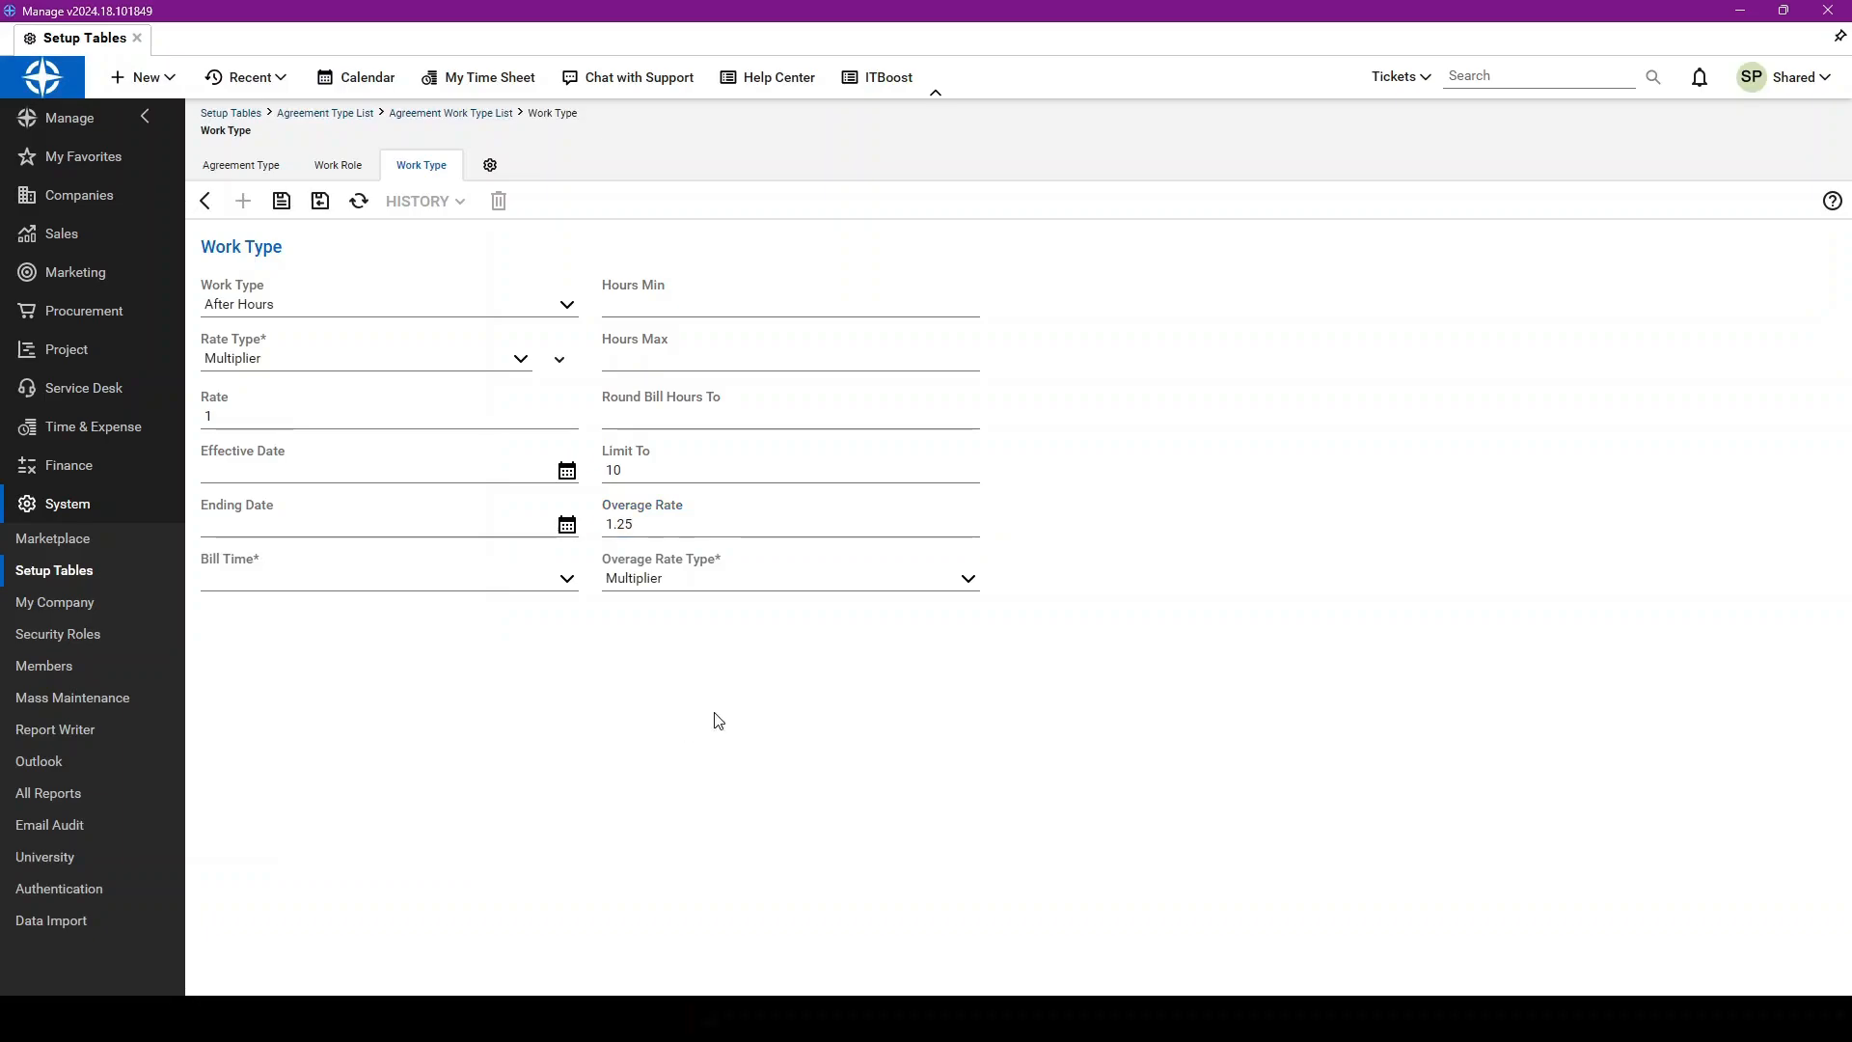
mouse_move(440, 389)
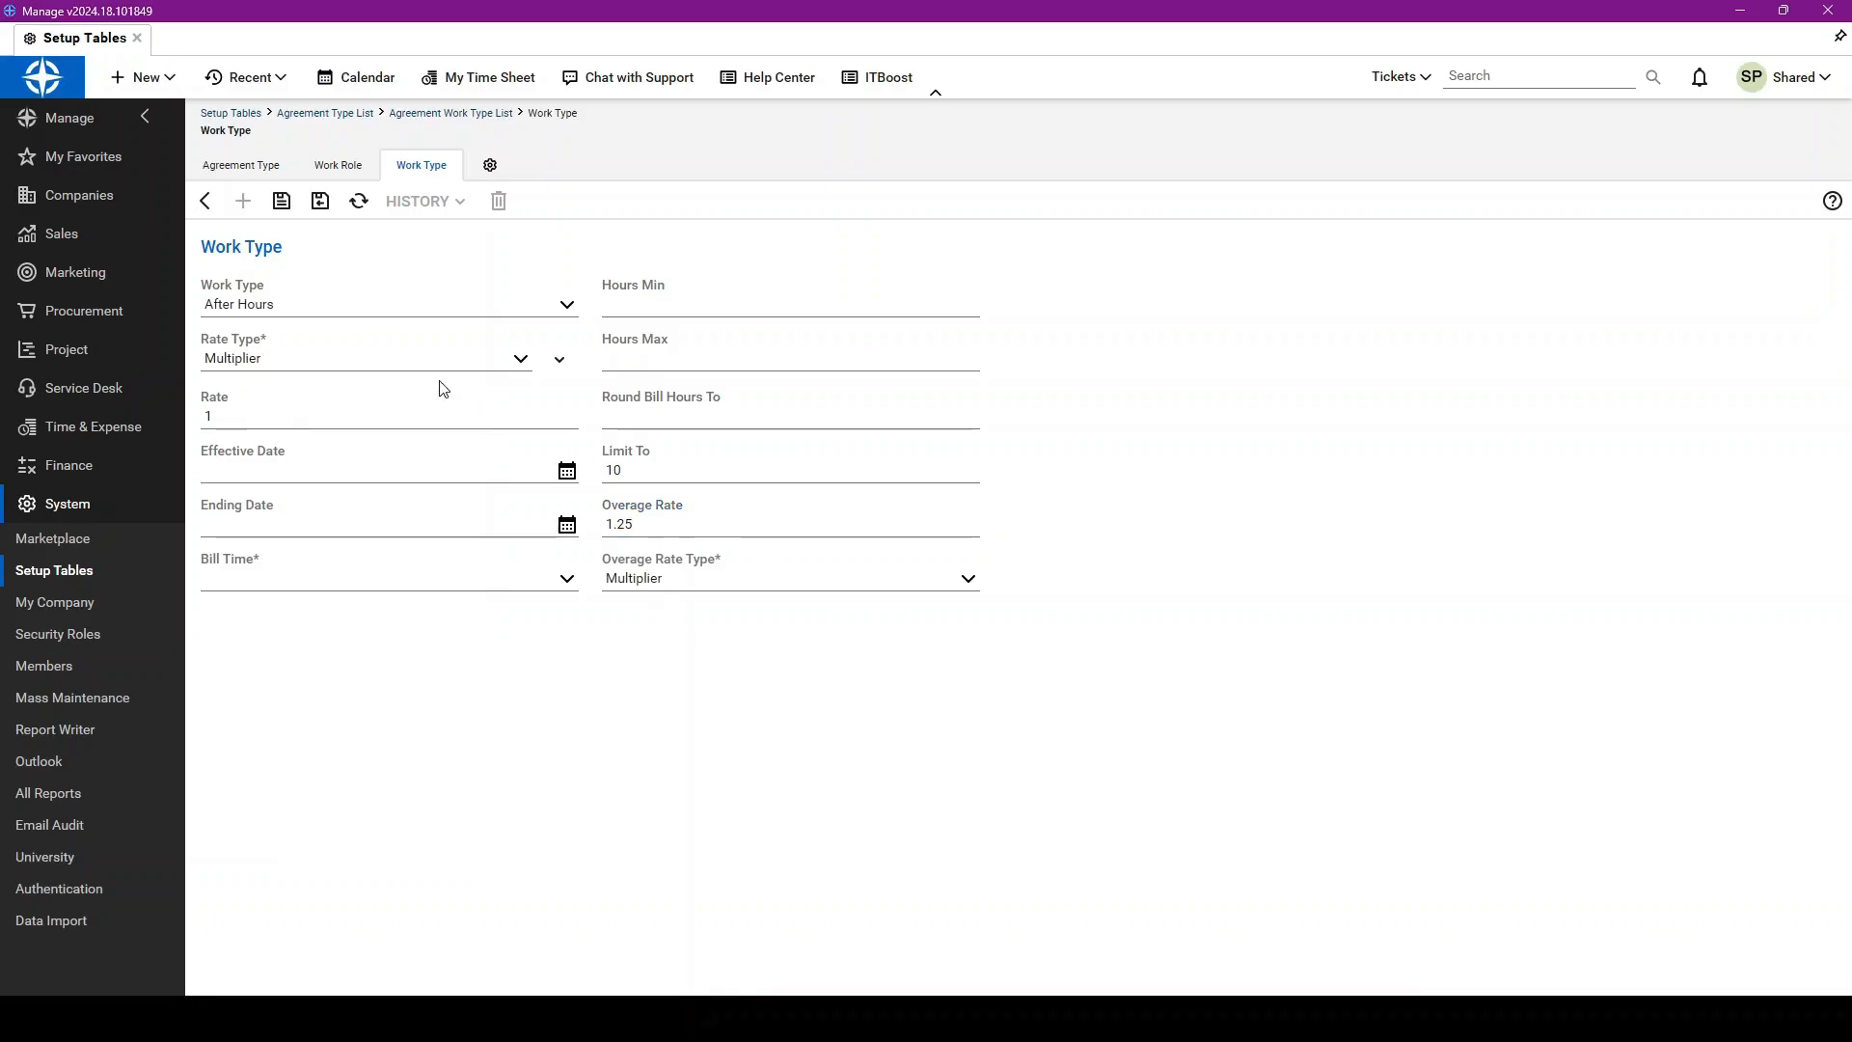
click(241, 165)
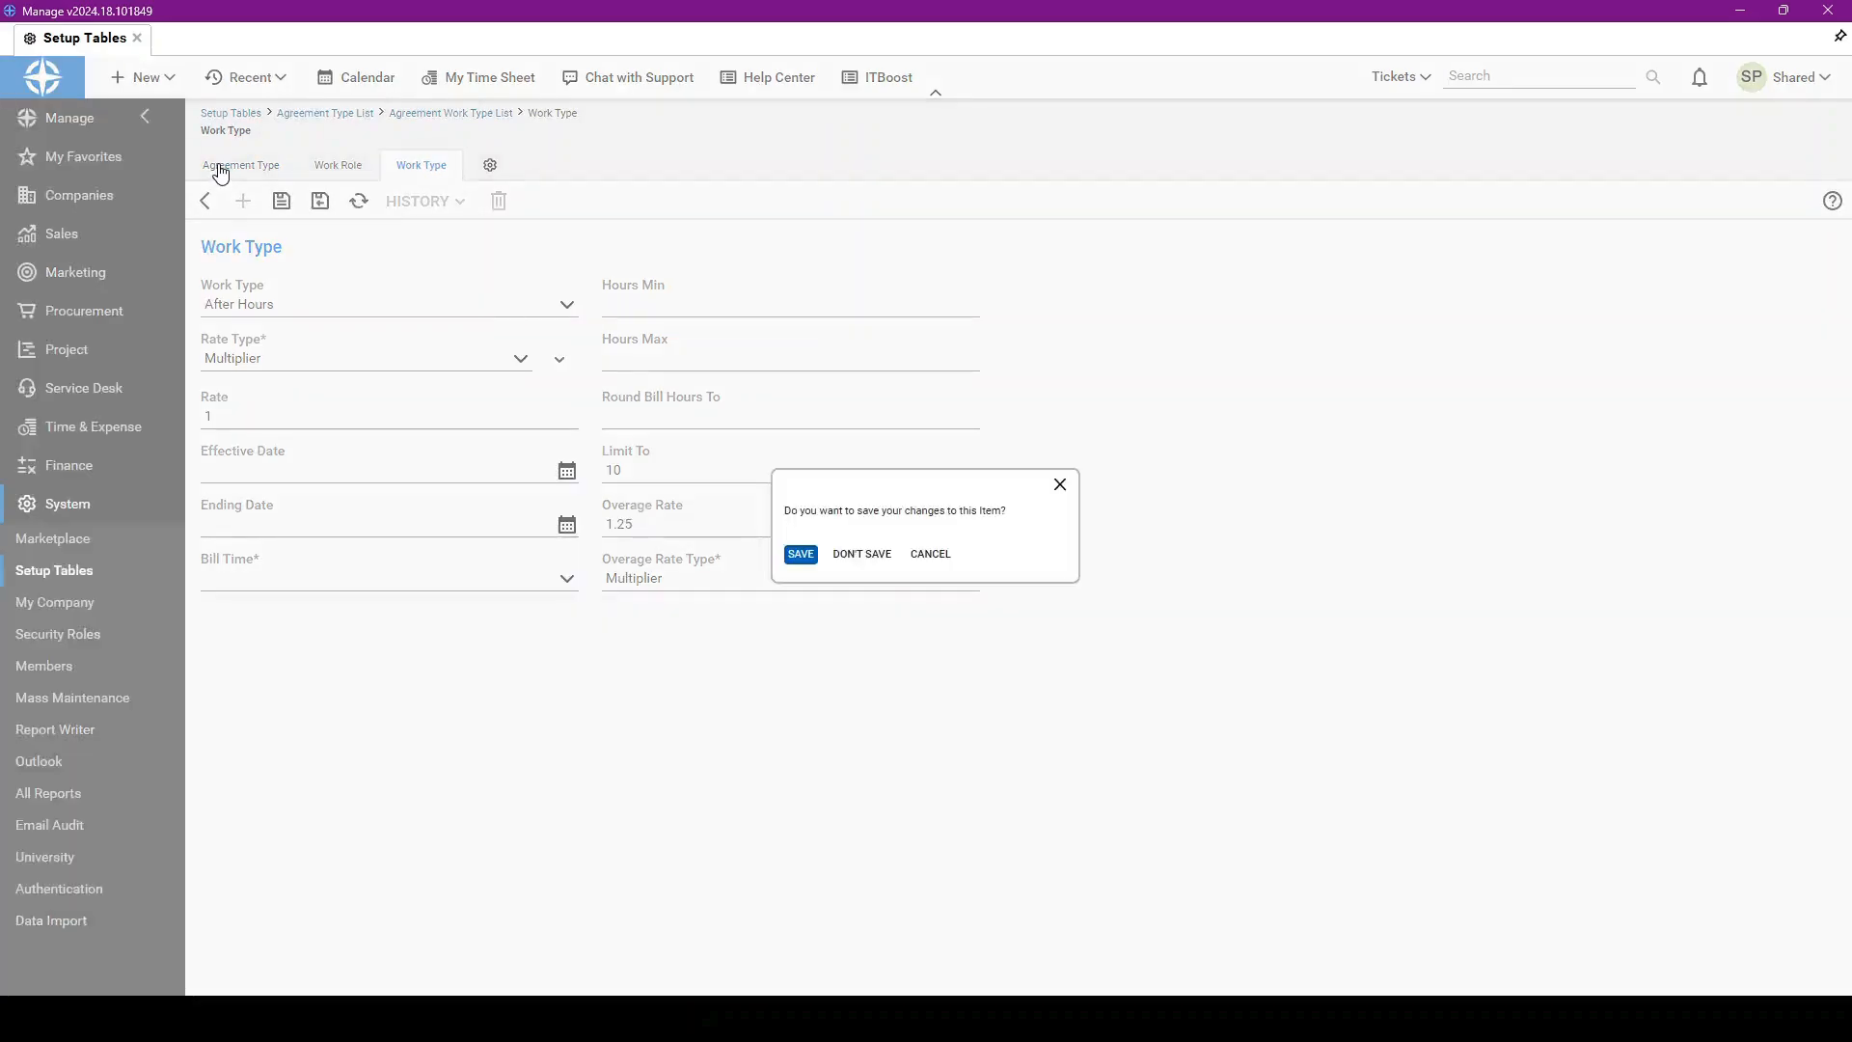
Step: Save the work type changes and review the Managed Services agreement type form's settings
click(861, 552)
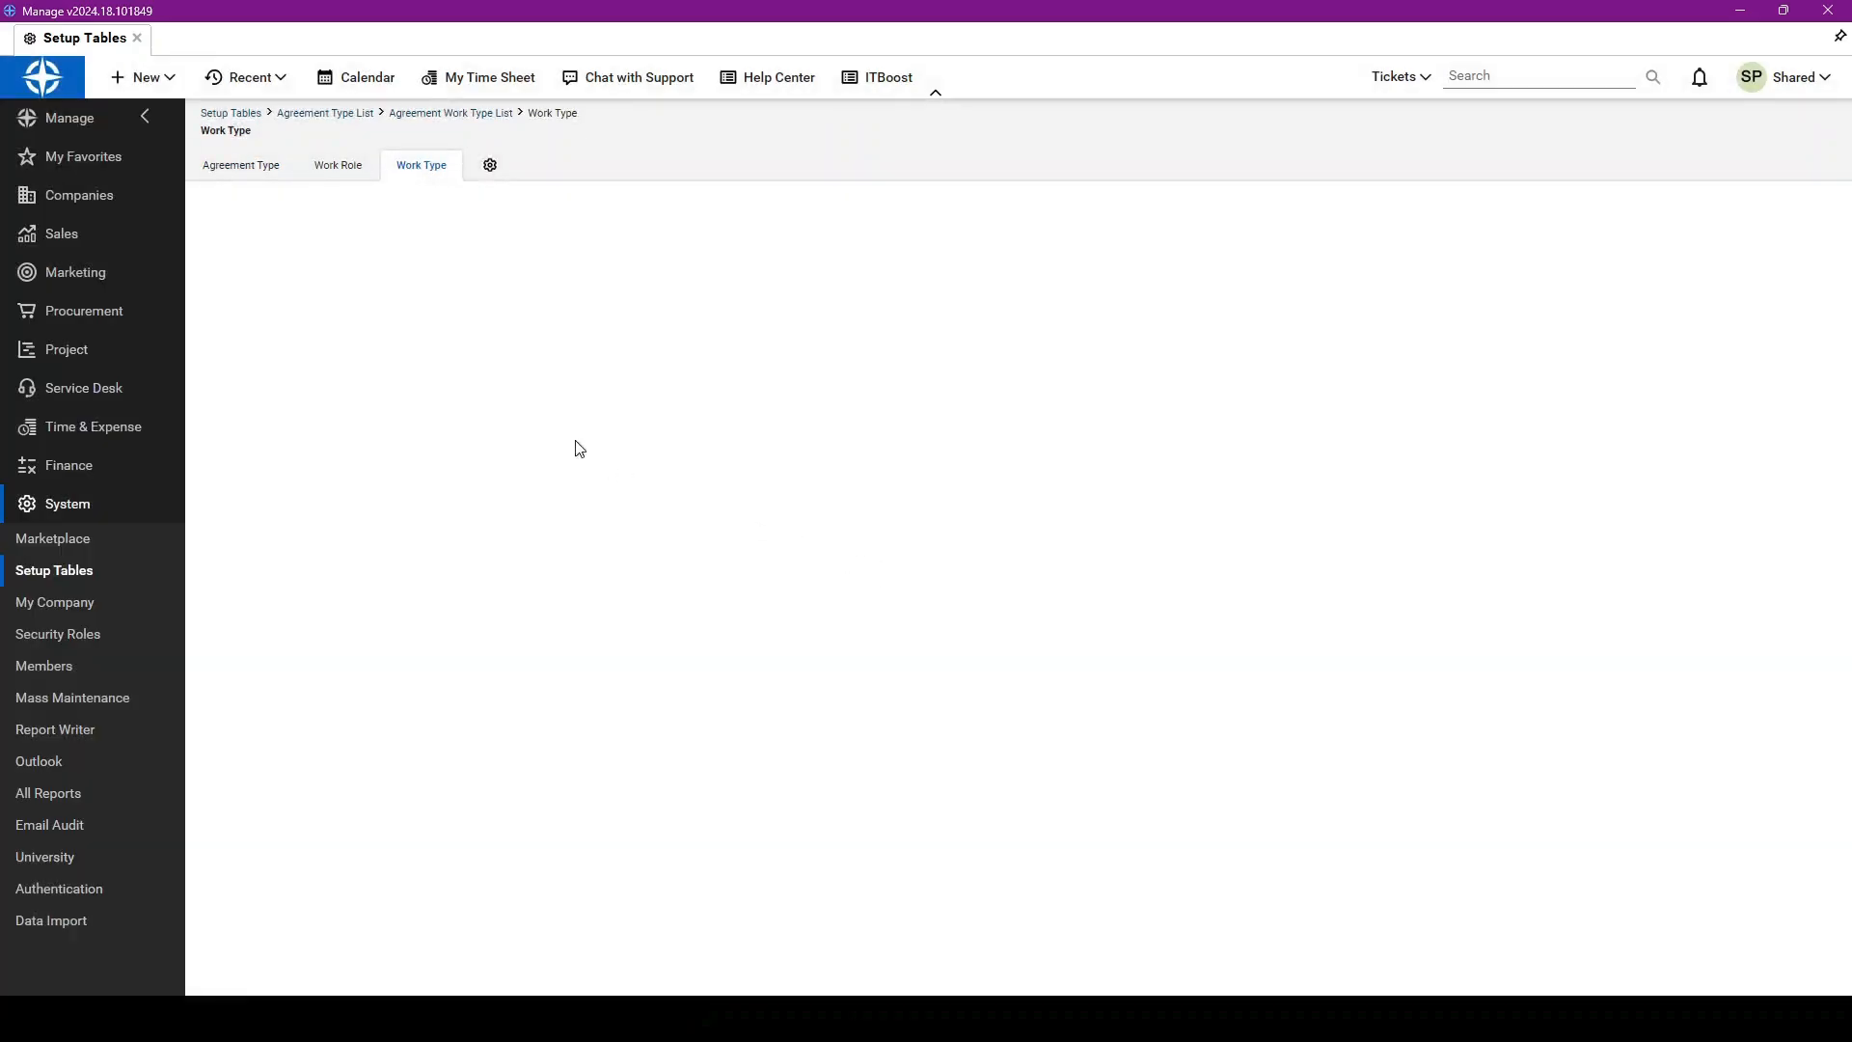
click(241, 164)
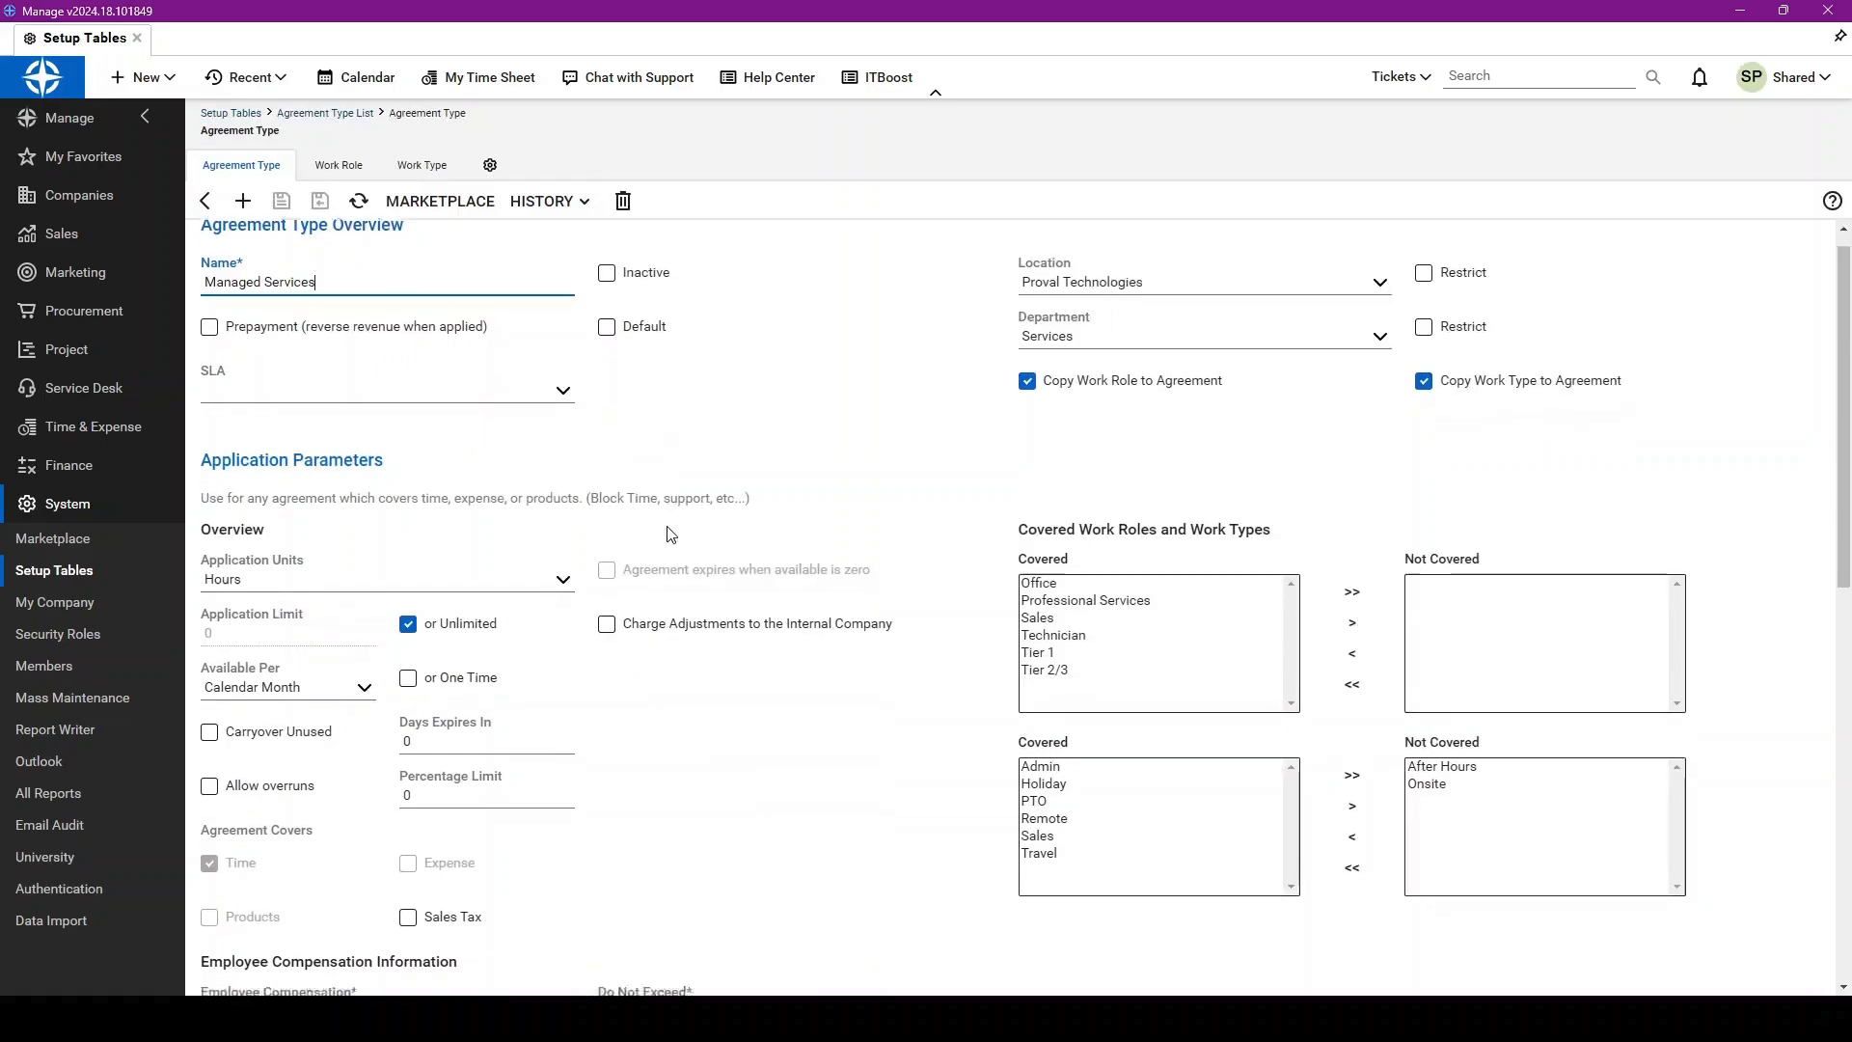
scroll(down, 3)
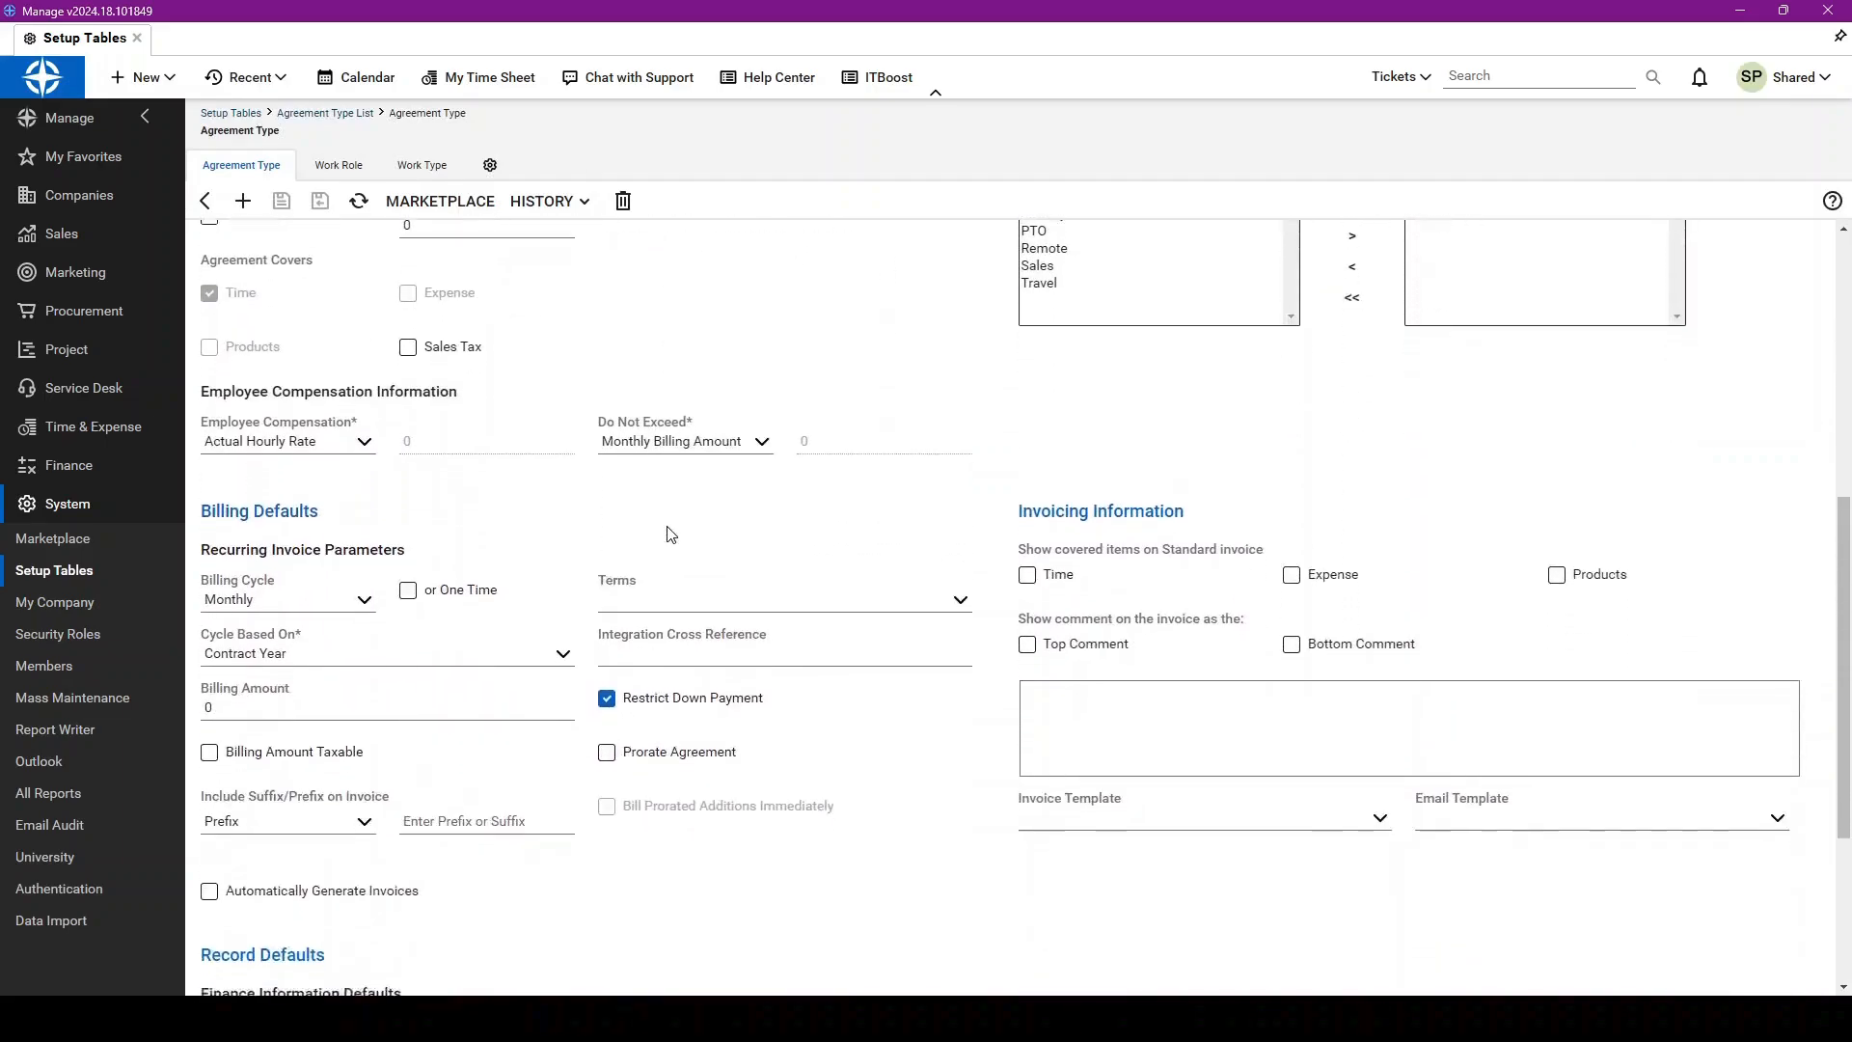
scroll(down, 3)
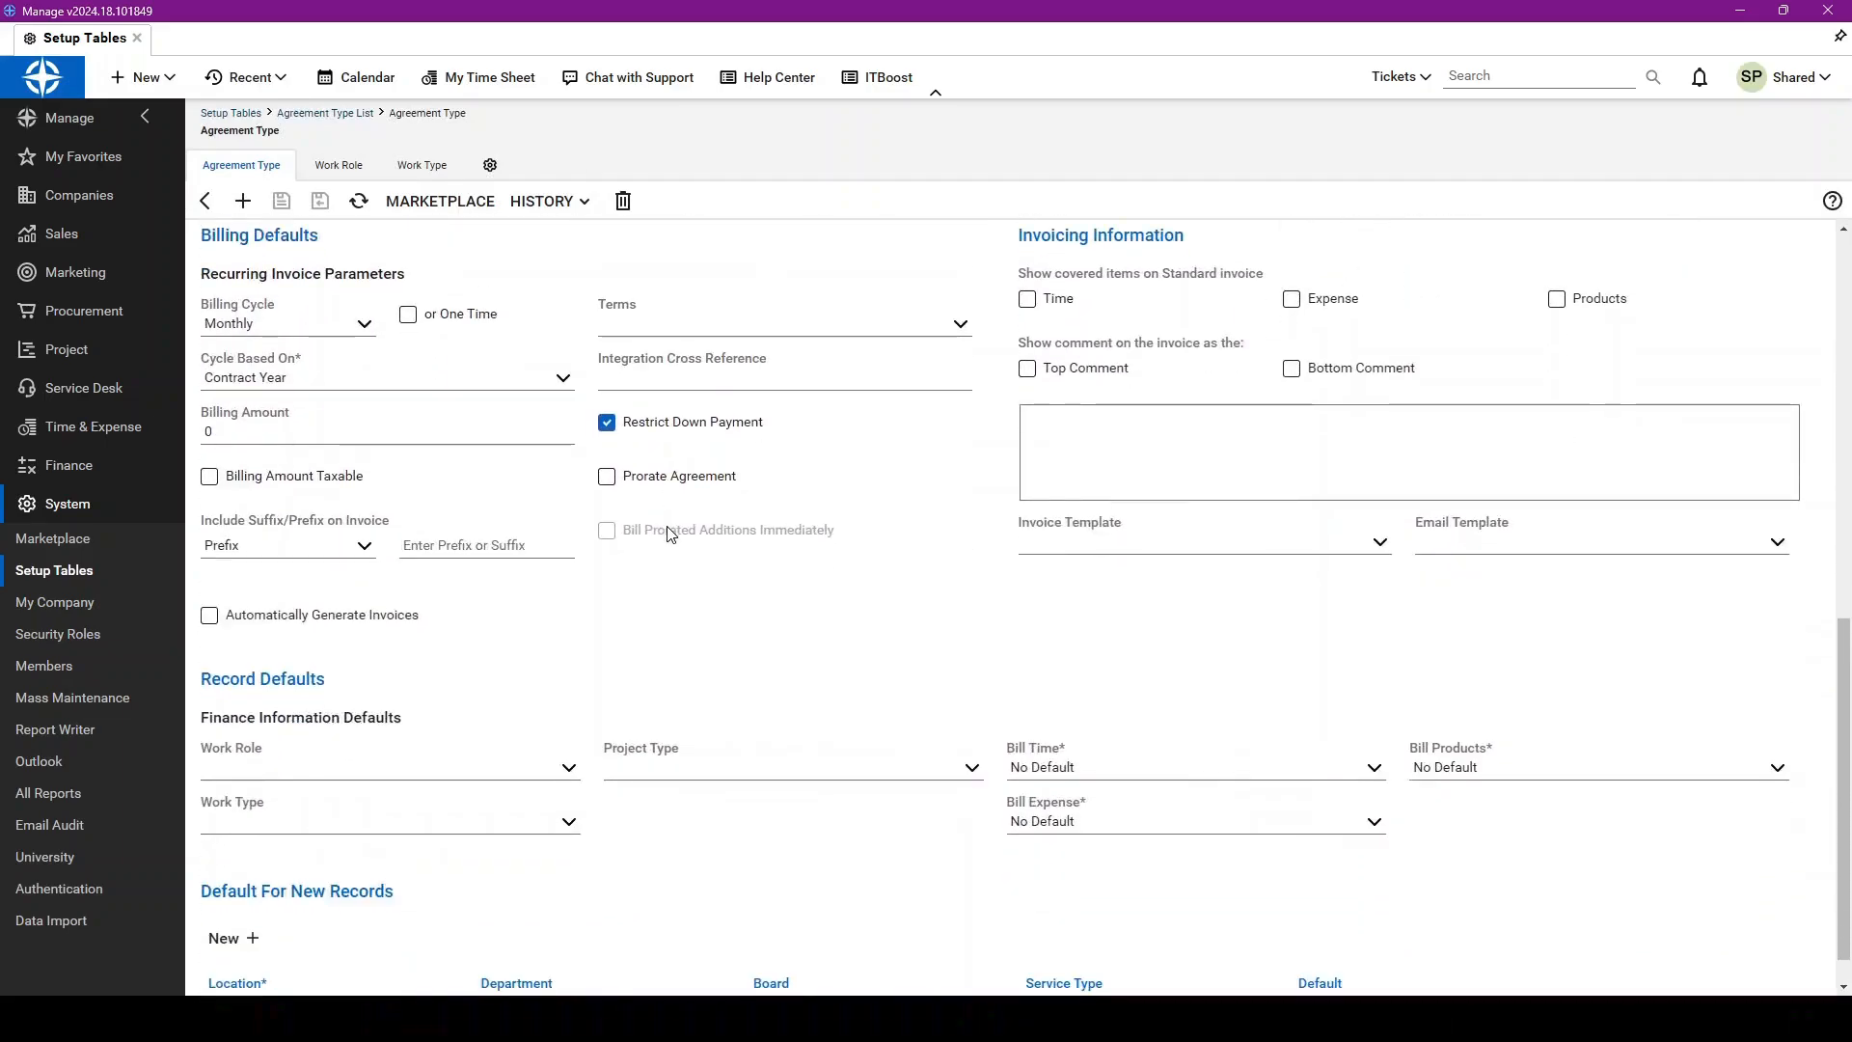
scroll(down, 3)
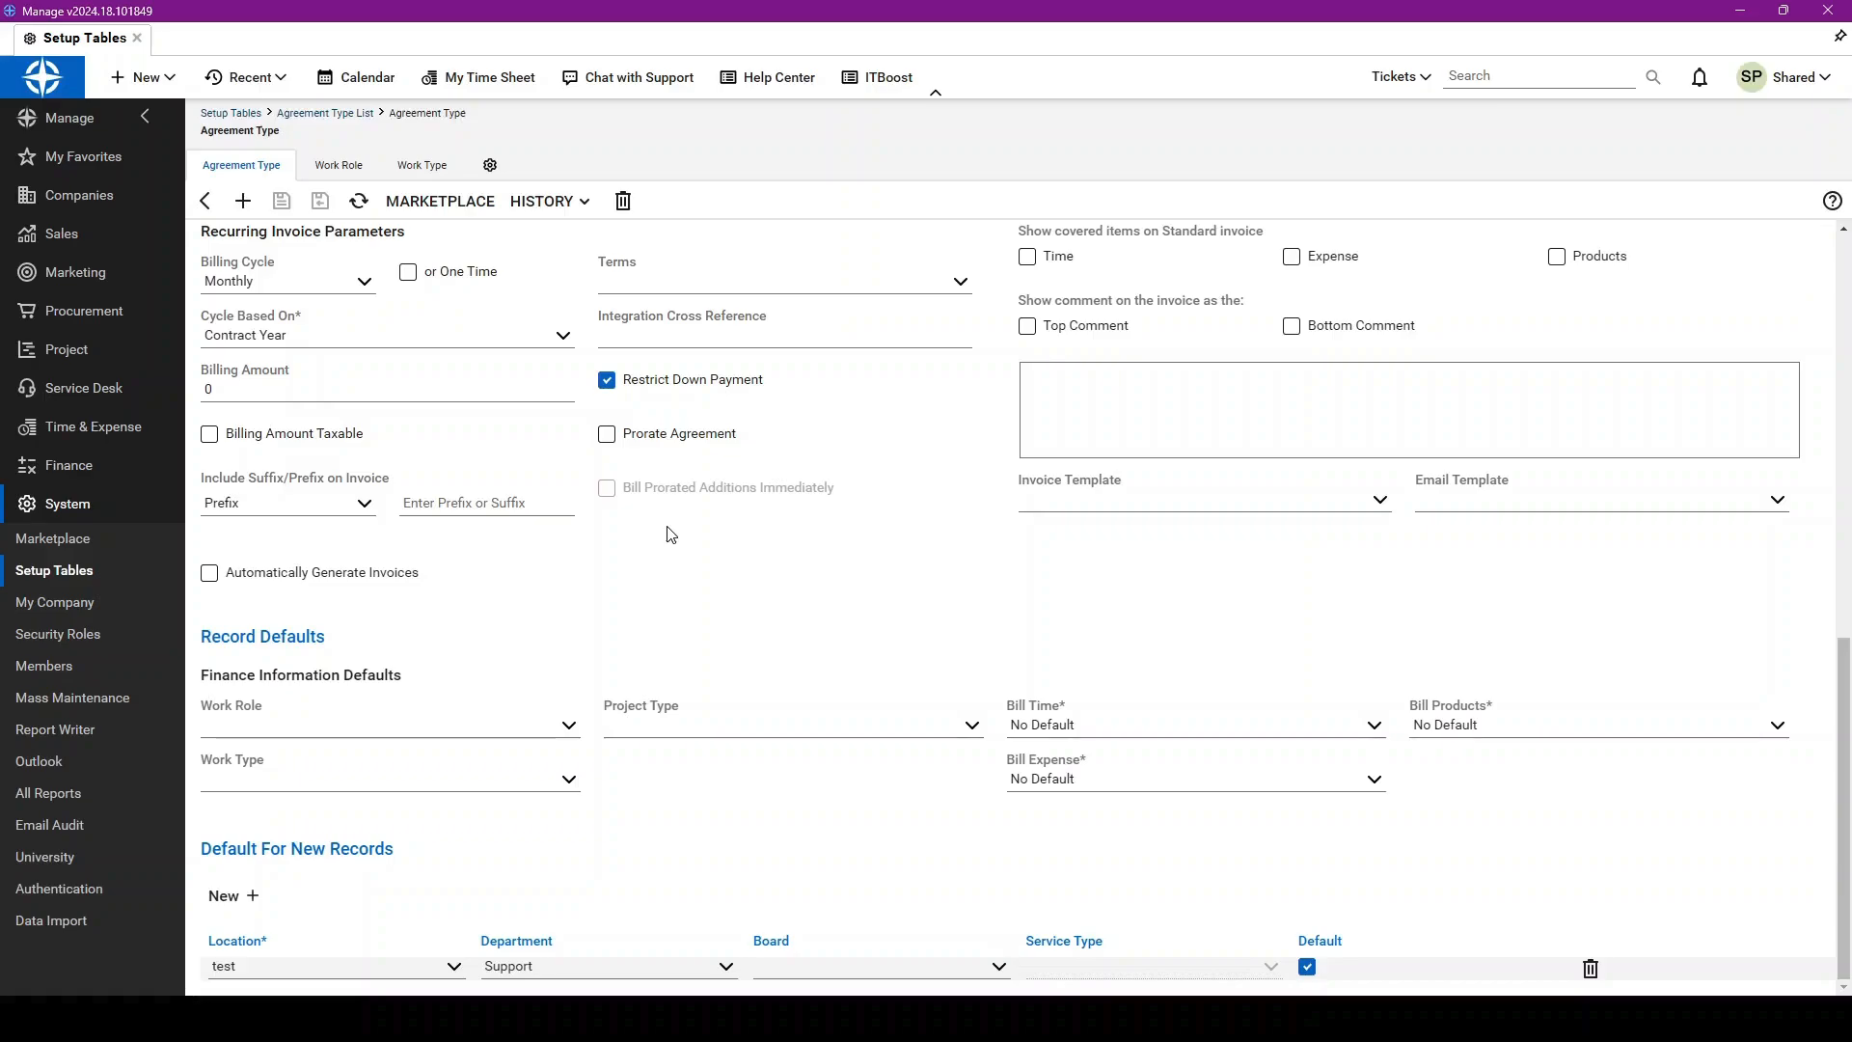
scroll(up, 3)
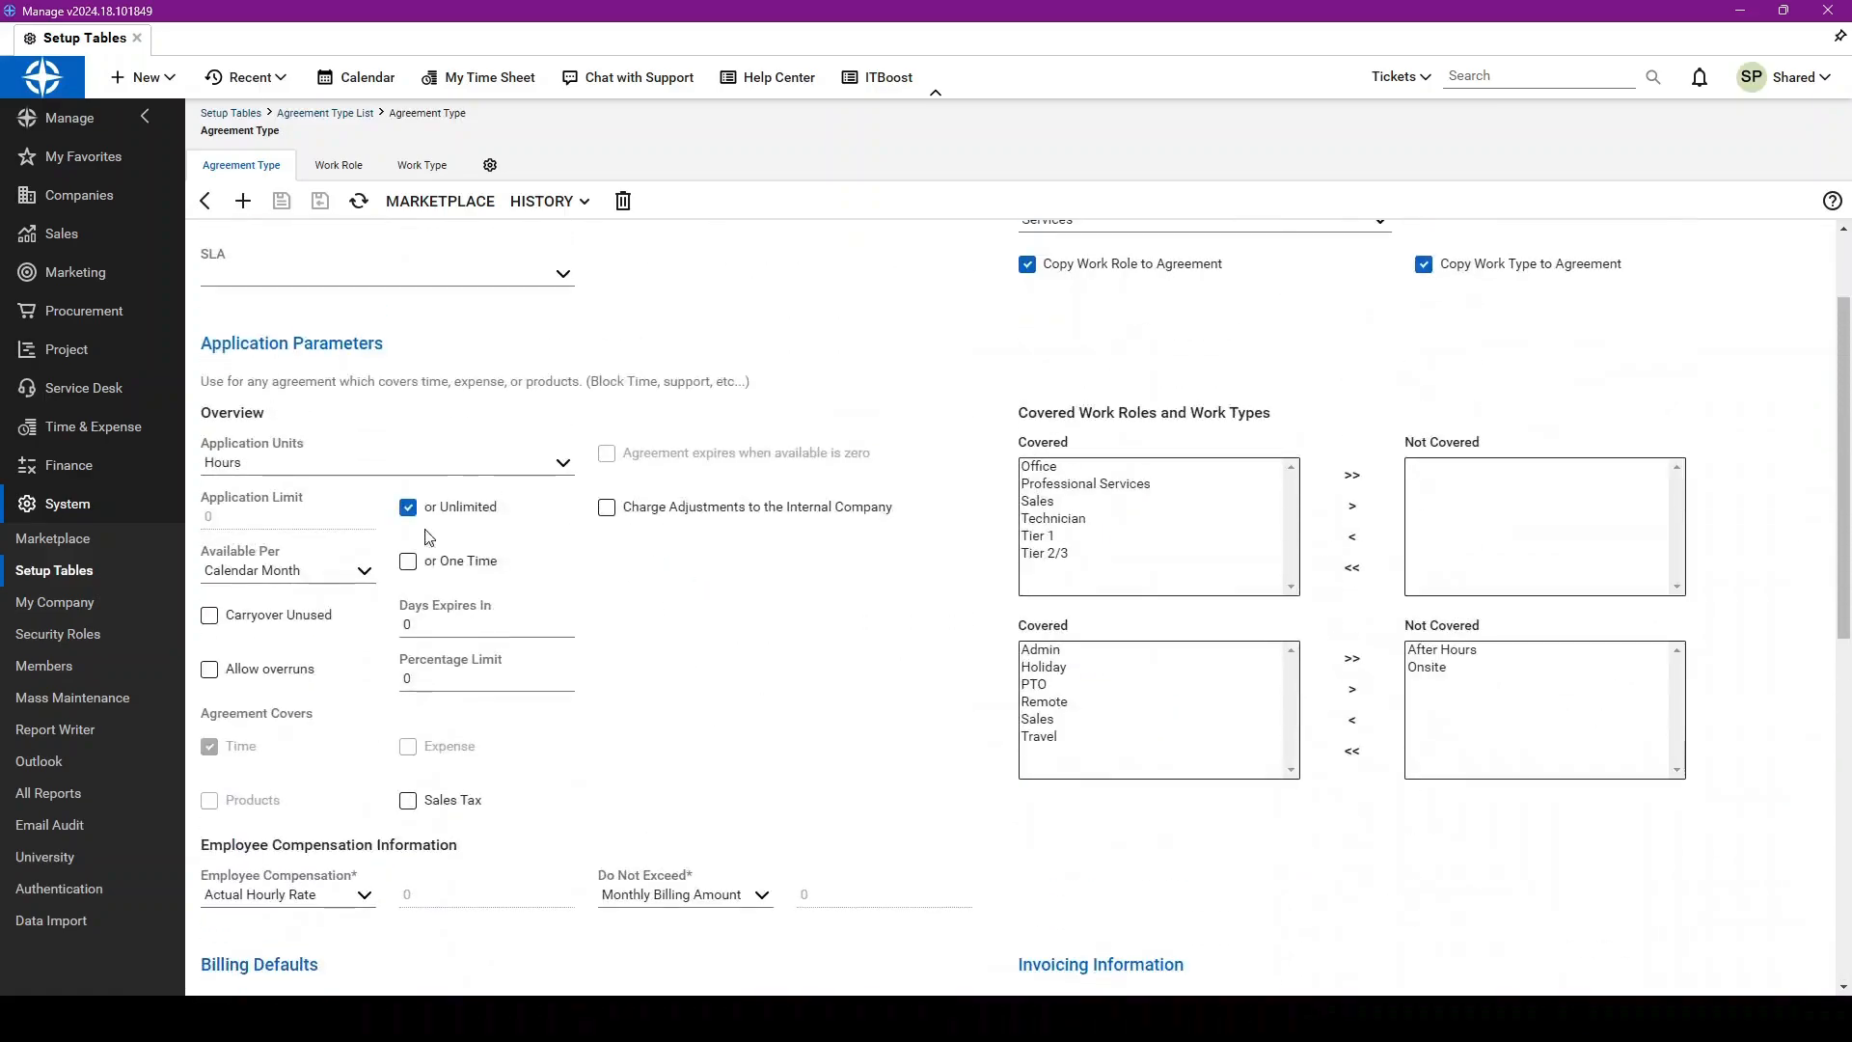